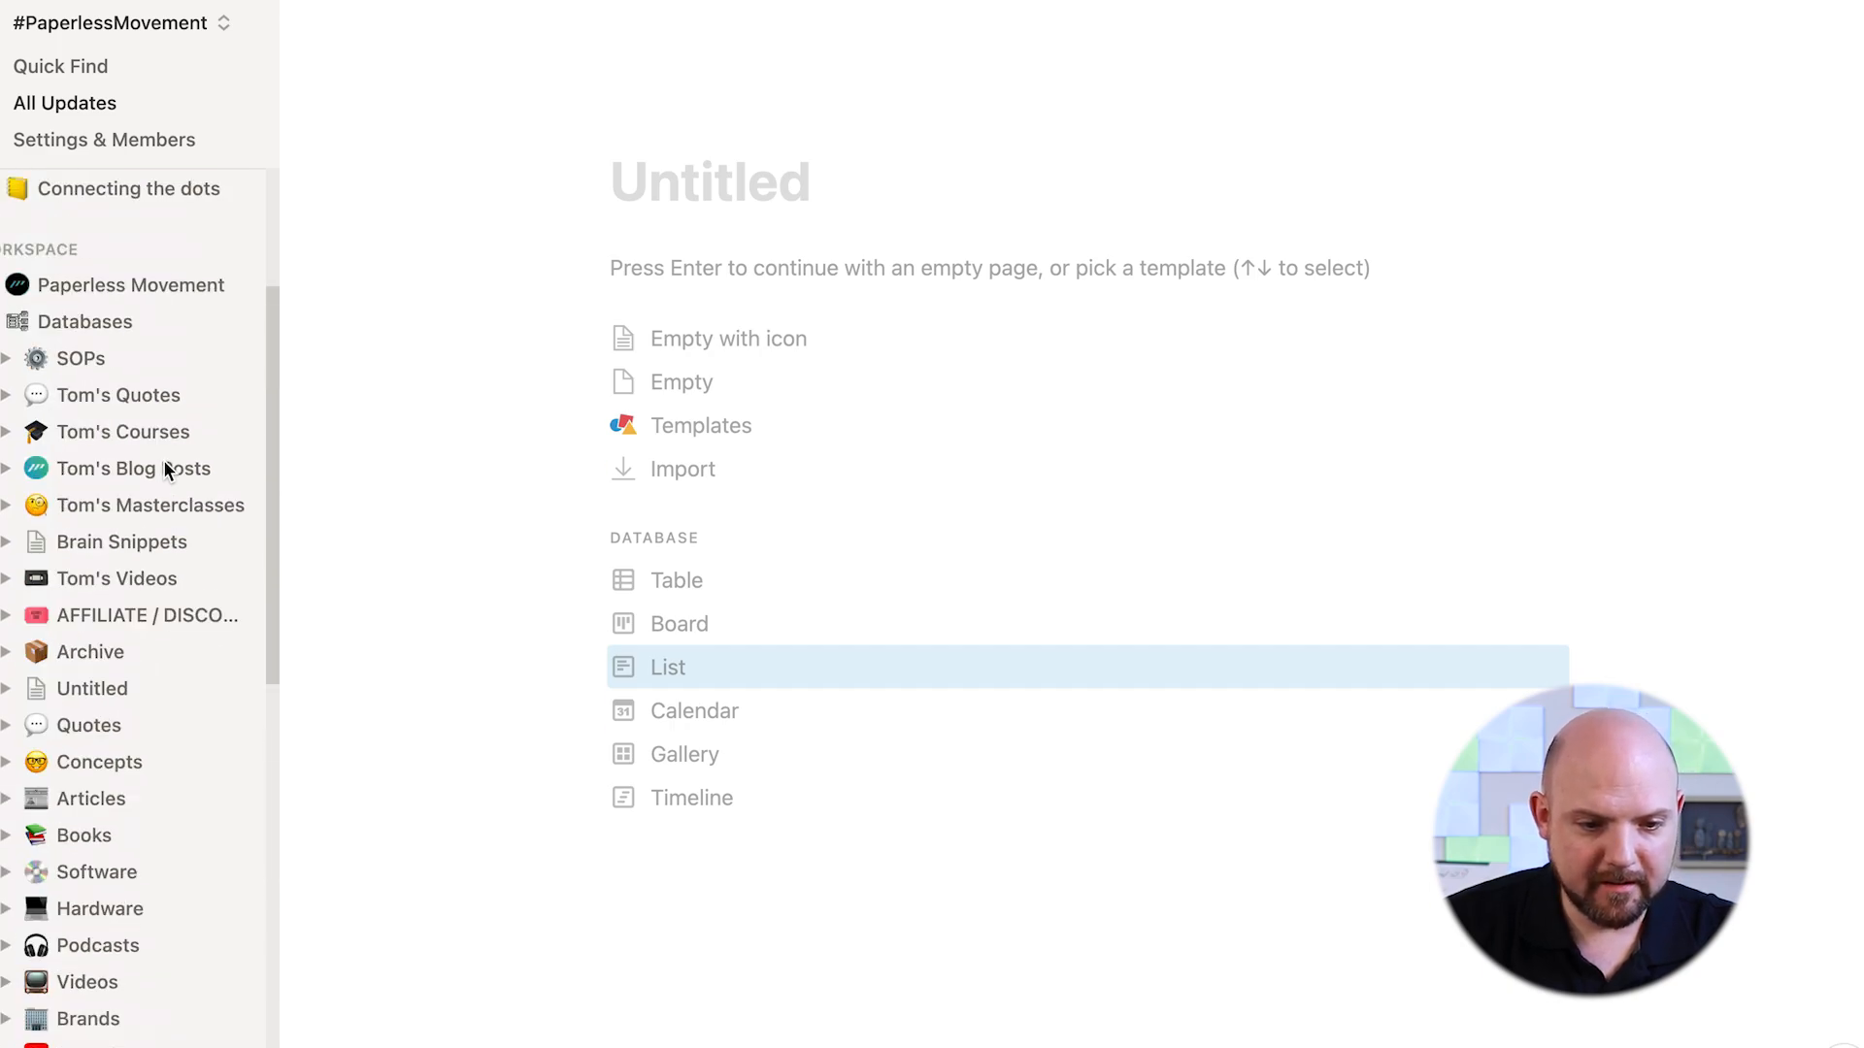
Open the Tom's Videos database from Notion's Databases overview and scroll its table
click(85, 321)
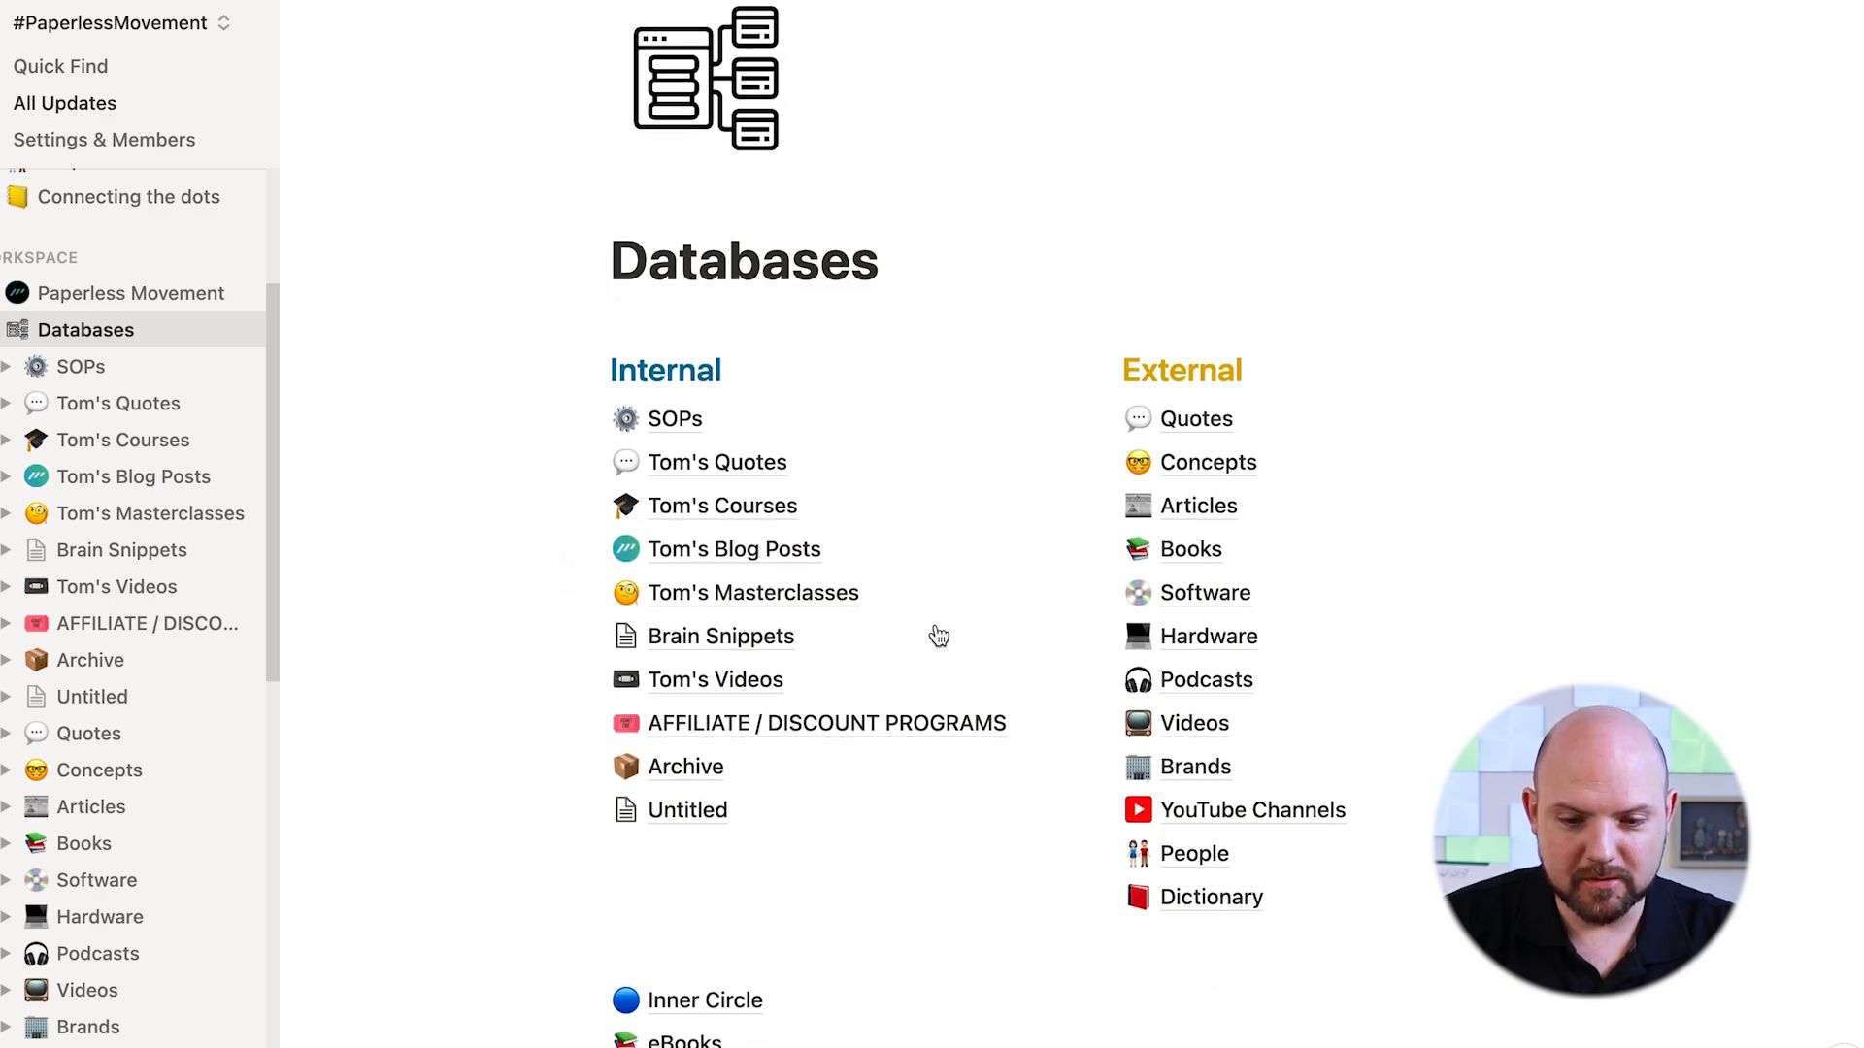
click(116, 586)
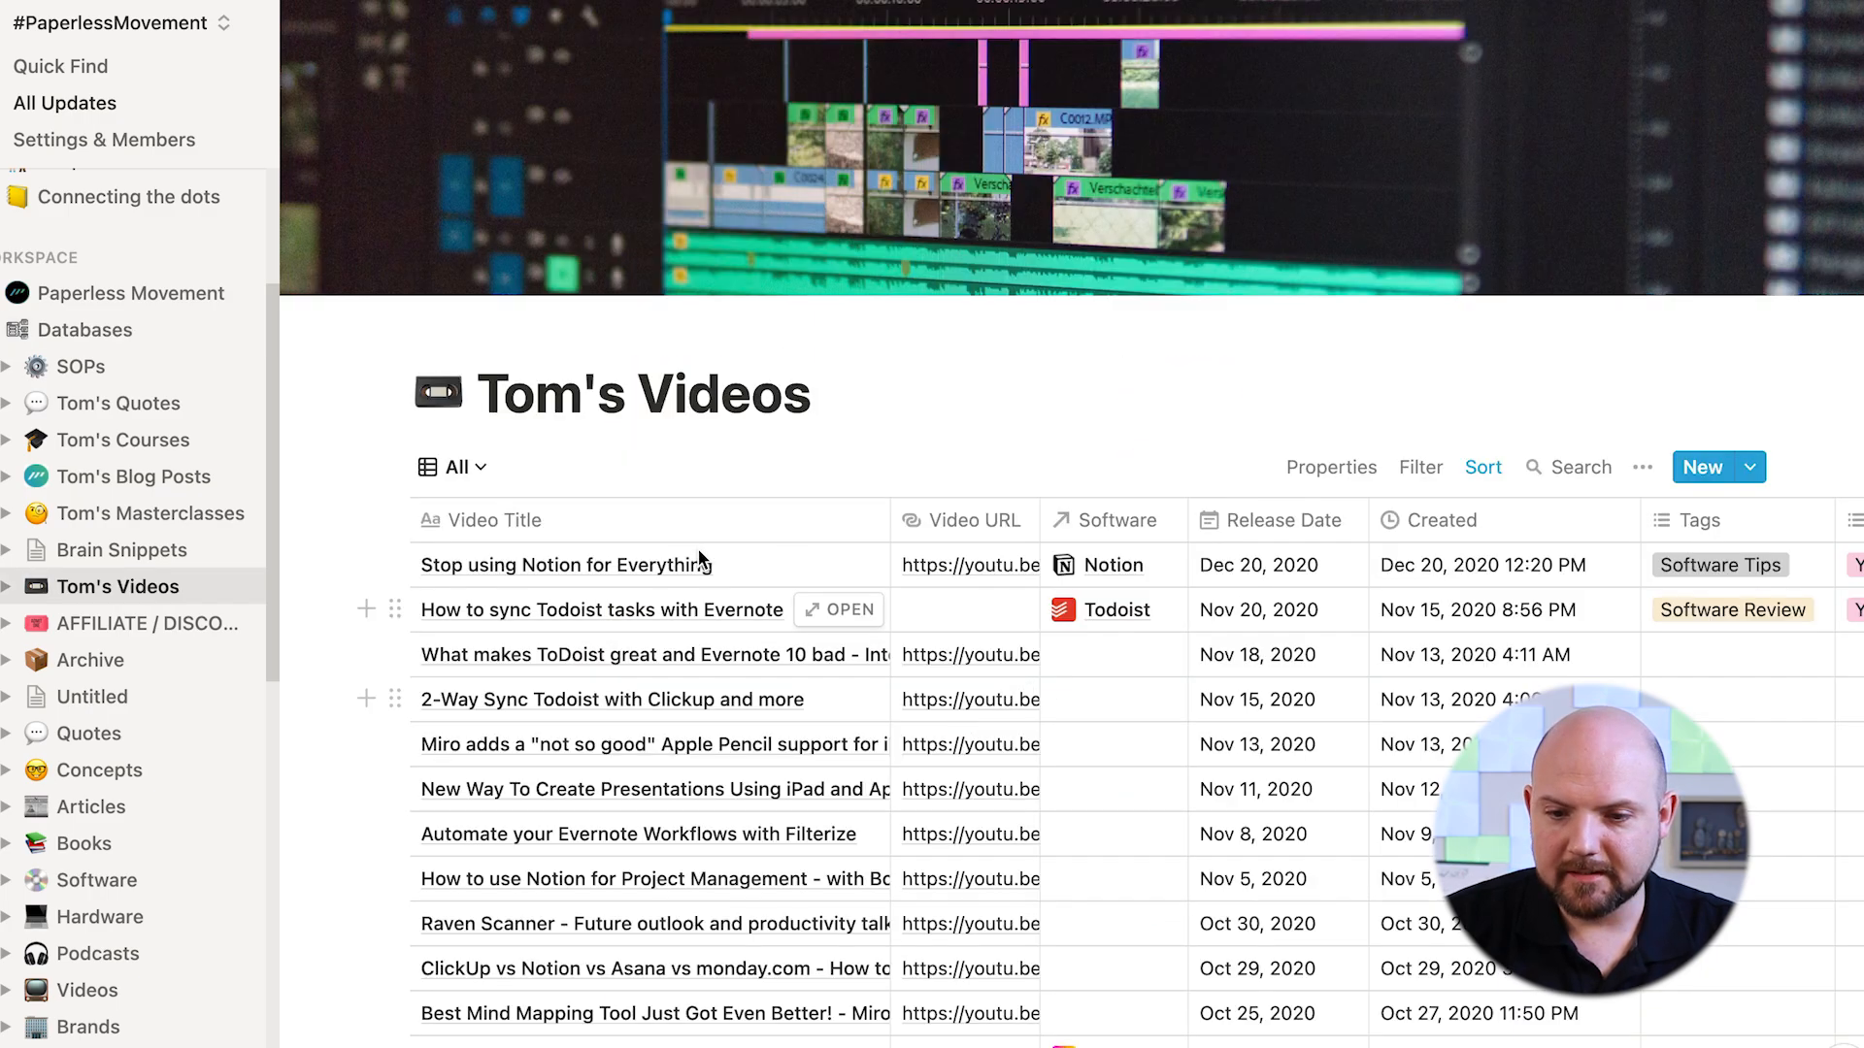
scroll(down, 3)
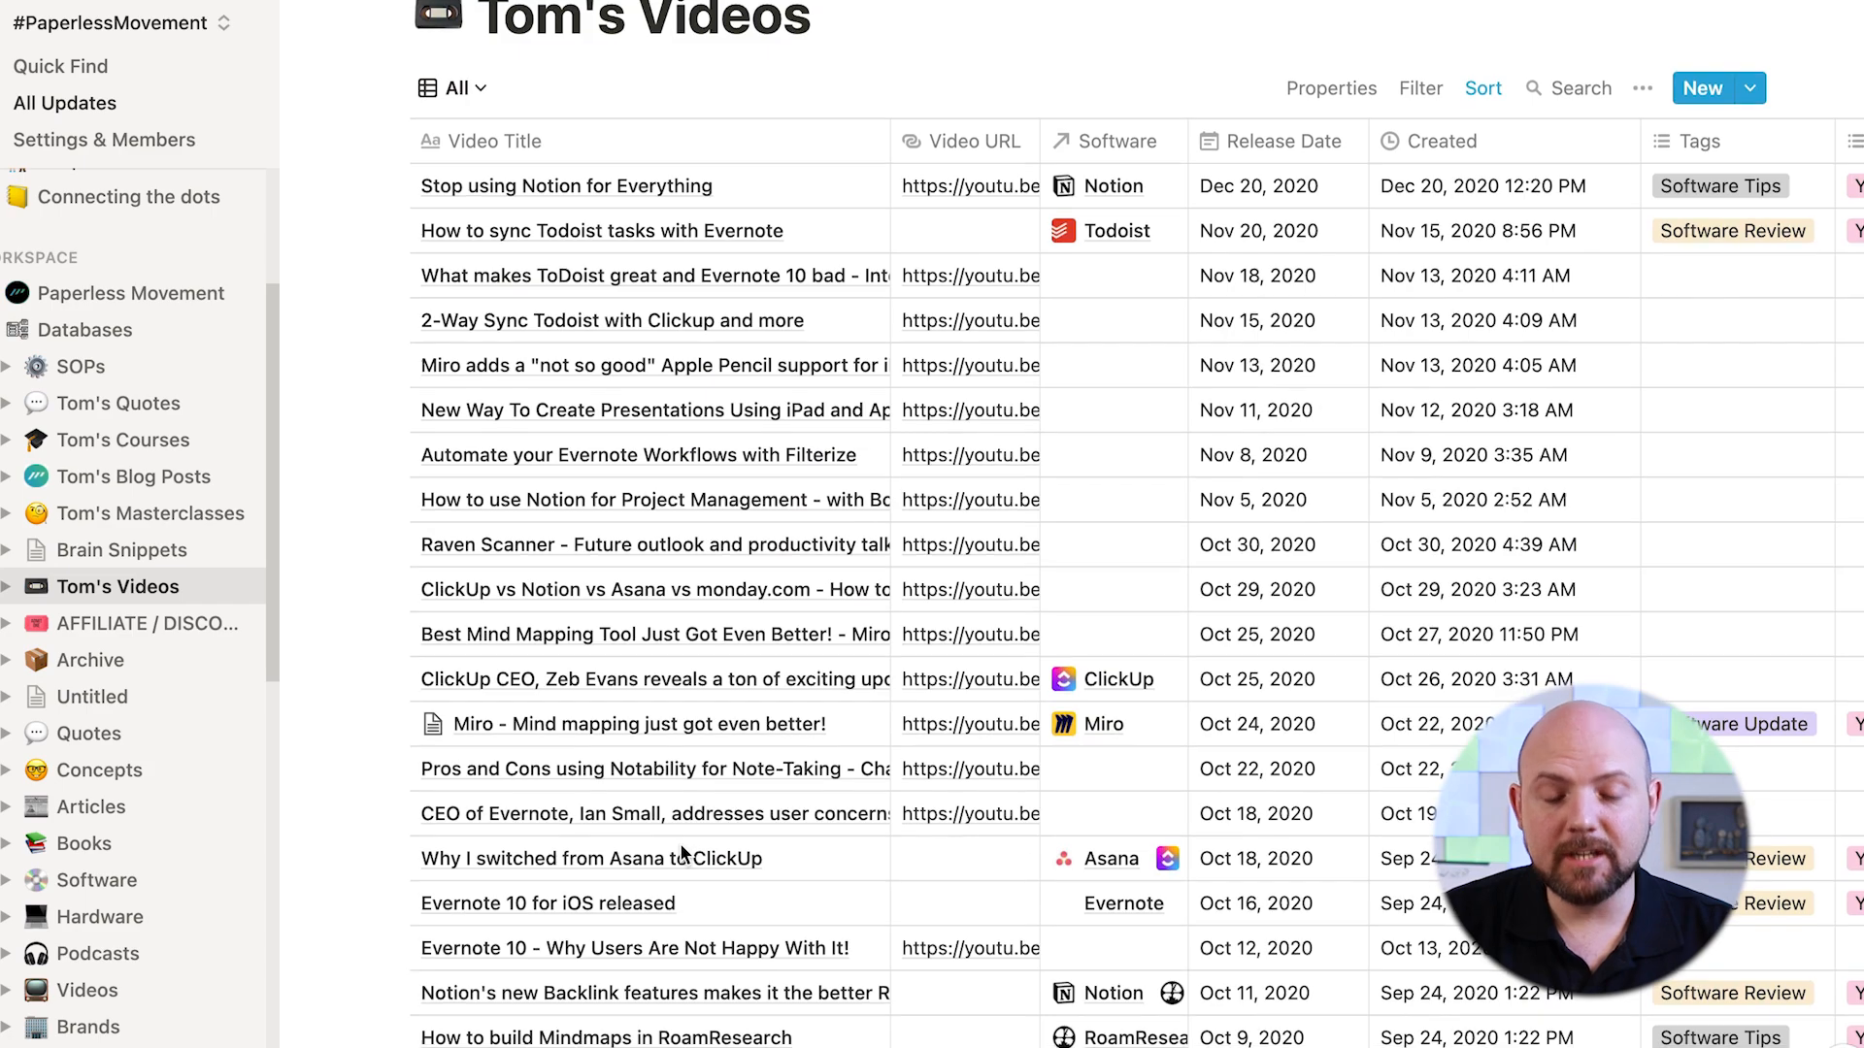
mouse_move(1042, 518)
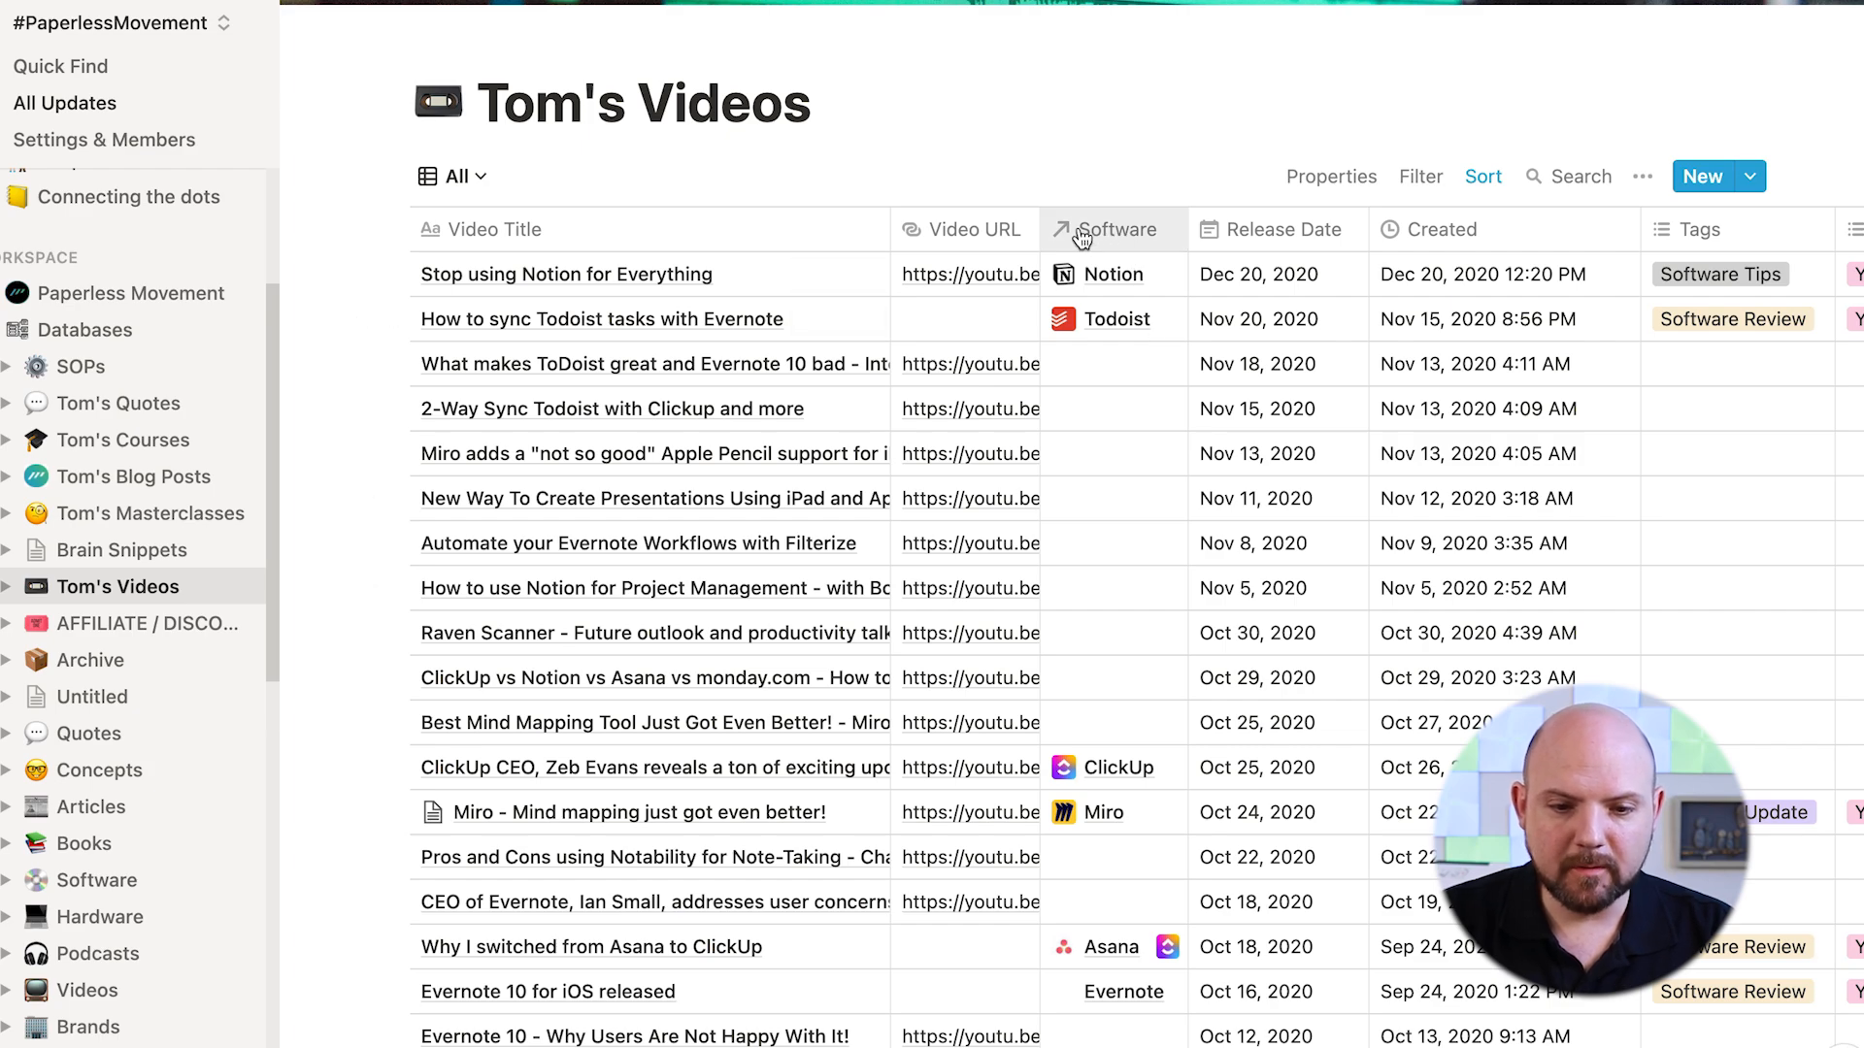
mouse_move(730, 292)
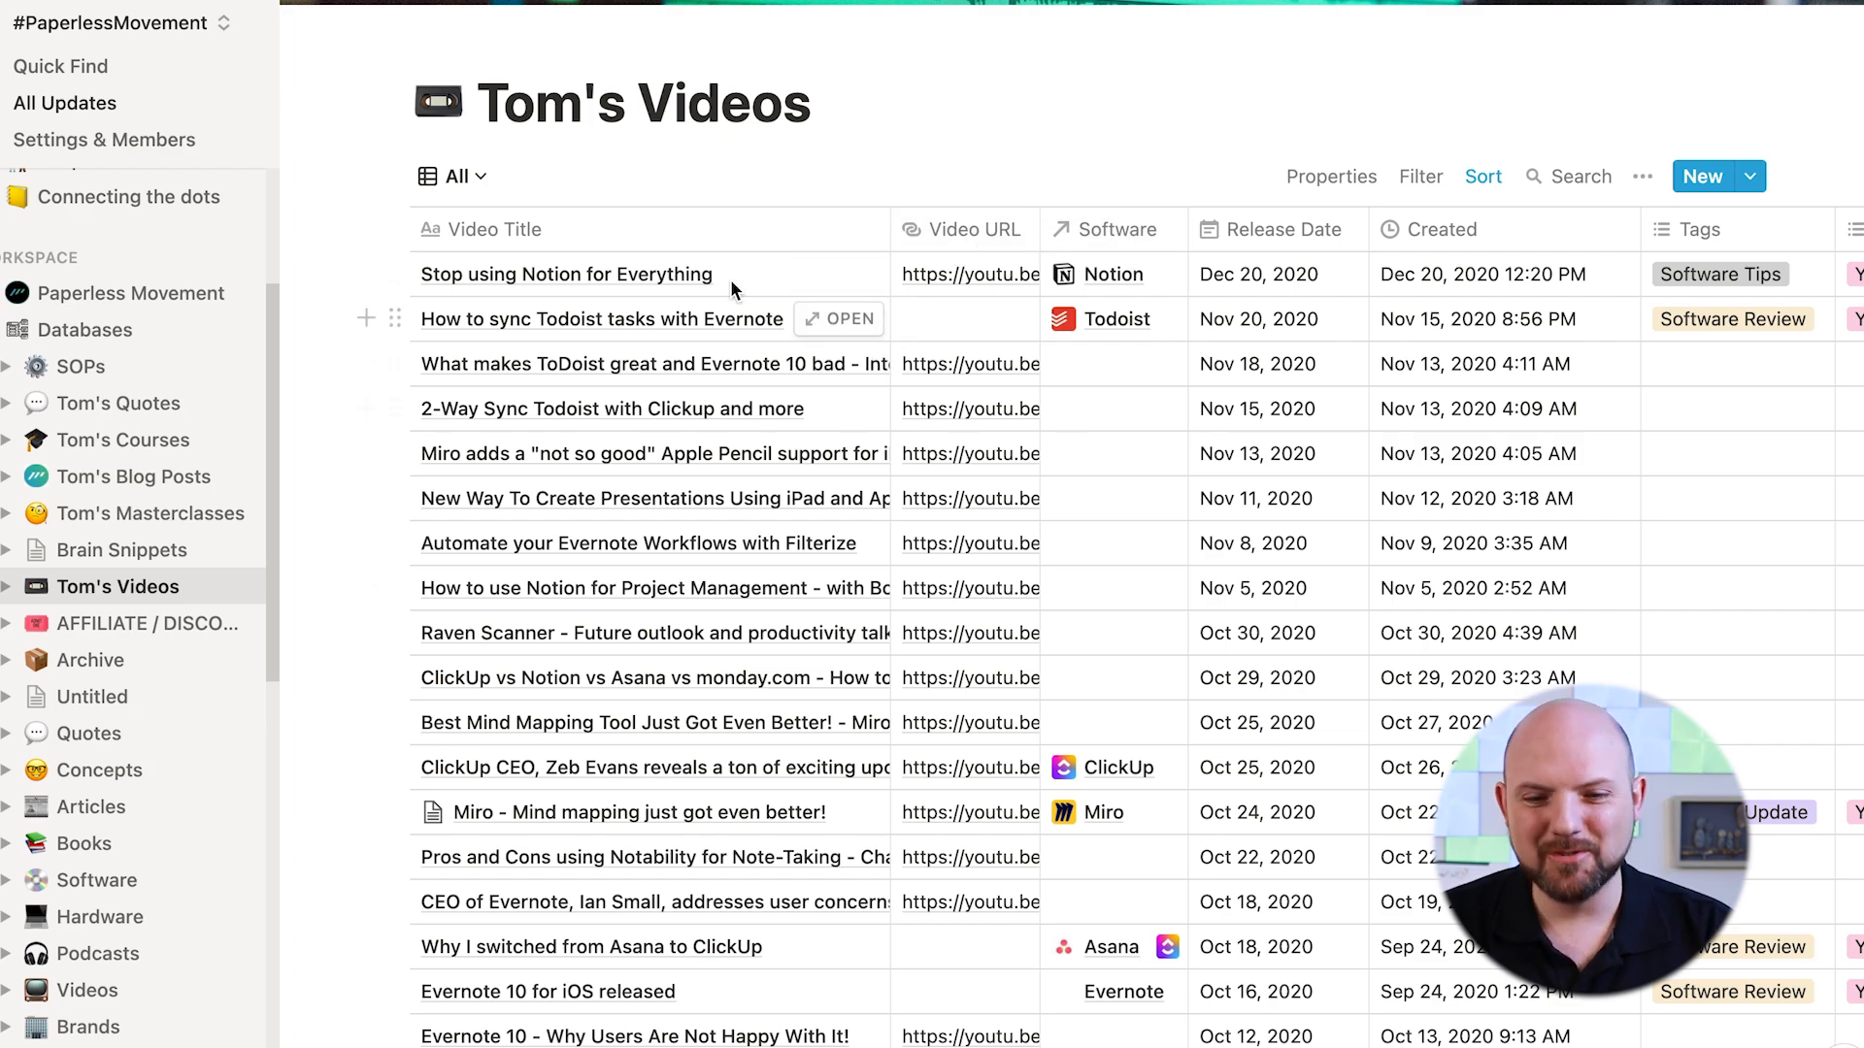
Open the 'Stop using Notion for Everything' record and view its thumbnail image
click(566, 275)
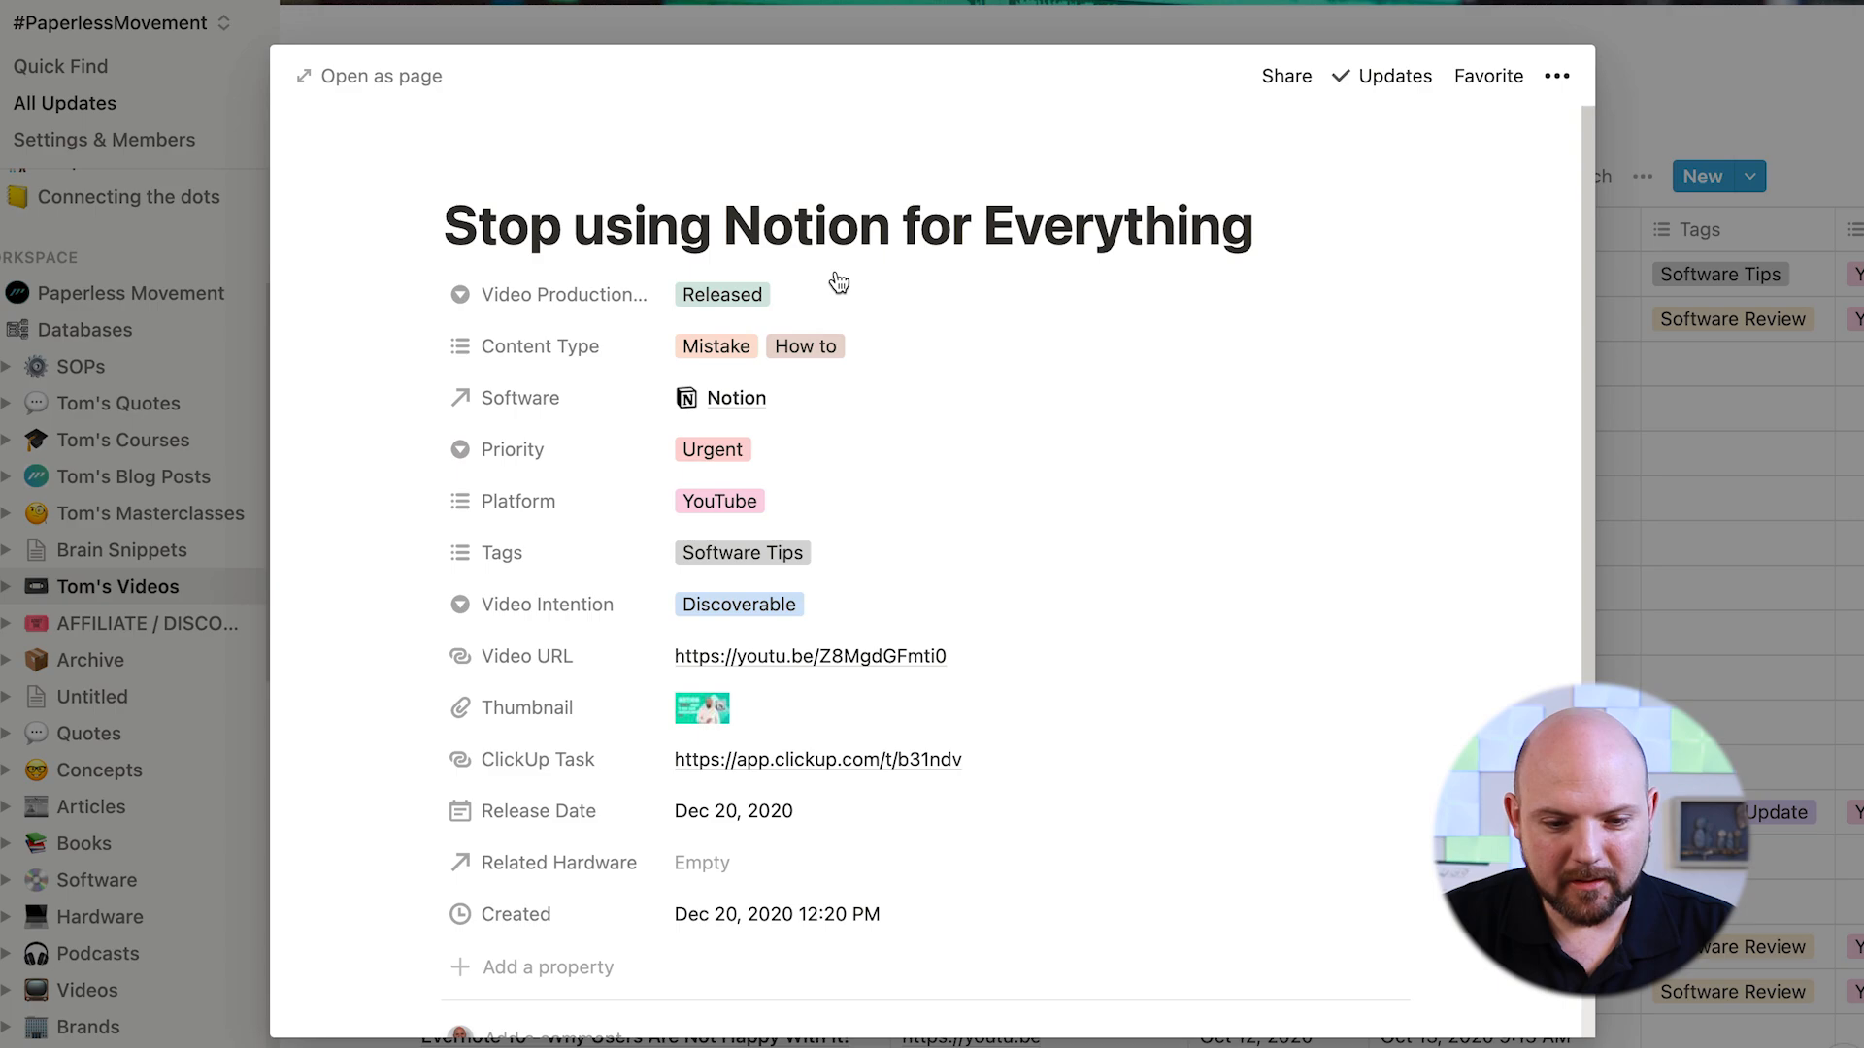
scroll(down, 3)
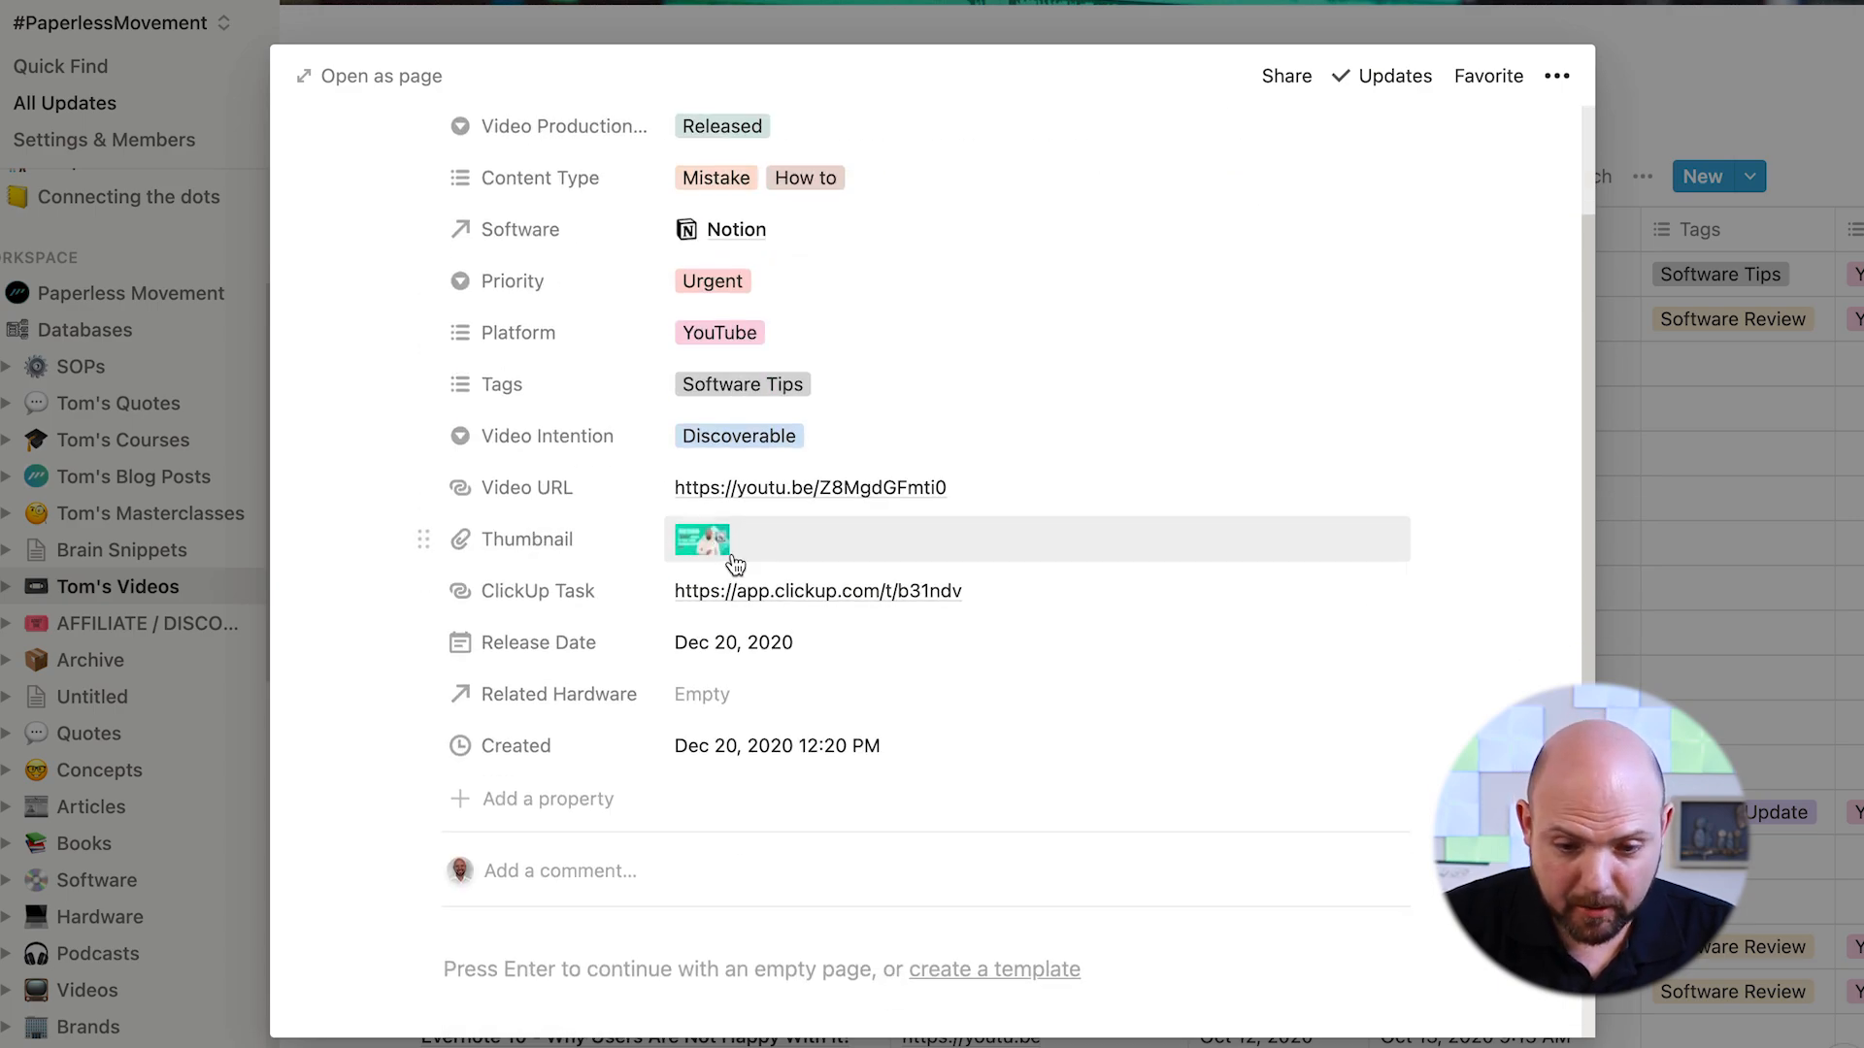
click(701, 540)
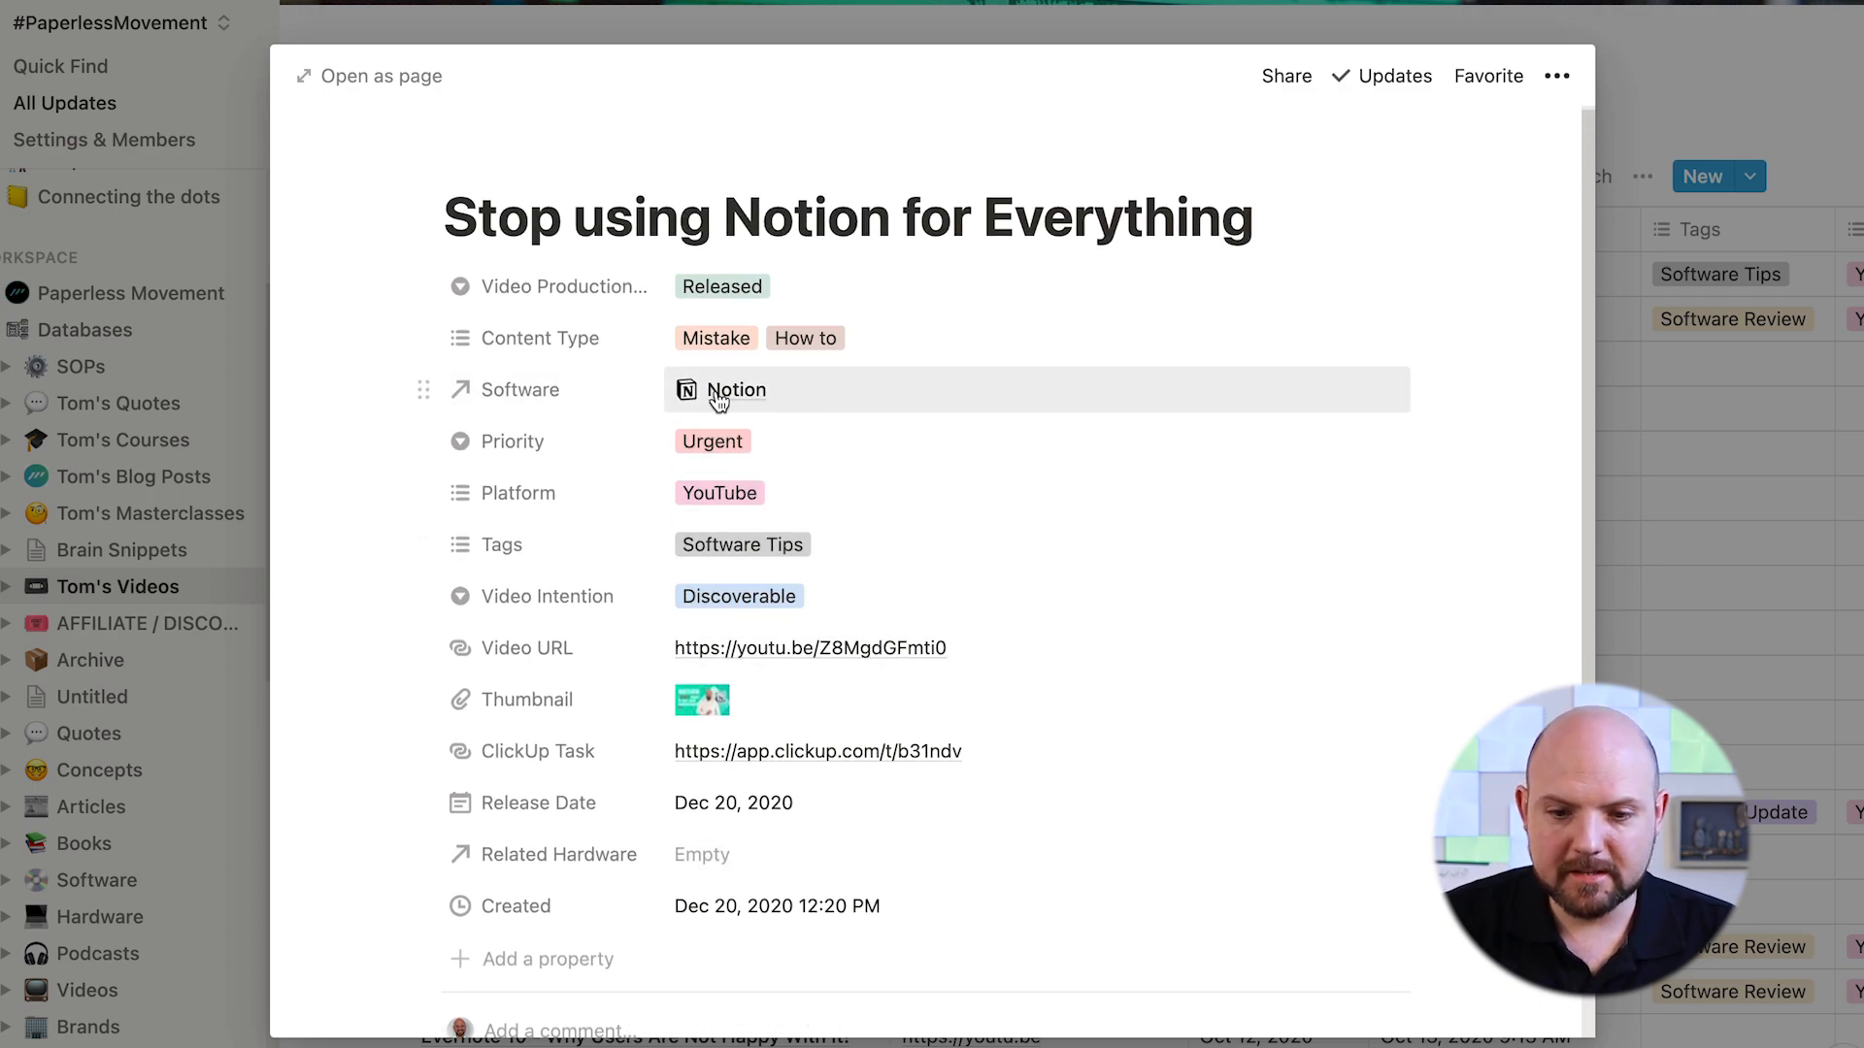
mouse_move(1770, 404)
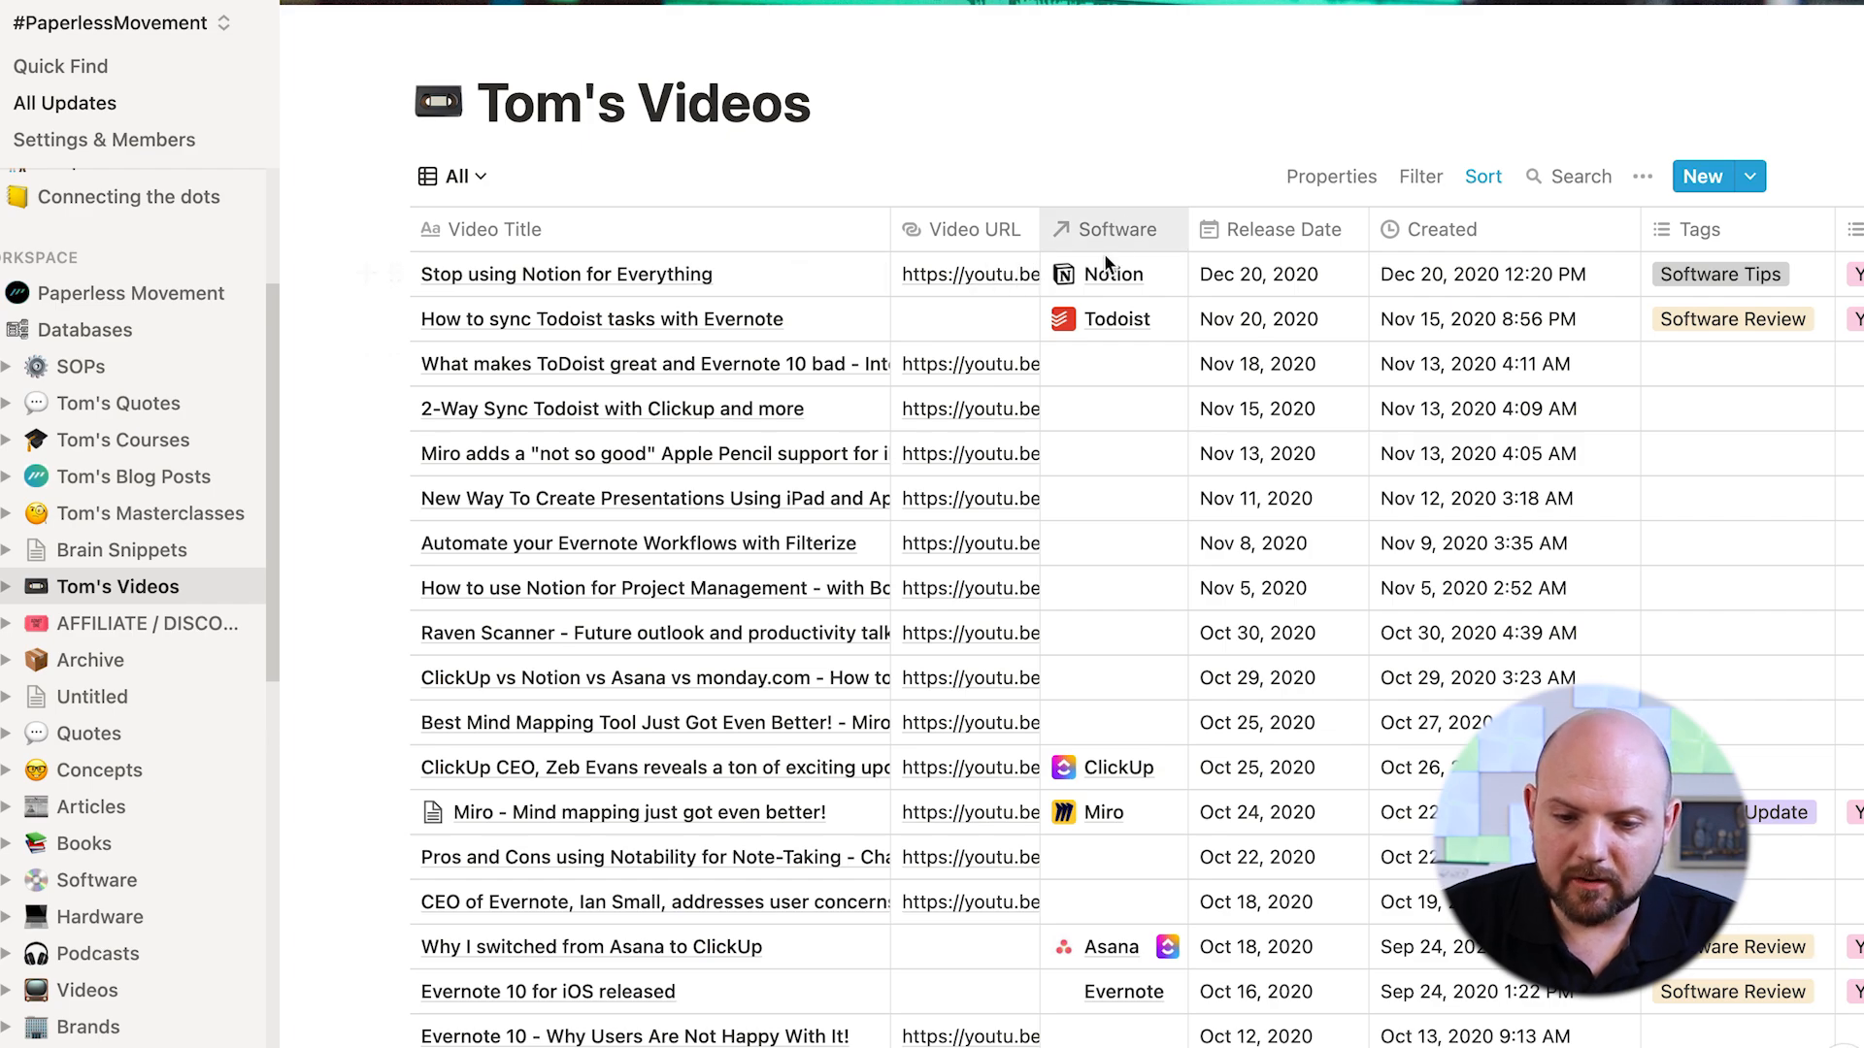
Inspect the linked Todoist software page, then switch to the Released gallery view
click(1098, 275)
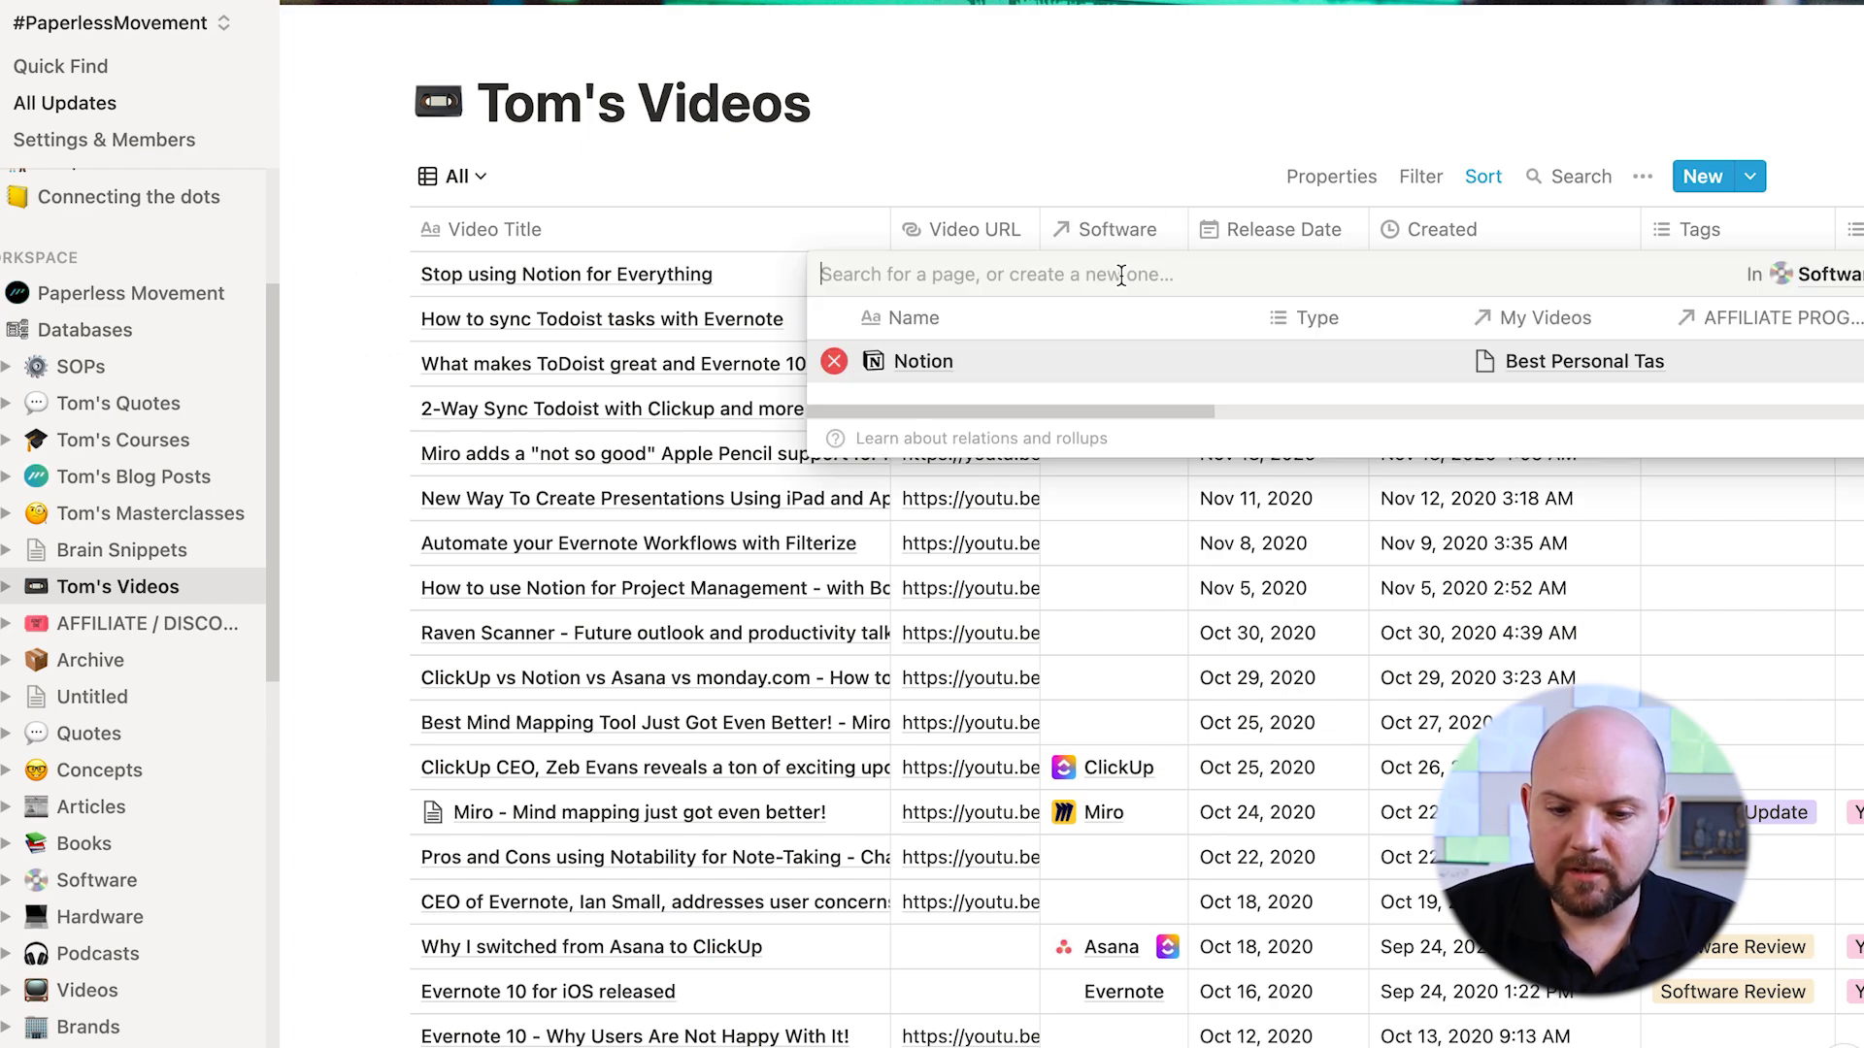
mouse_move(1375, 346)
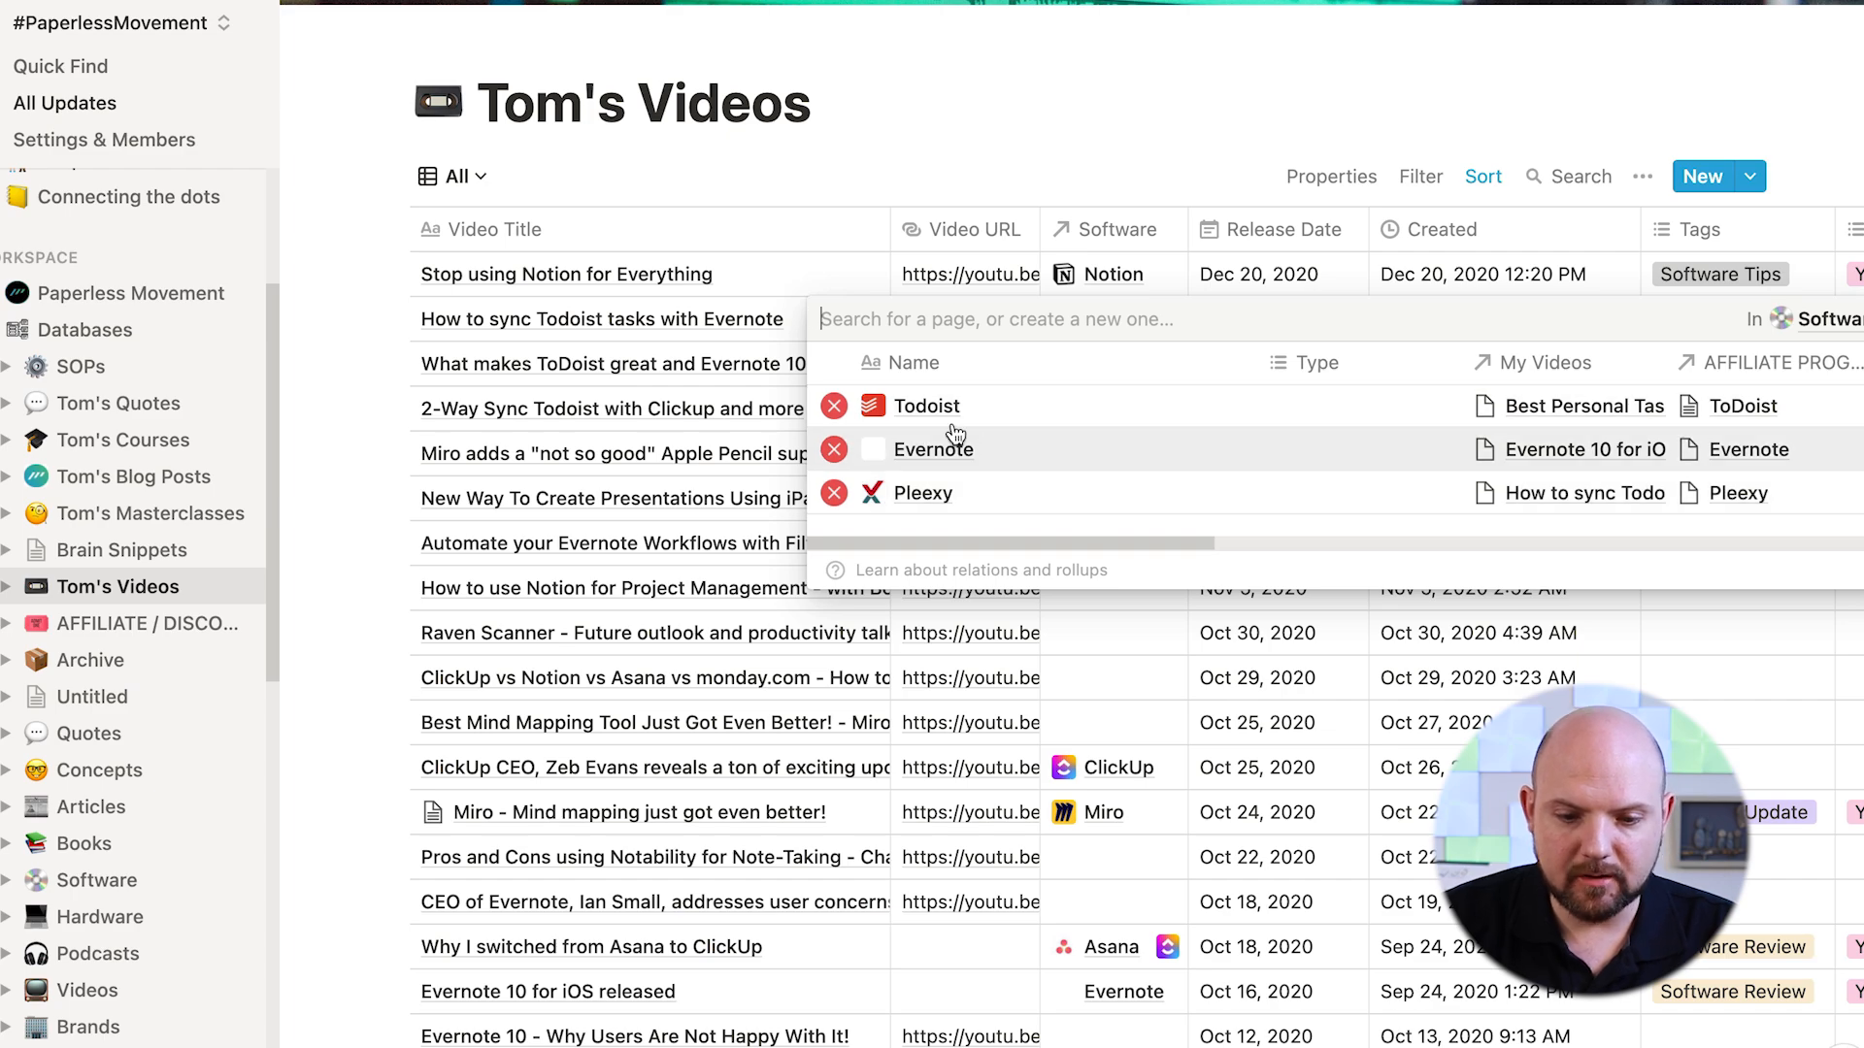
click(926, 406)
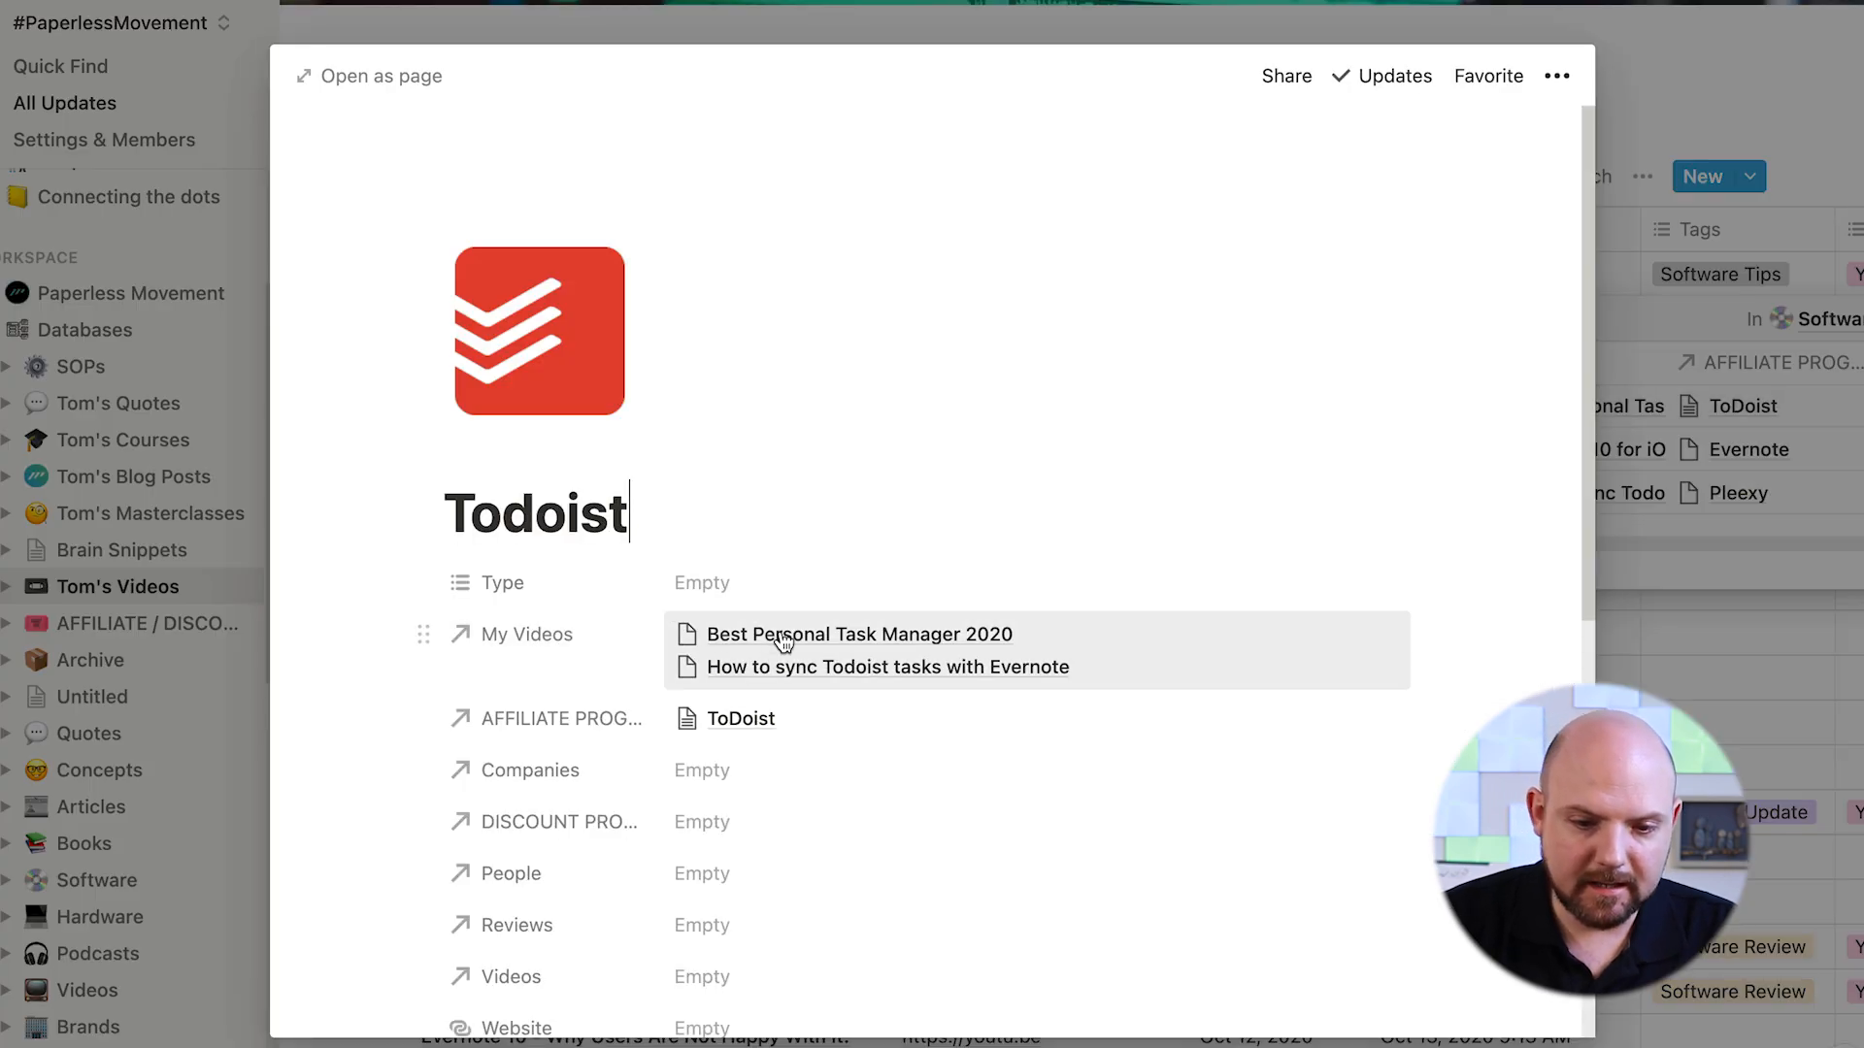
click(858, 634)
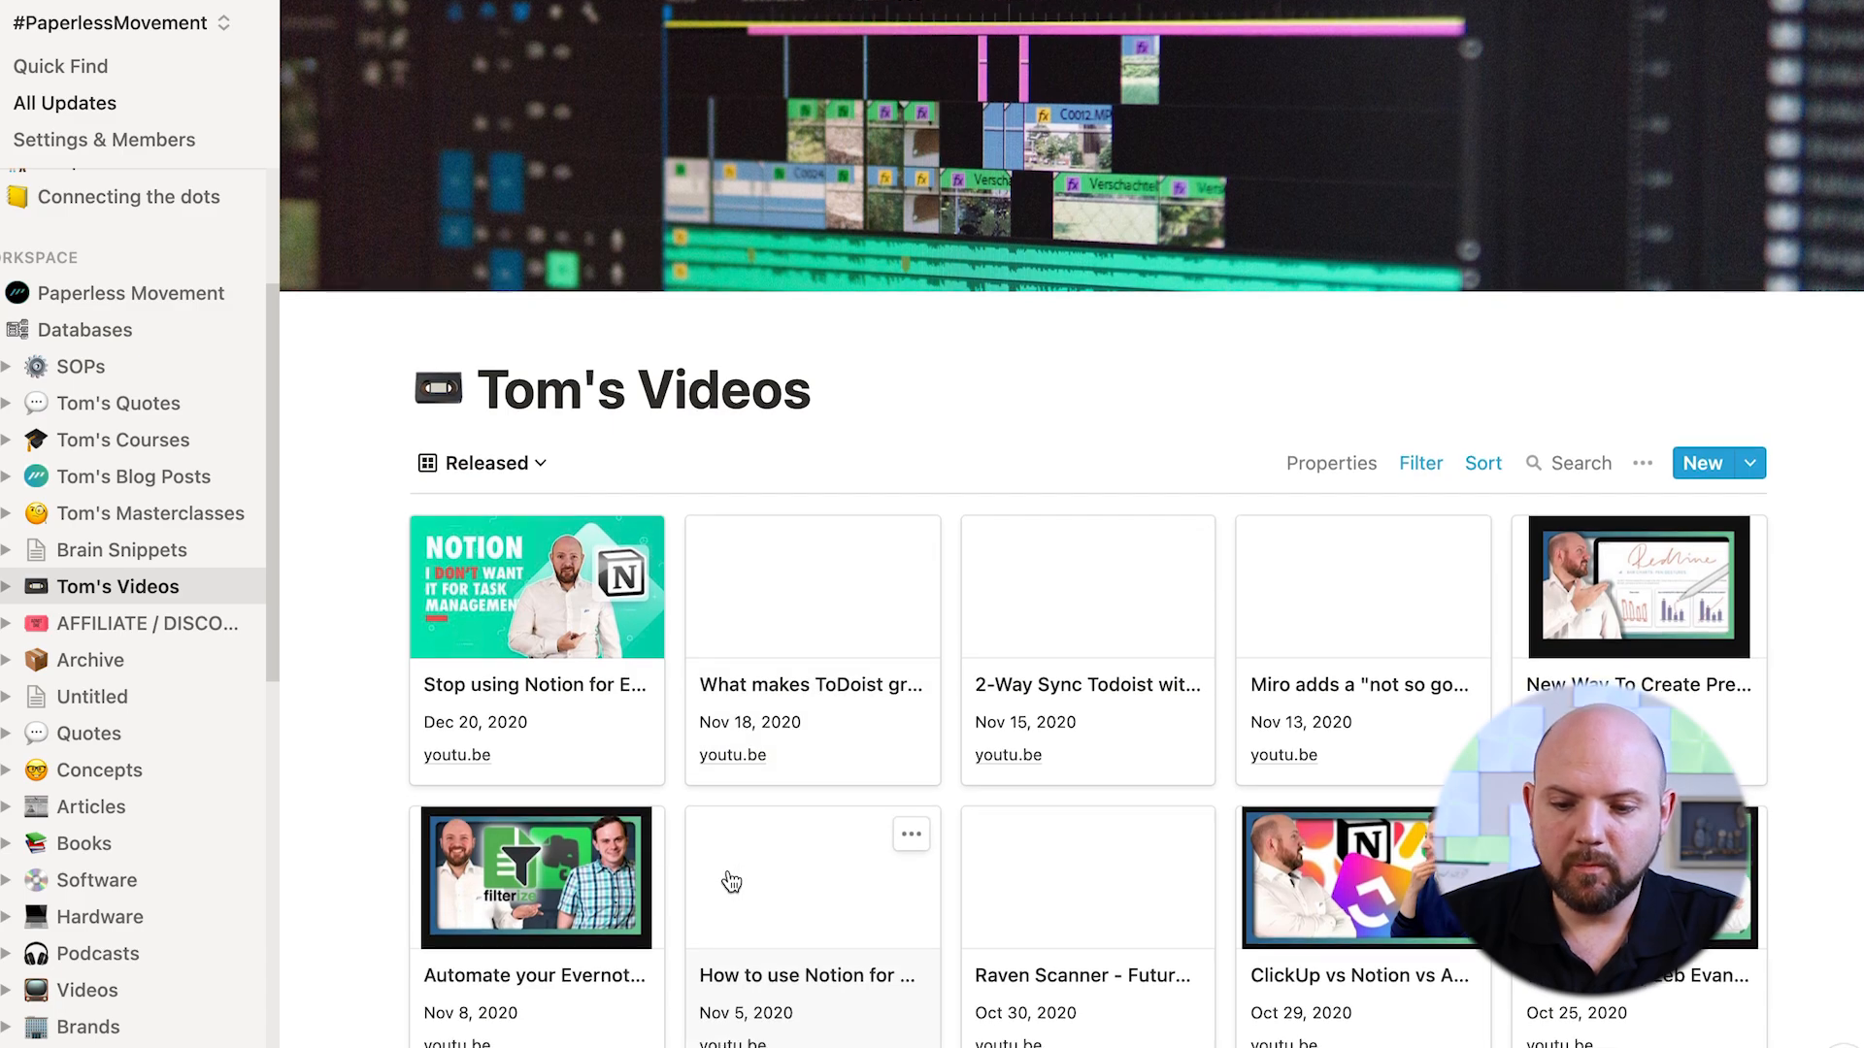
scroll(down, 3)
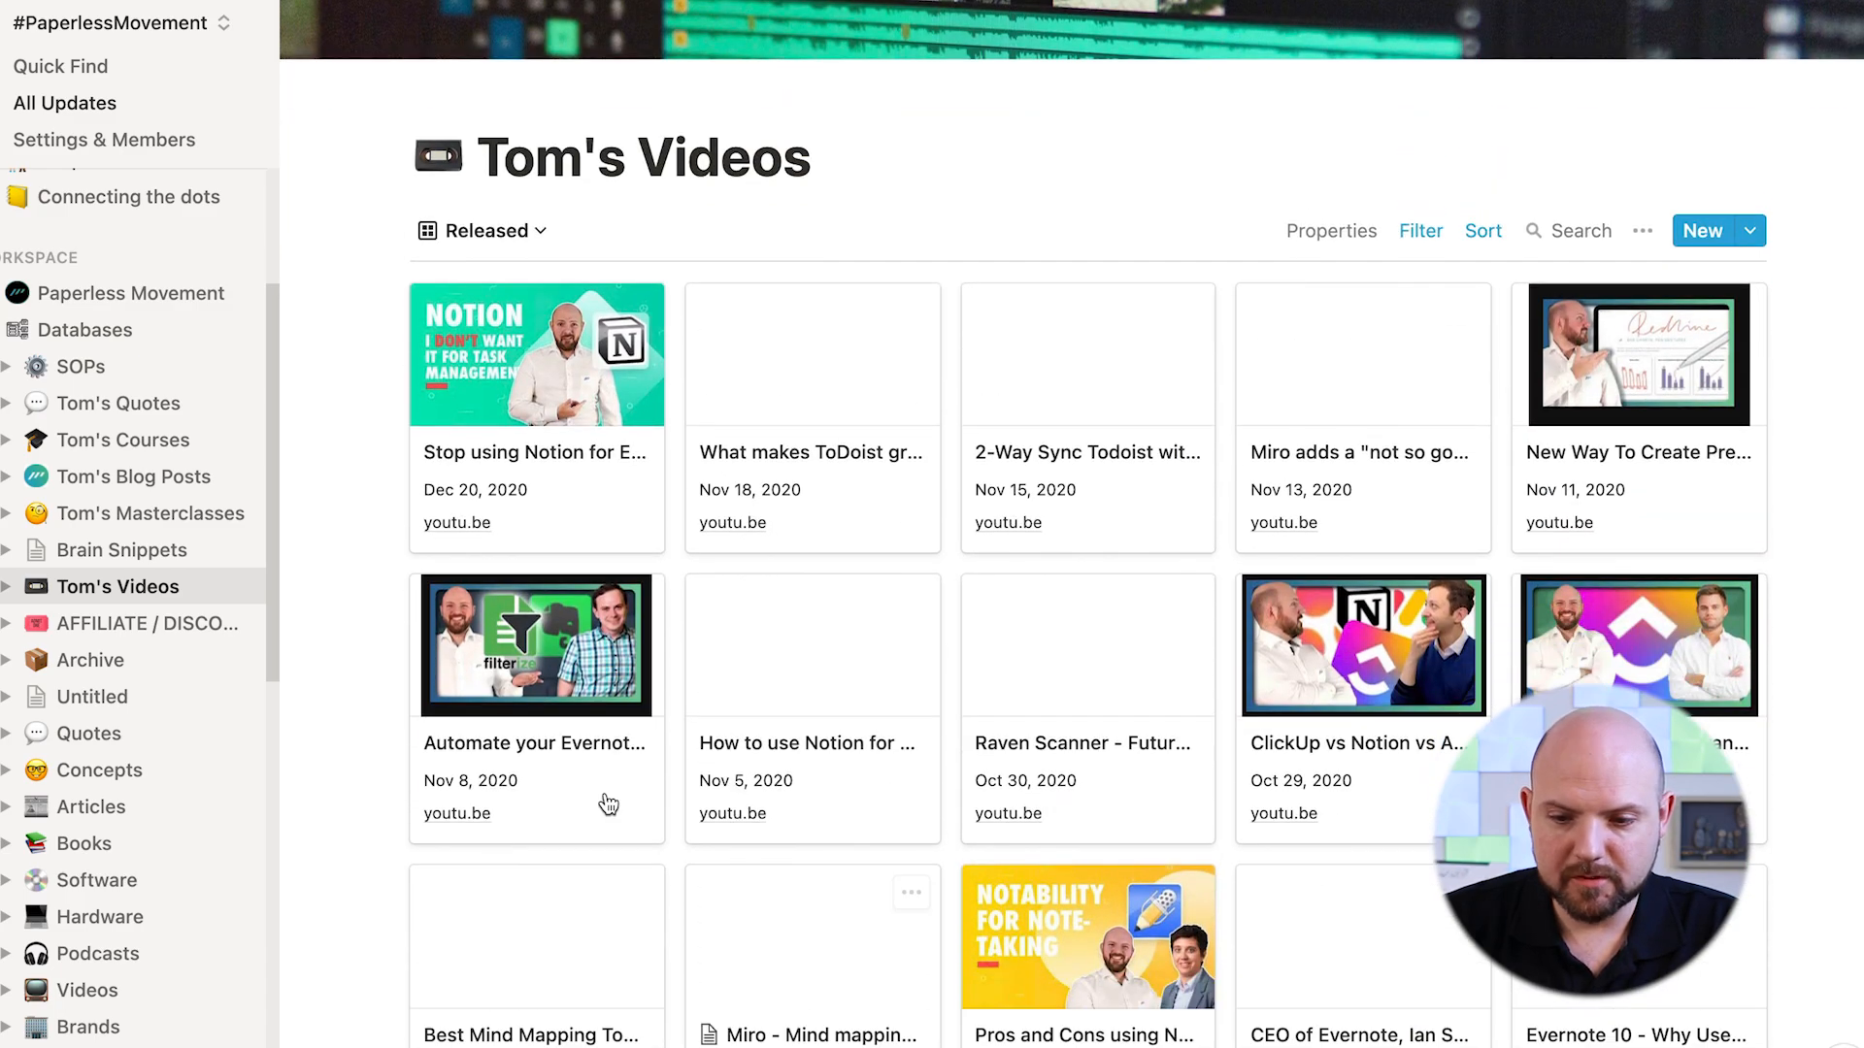
mouse_move(1190, 793)
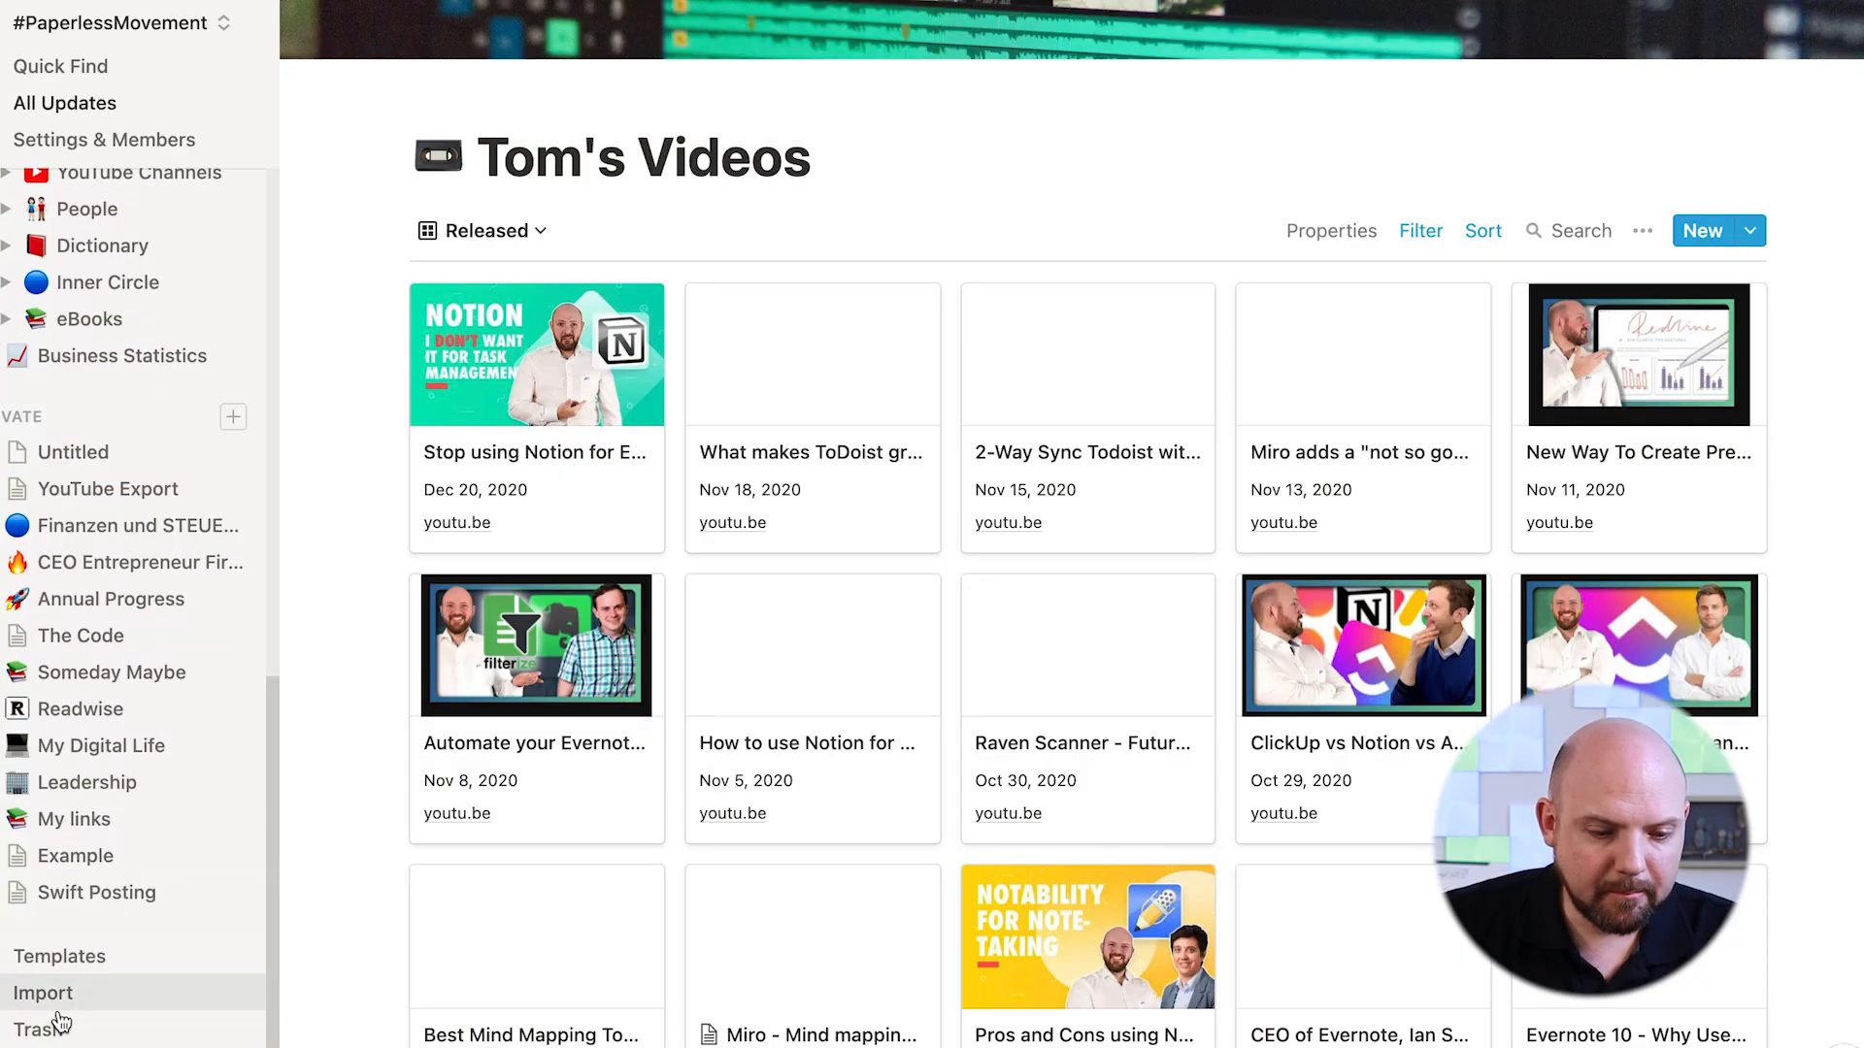
Import the vidIQ CSV export file into Notion as a CSV import
click(43, 992)
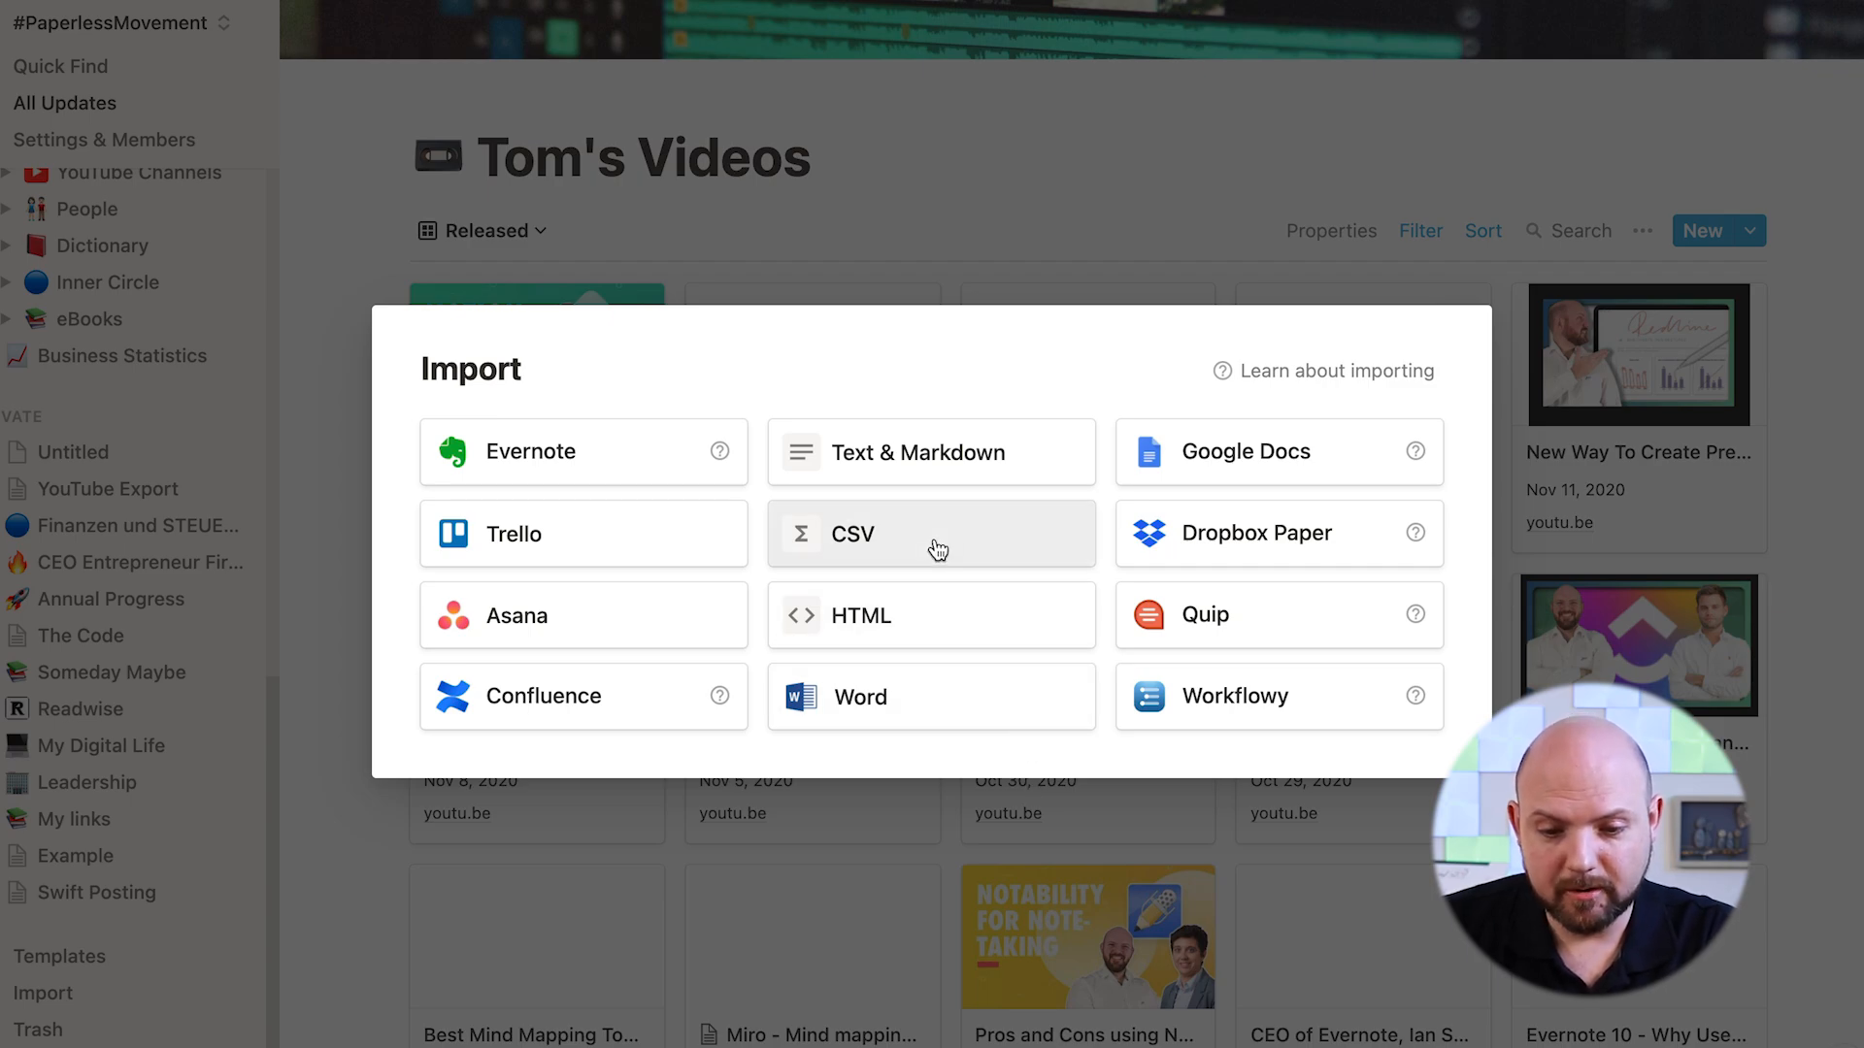
click(931, 533)
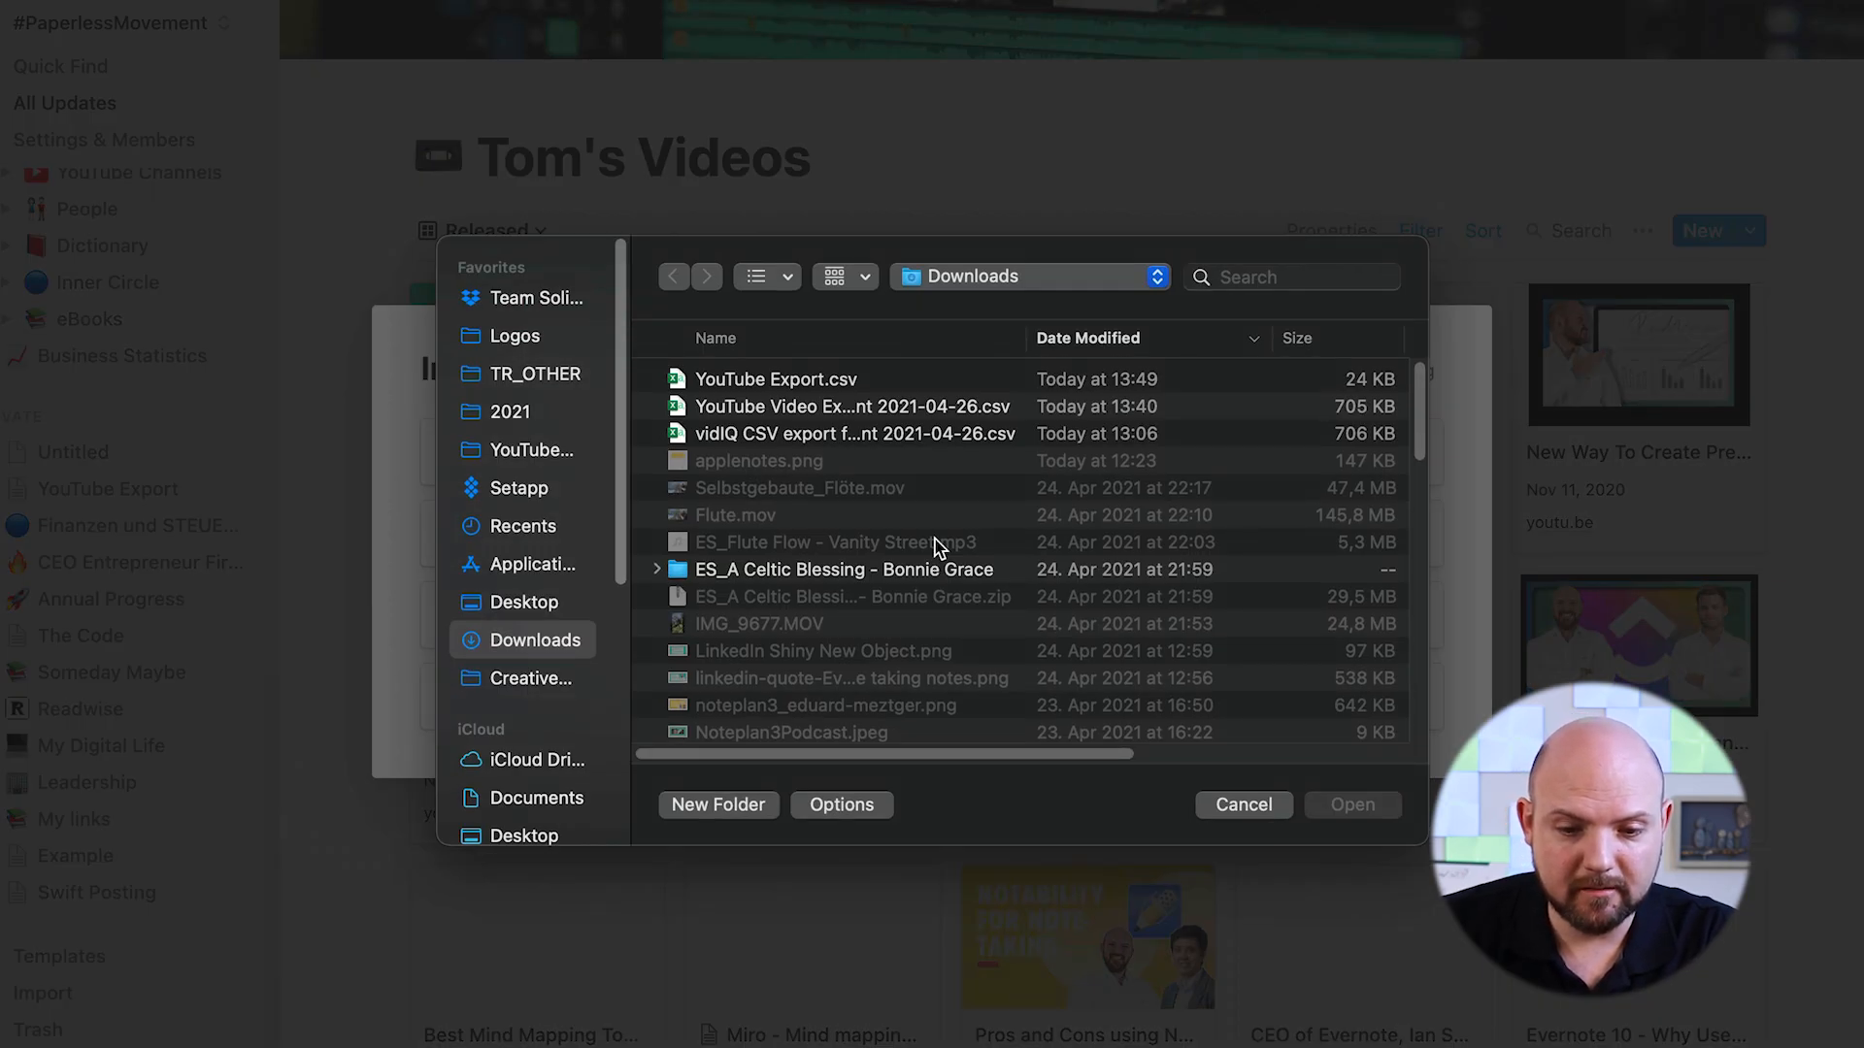
click(853, 433)
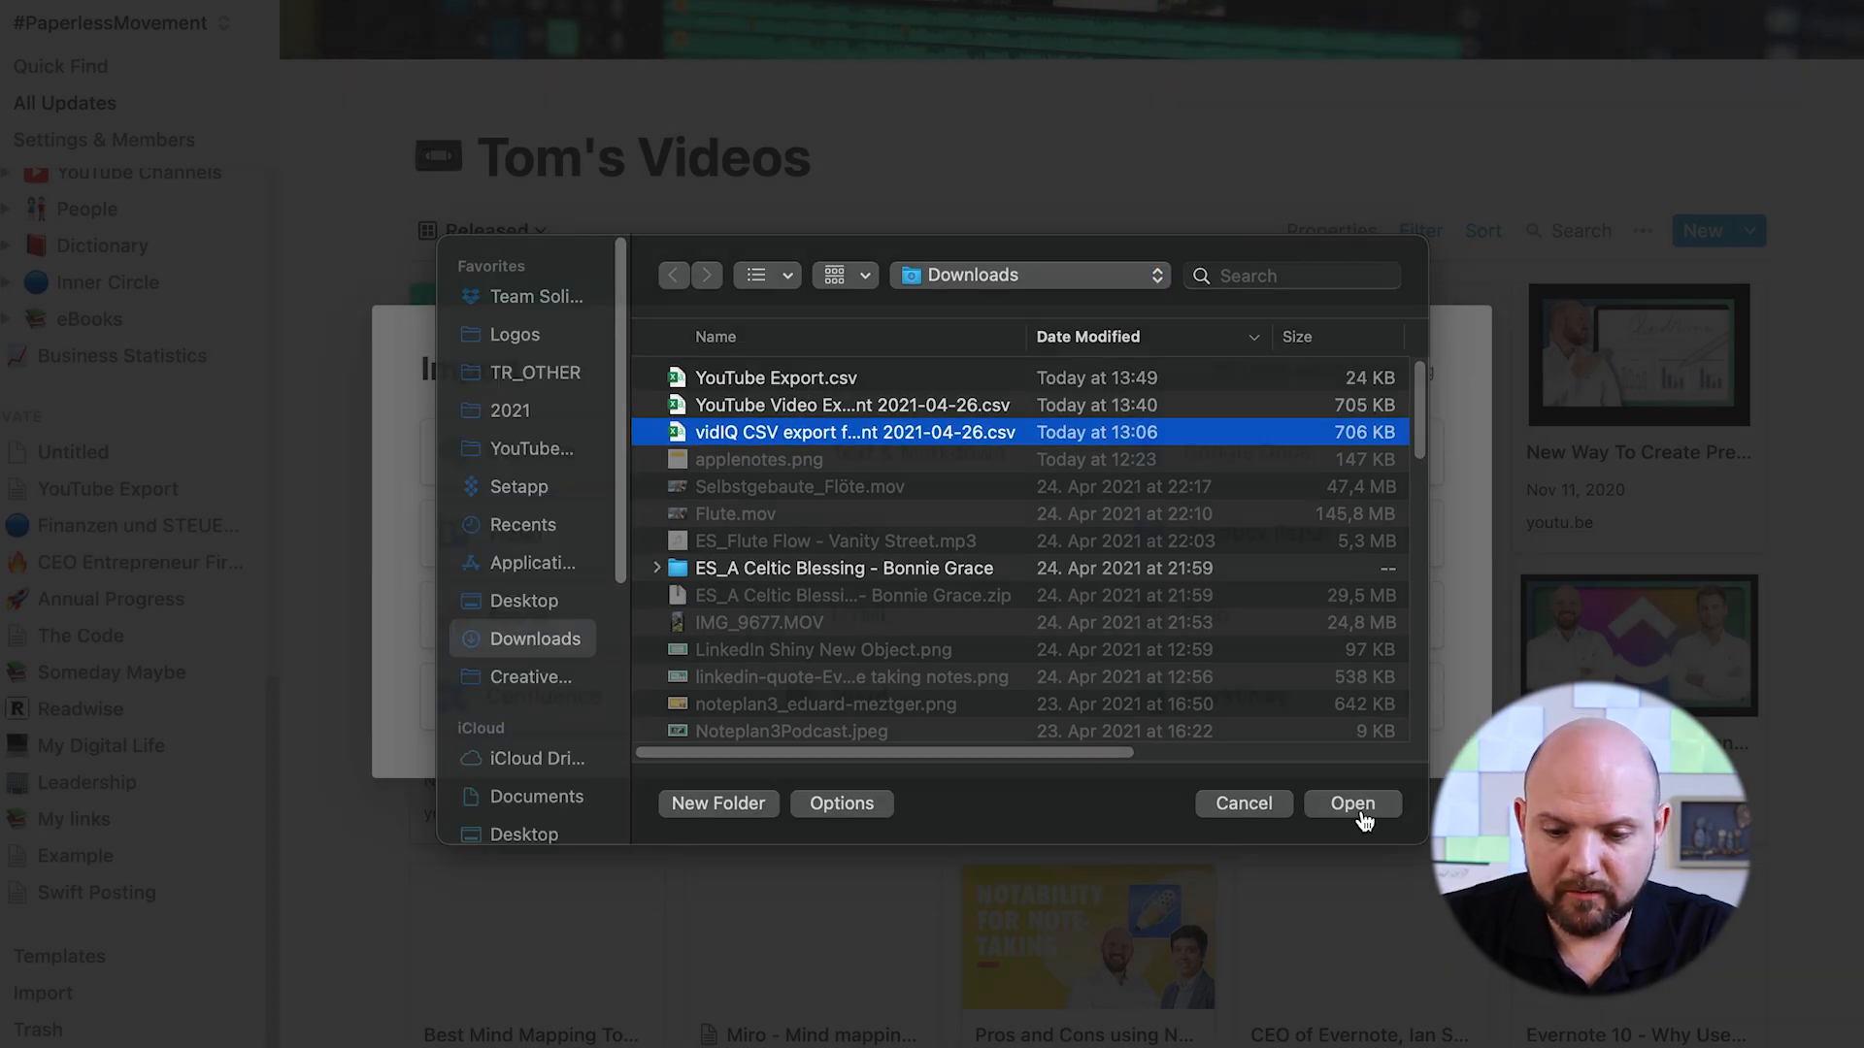
click(1353, 802)
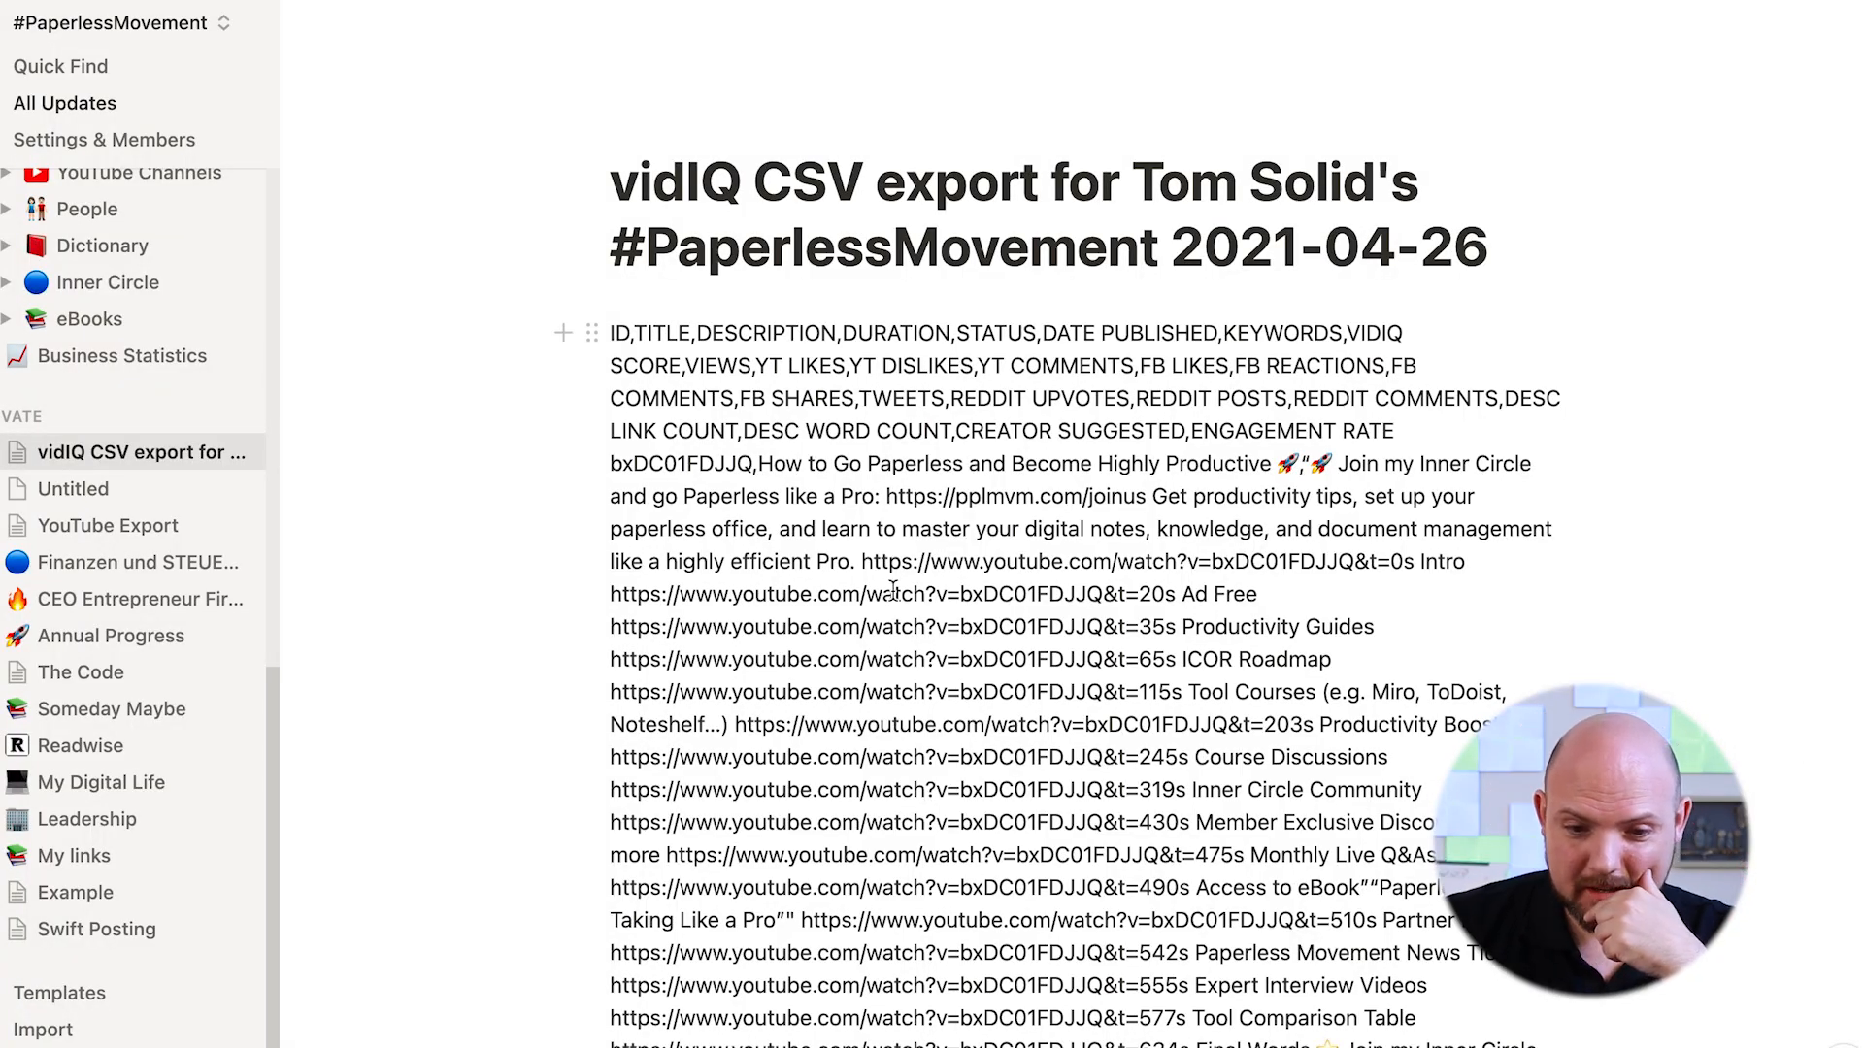
Delete the pasted vidIQ text and import YouTube Export.csv into the emptied page
click(590, 333)
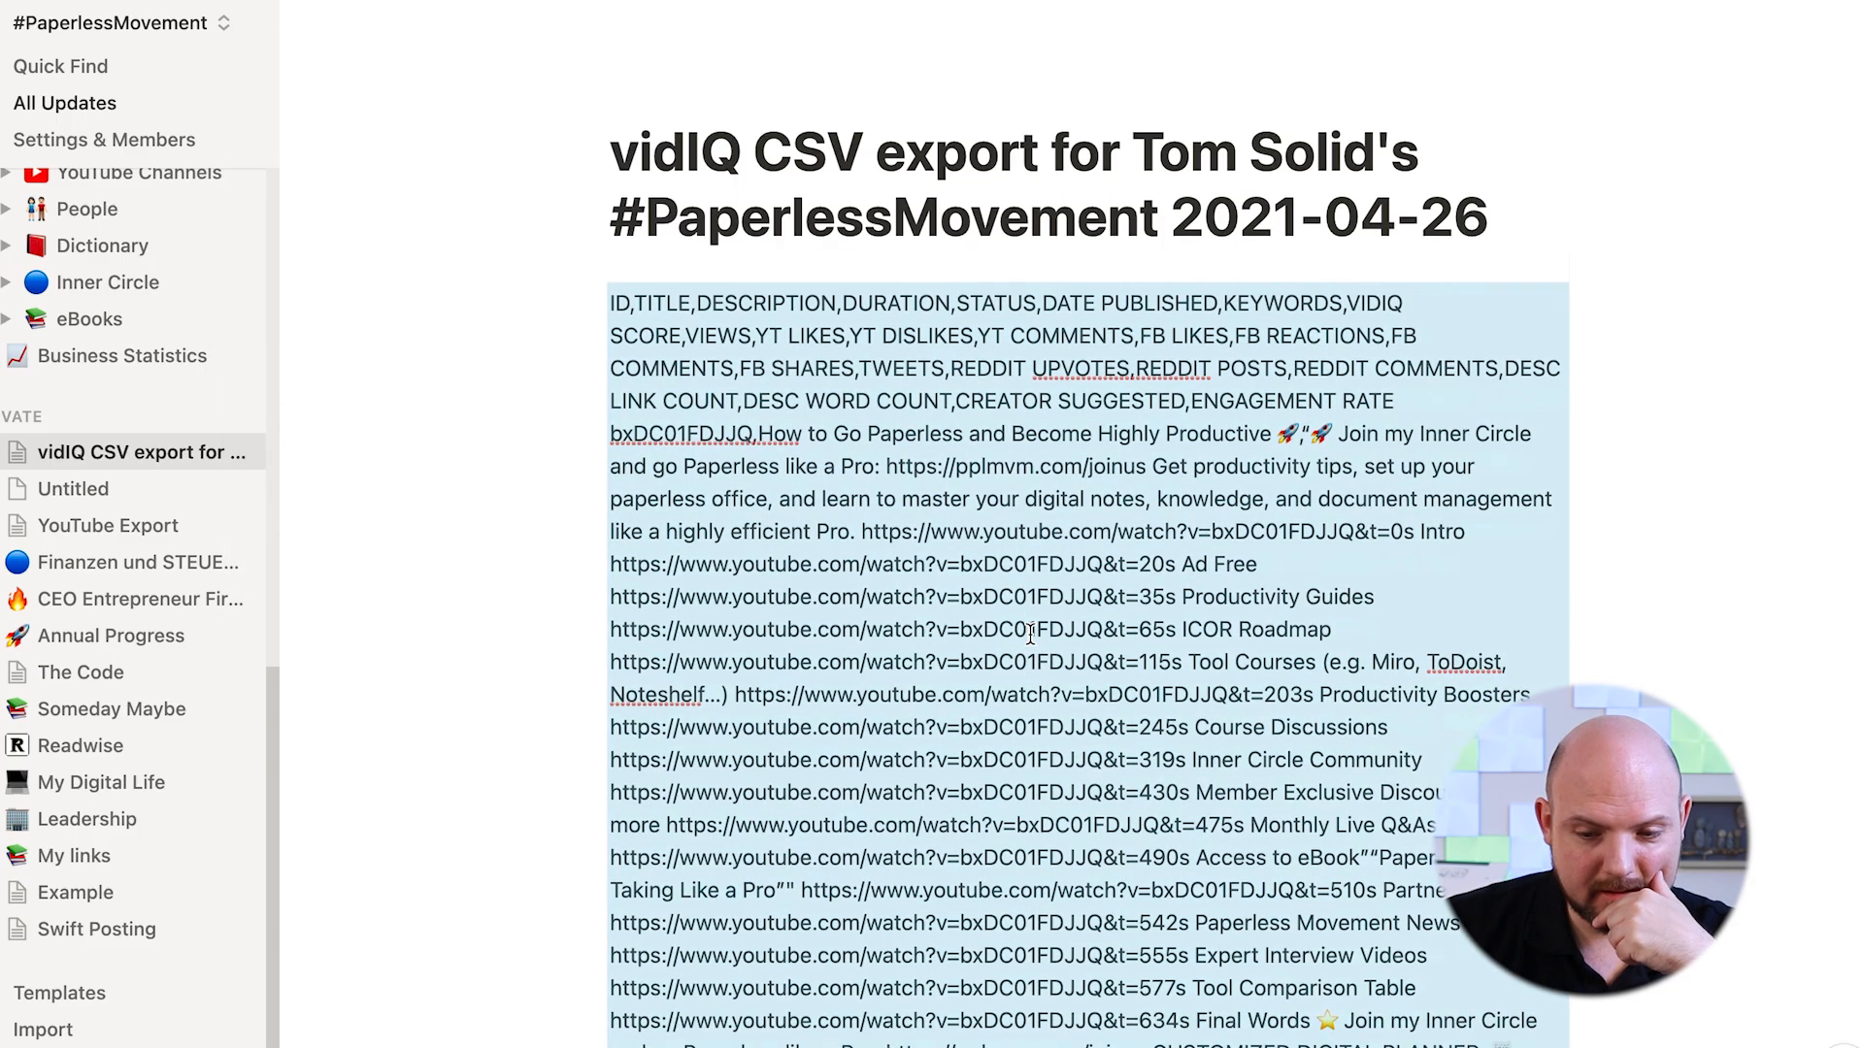
scroll(down, 3)
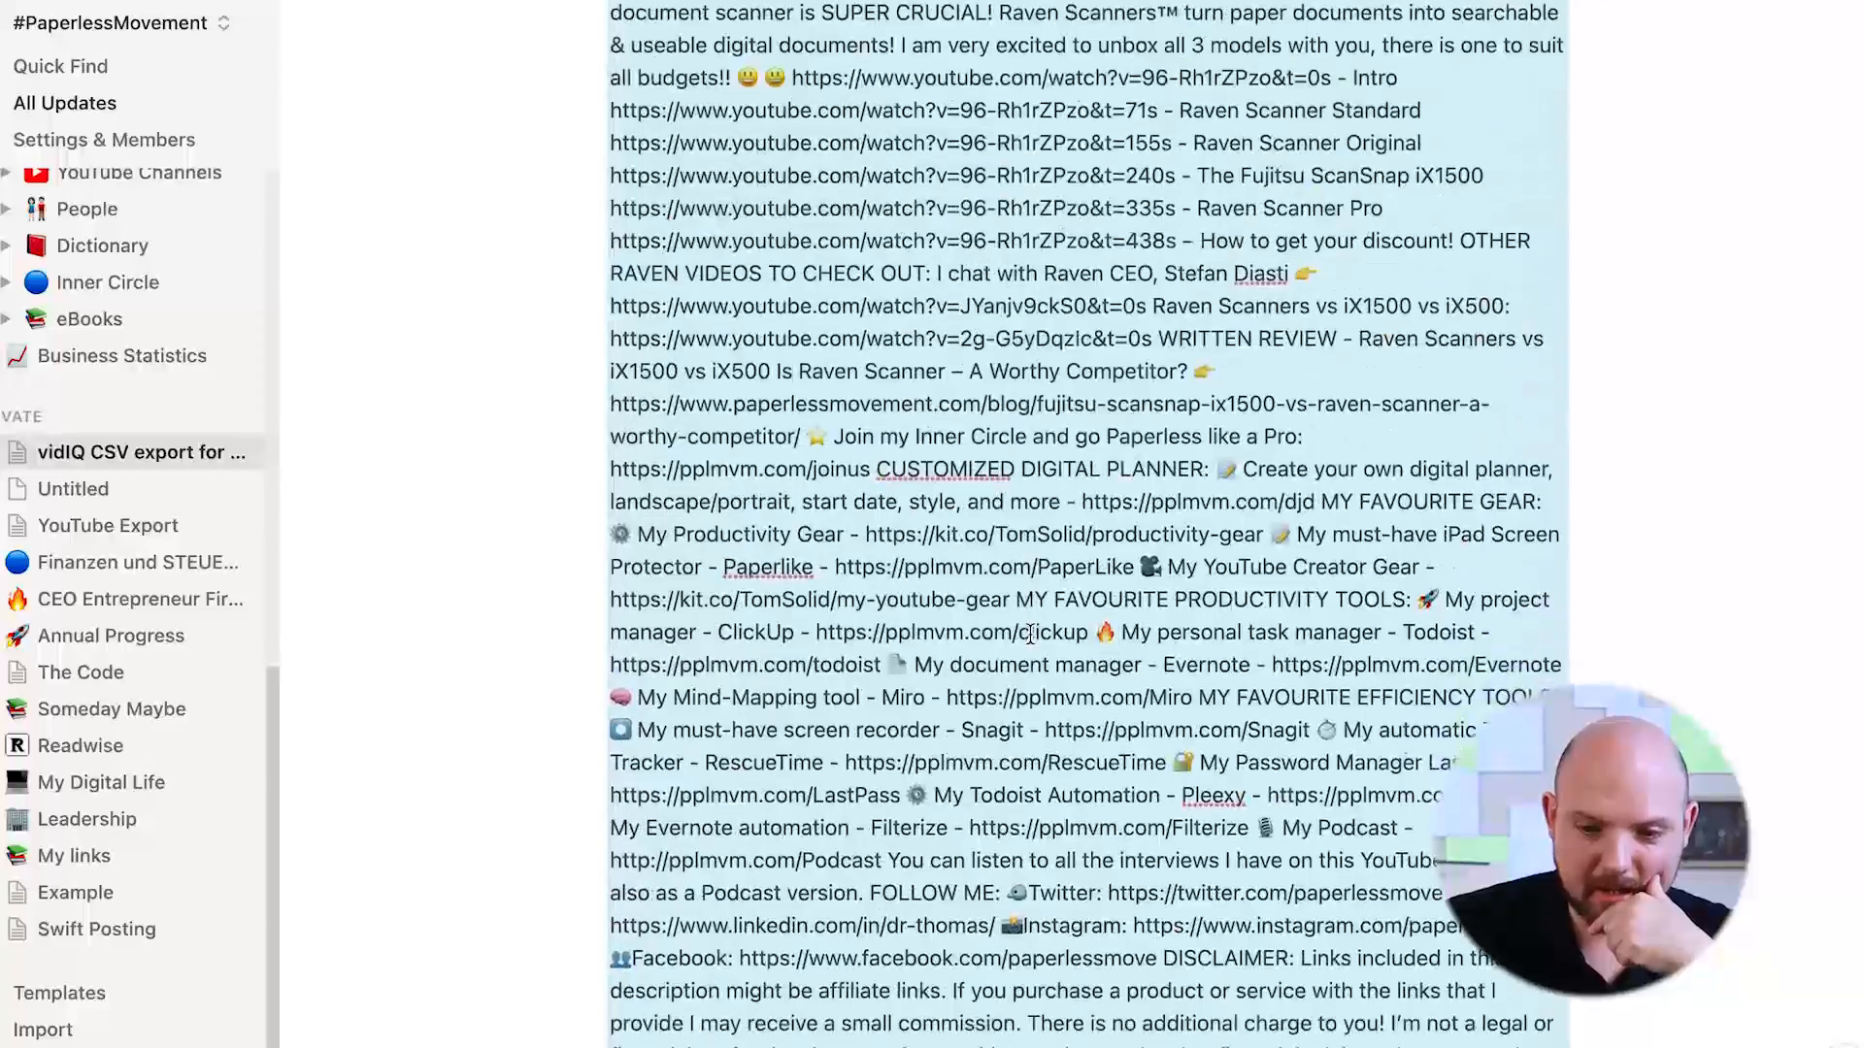
click(134, 453)
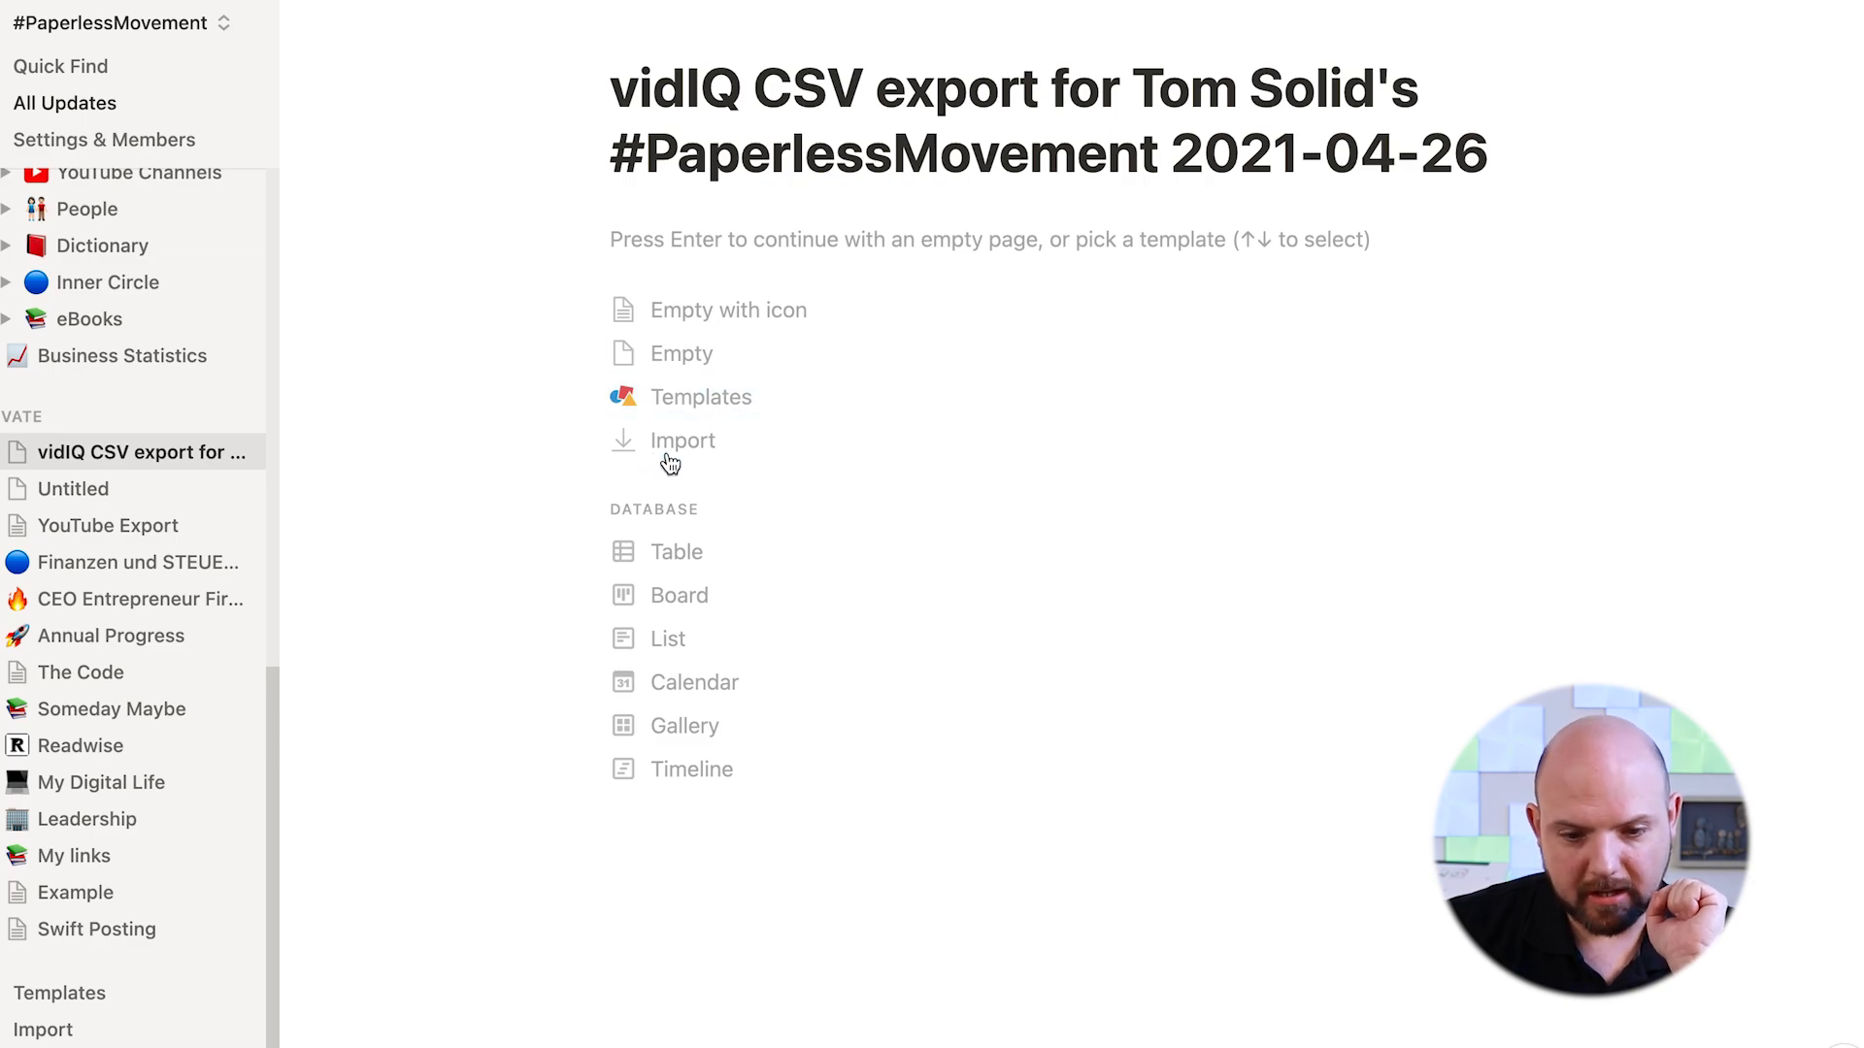
click(683, 440)
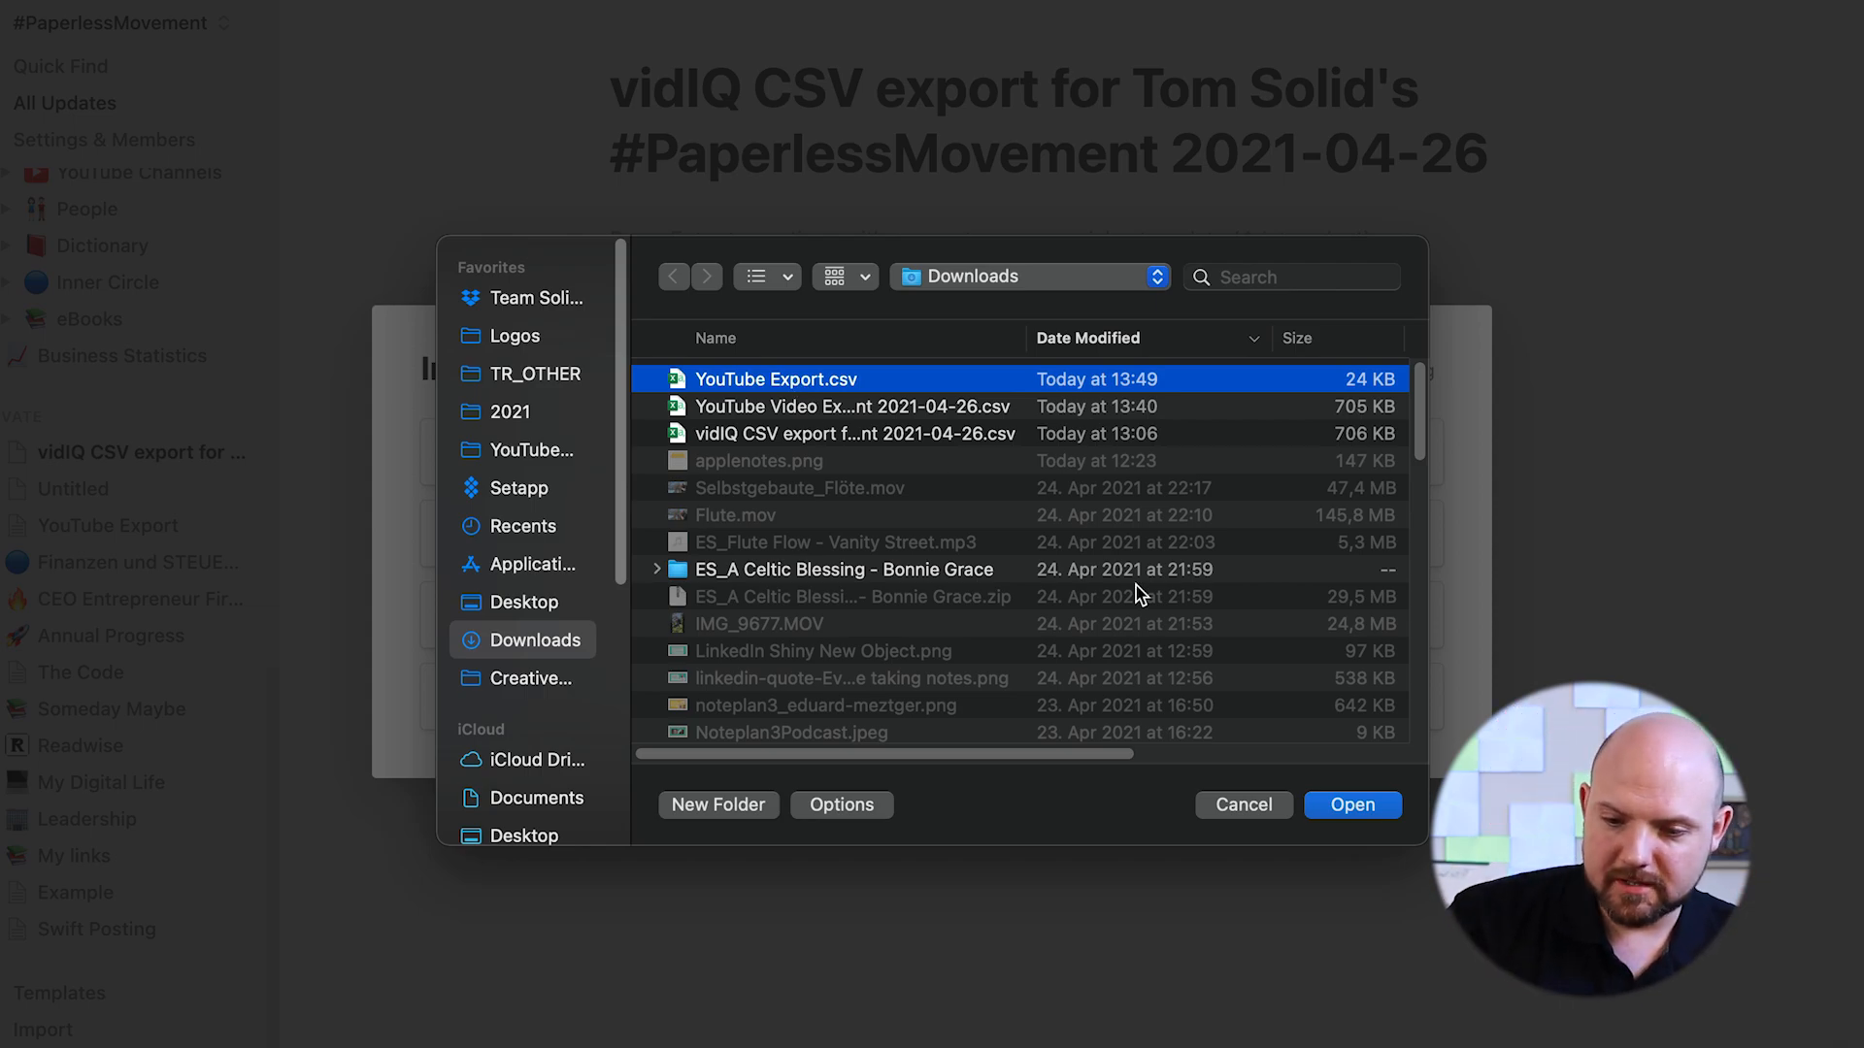
click(1352, 805)
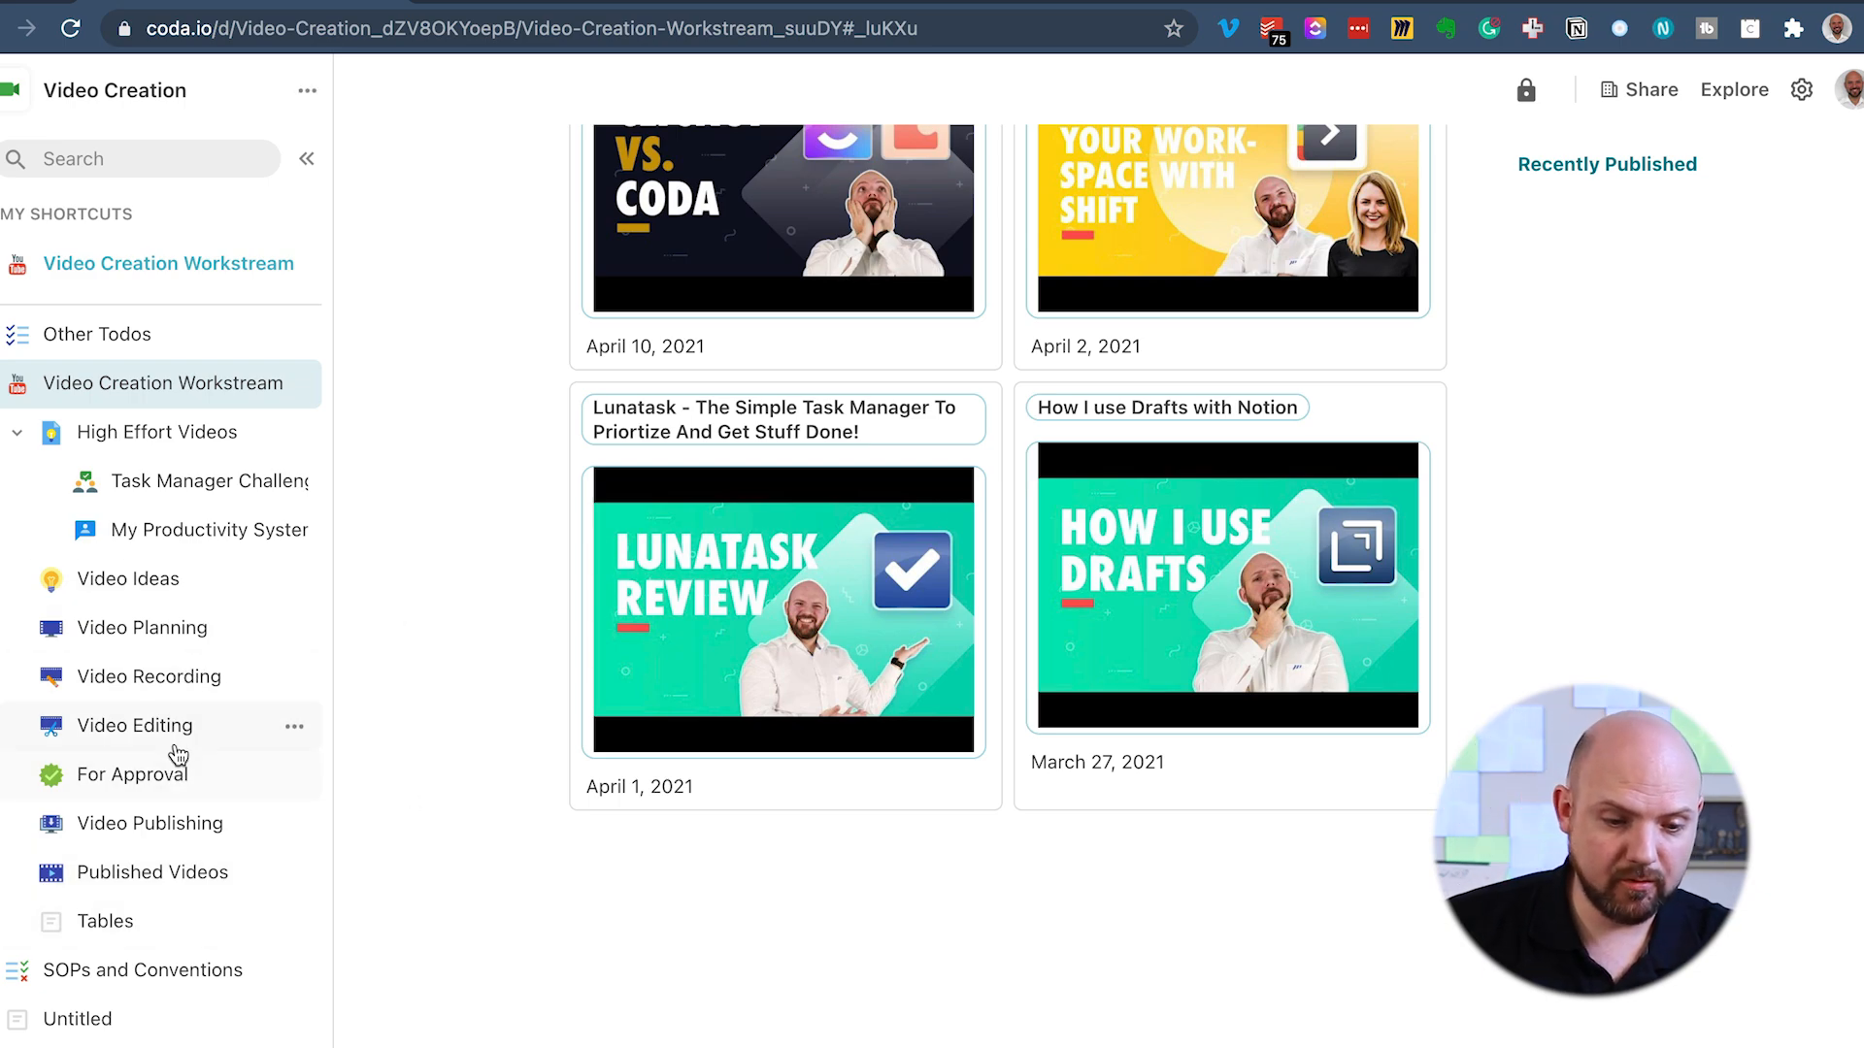
Go to Published Videos > Tables and open the Untitled page's Import CSV dialog
click(149, 872)
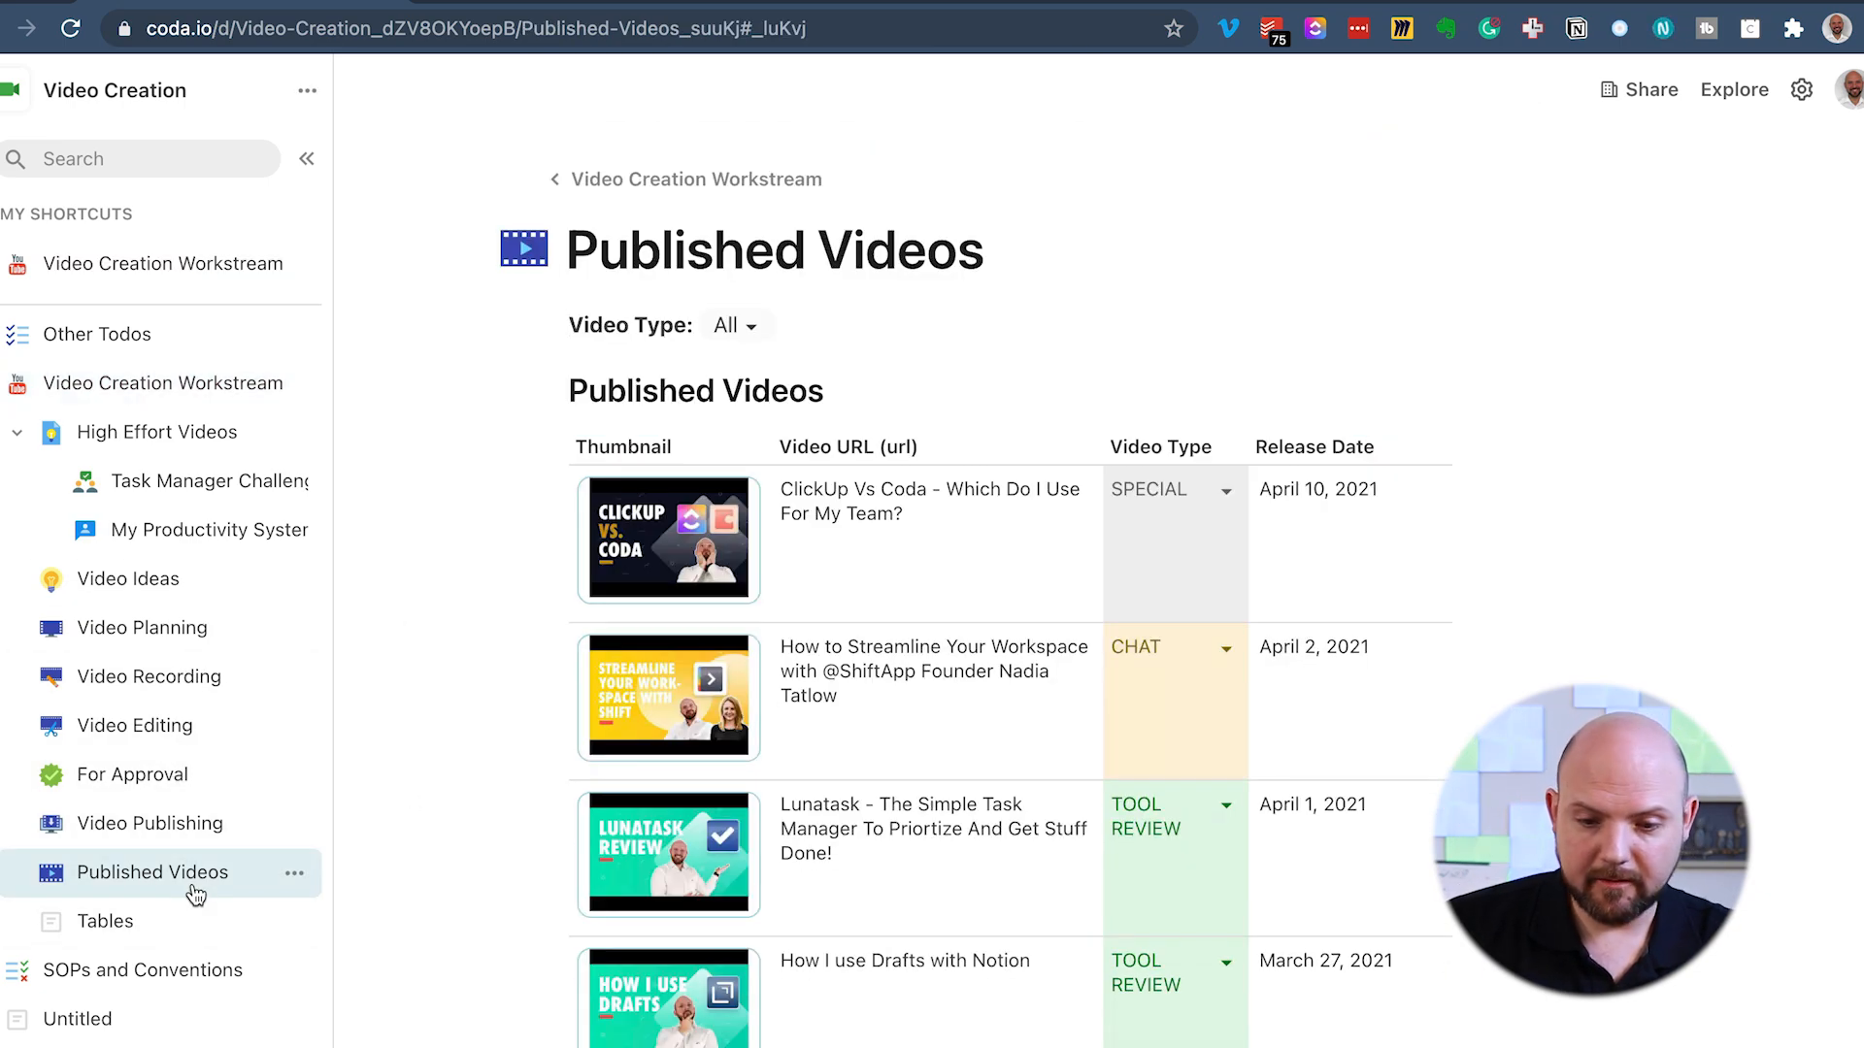
click(107, 921)
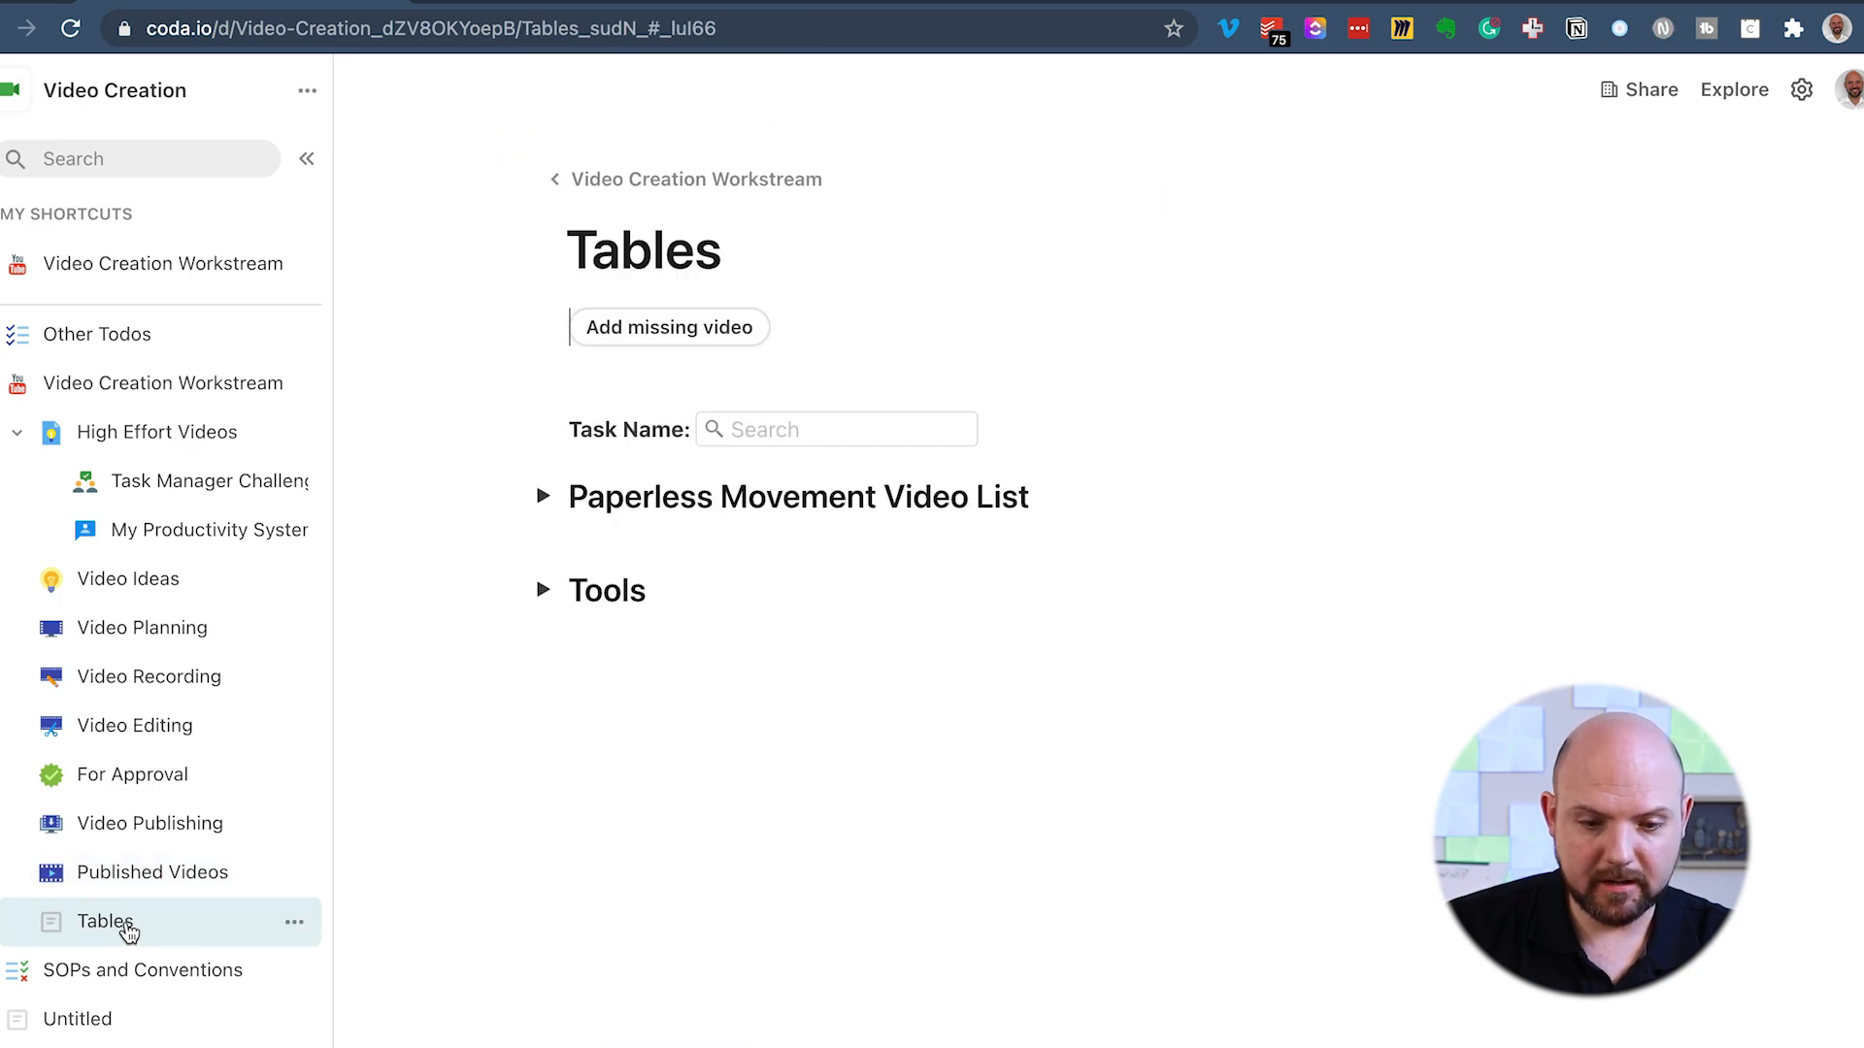
click(541, 497)
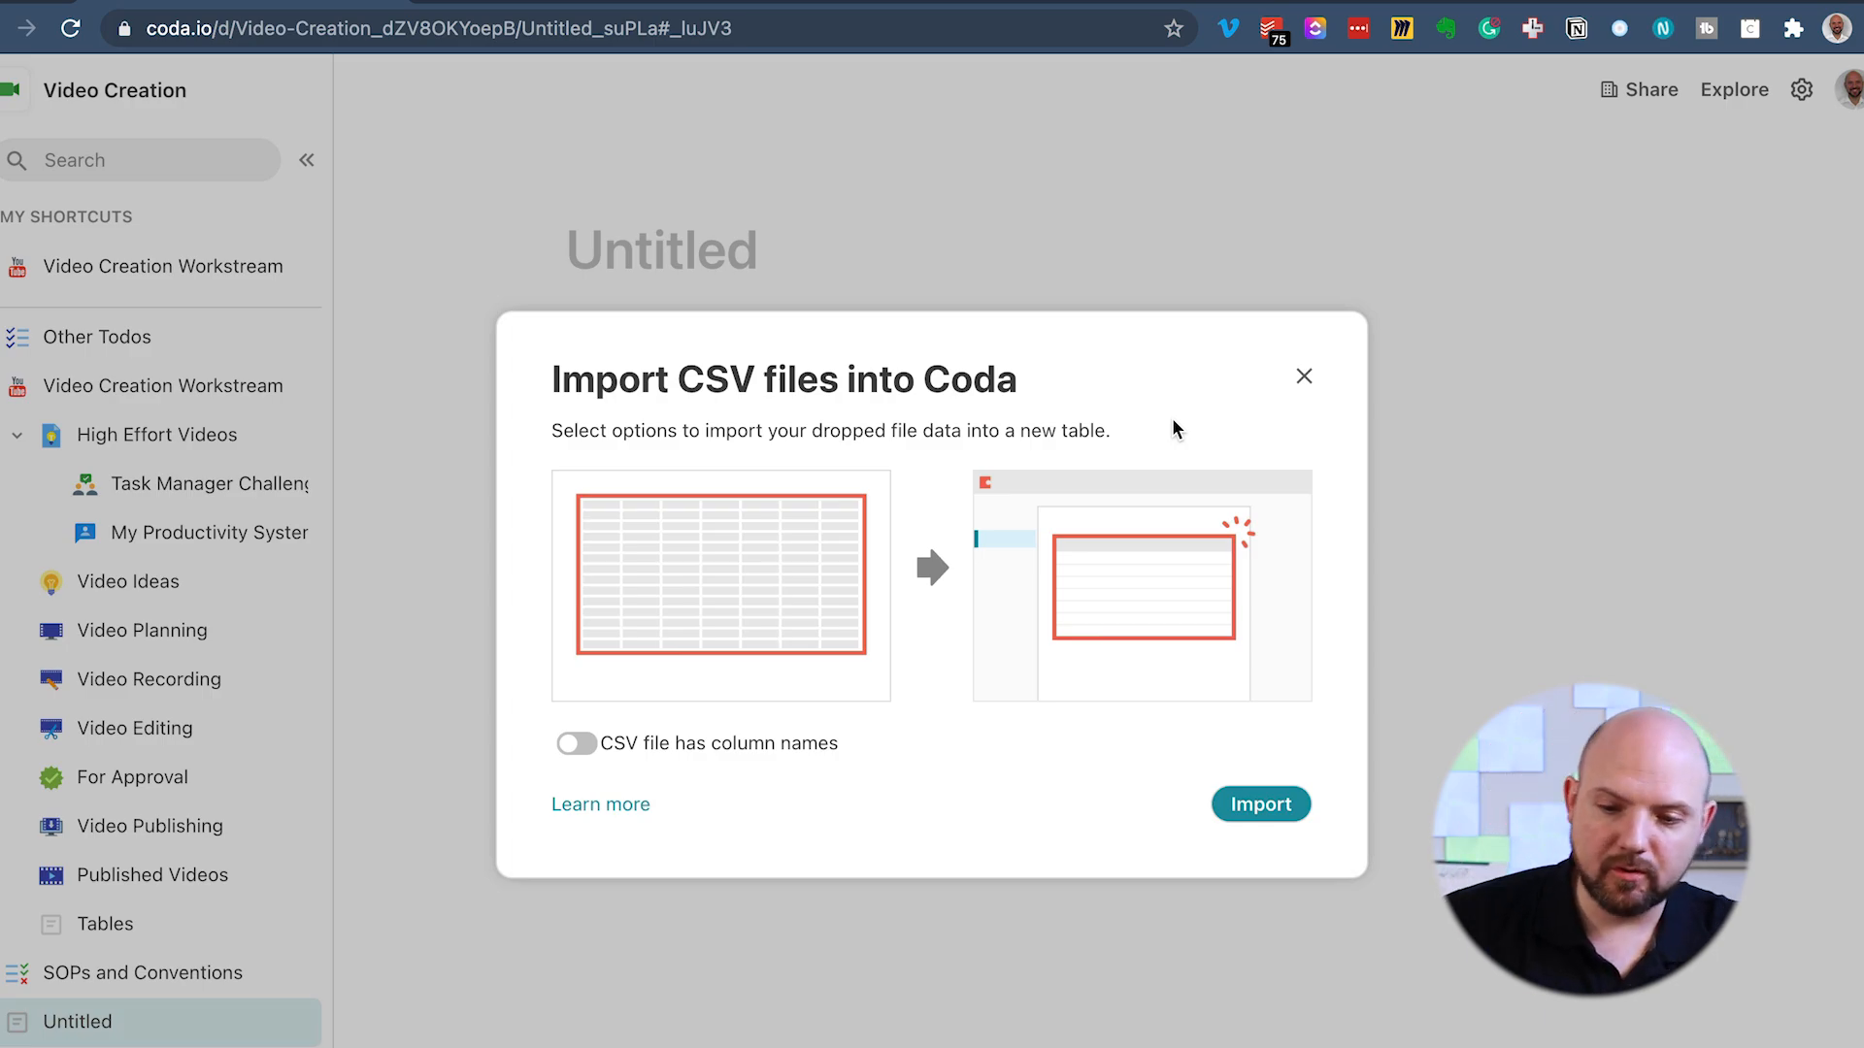
mouse_move(583, 754)
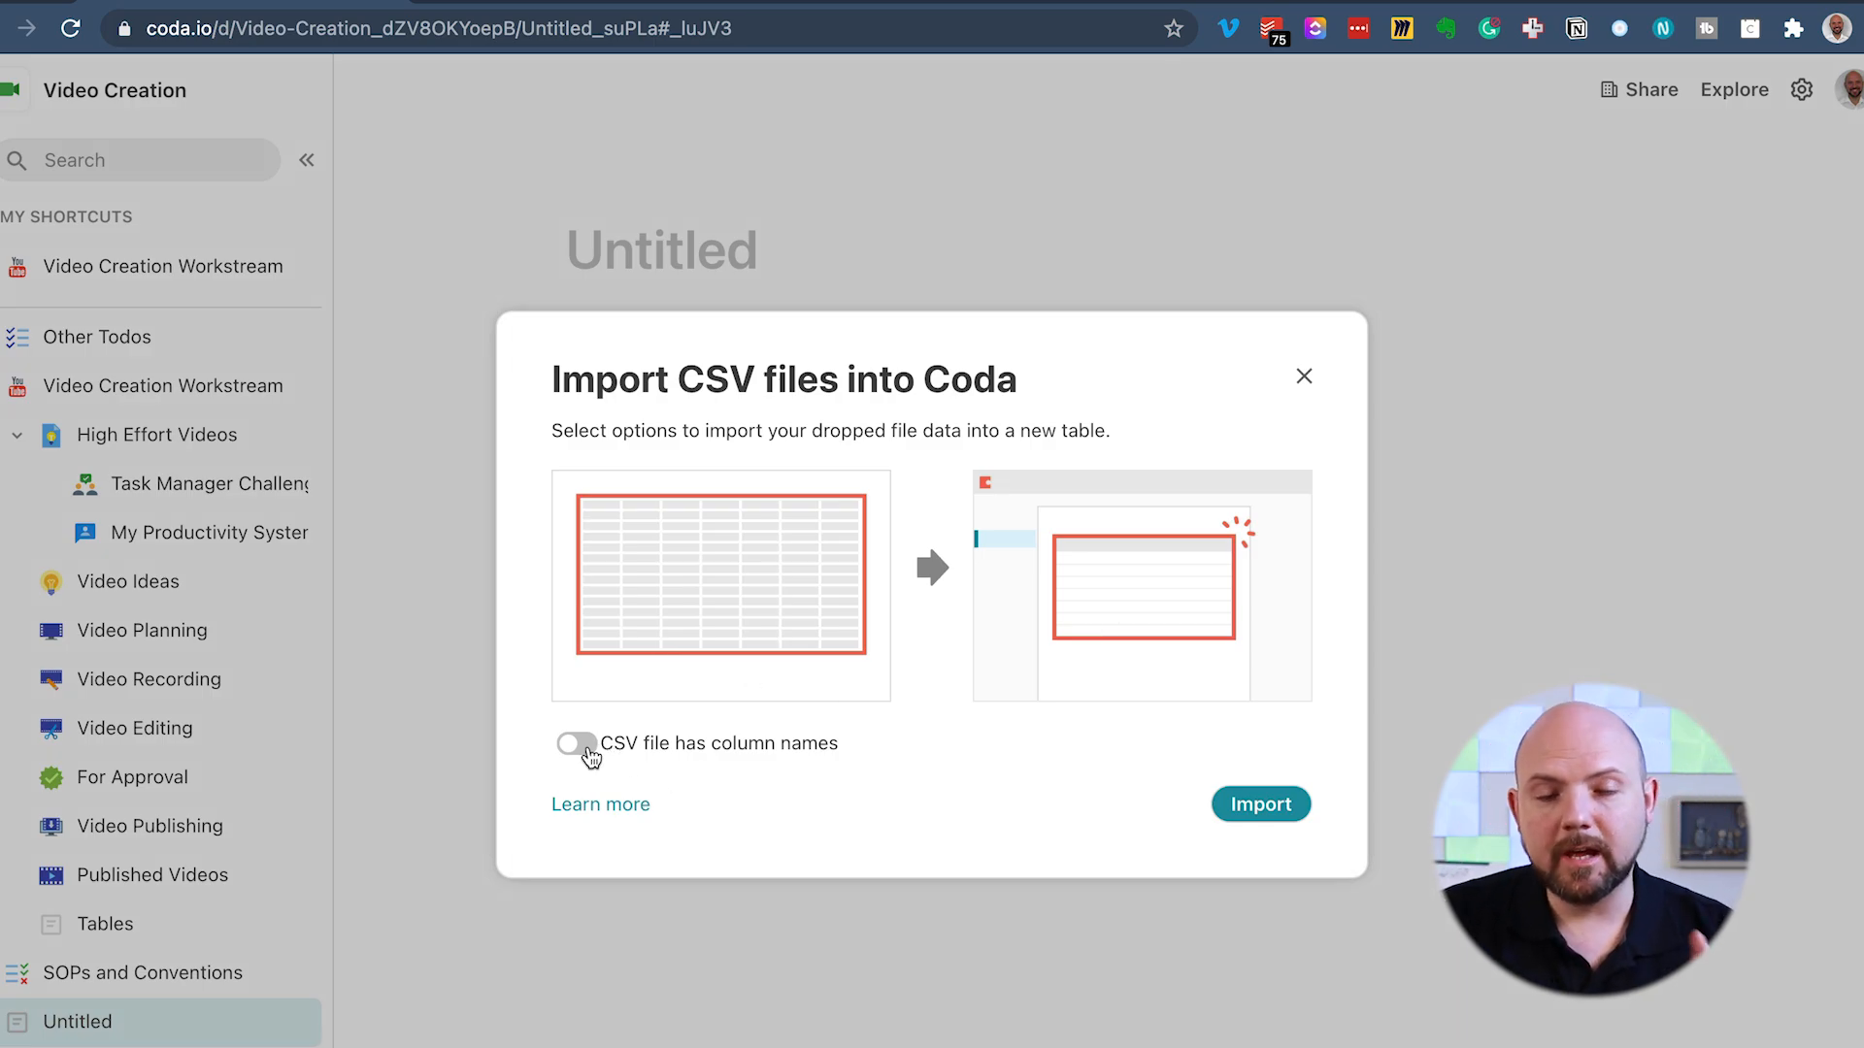
Import the CSV with first-row headers as Table 1, then hide the DESCRIPTION column
click(576, 743)
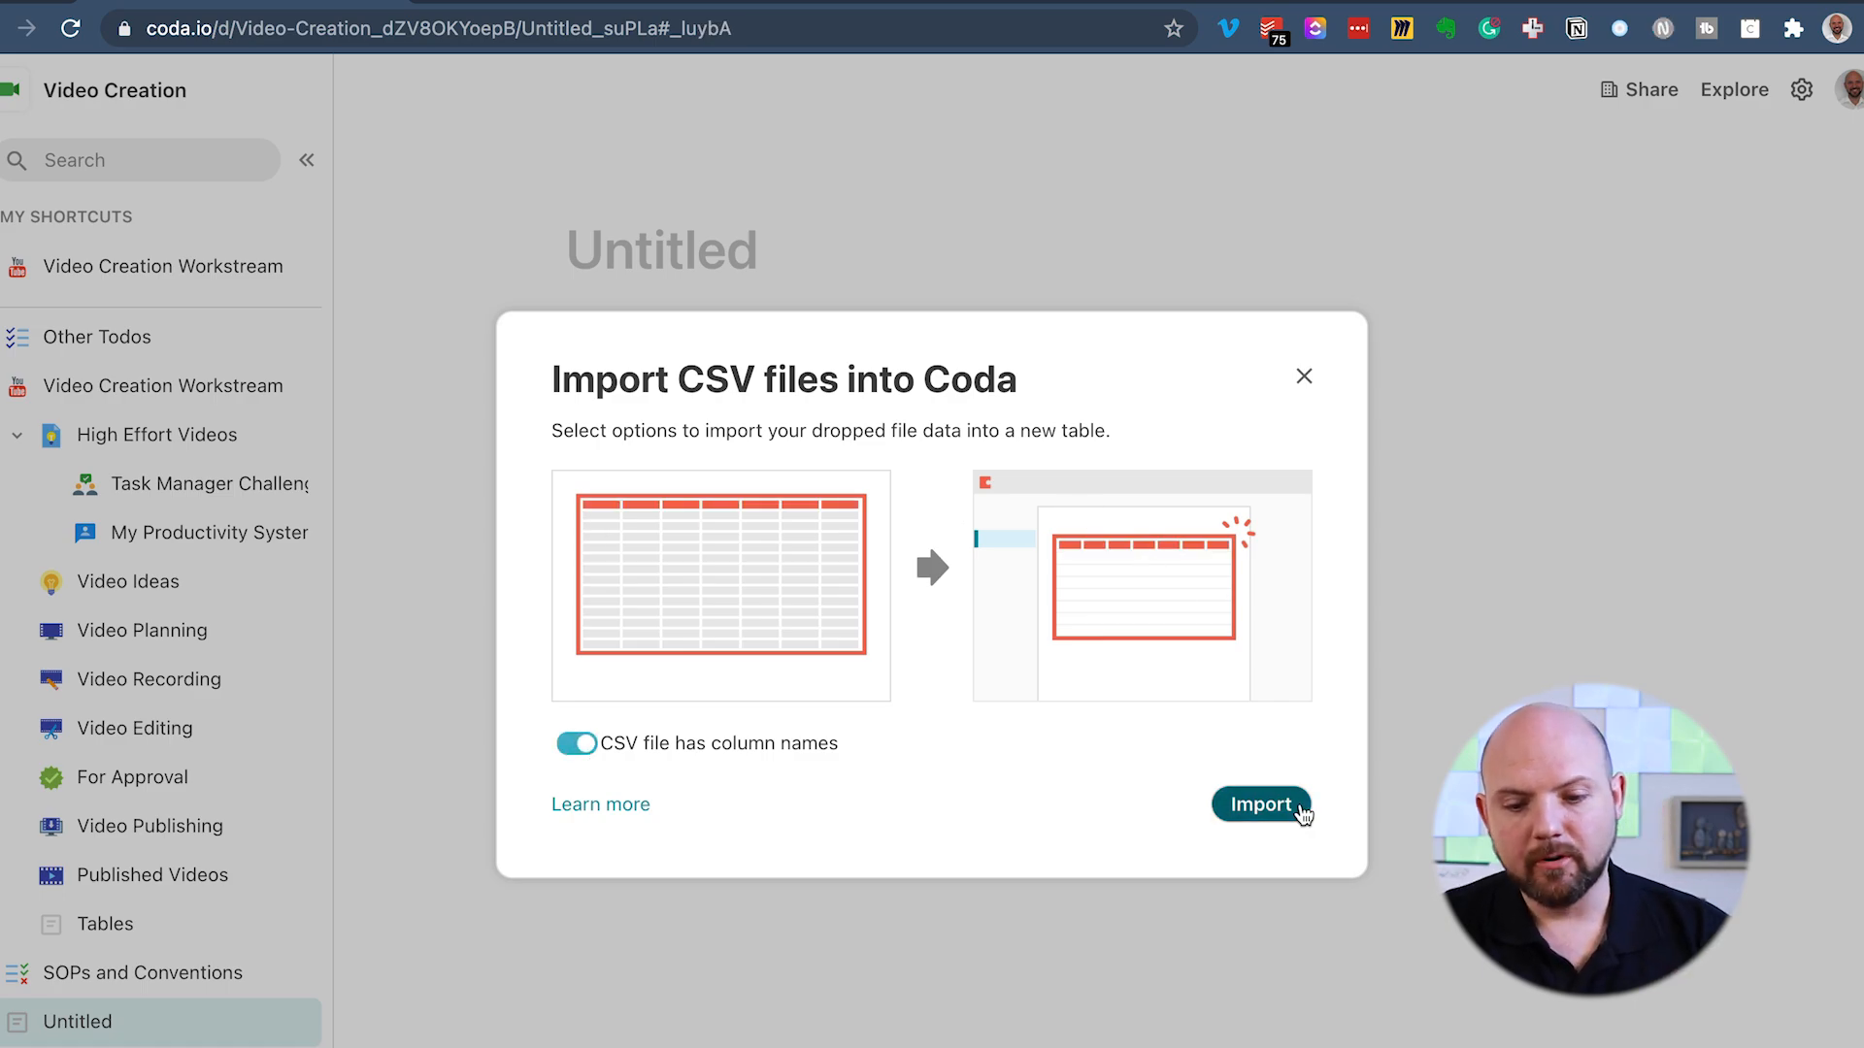
click(1260, 805)
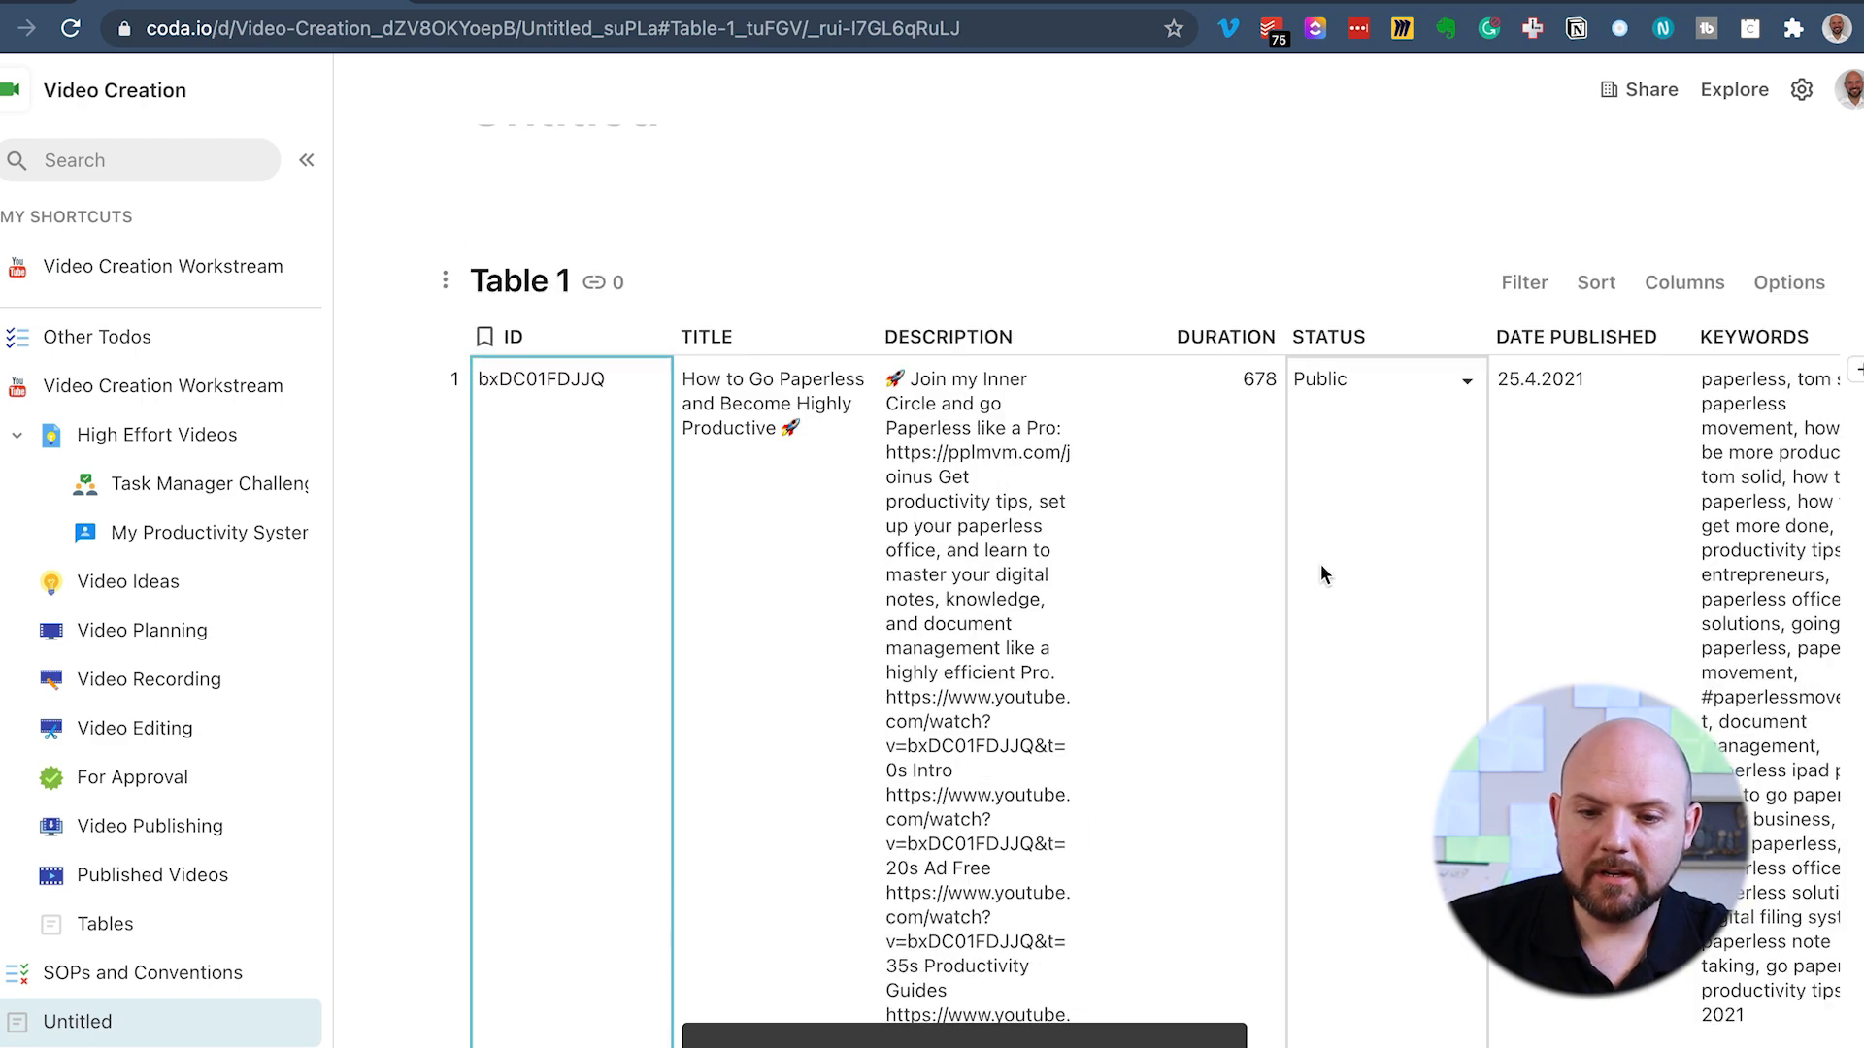
click(1055, 444)
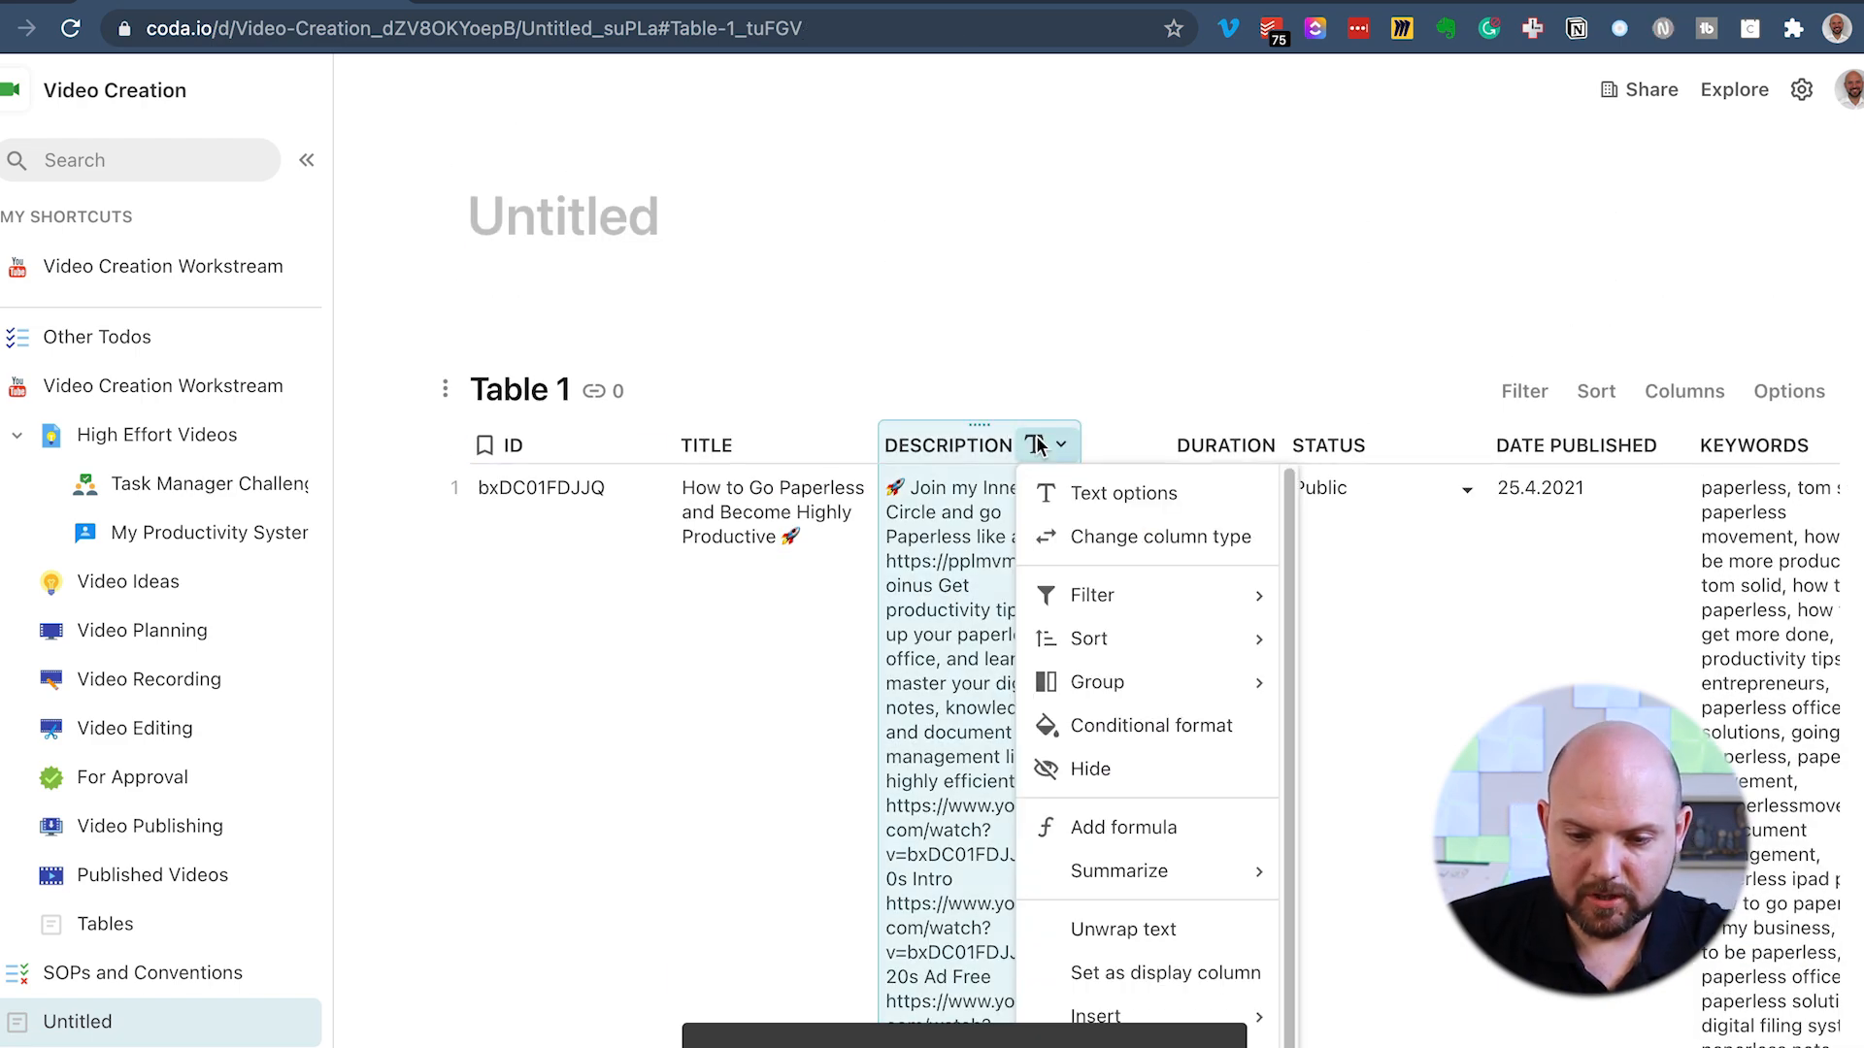
click(1089, 769)
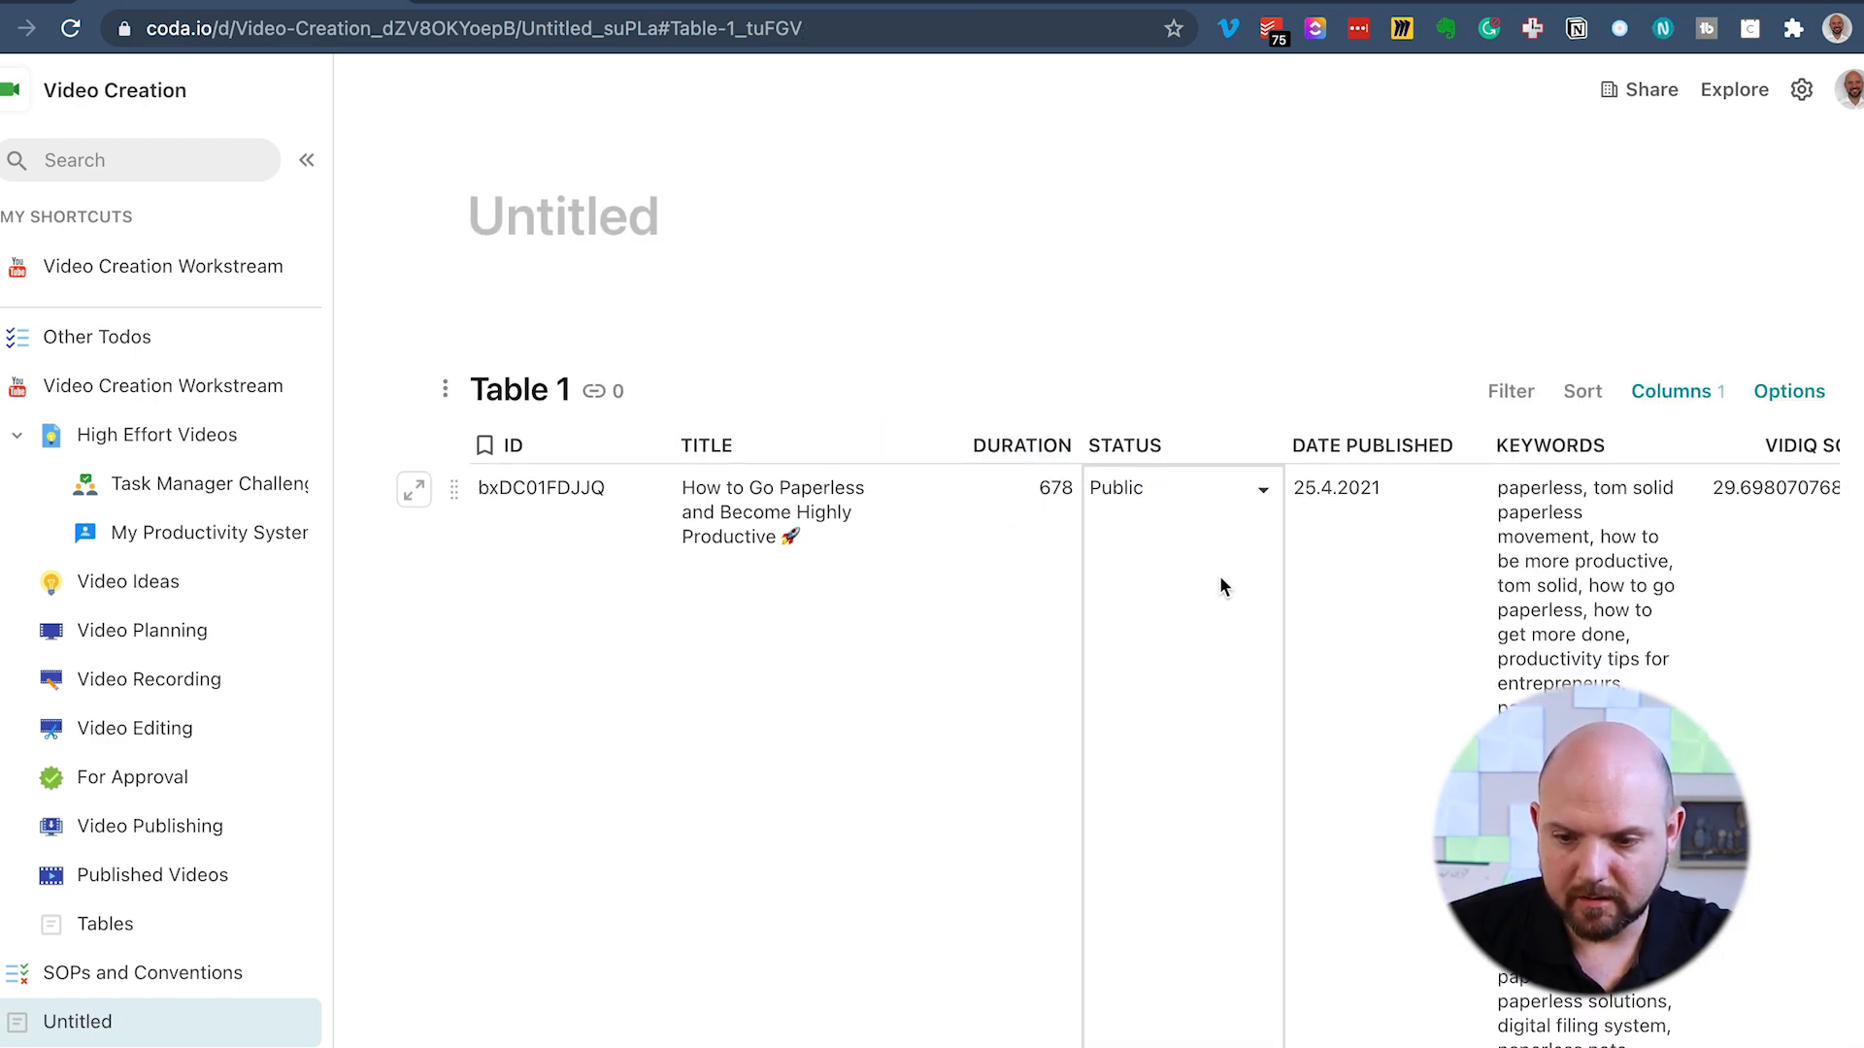
scroll(down, 3)
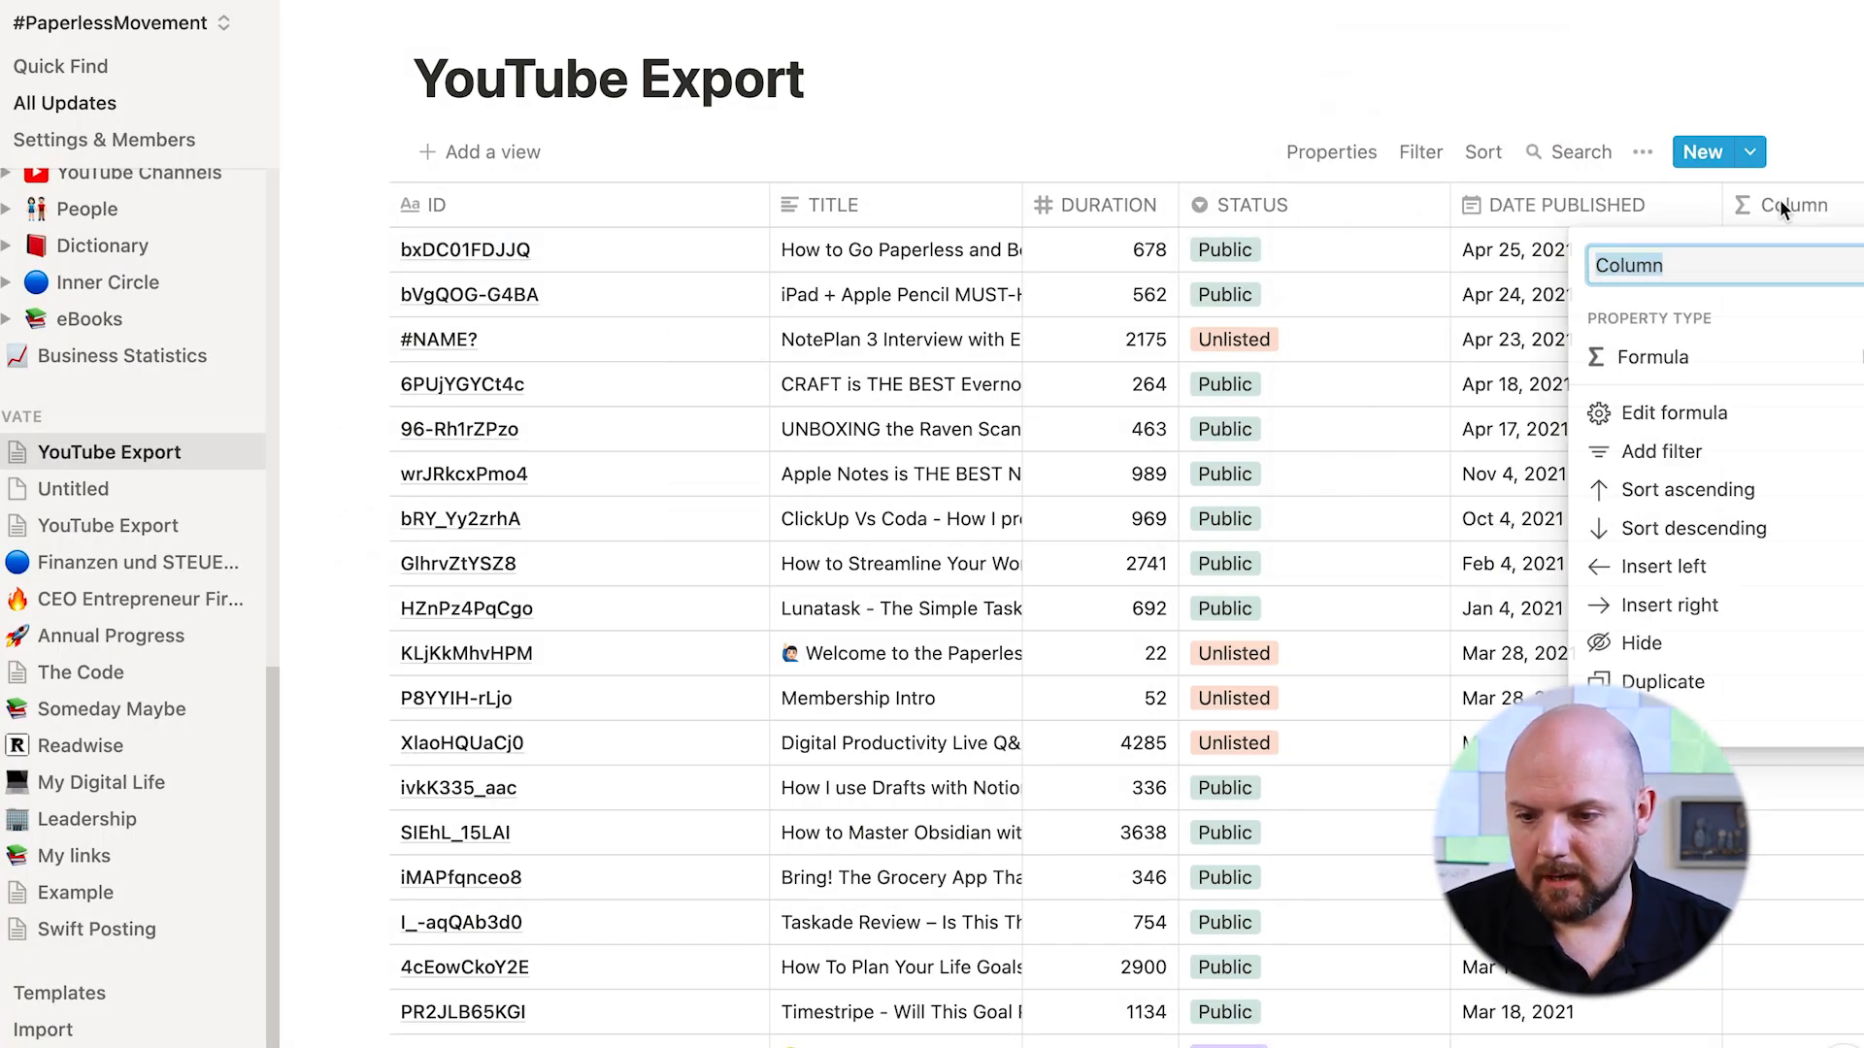
text(Video Link)
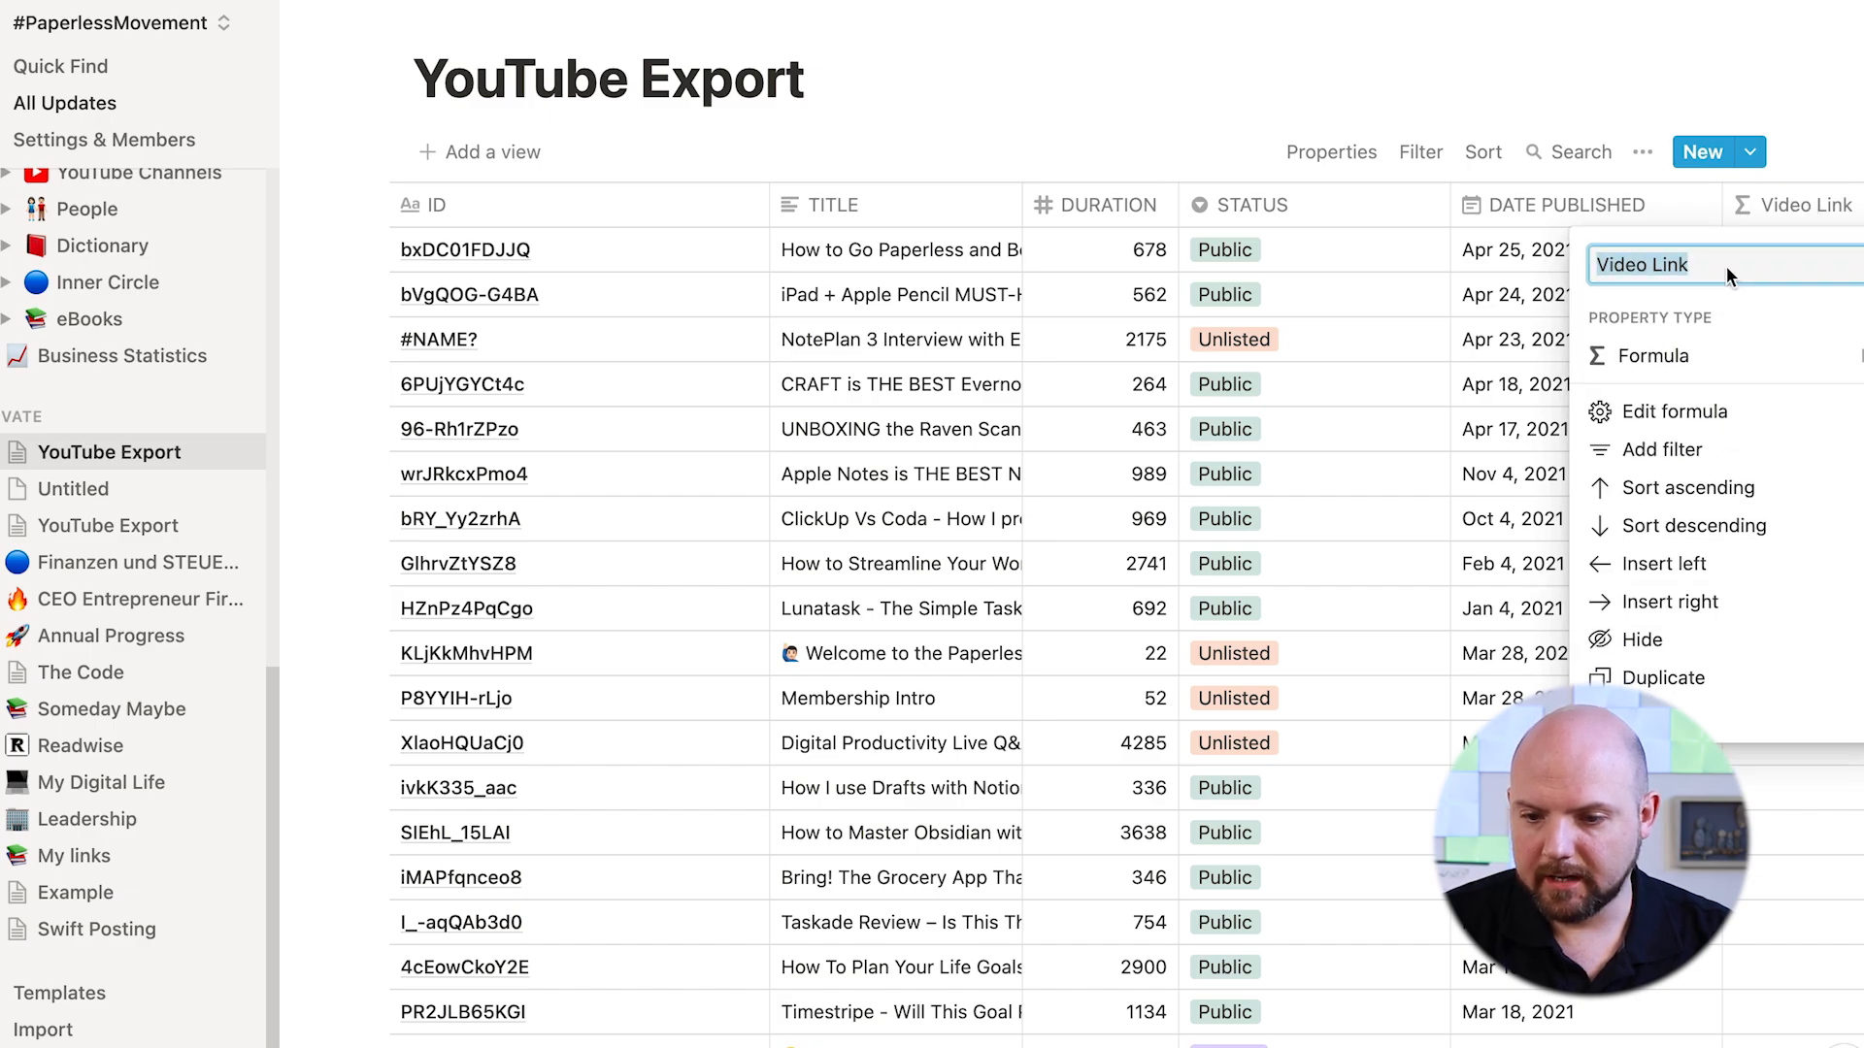
click(1673, 411)
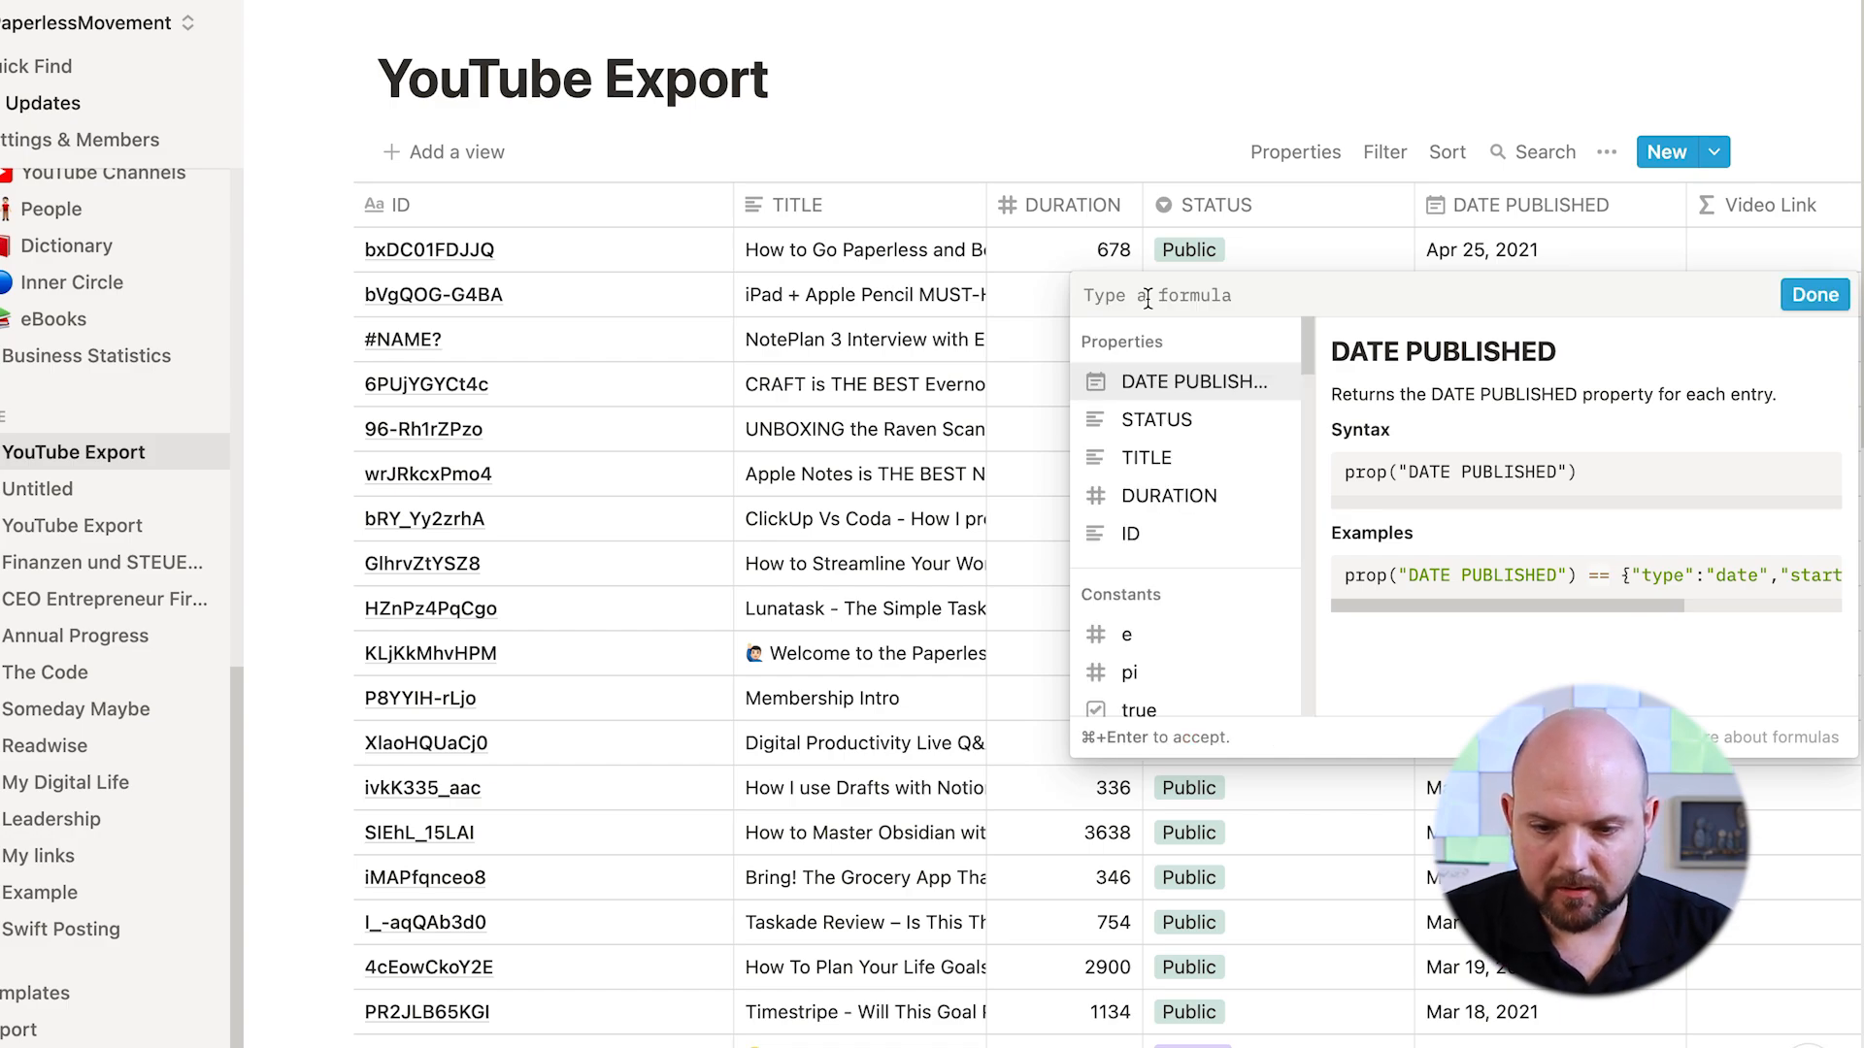
text(concat()
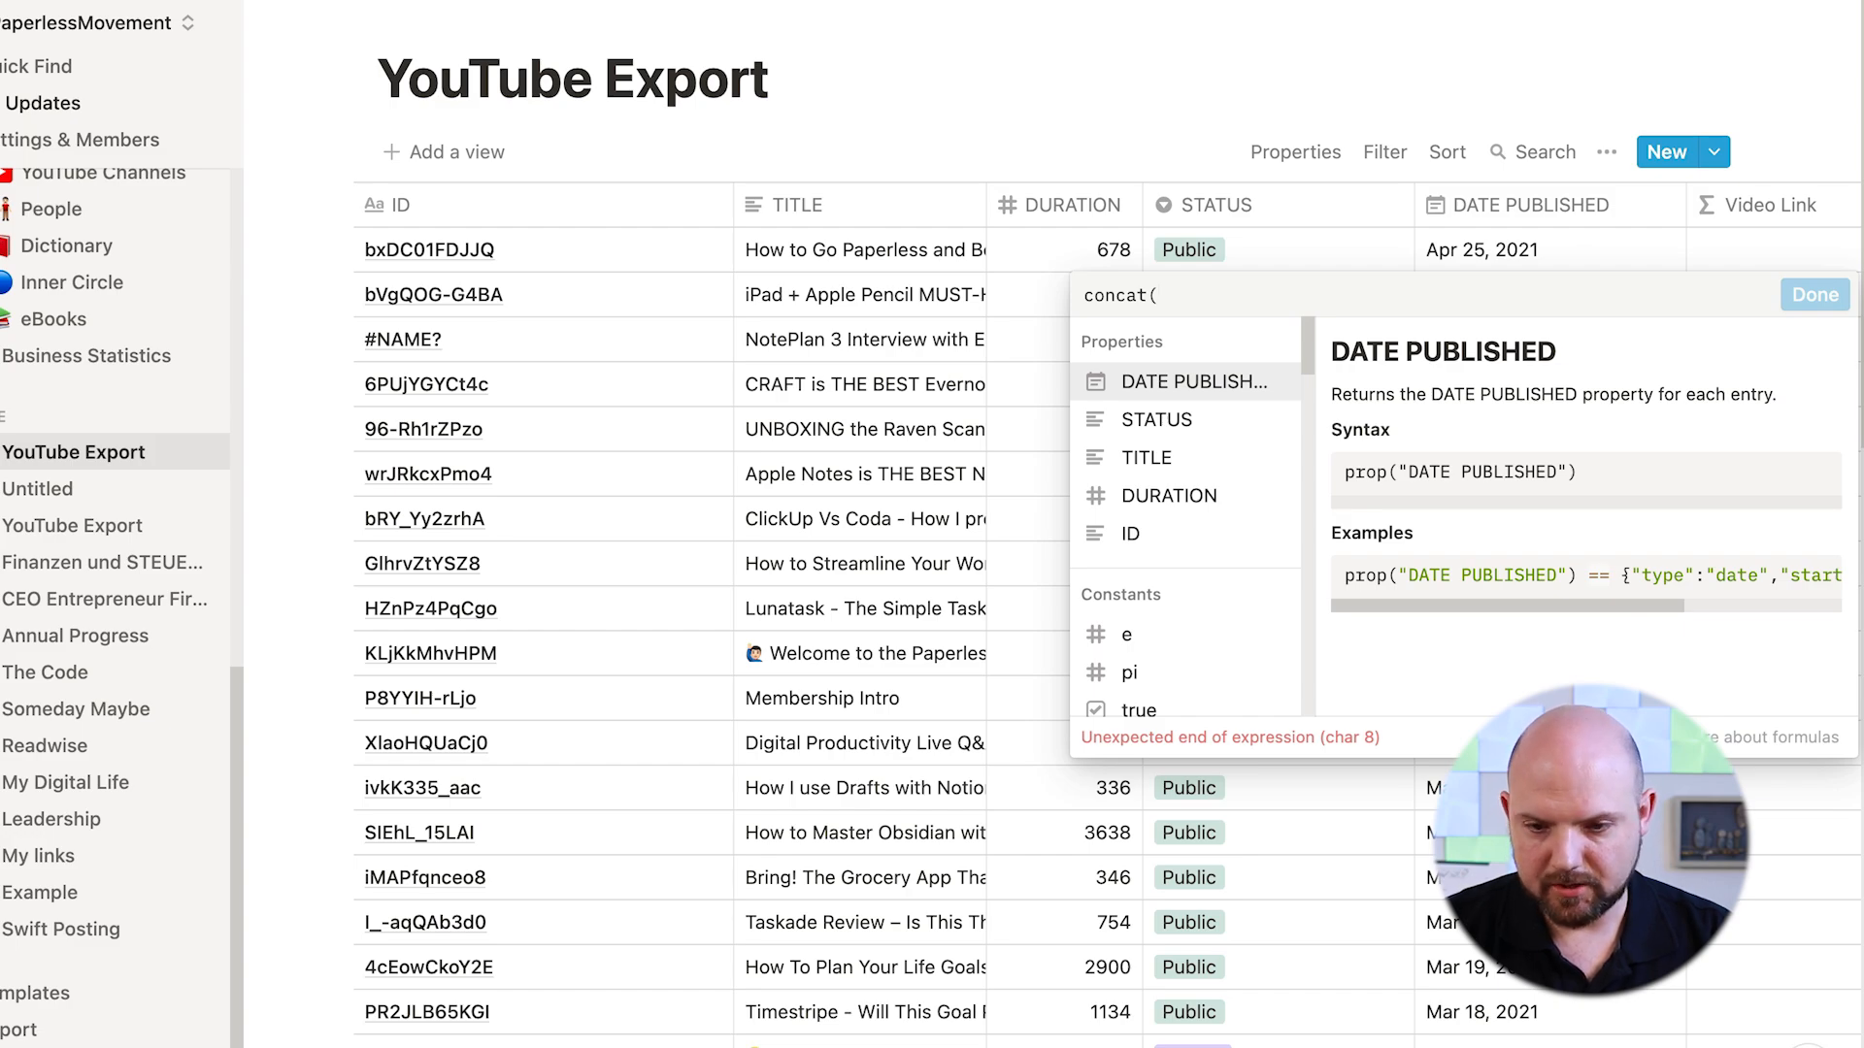
text("https://www.youtube.com/watch?v=)
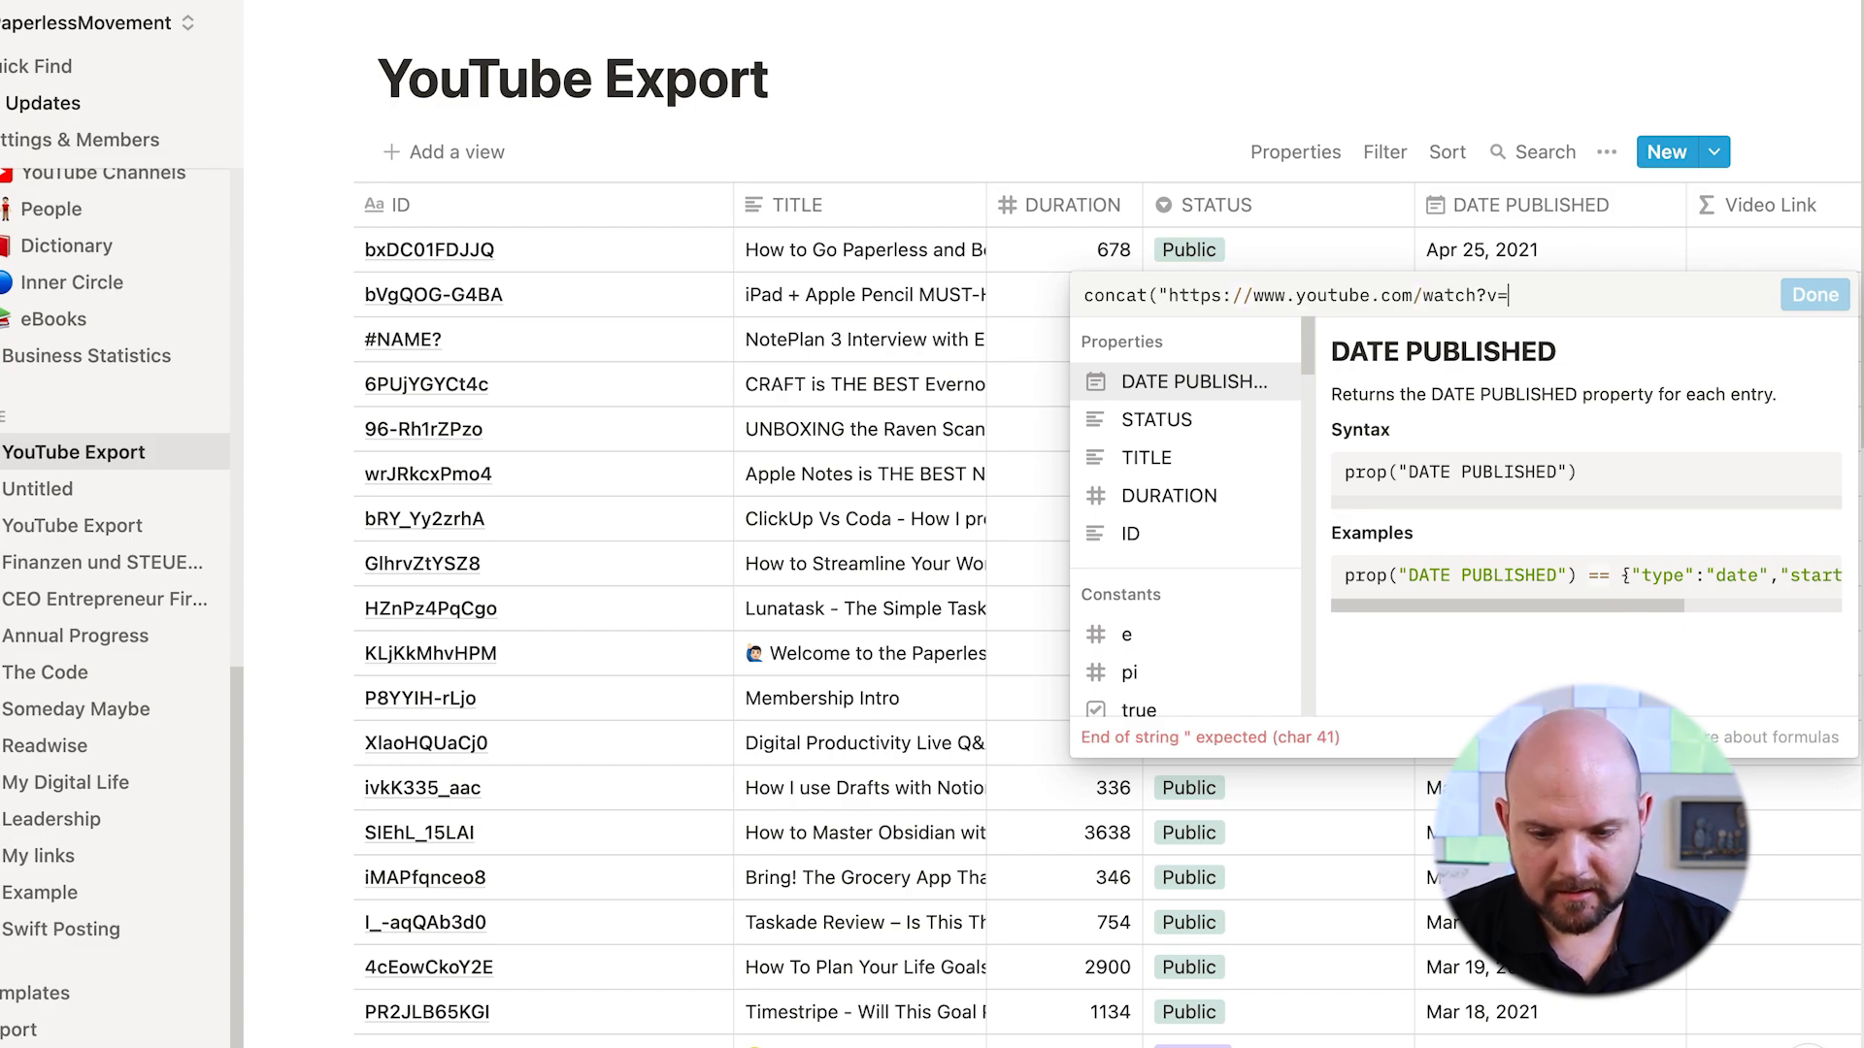
text(",)
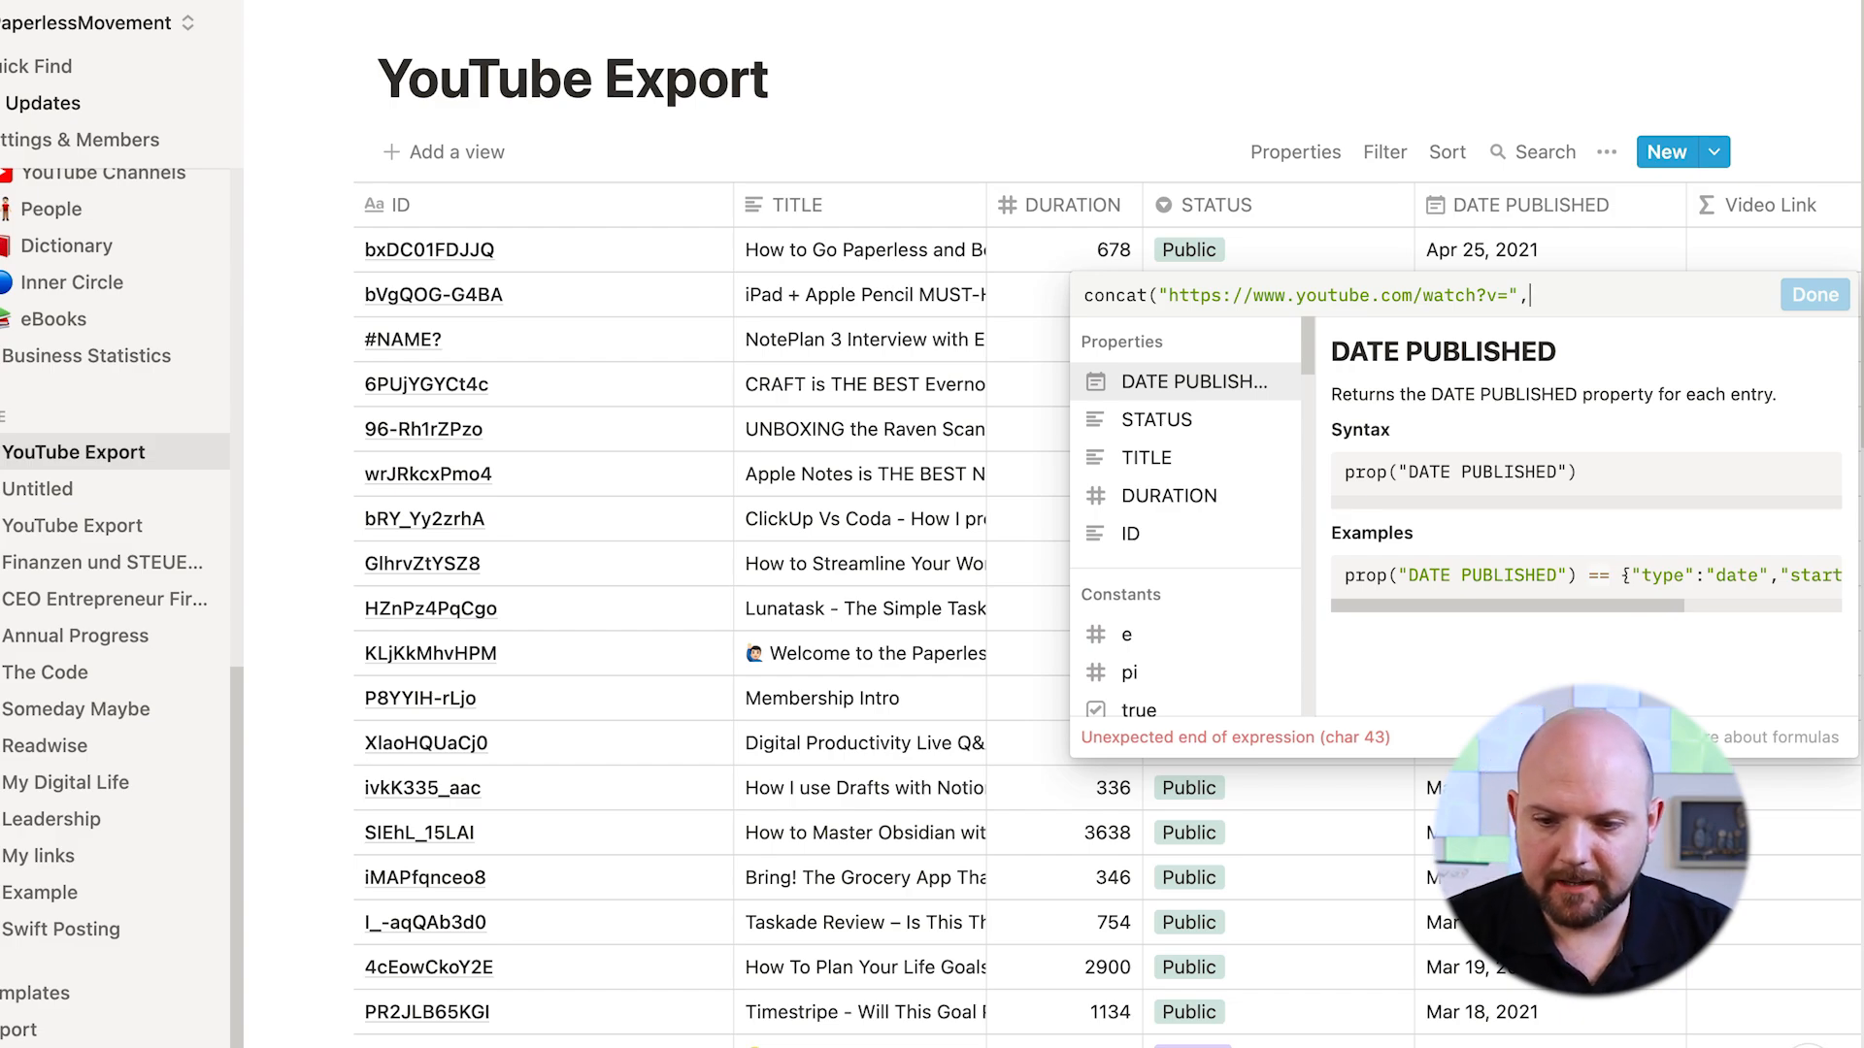
text(Ide)
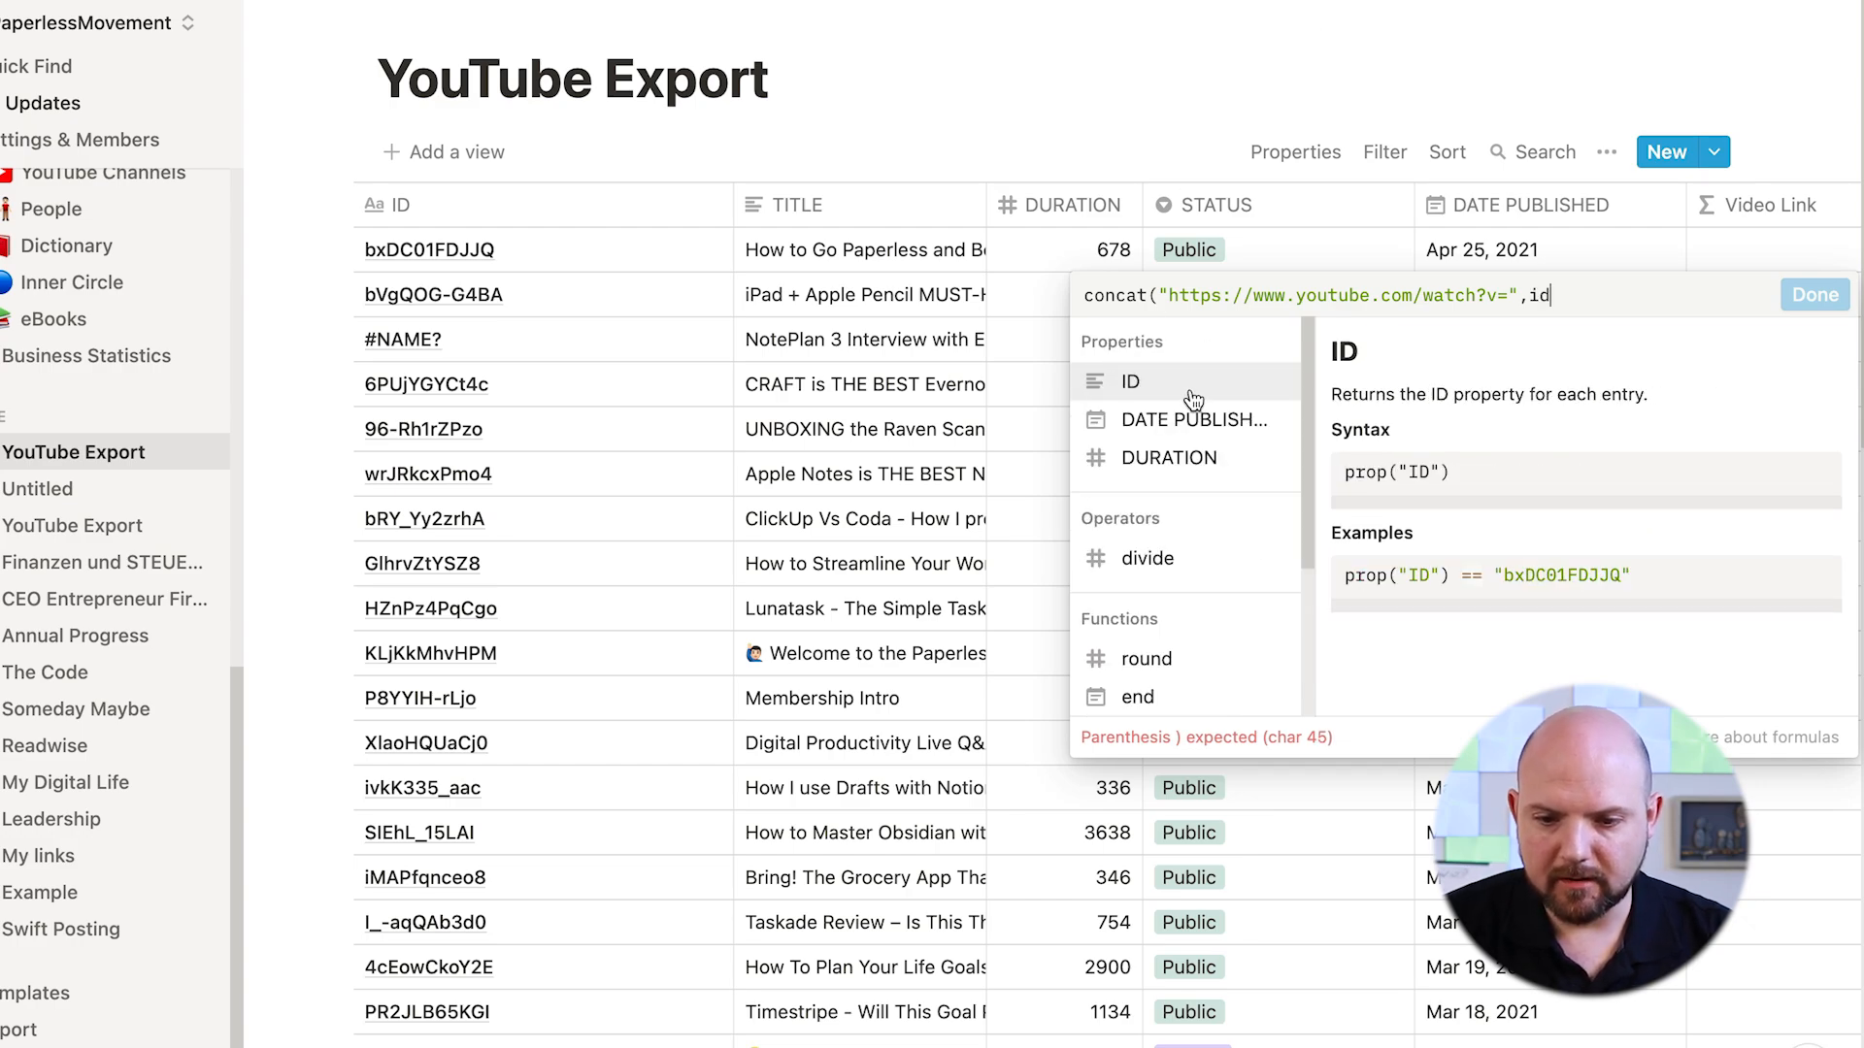
Finish the formula with prop("ID"), confirm it, and reopen it for review
click(1129, 382)
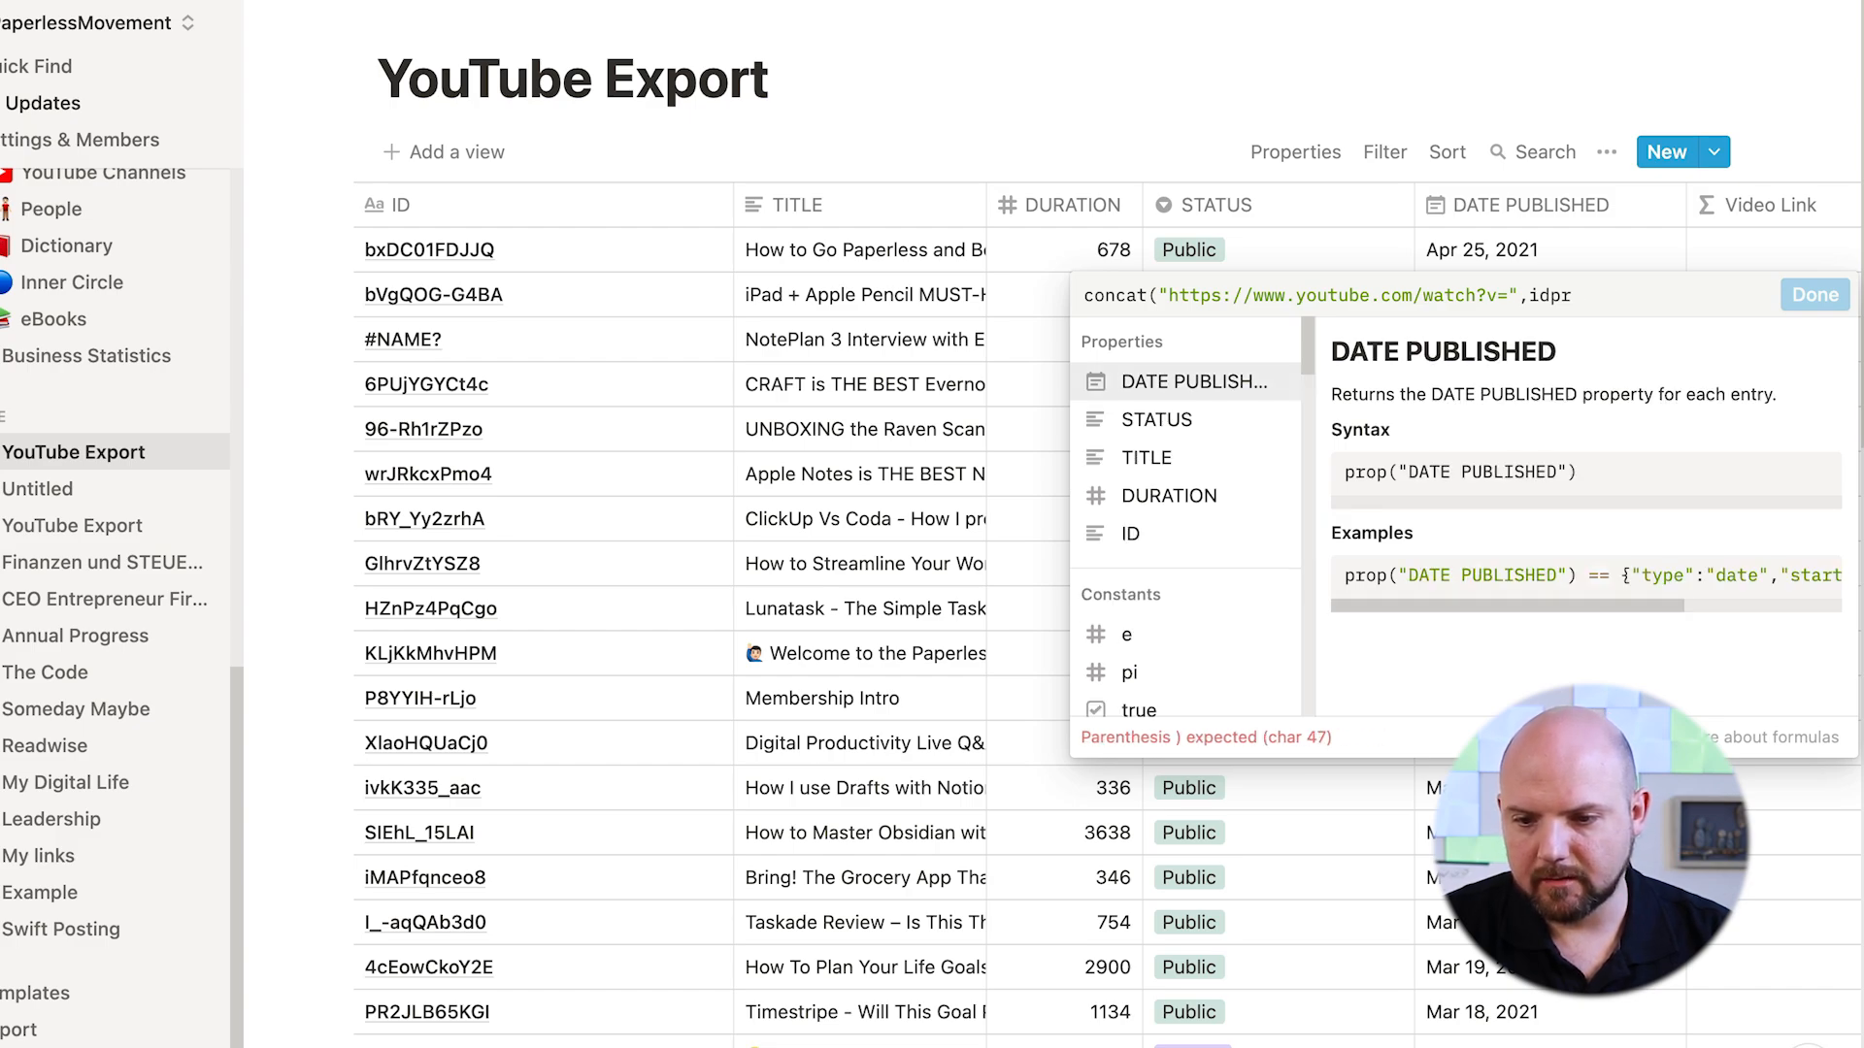
click(1129, 534)
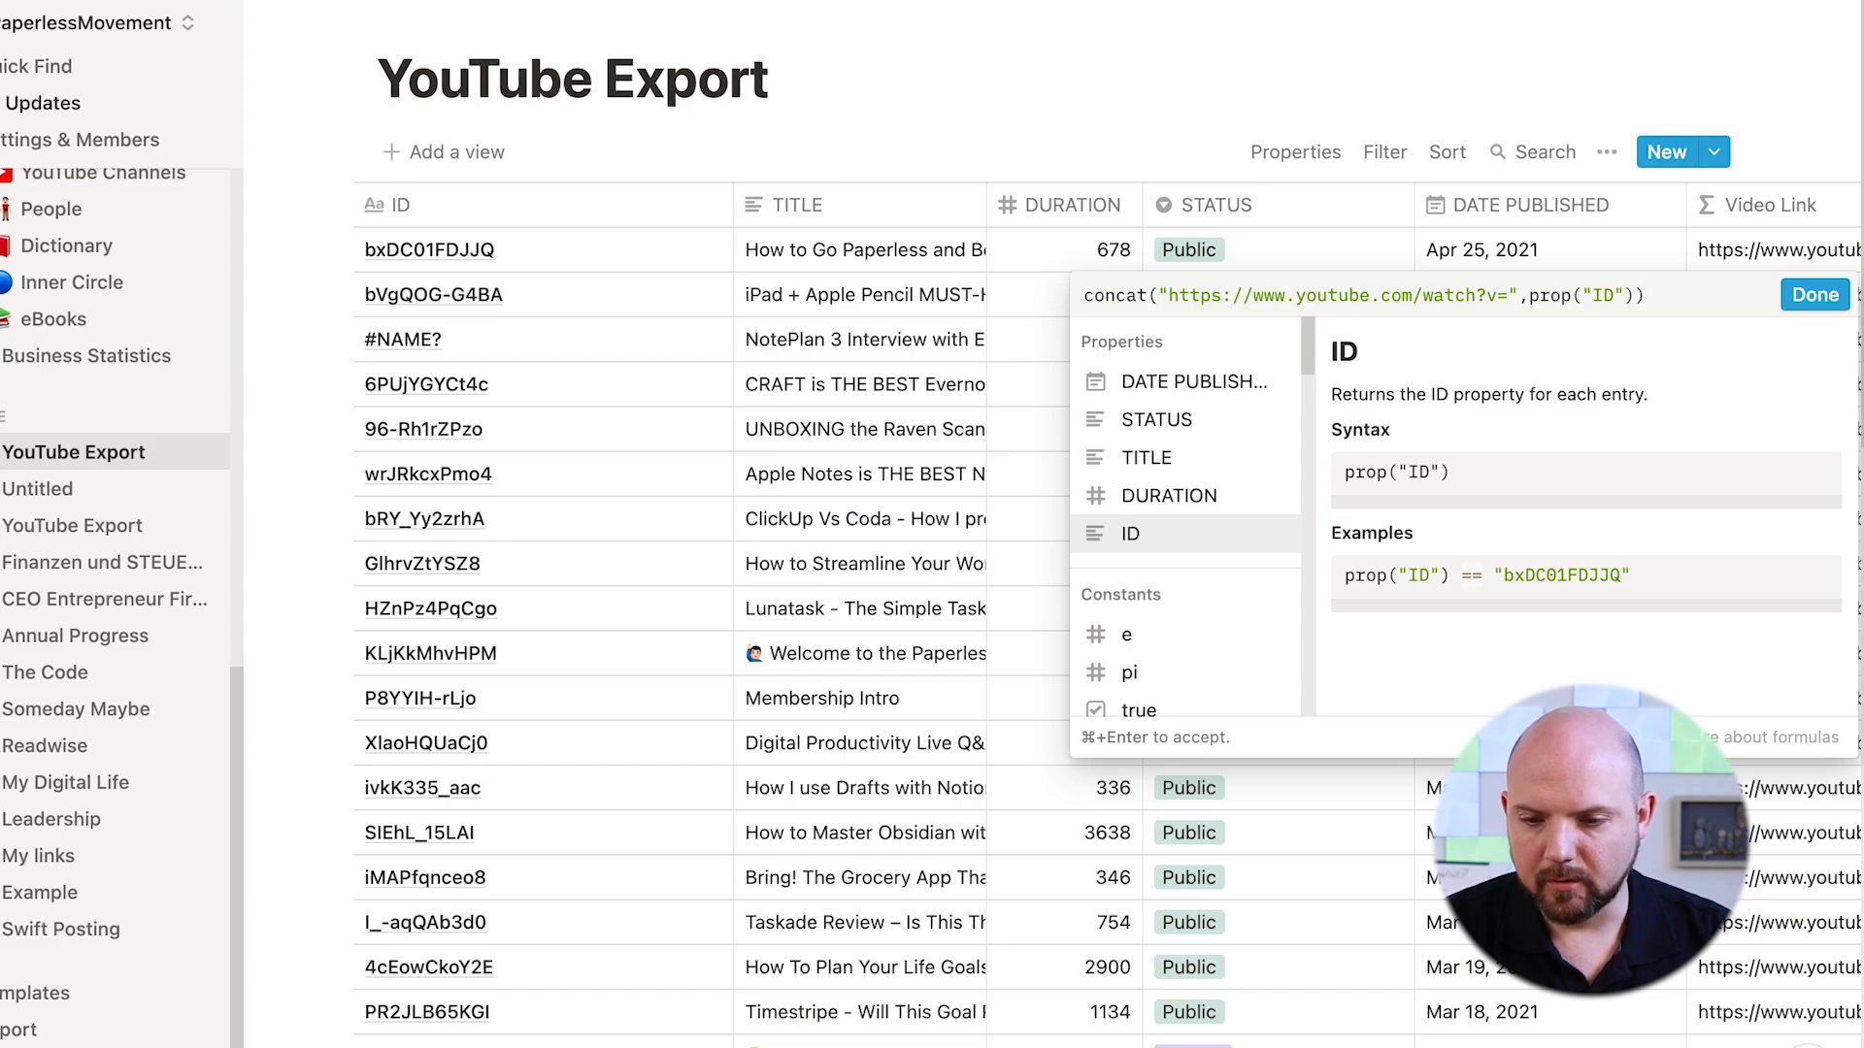
text(prop("I)
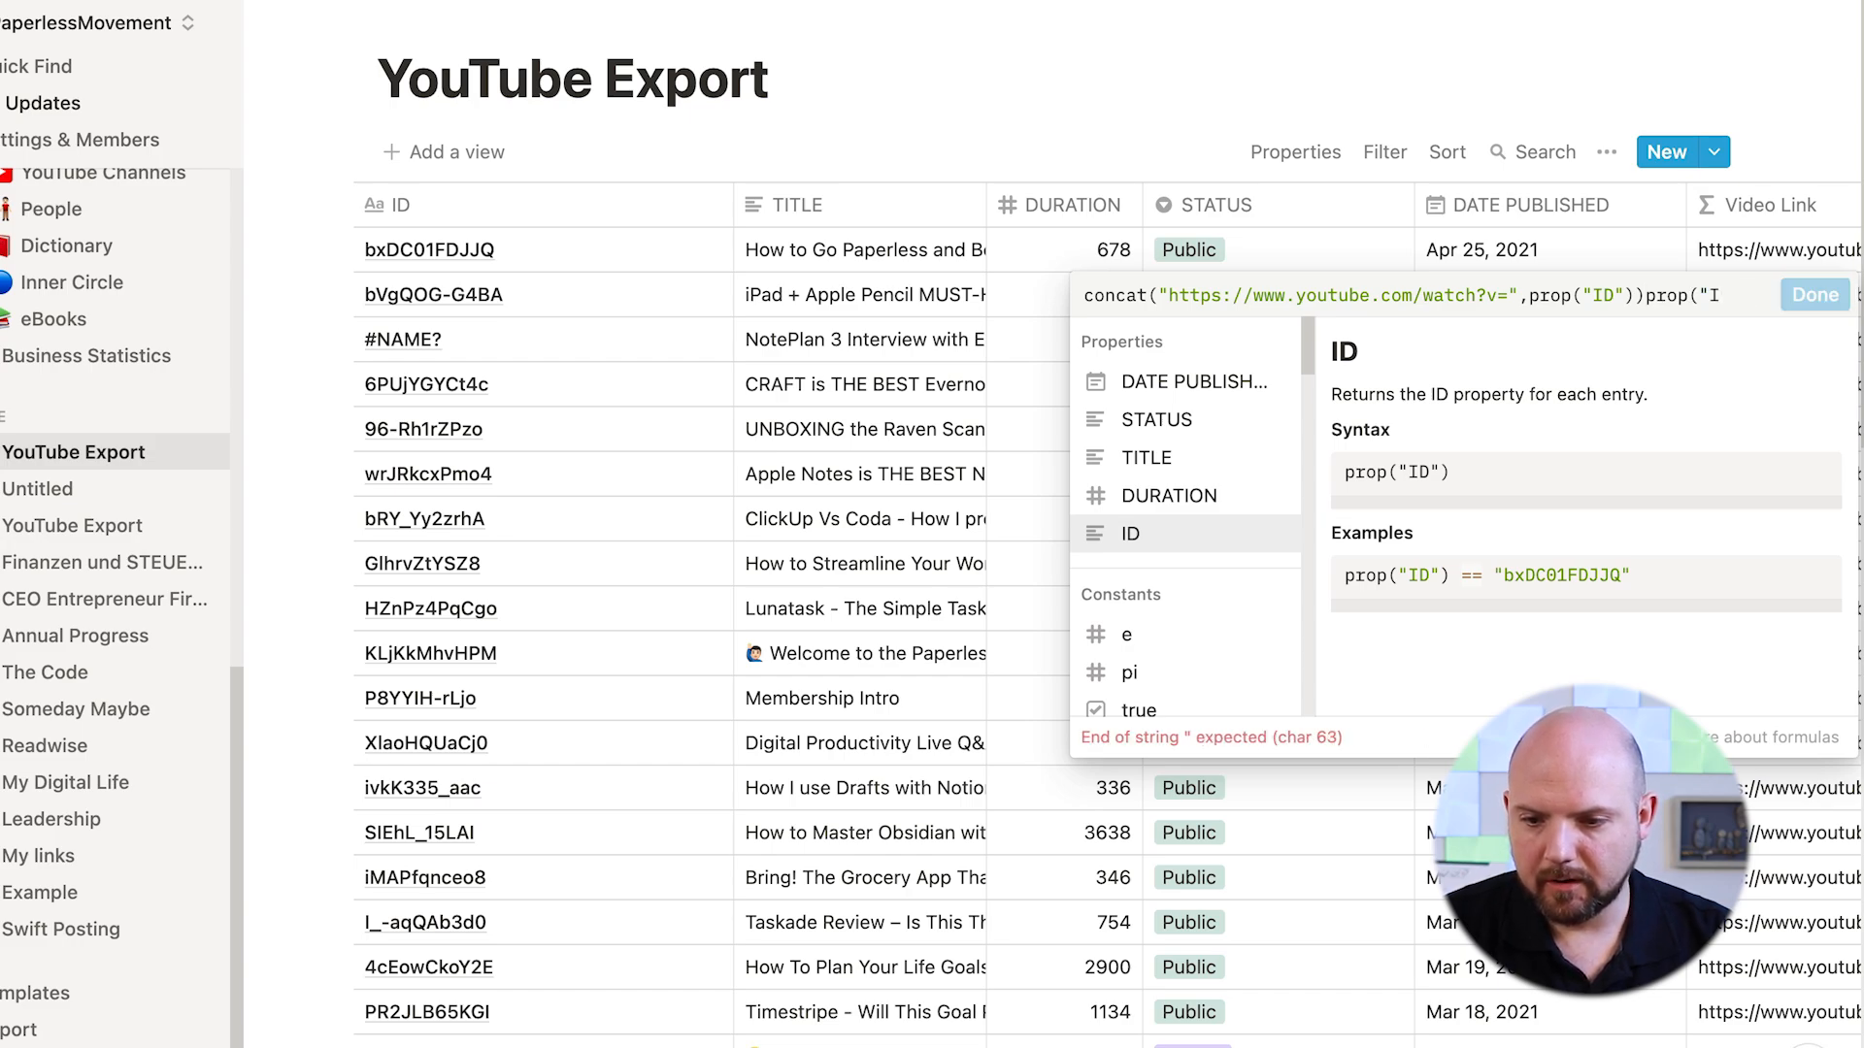
click(1169, 496)
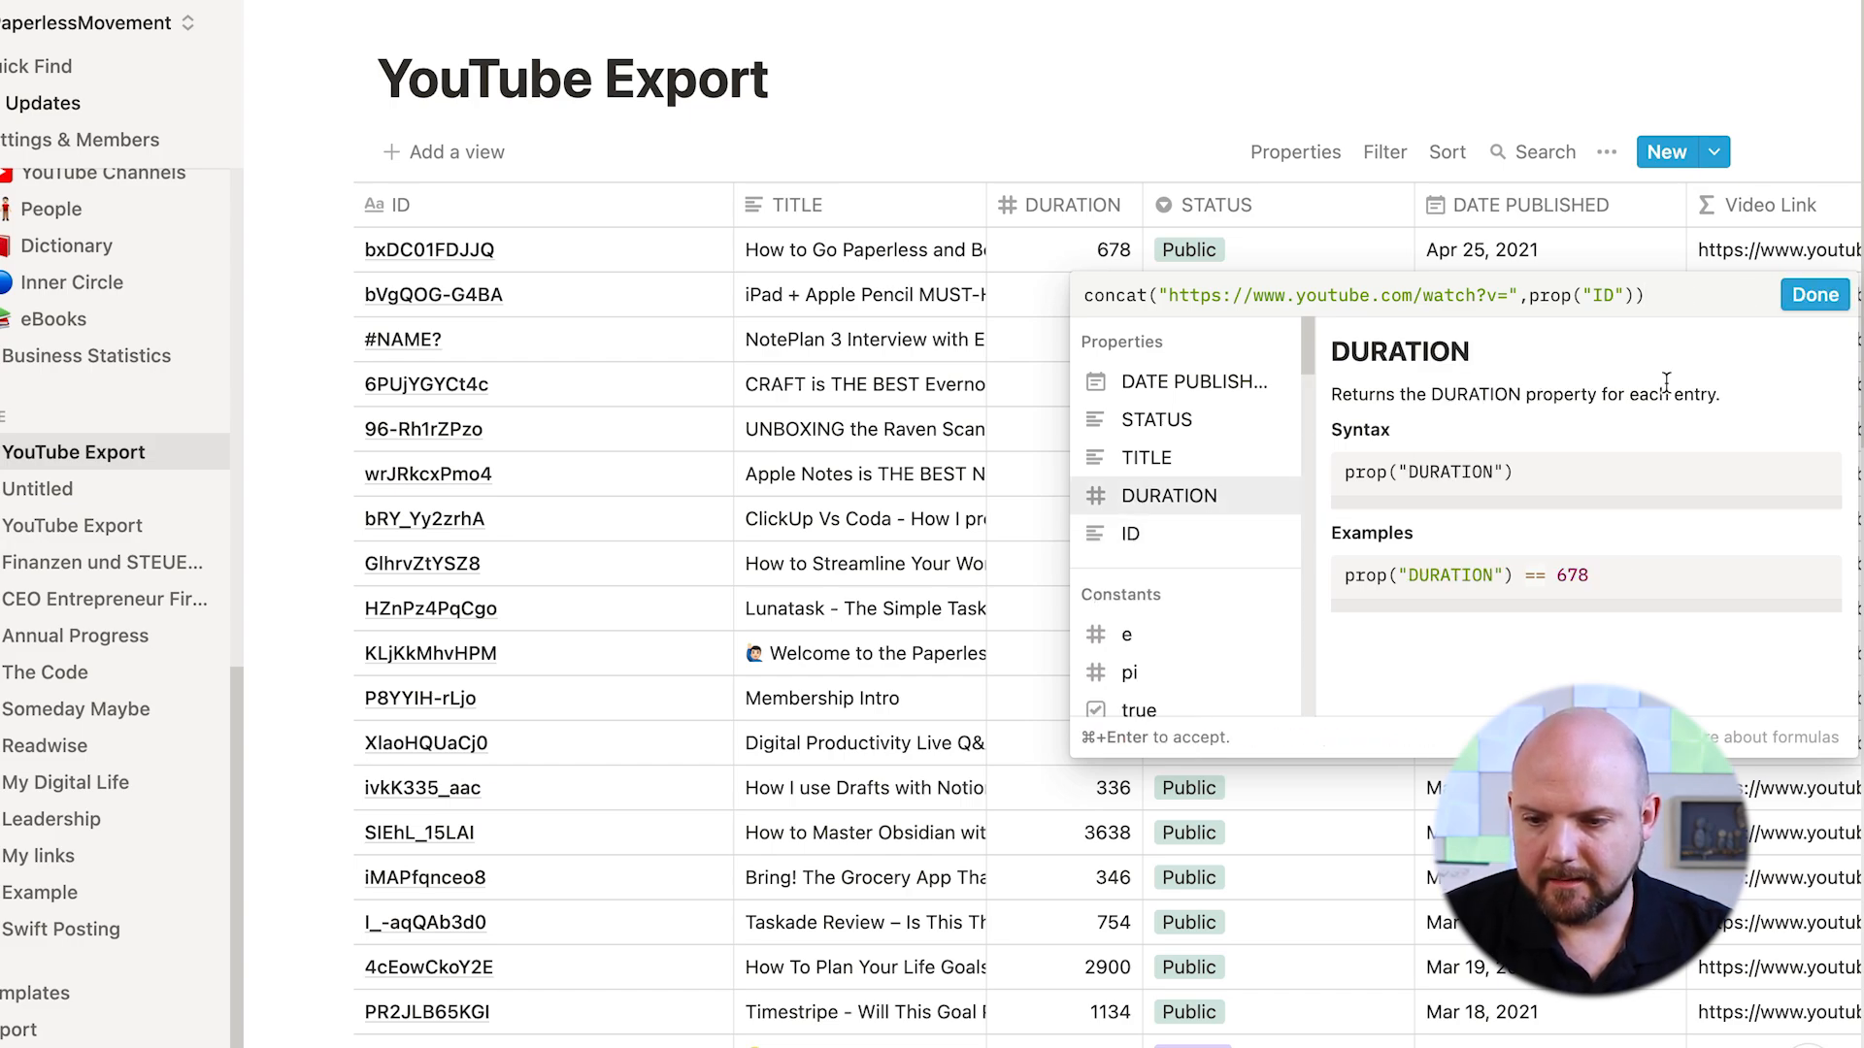
click(1812, 295)
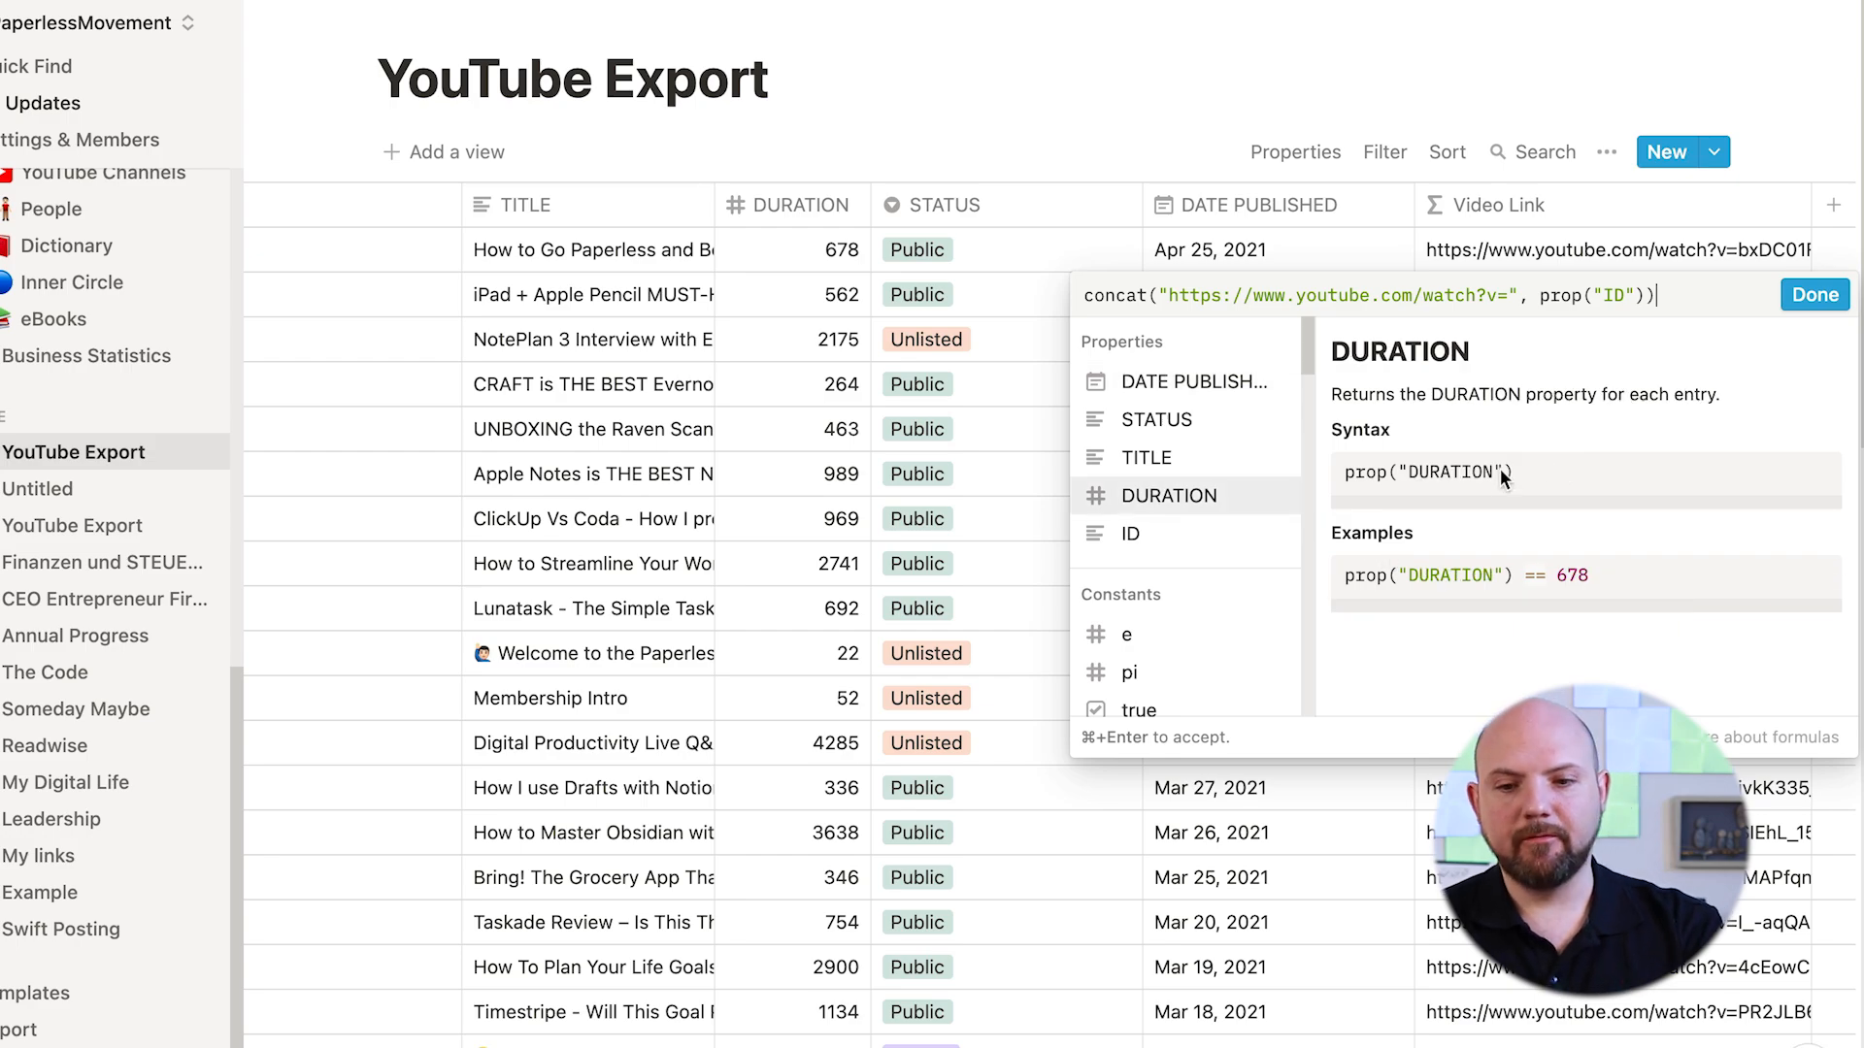
click(1812, 295)
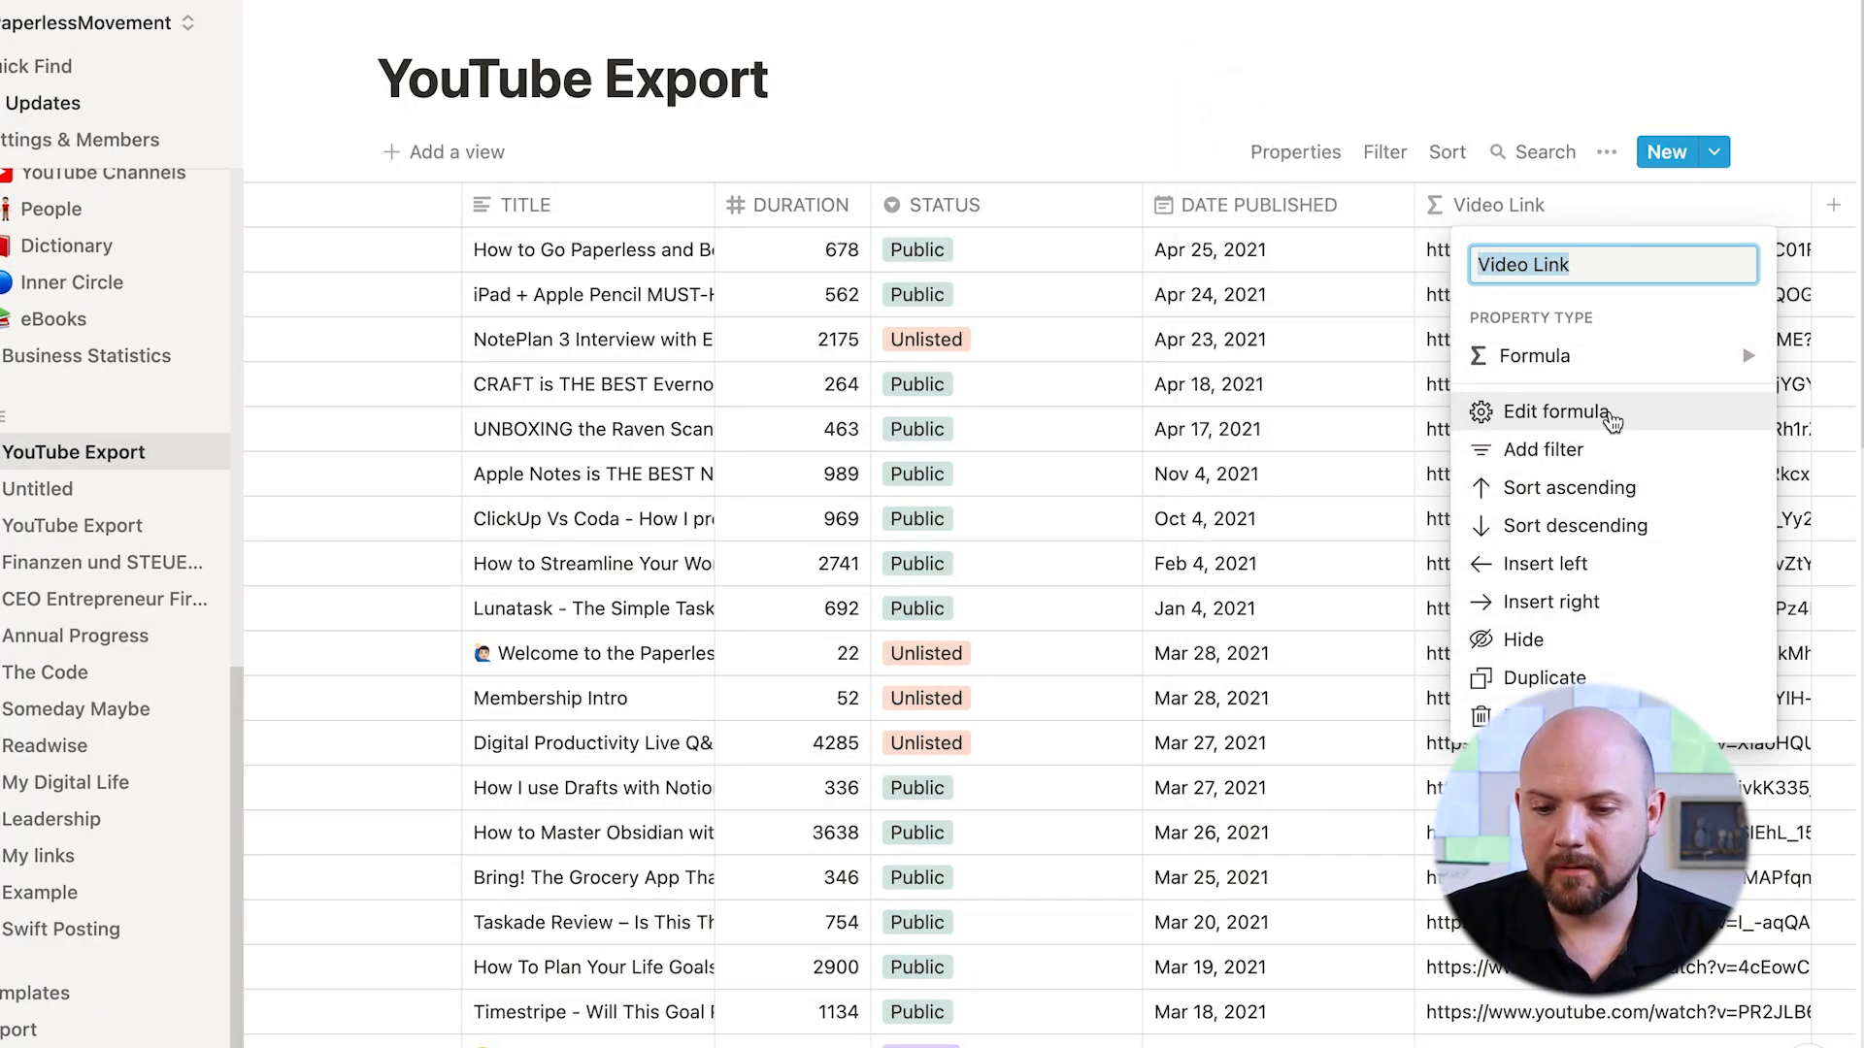
click(1553, 411)
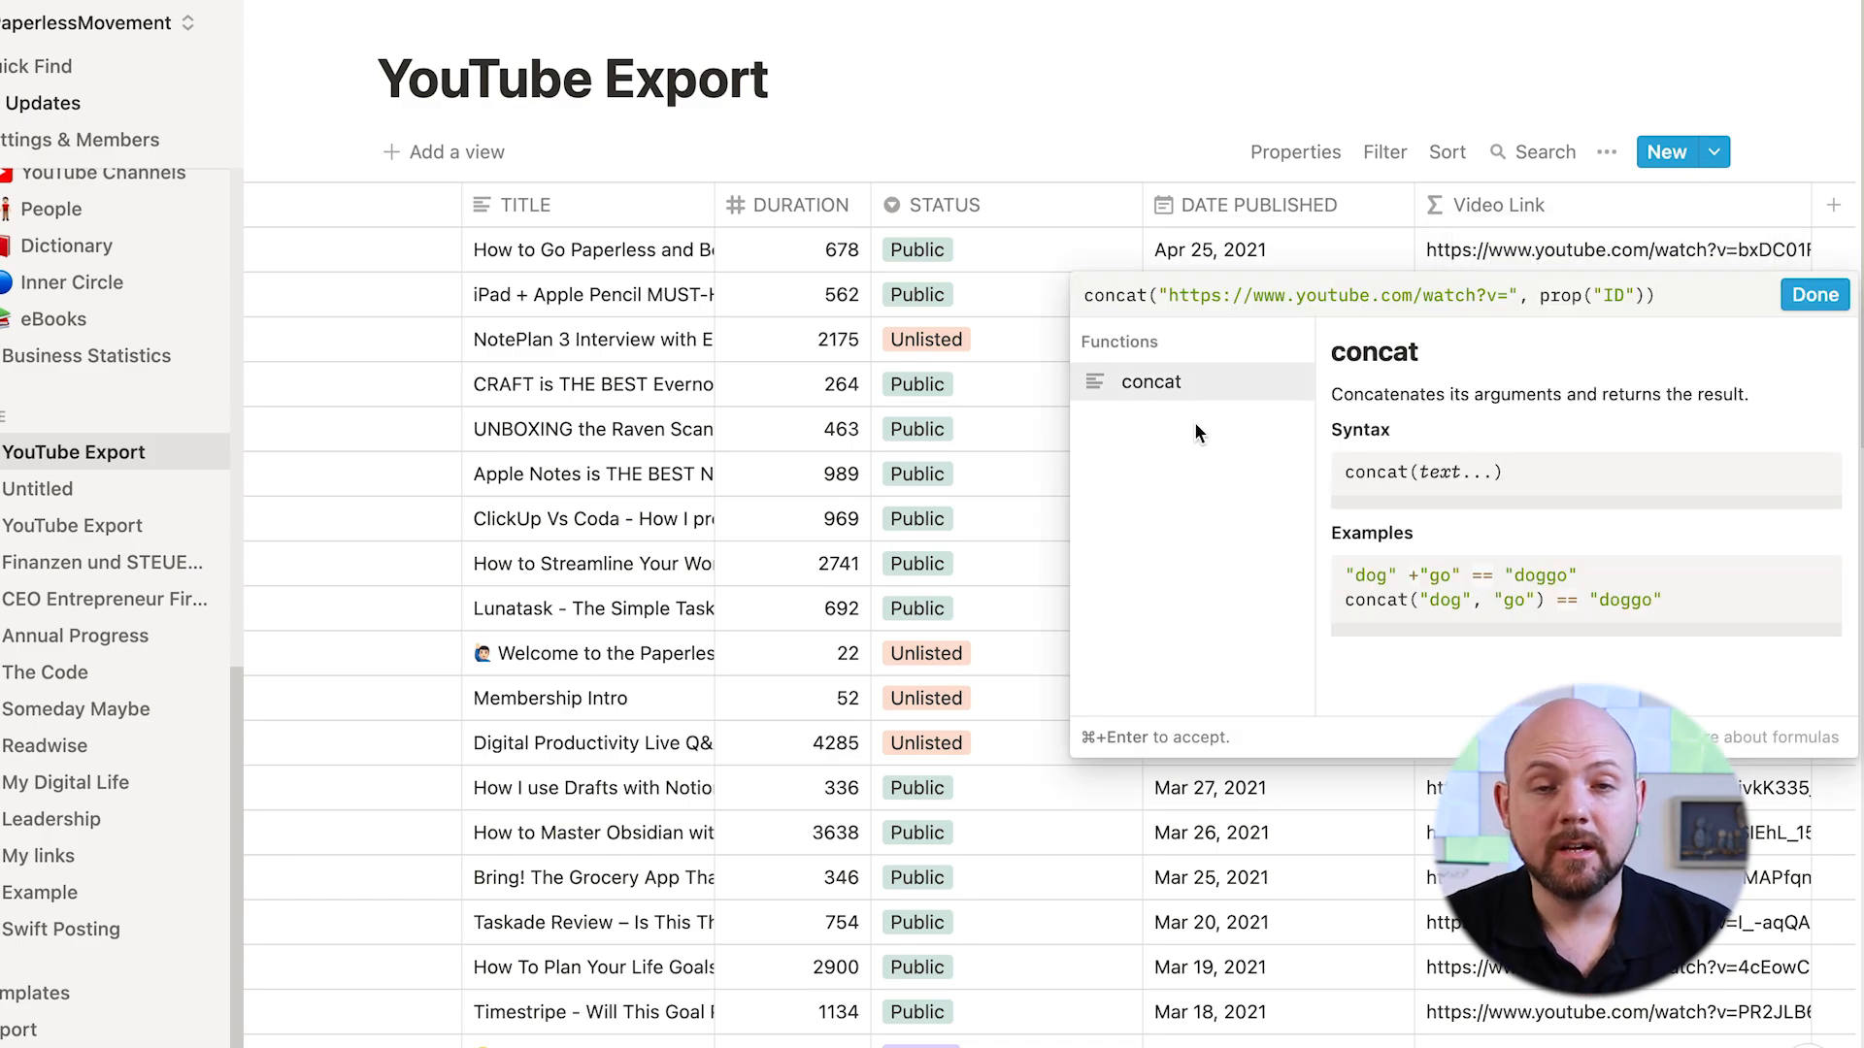
click(1814, 293)
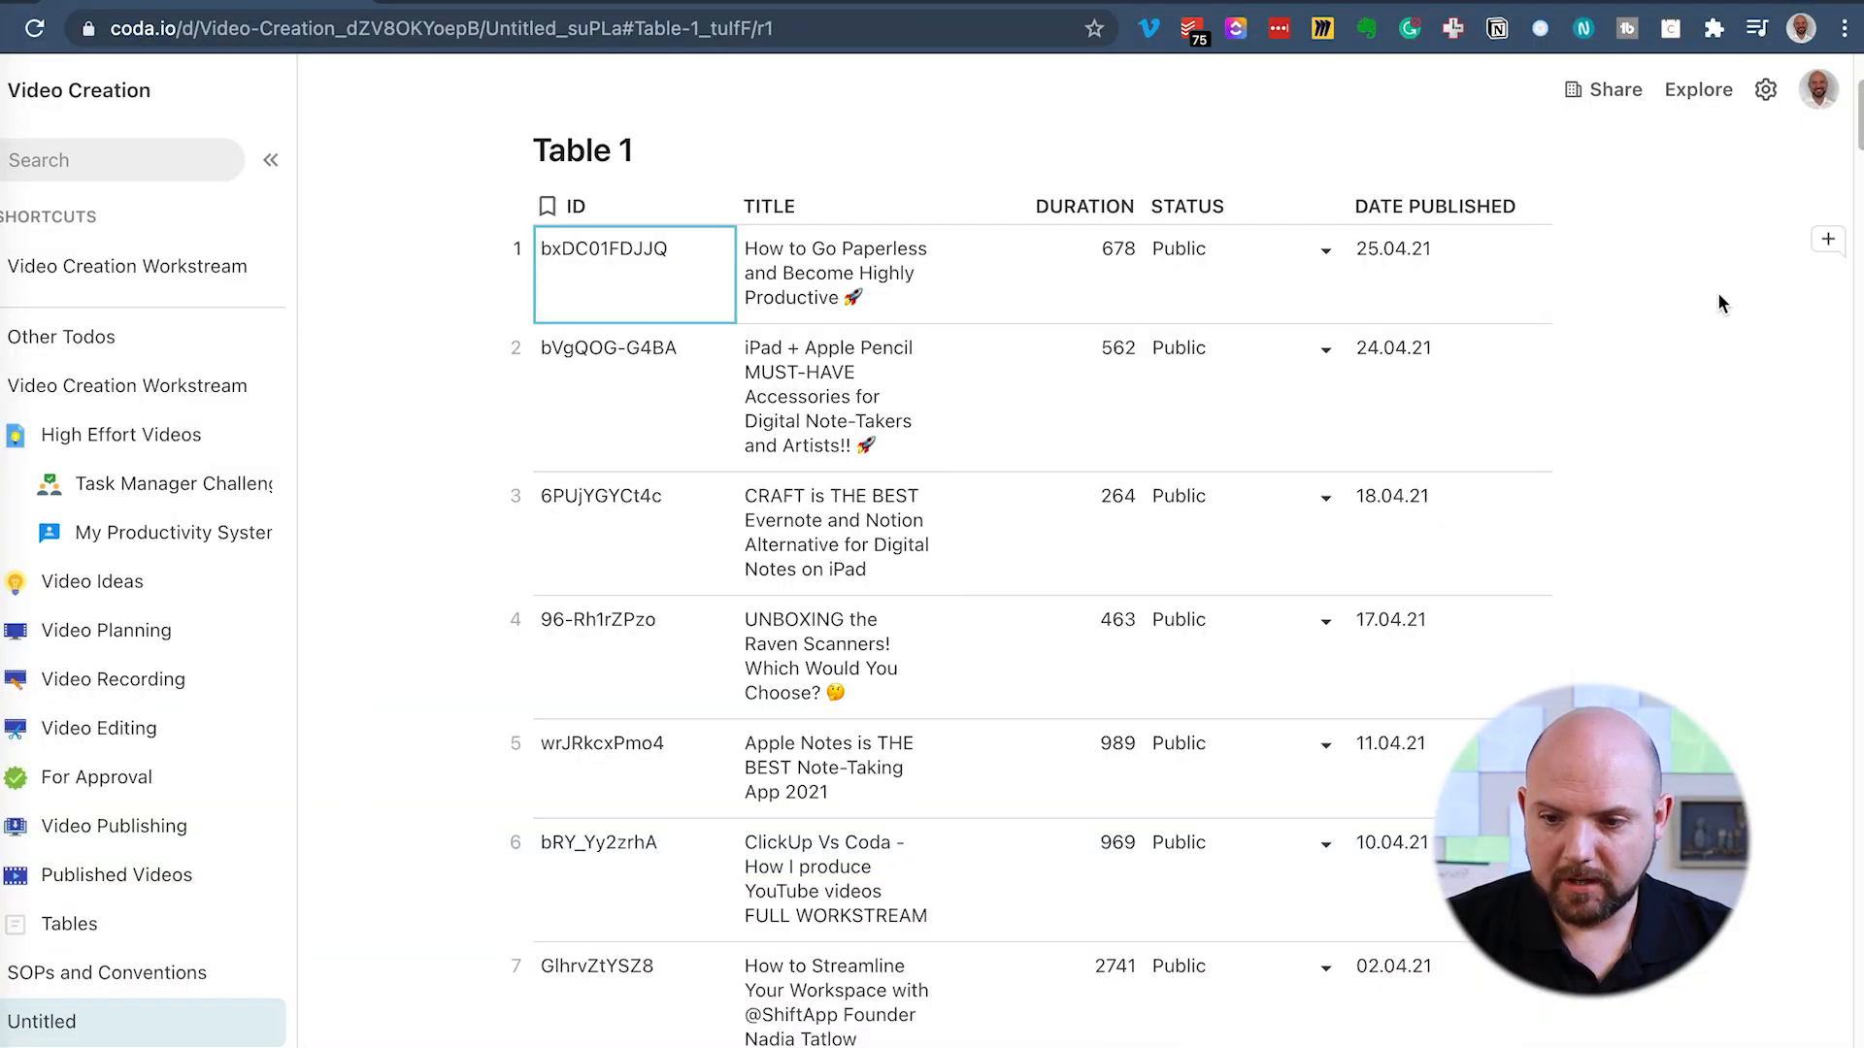
click(1828, 238)
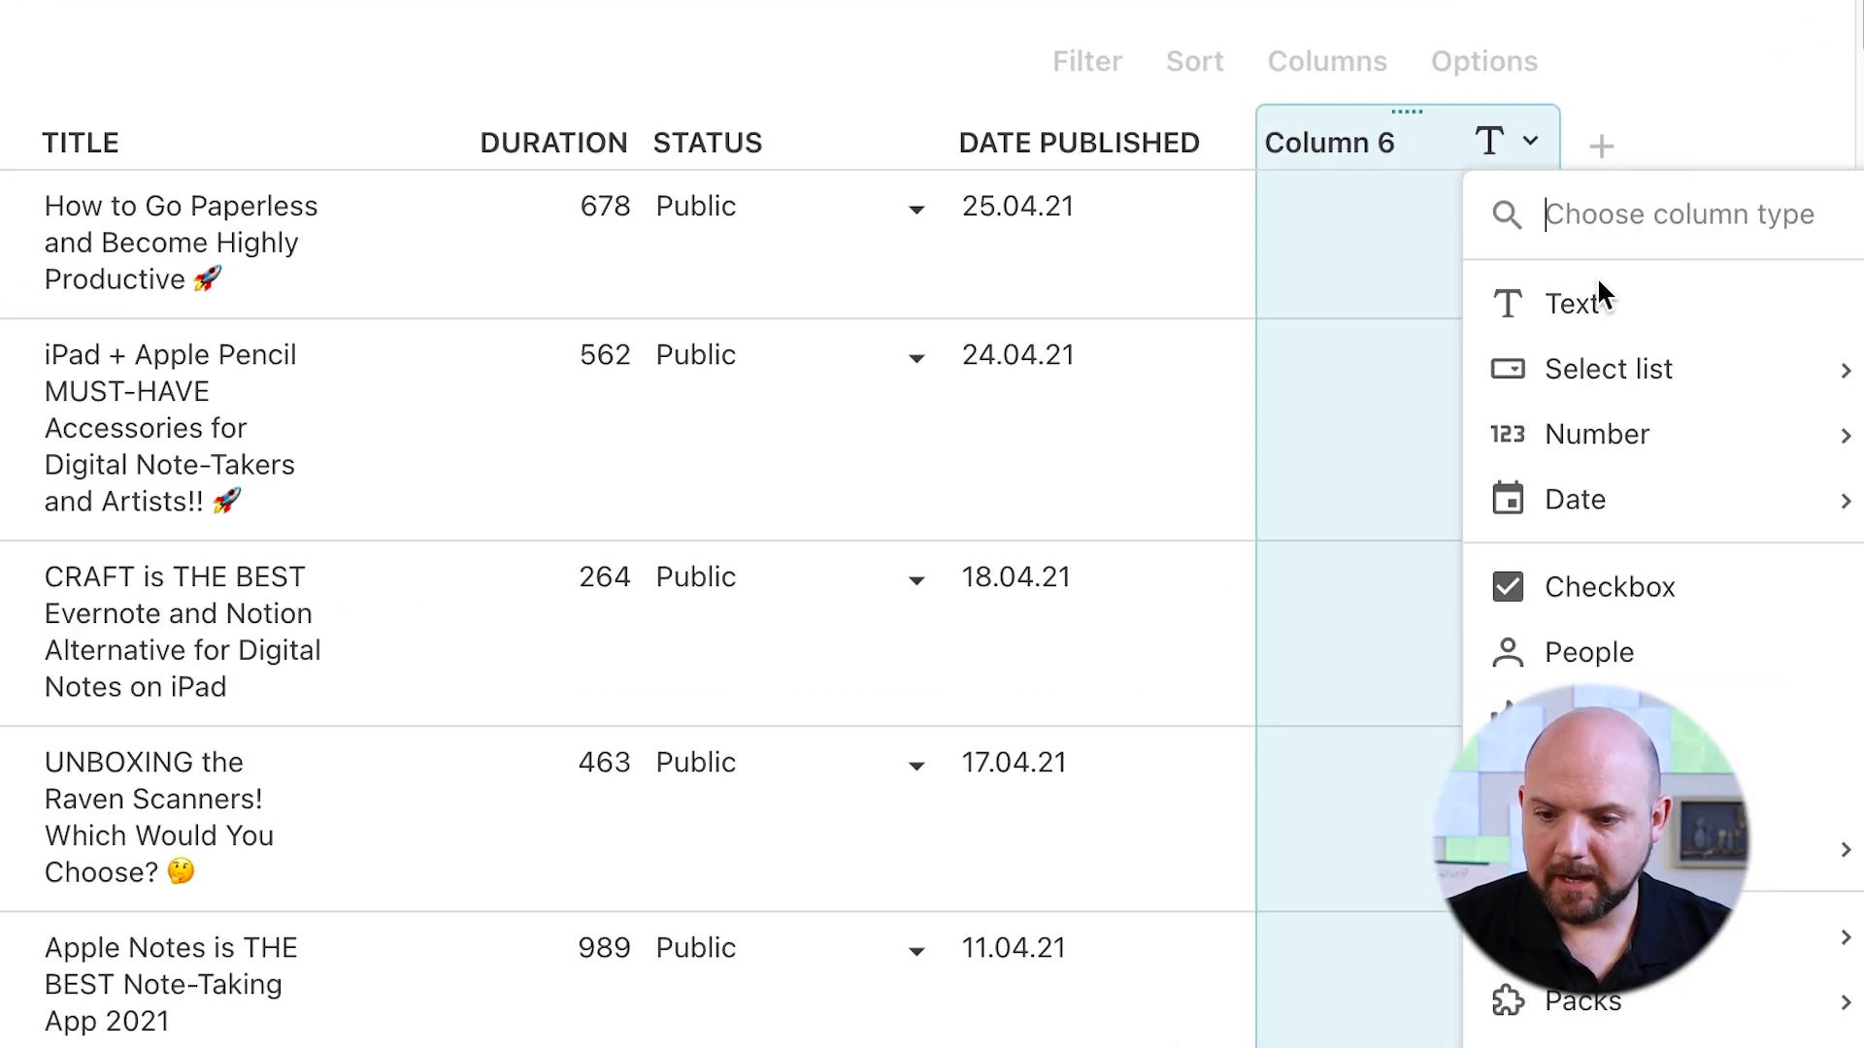
click(1578, 303)
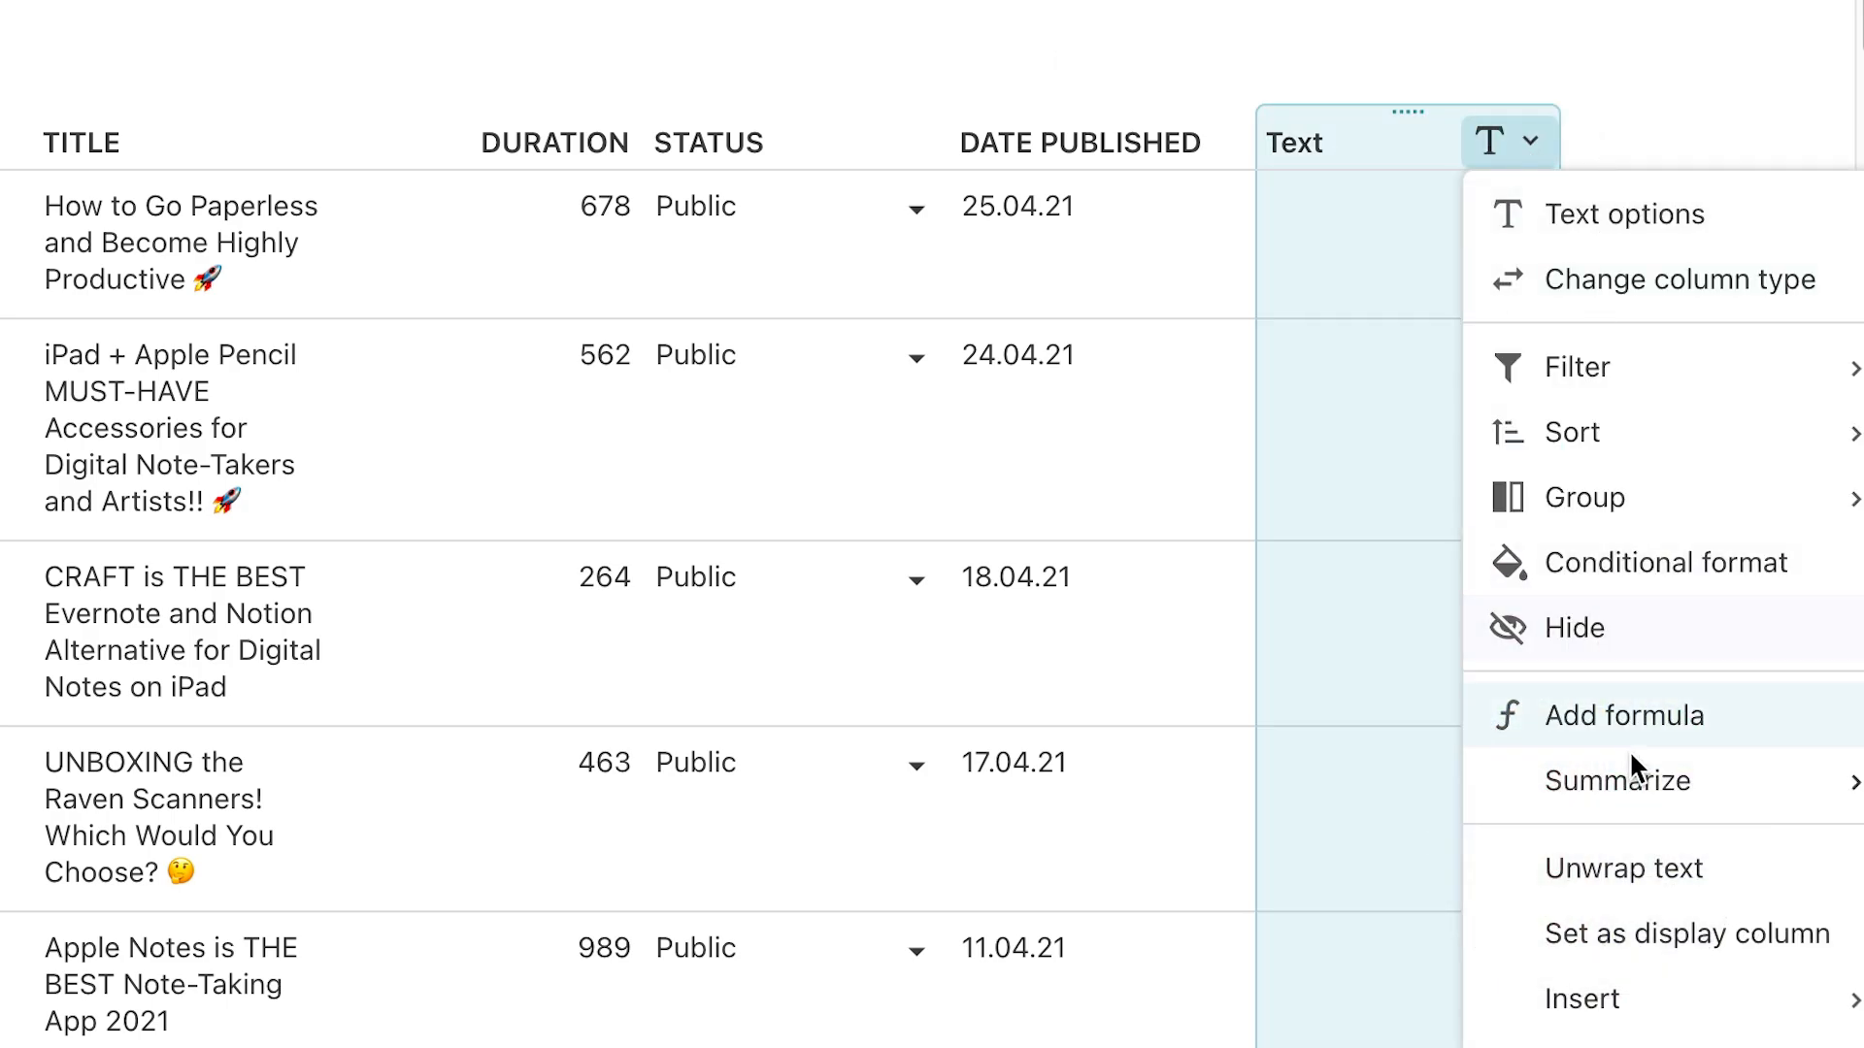
click(1624, 715)
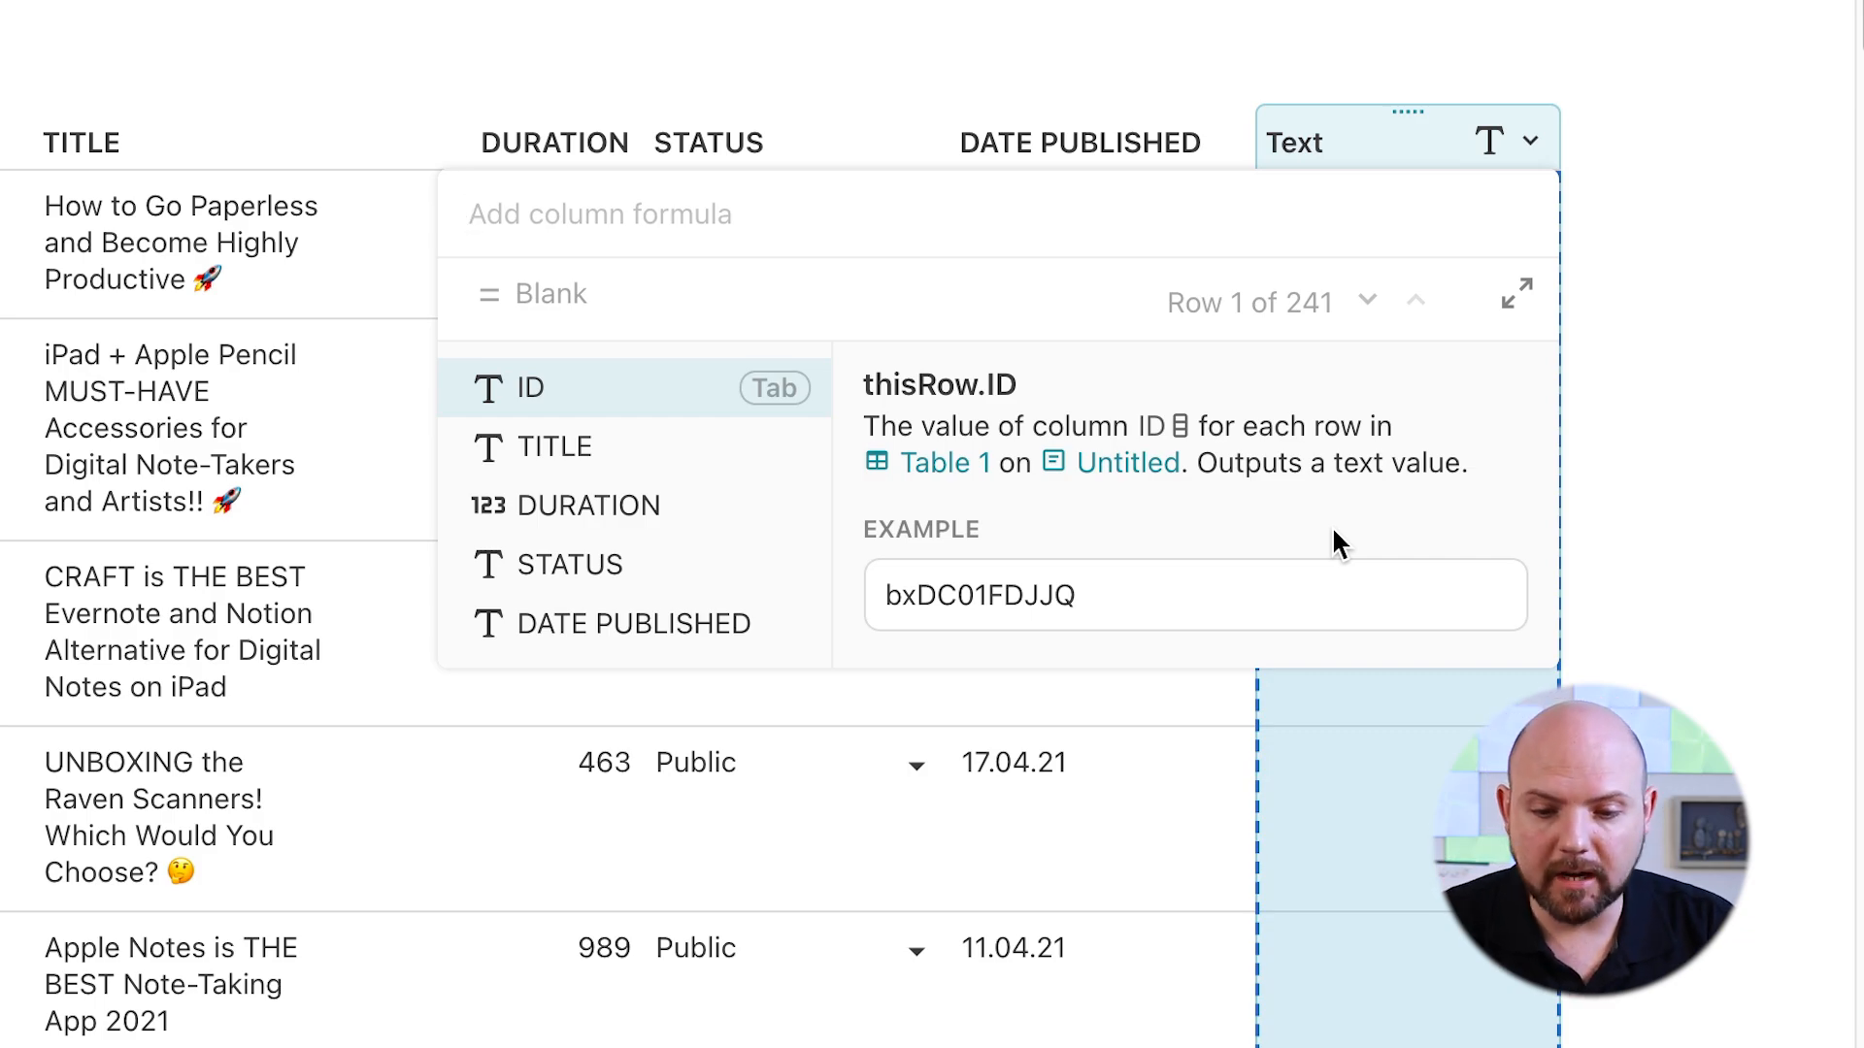
click(600, 213)
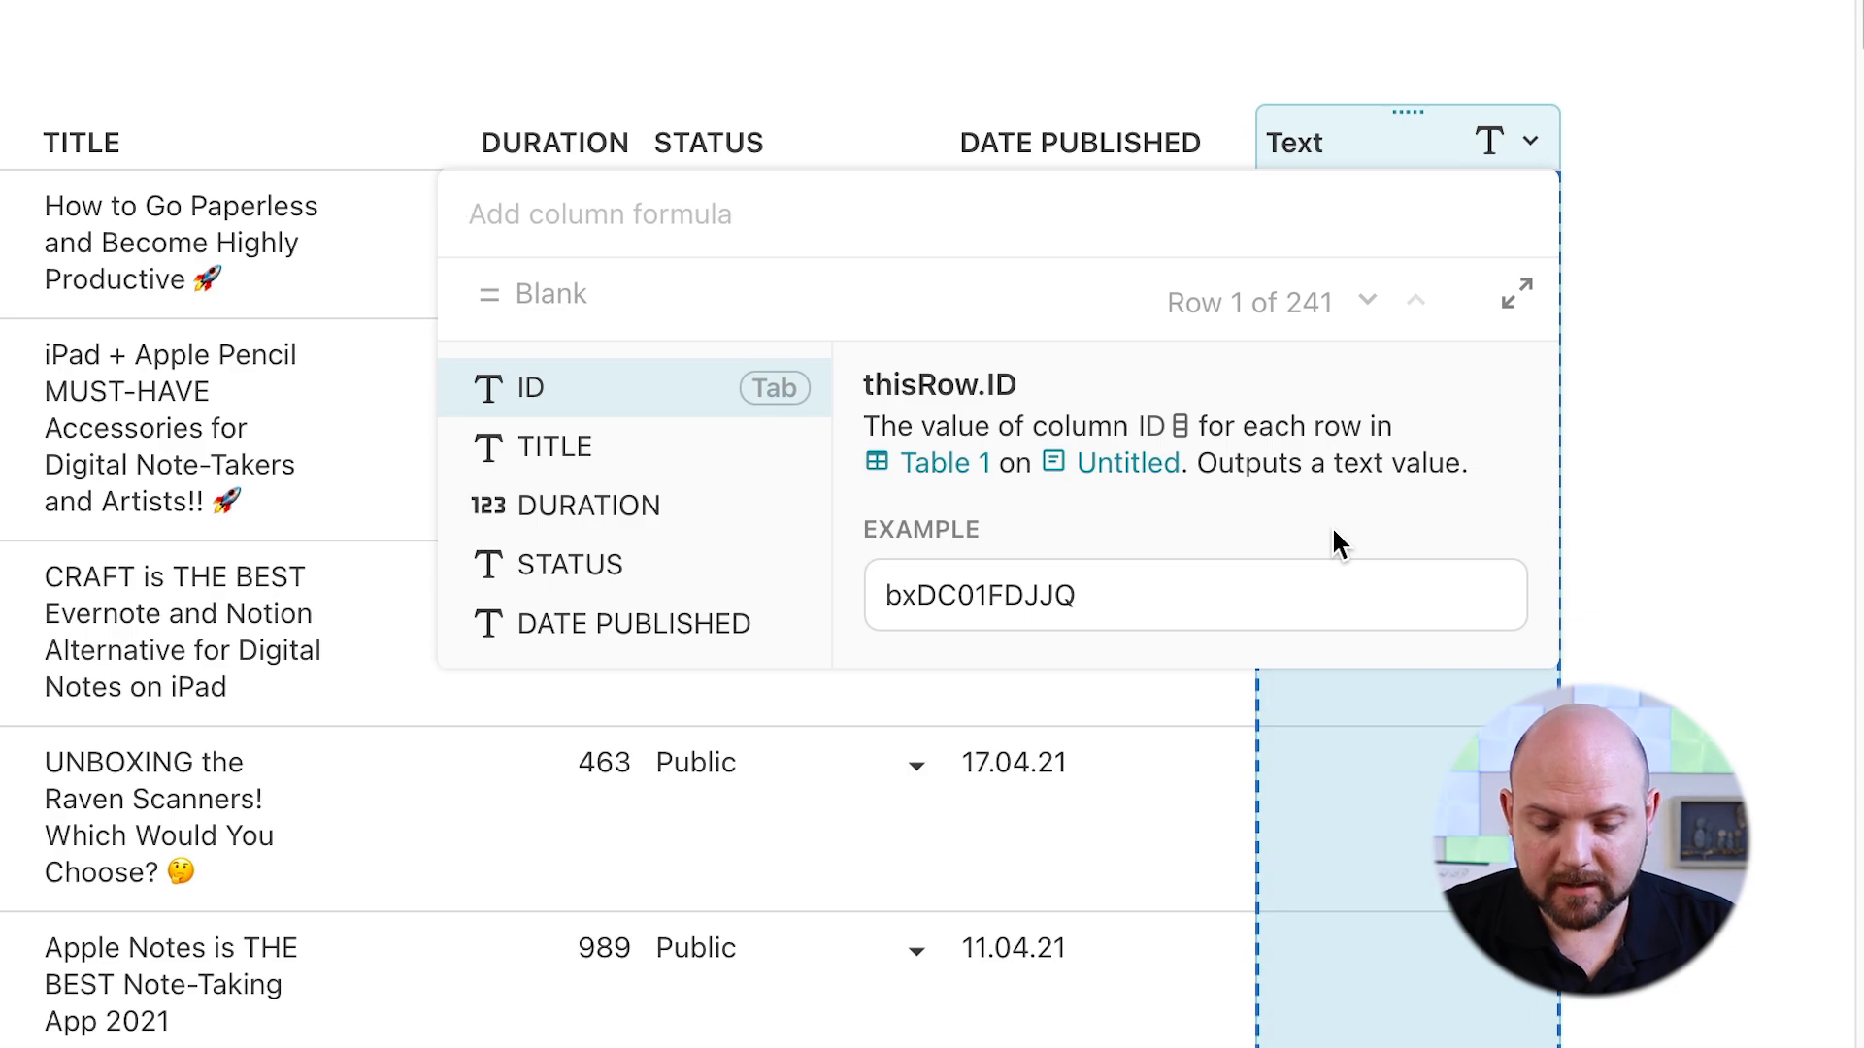
text(concatenate()
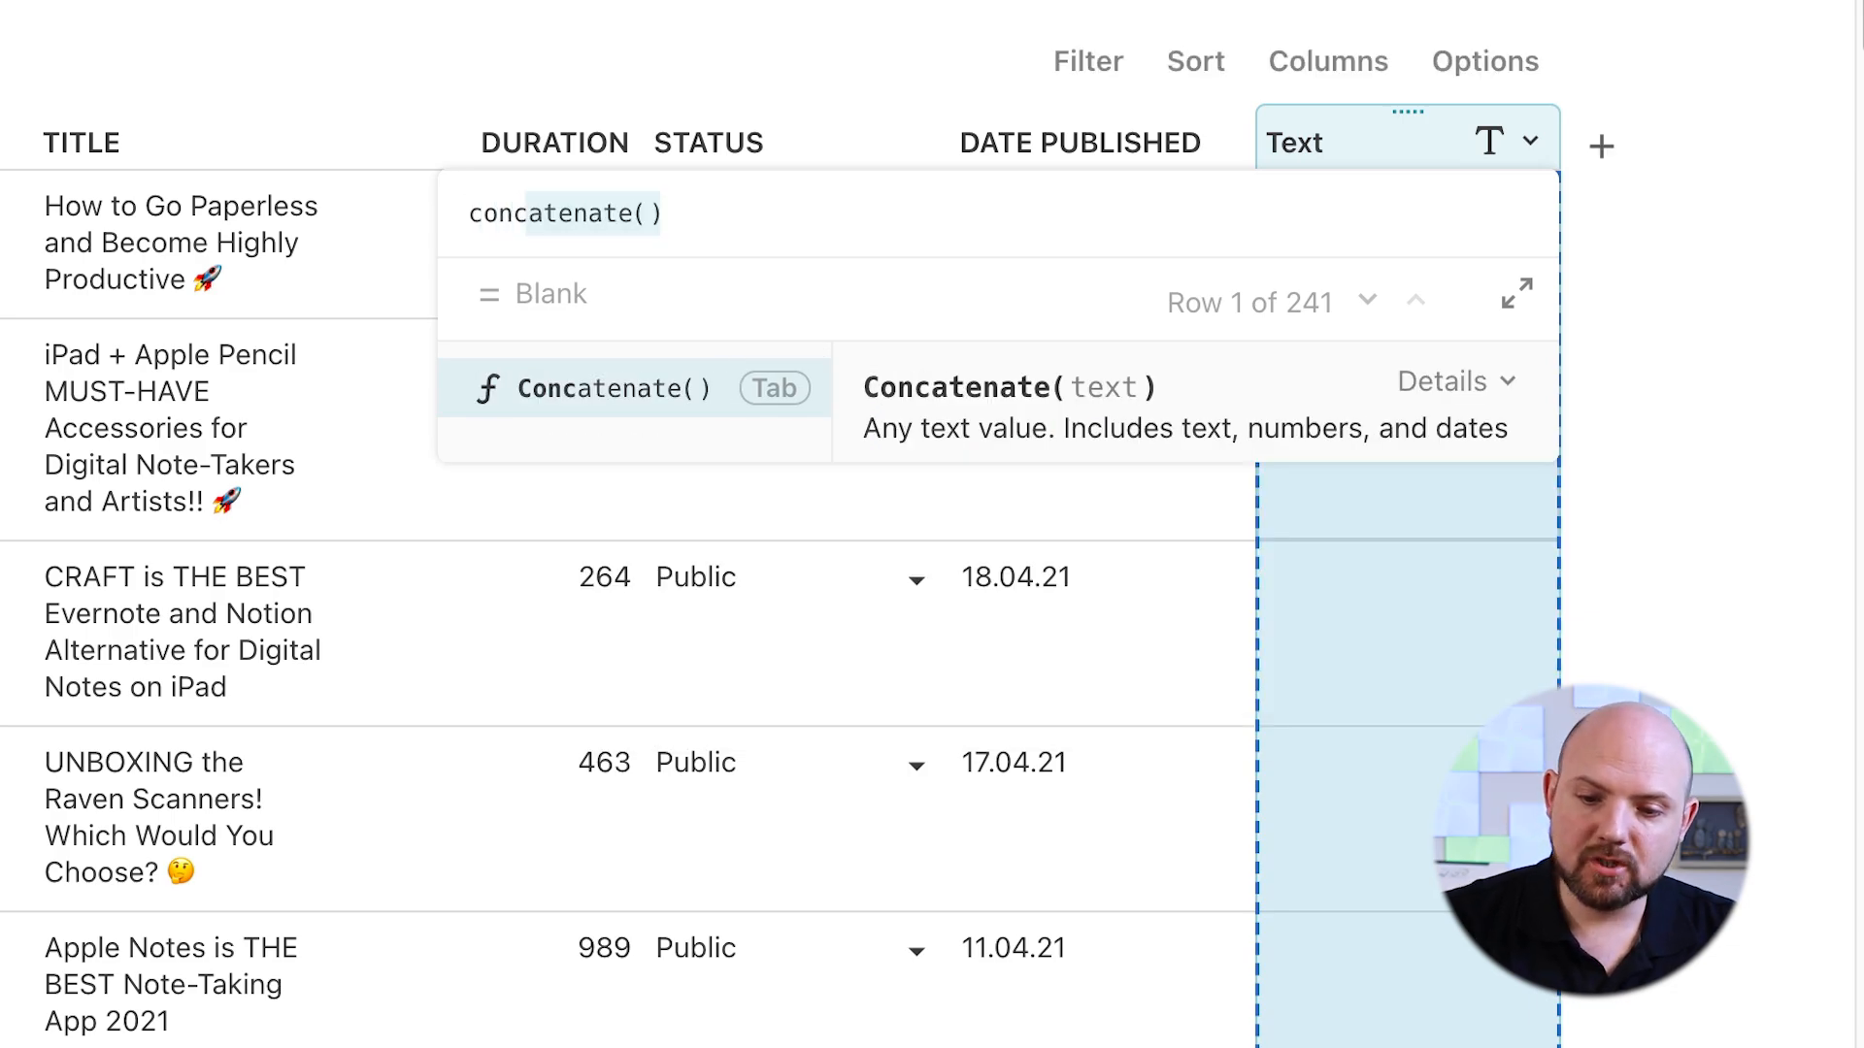
mouse_move(1493, 380)
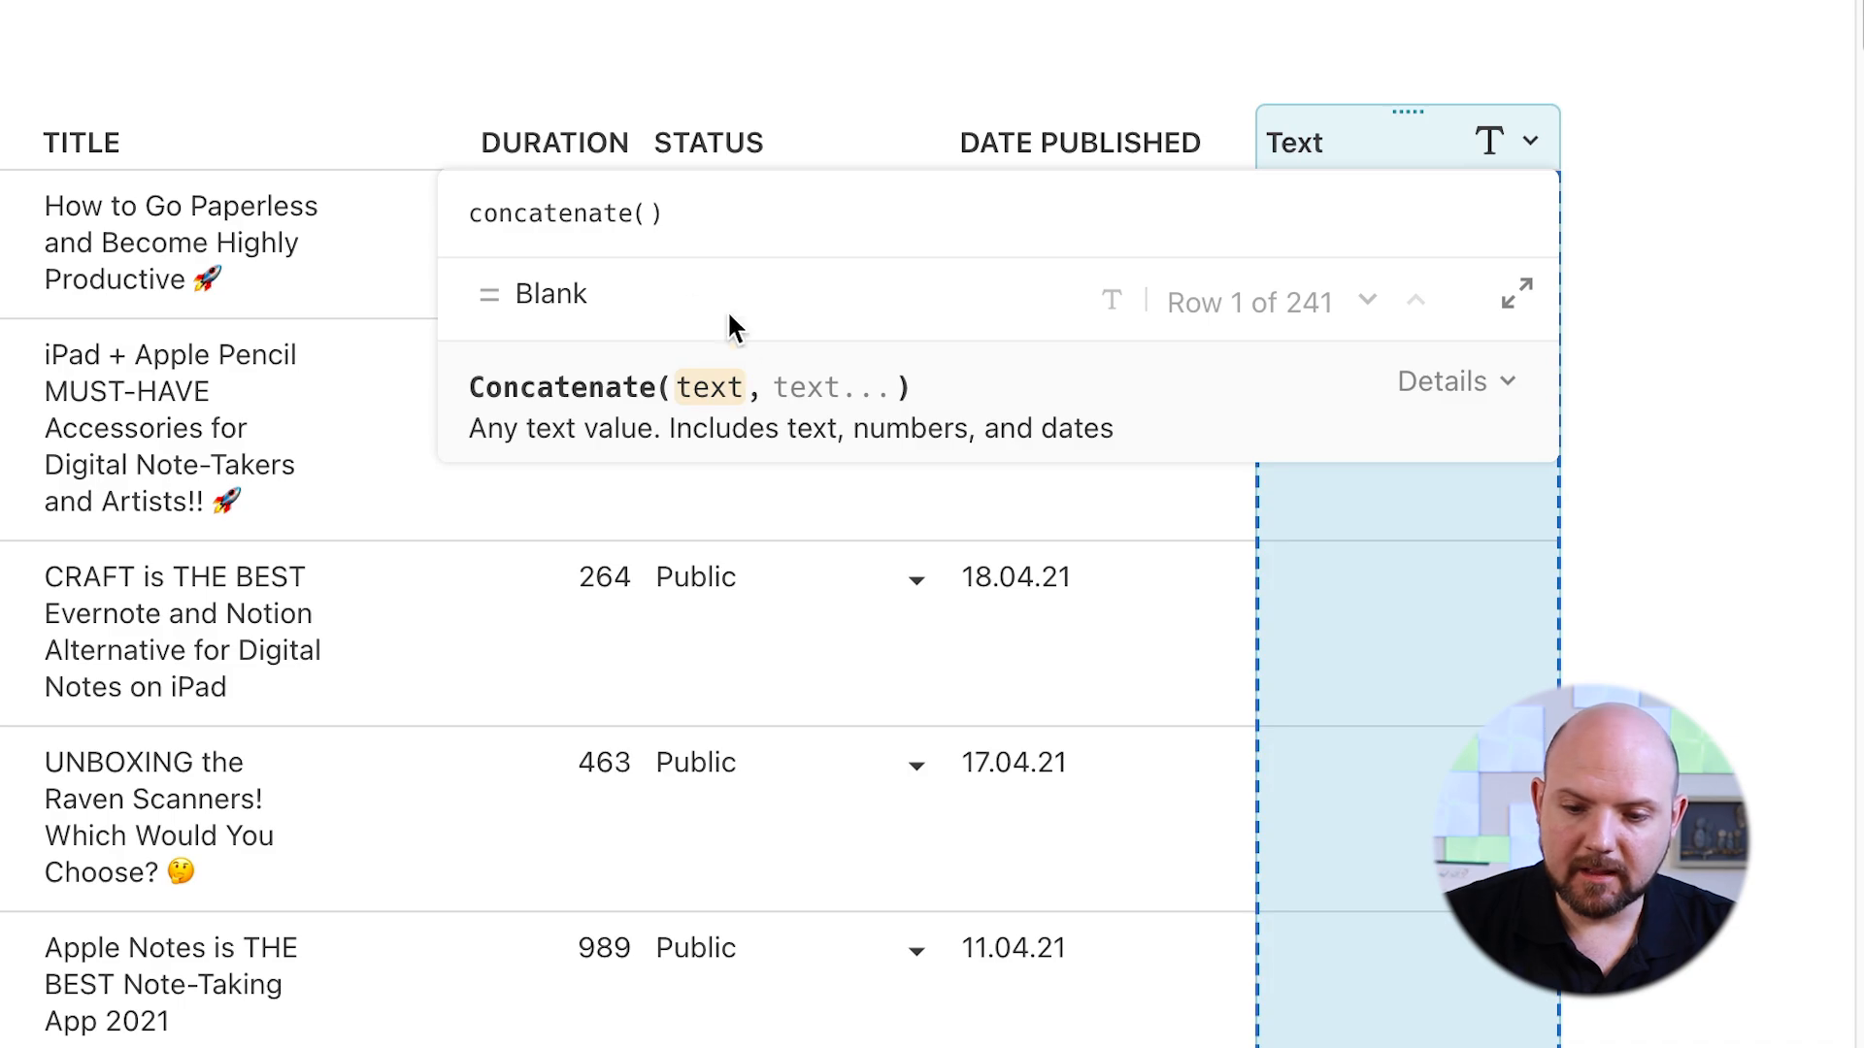
mouse_move(828, 410)
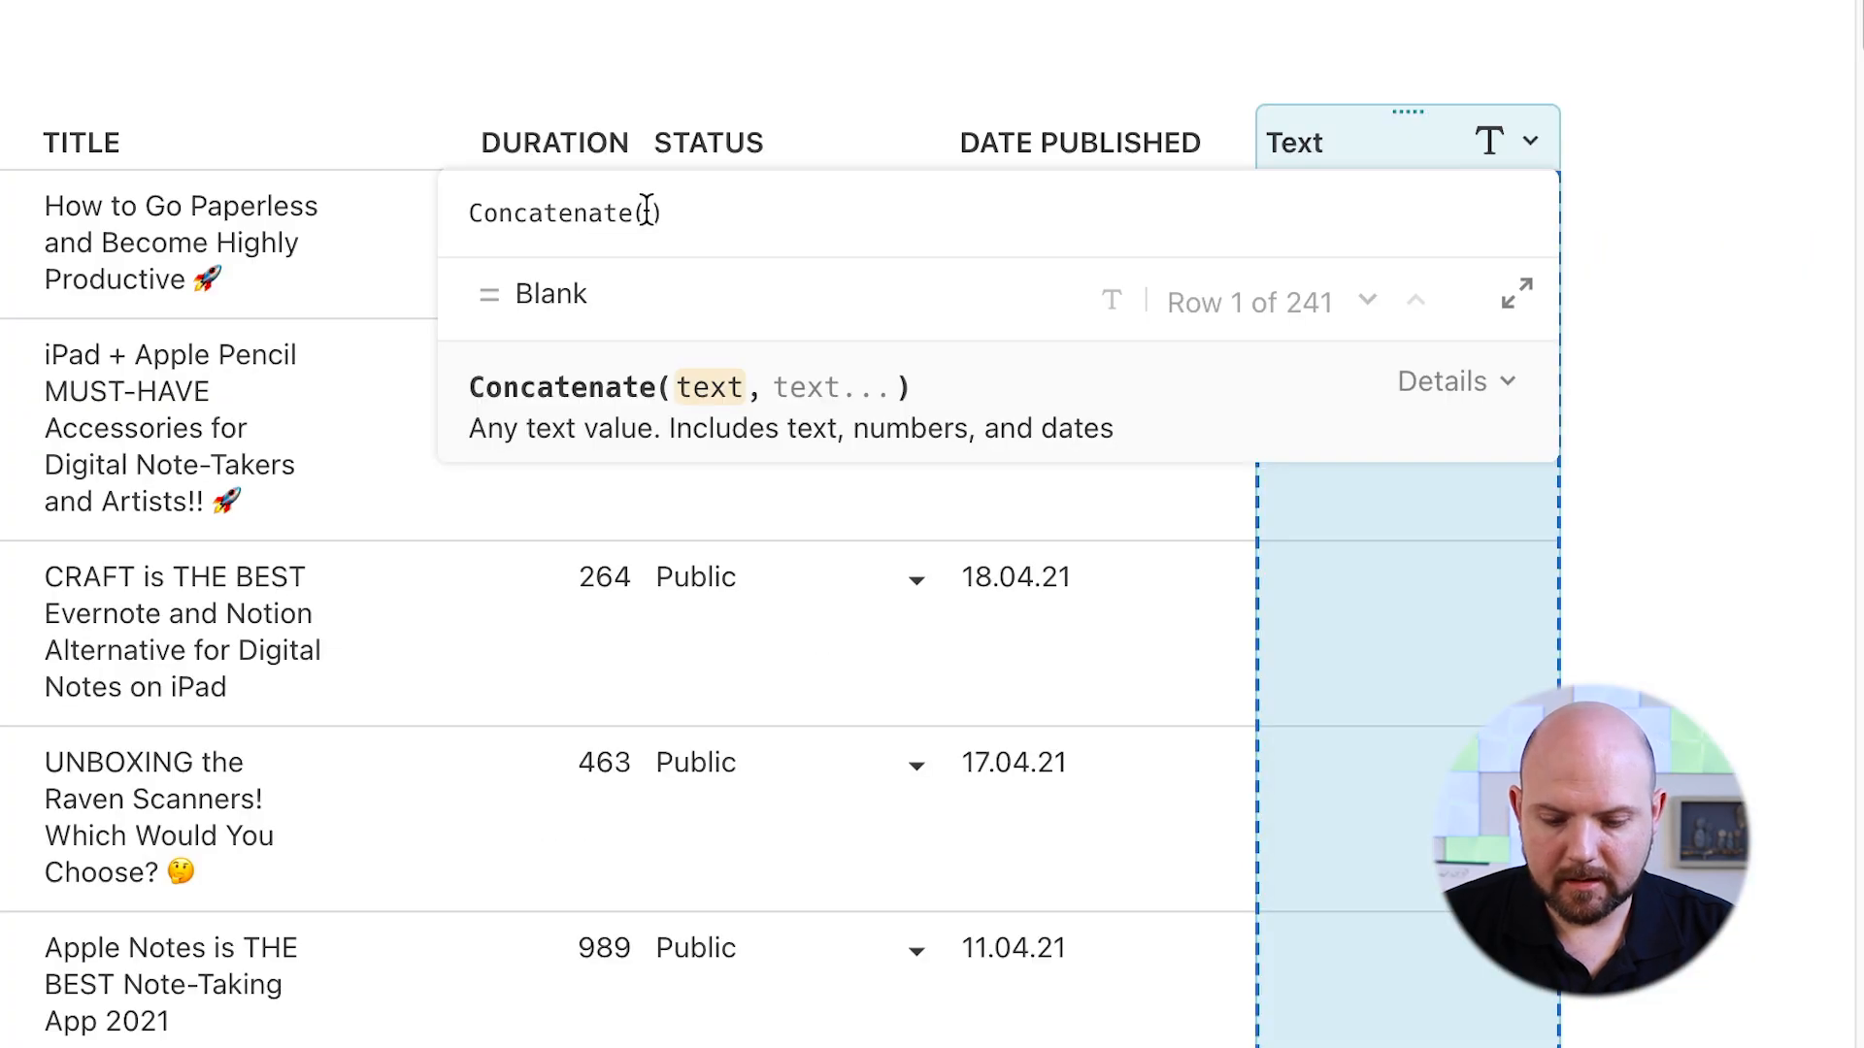
text(,https://www.youtube.com/watch?v=")
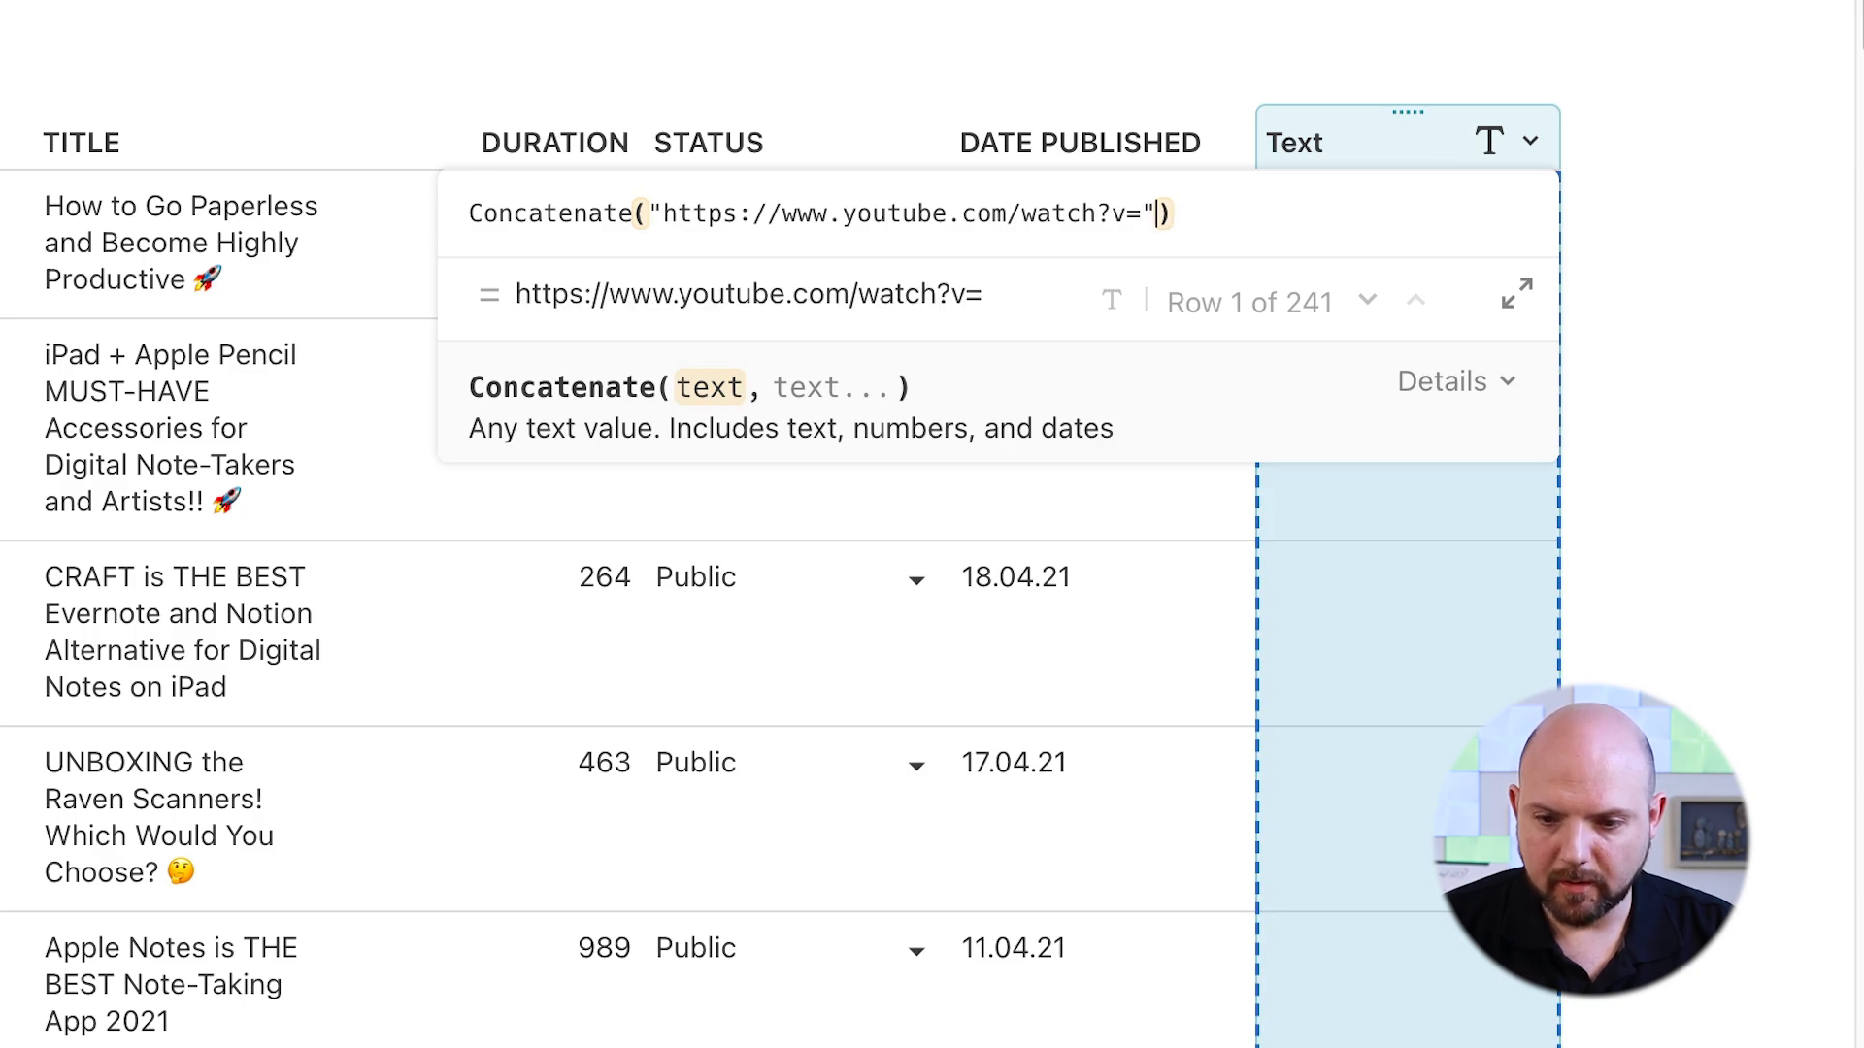
text(,ID)
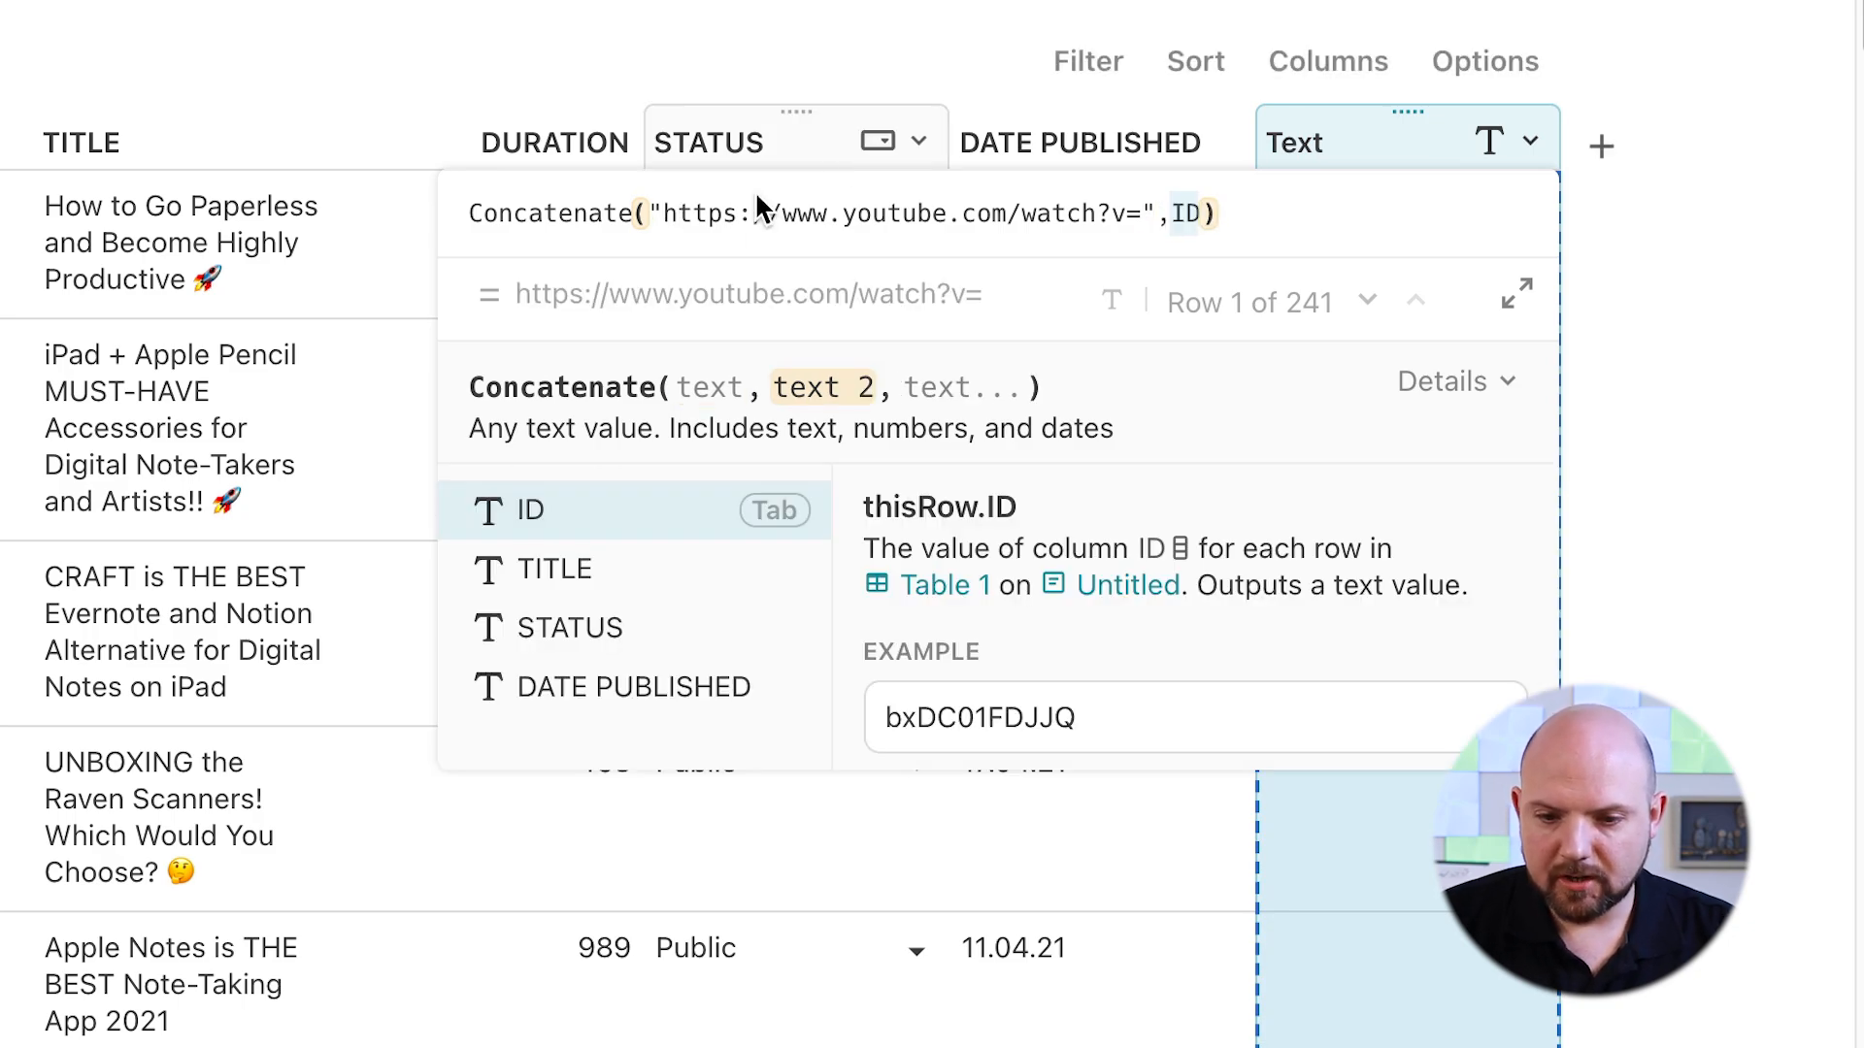
mouse_move(1118, 293)
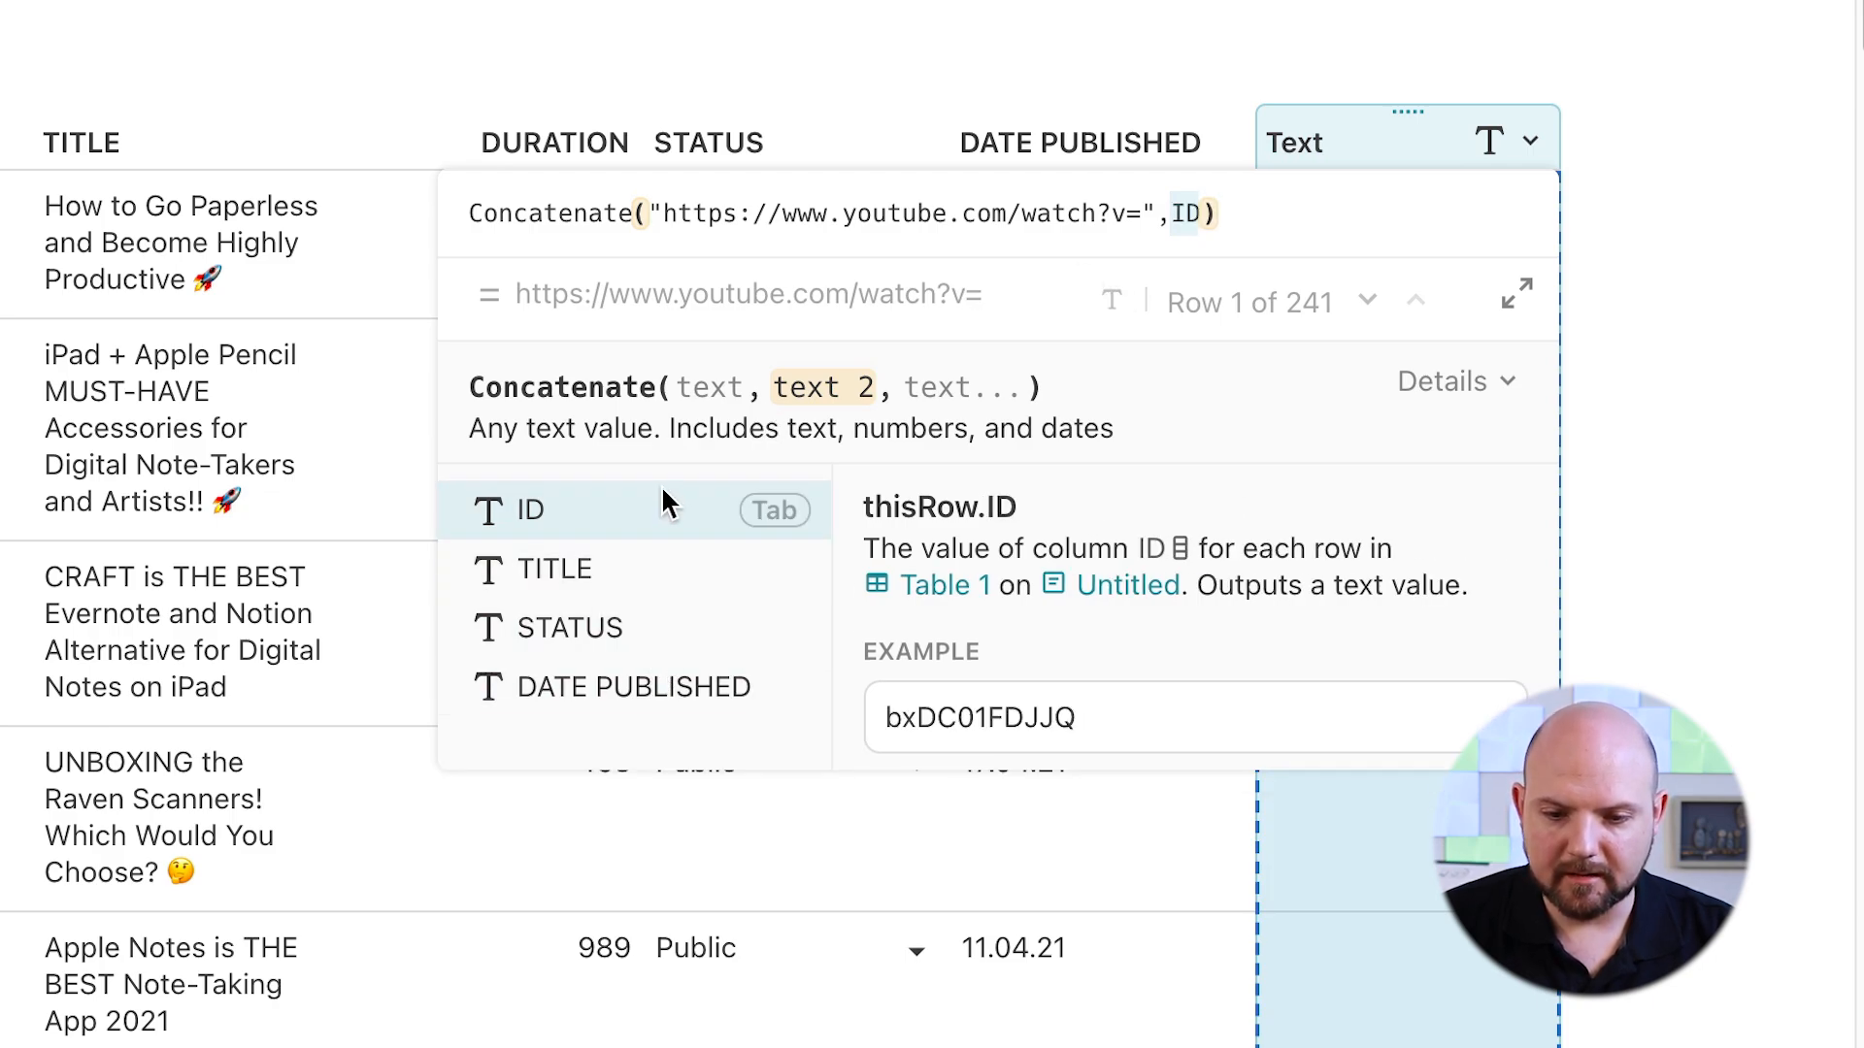
mouse_move(770, 369)
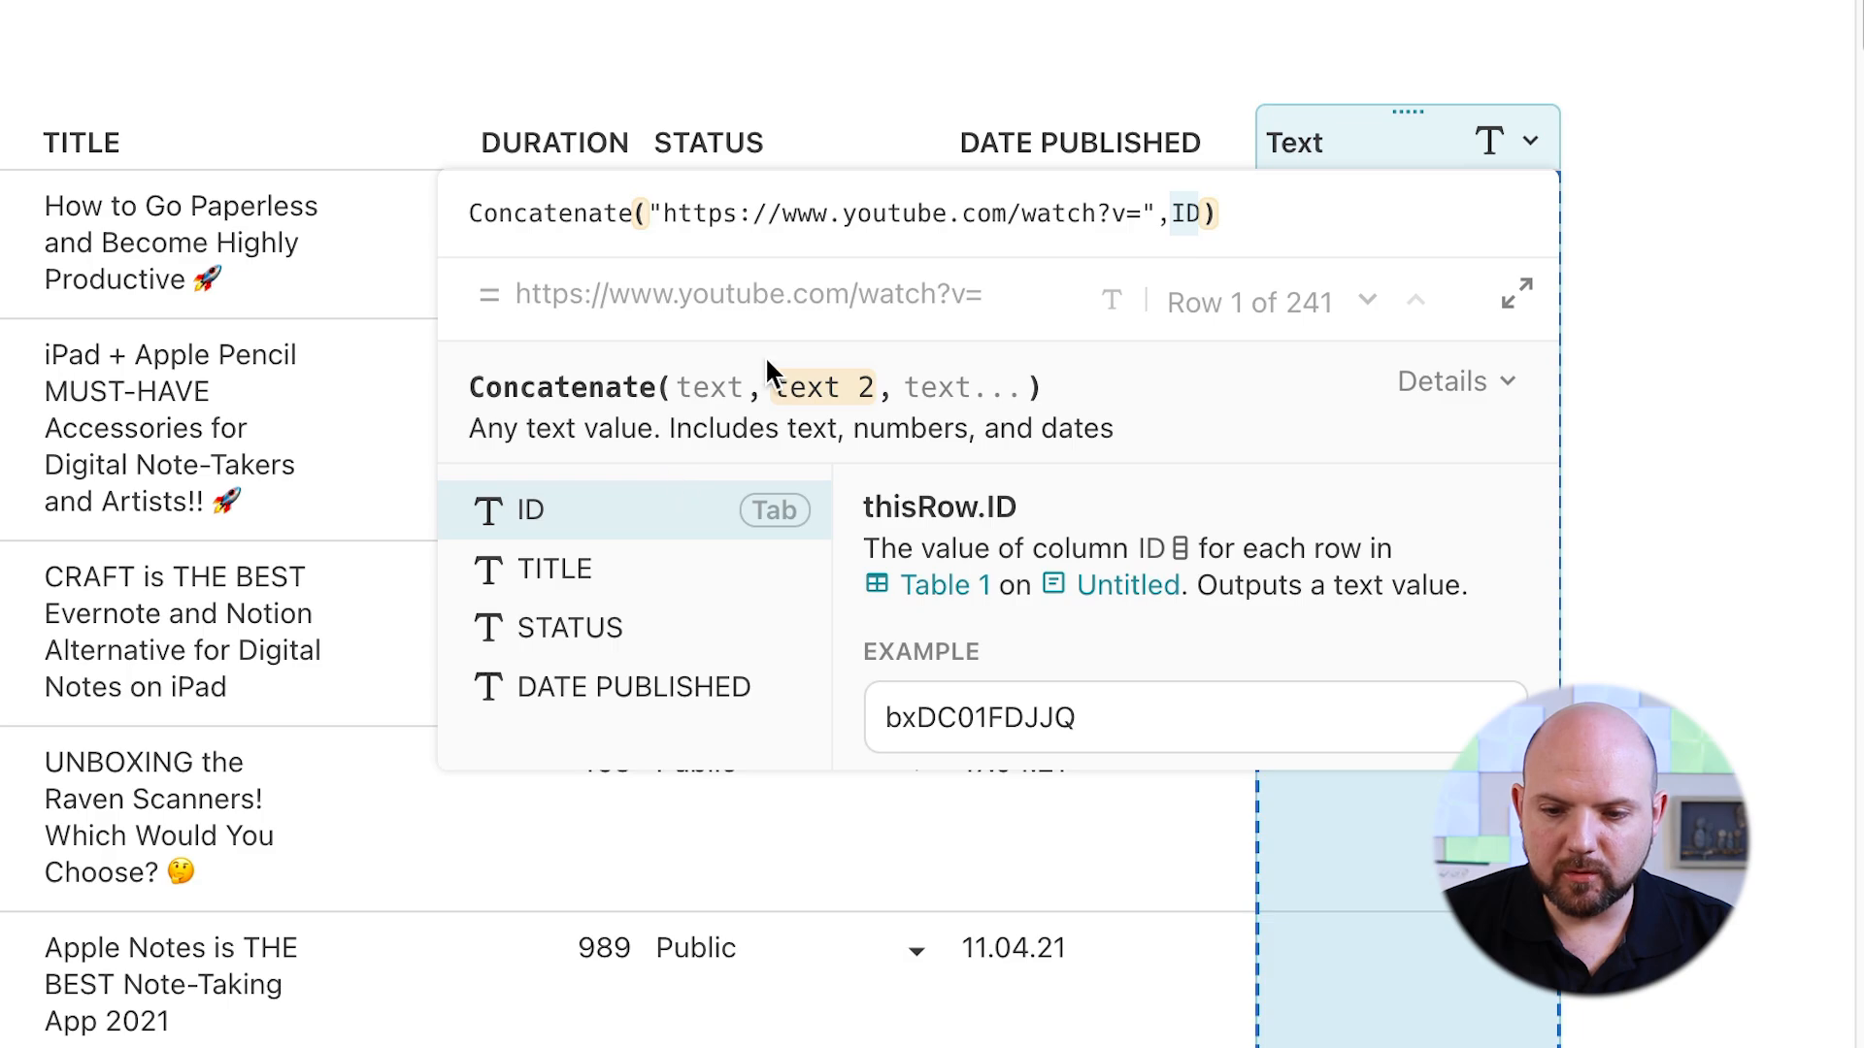
mouse_move(772, 529)
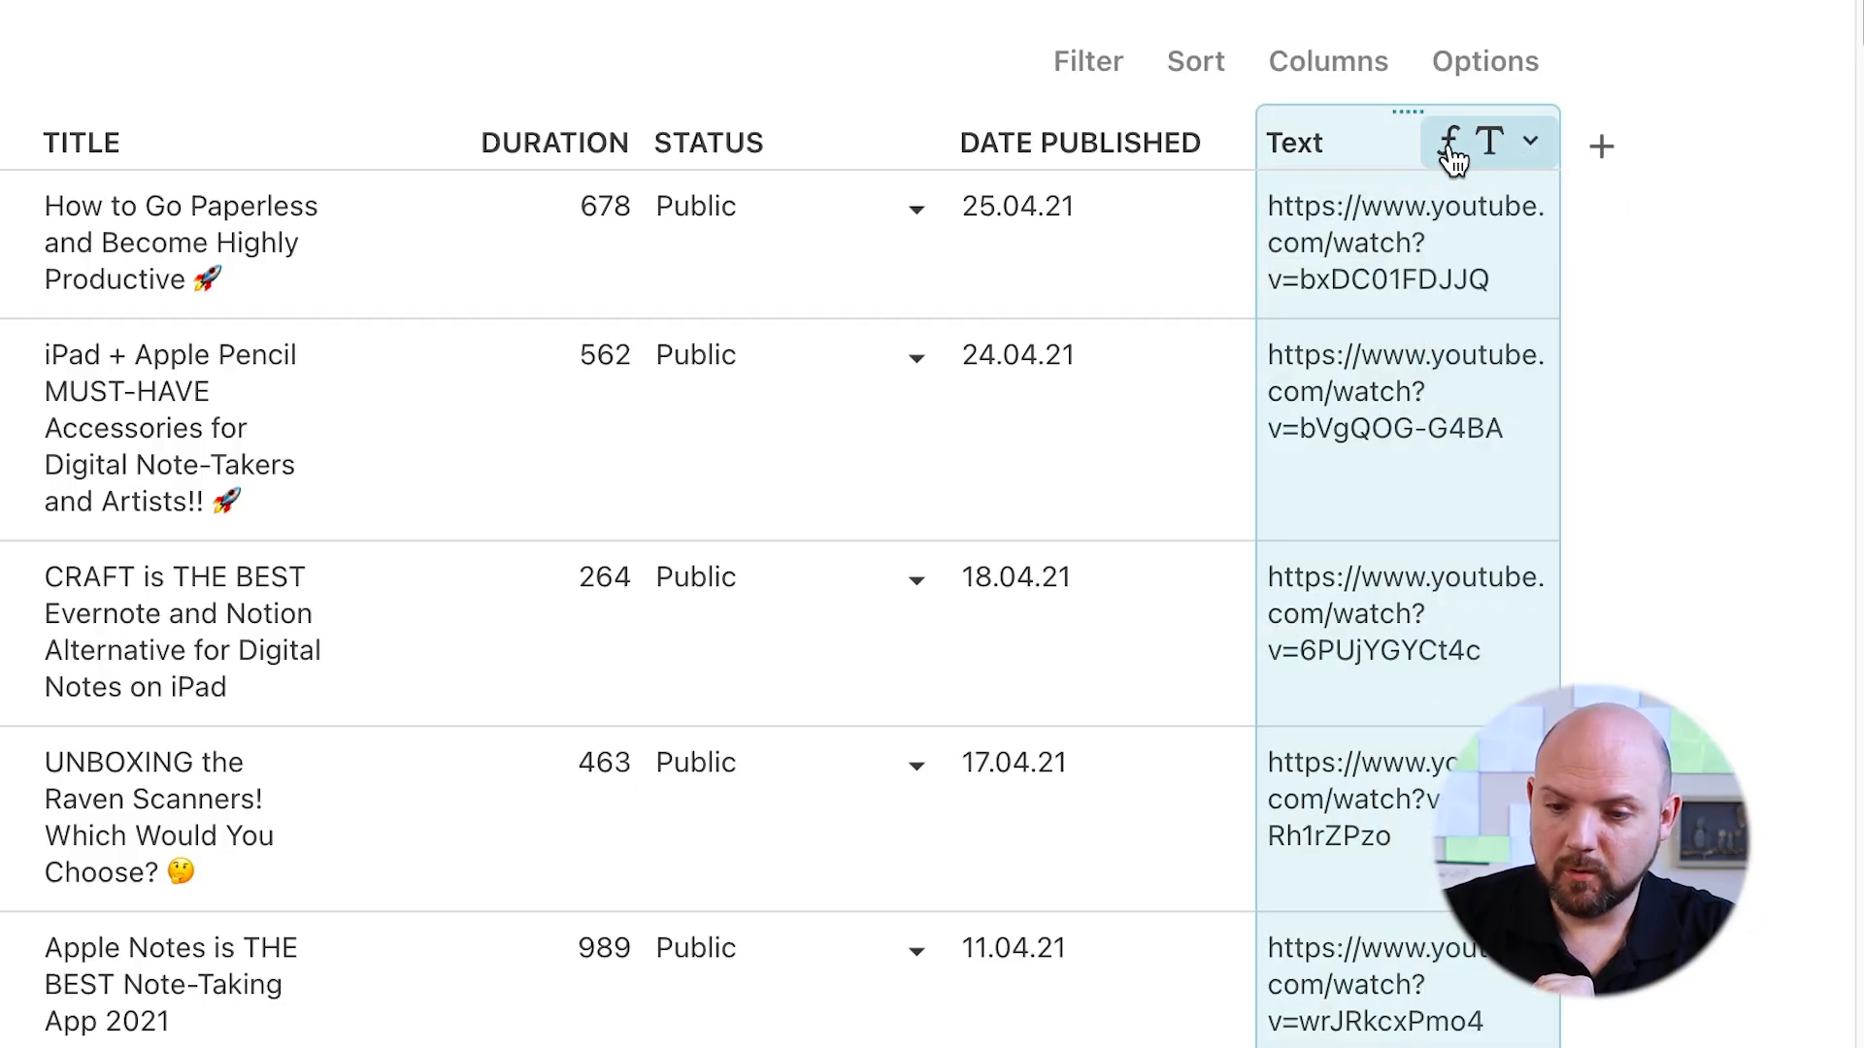
click(1447, 141)
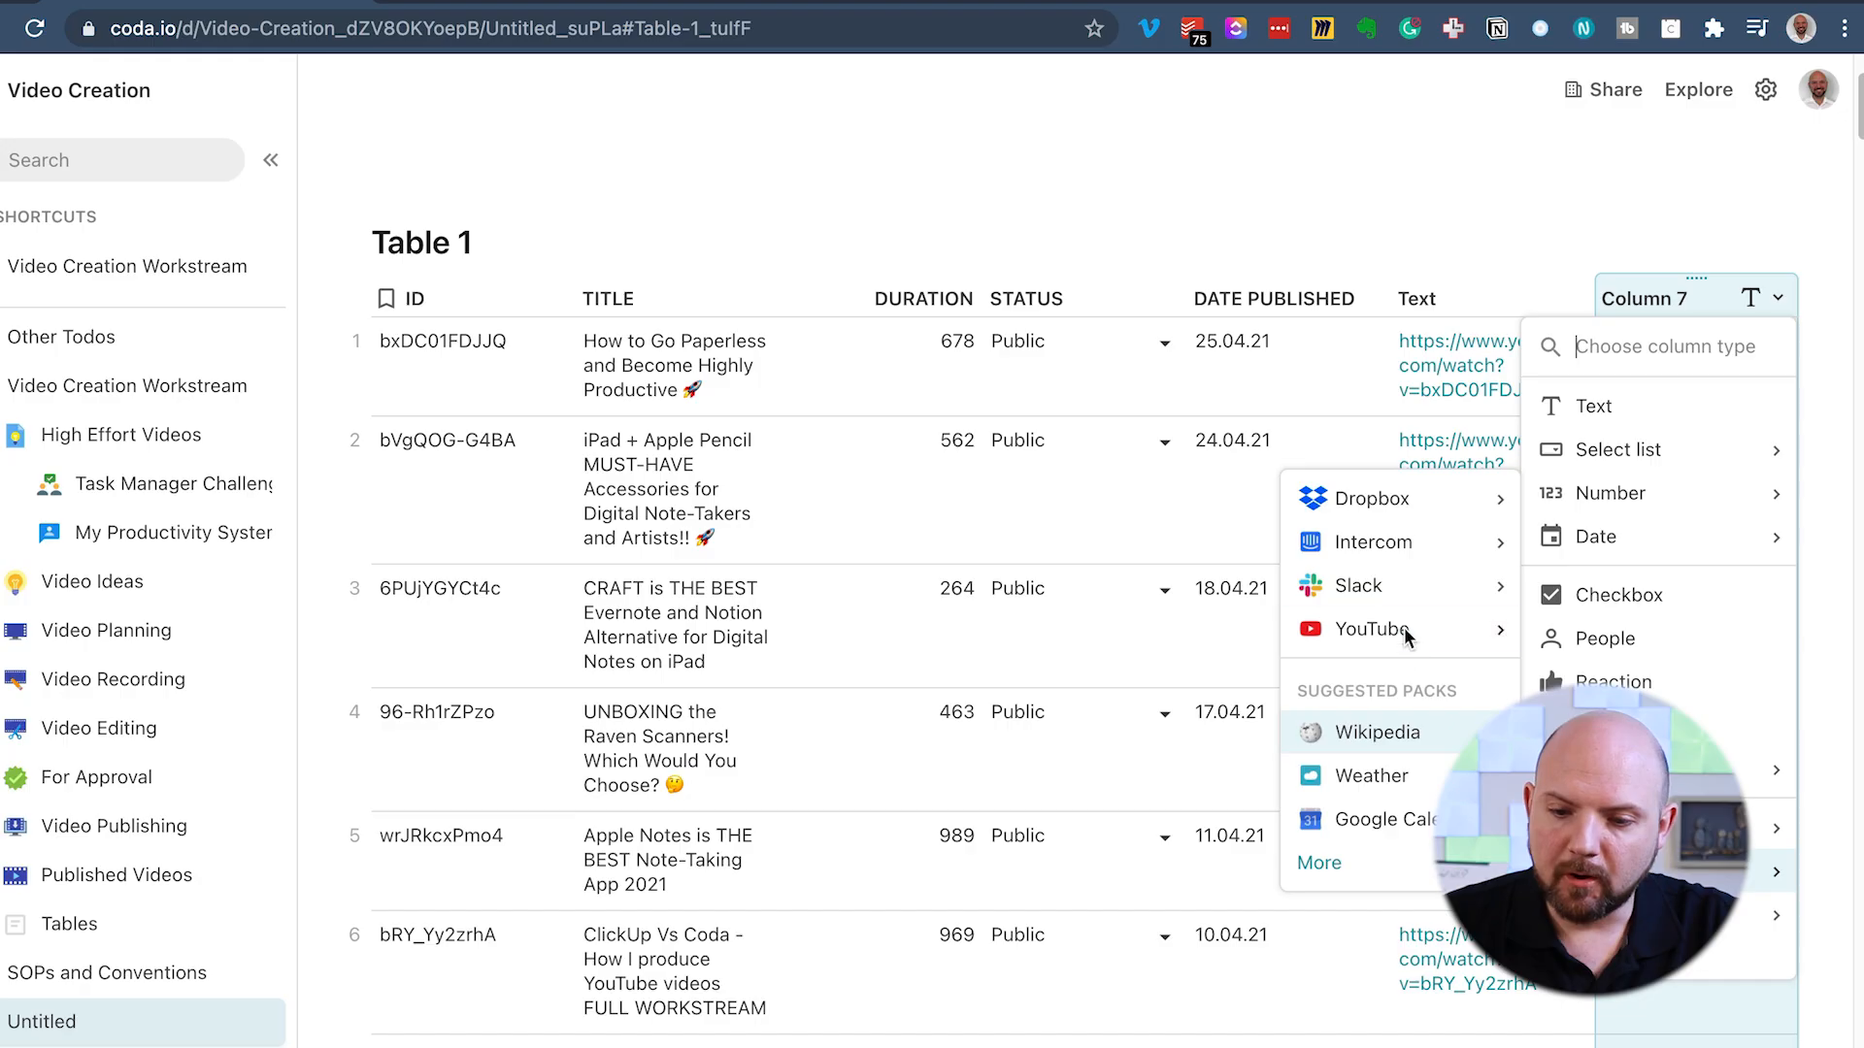
mouse_move(1382, 630)
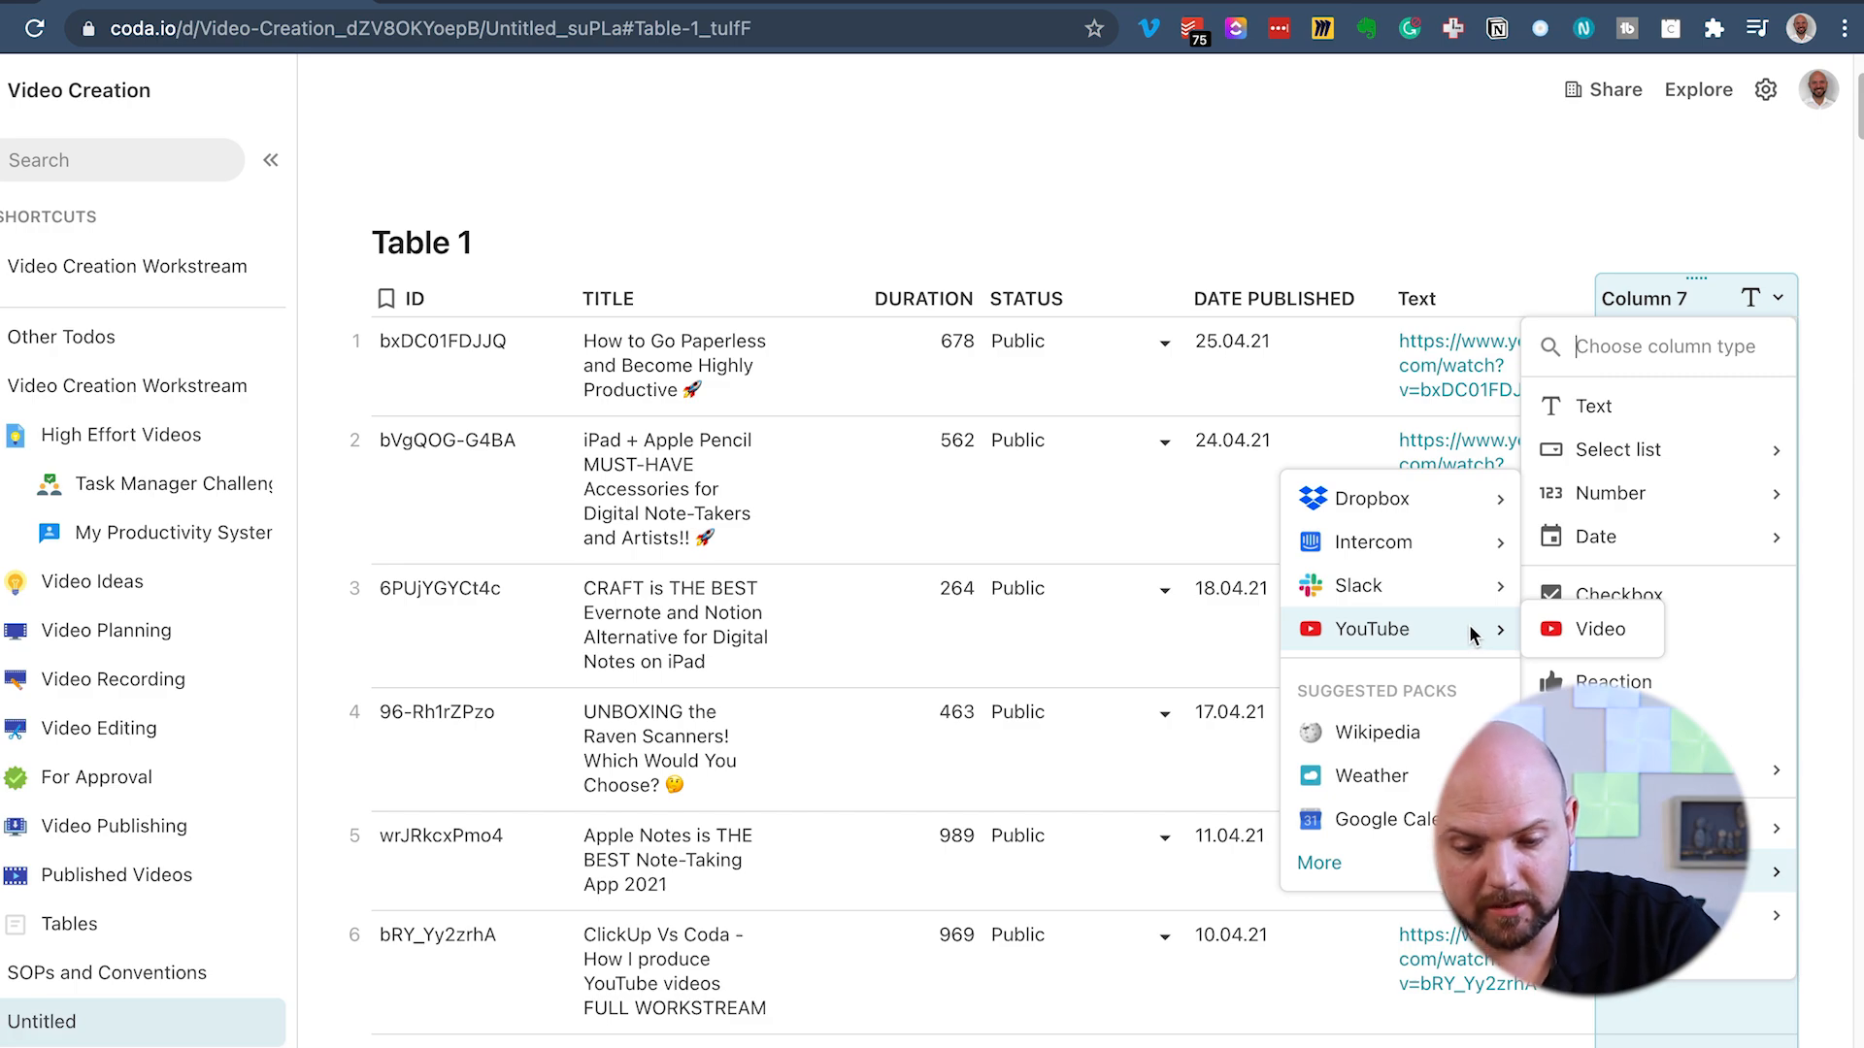
Set the new column's type to YouTube > Video so cells show video titles
click(1599, 629)
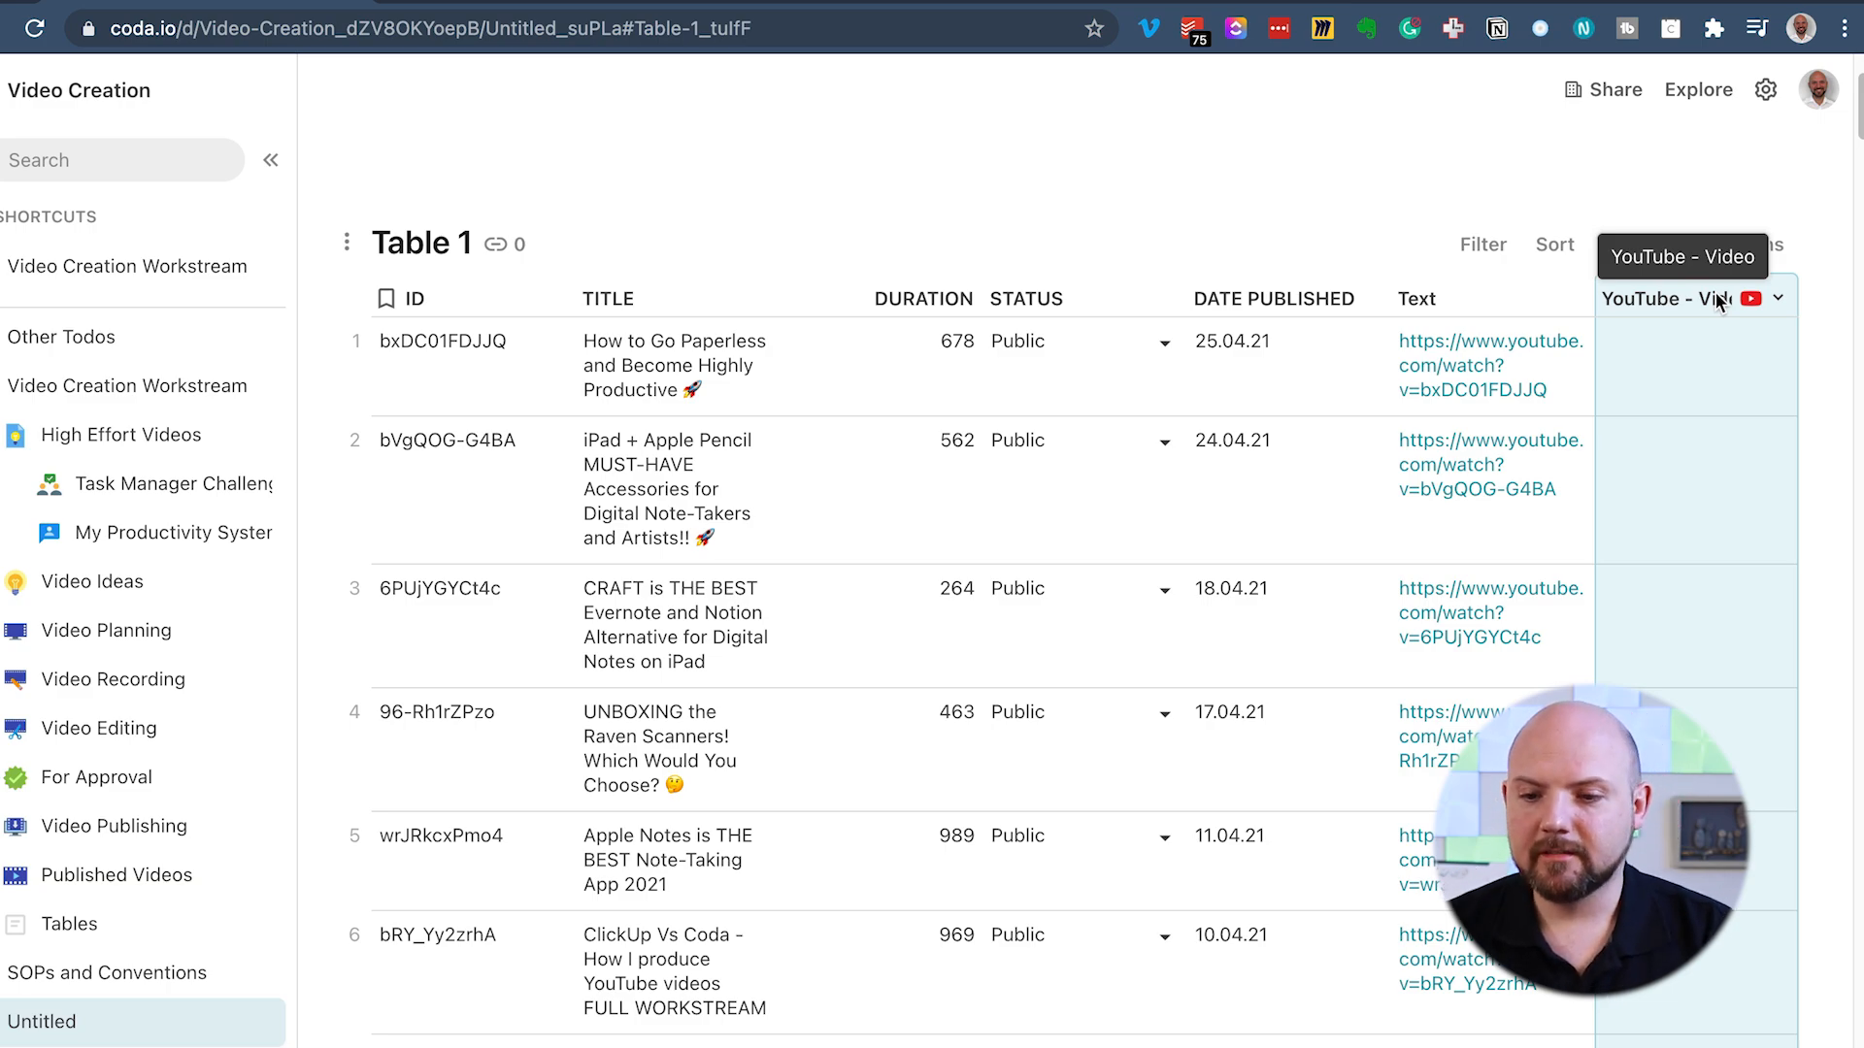
click(1780, 298)
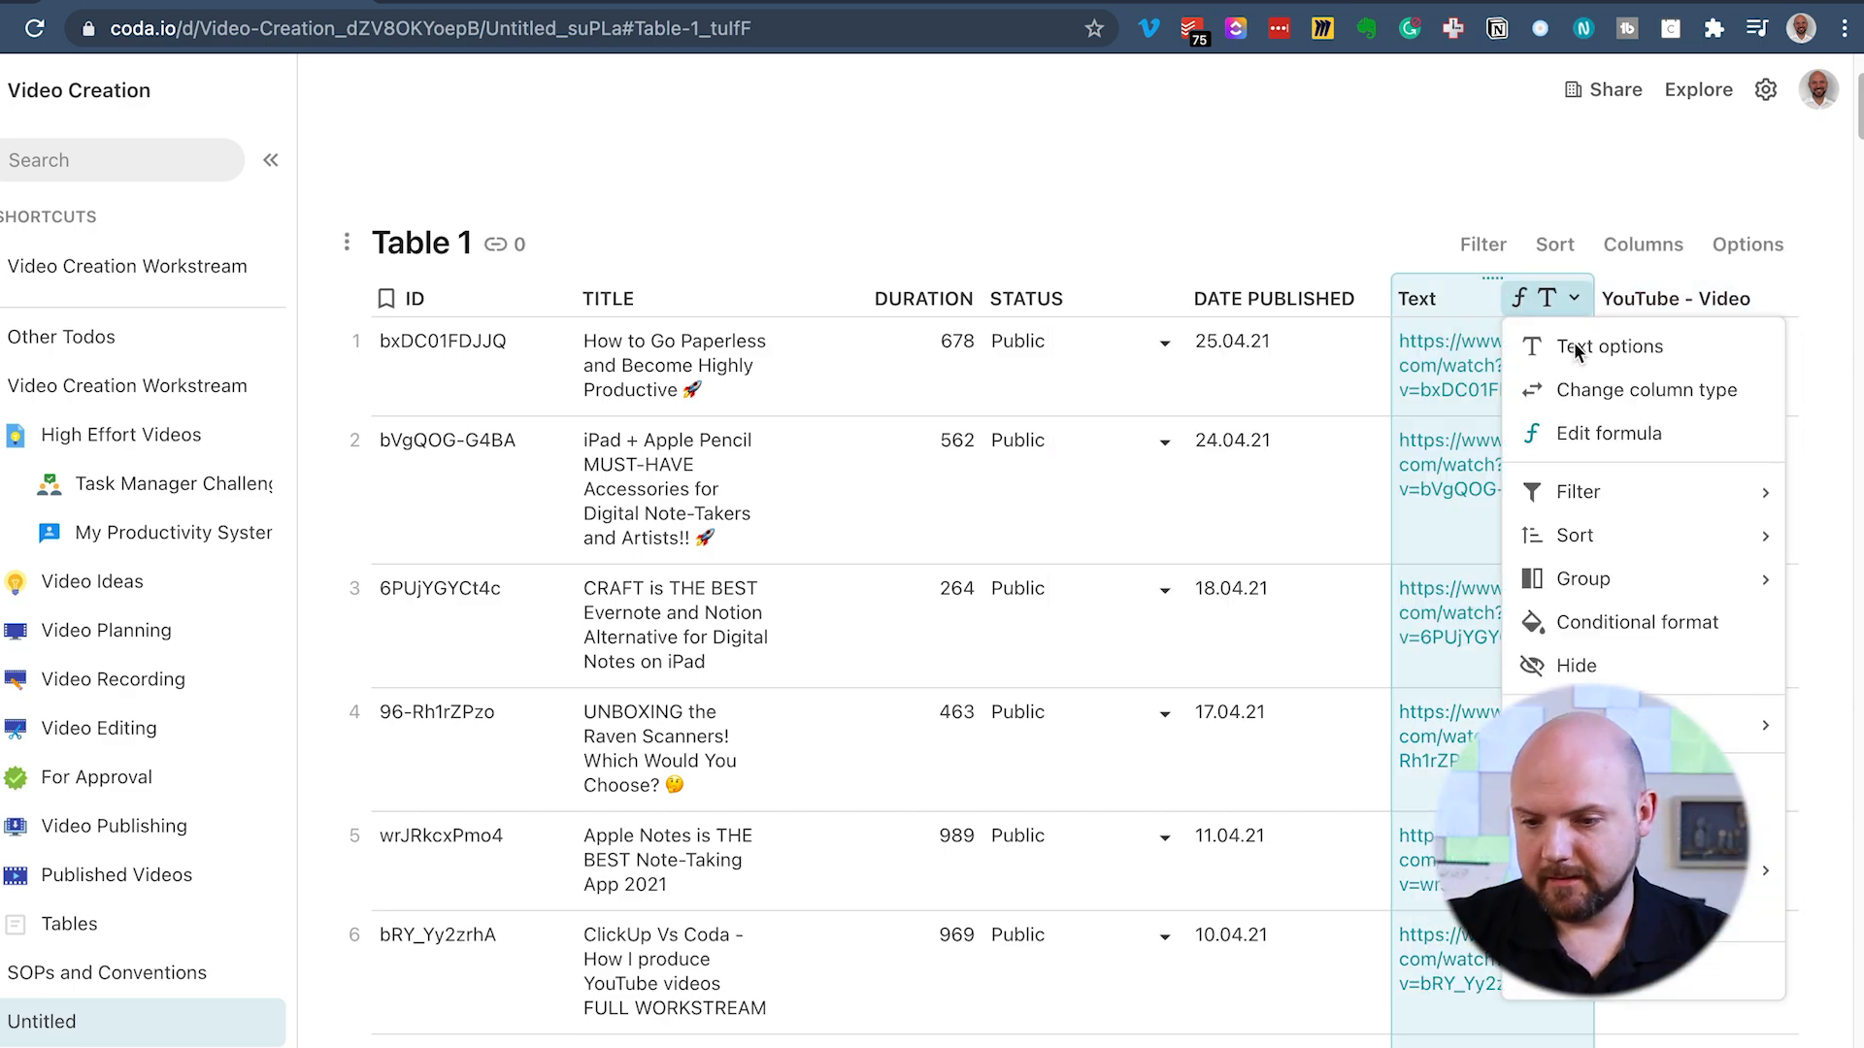
click(1610, 433)
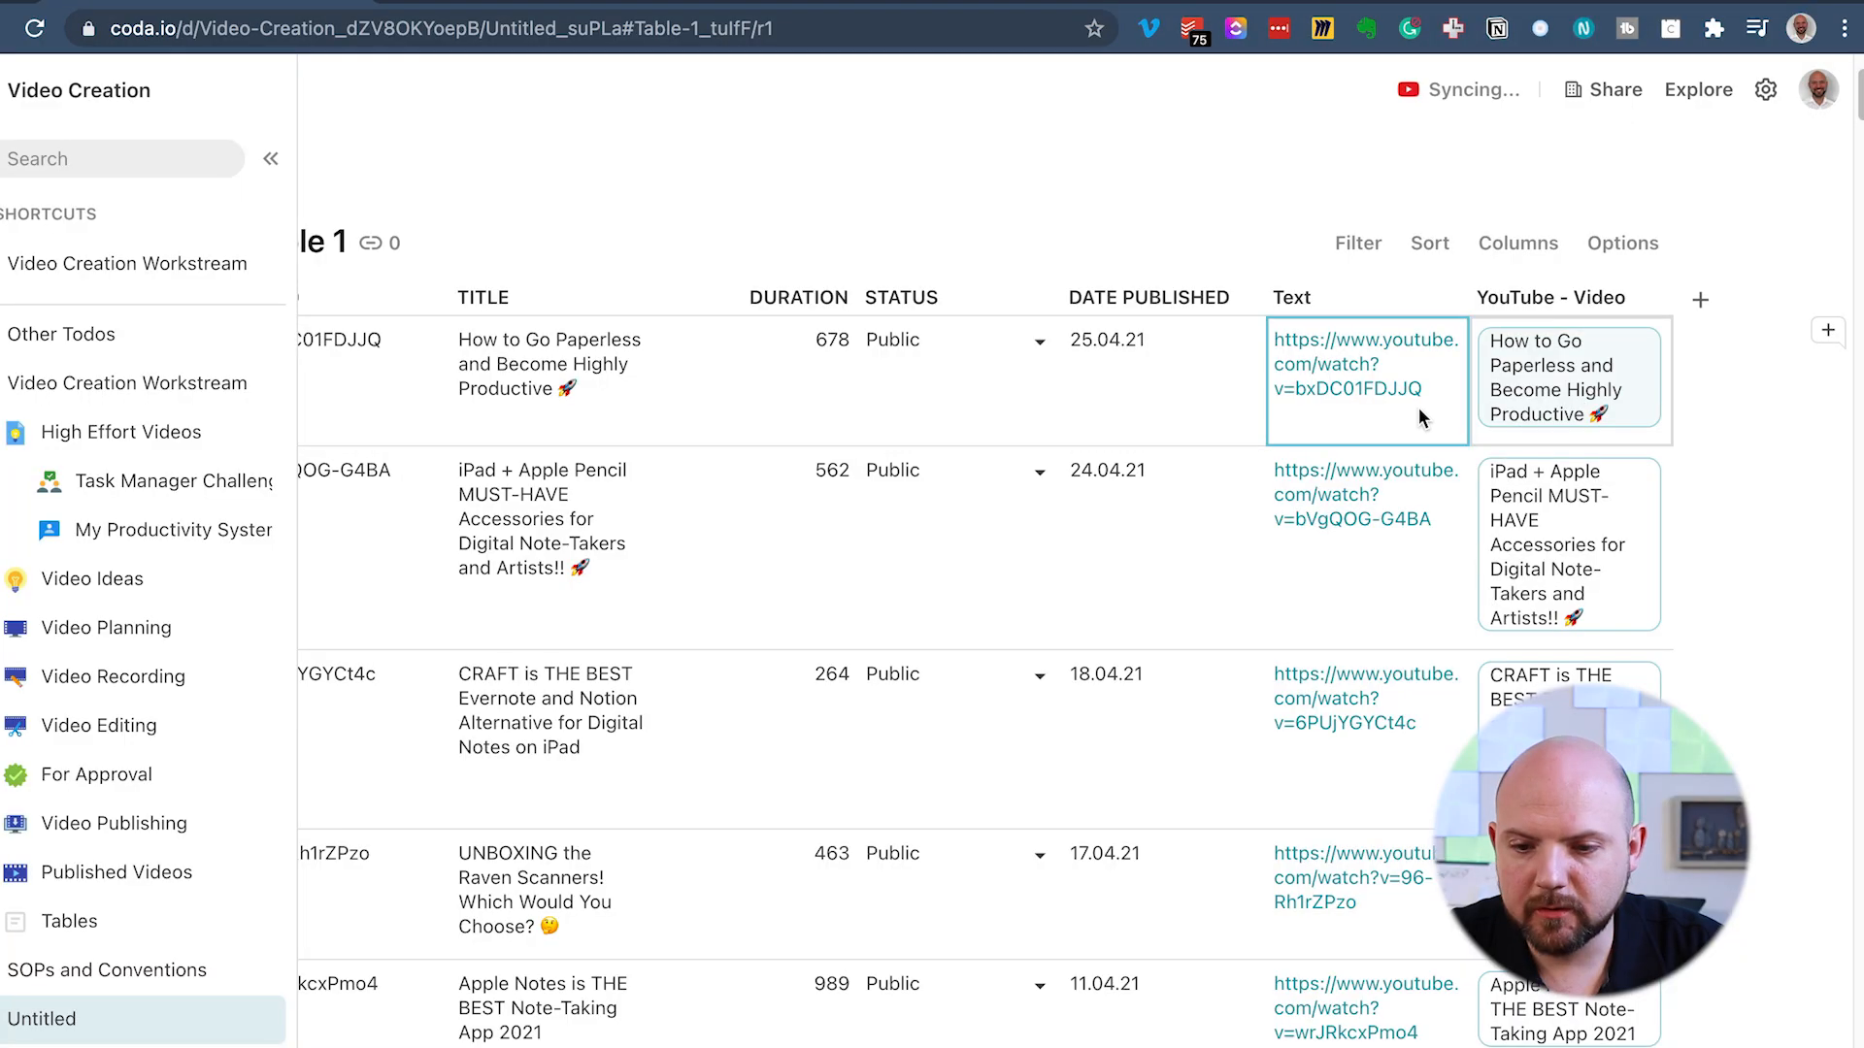
mouse_move(1510, 431)
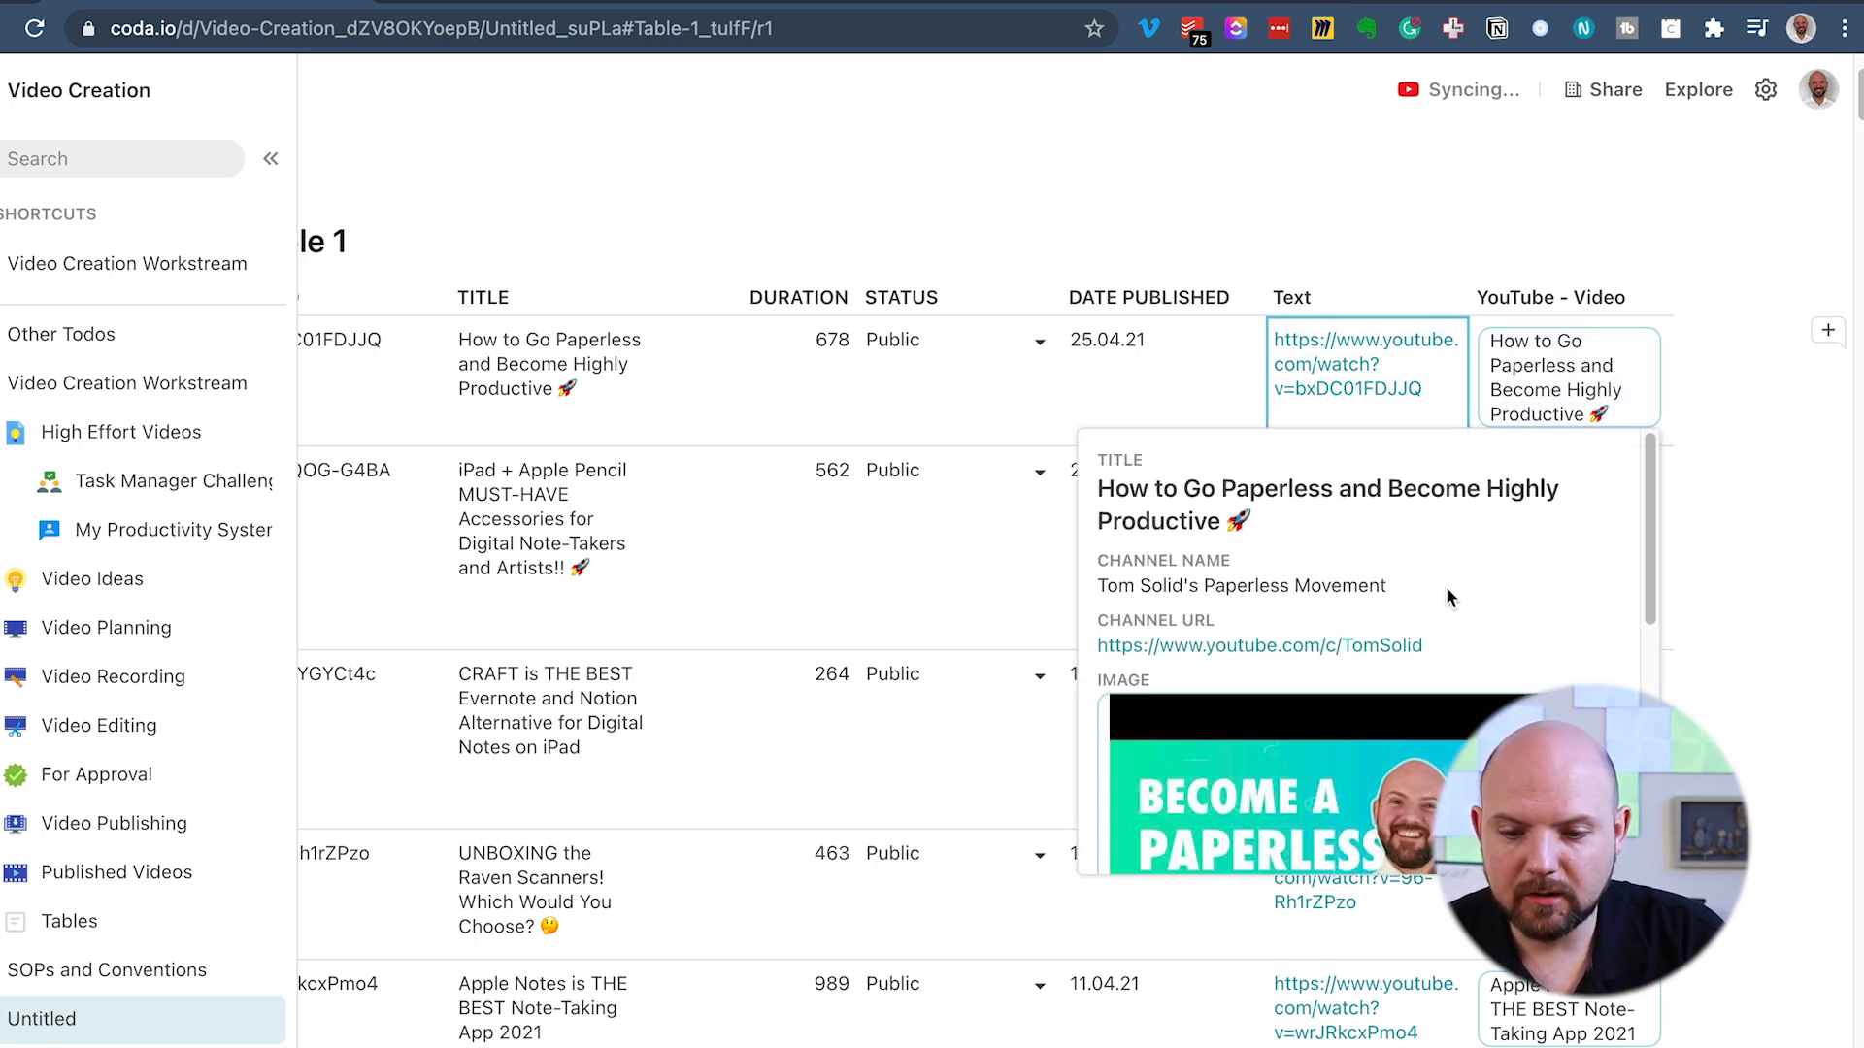
Play and then pause a video's embedded preview in its detail card
scroll(down, 3)
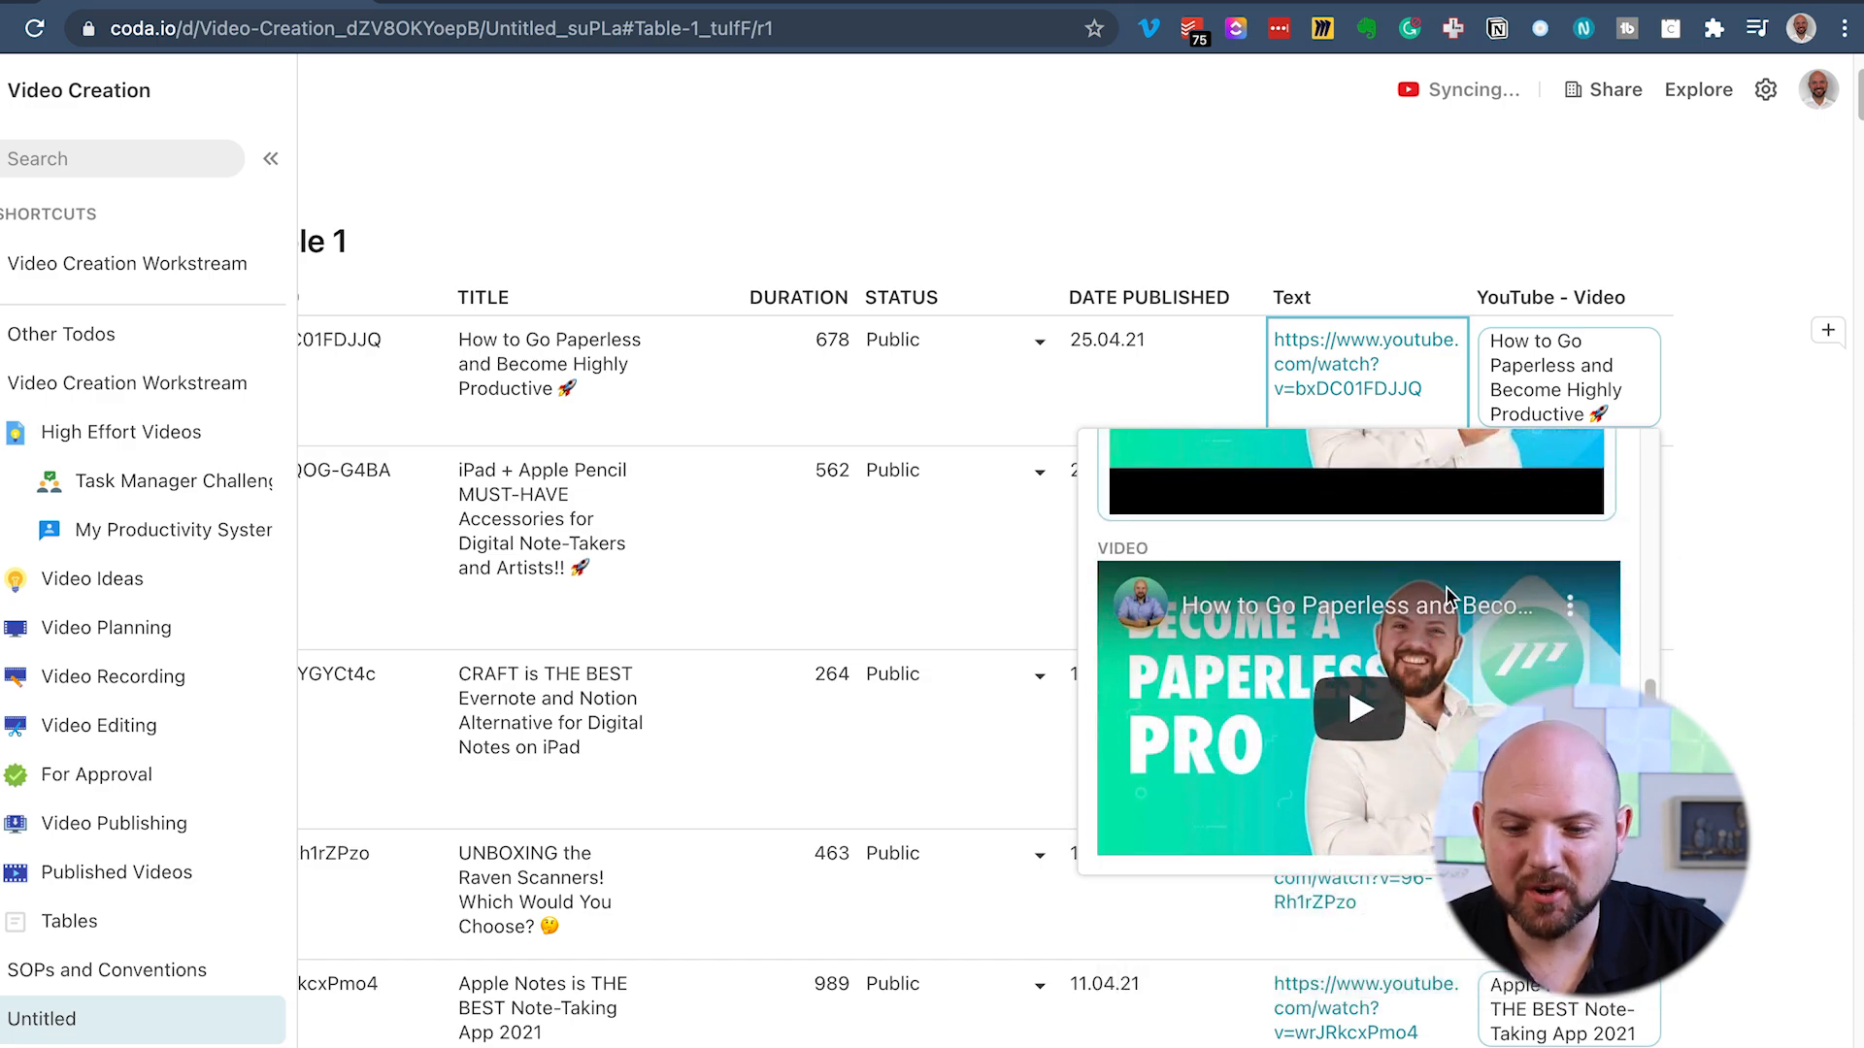
click(1357, 708)
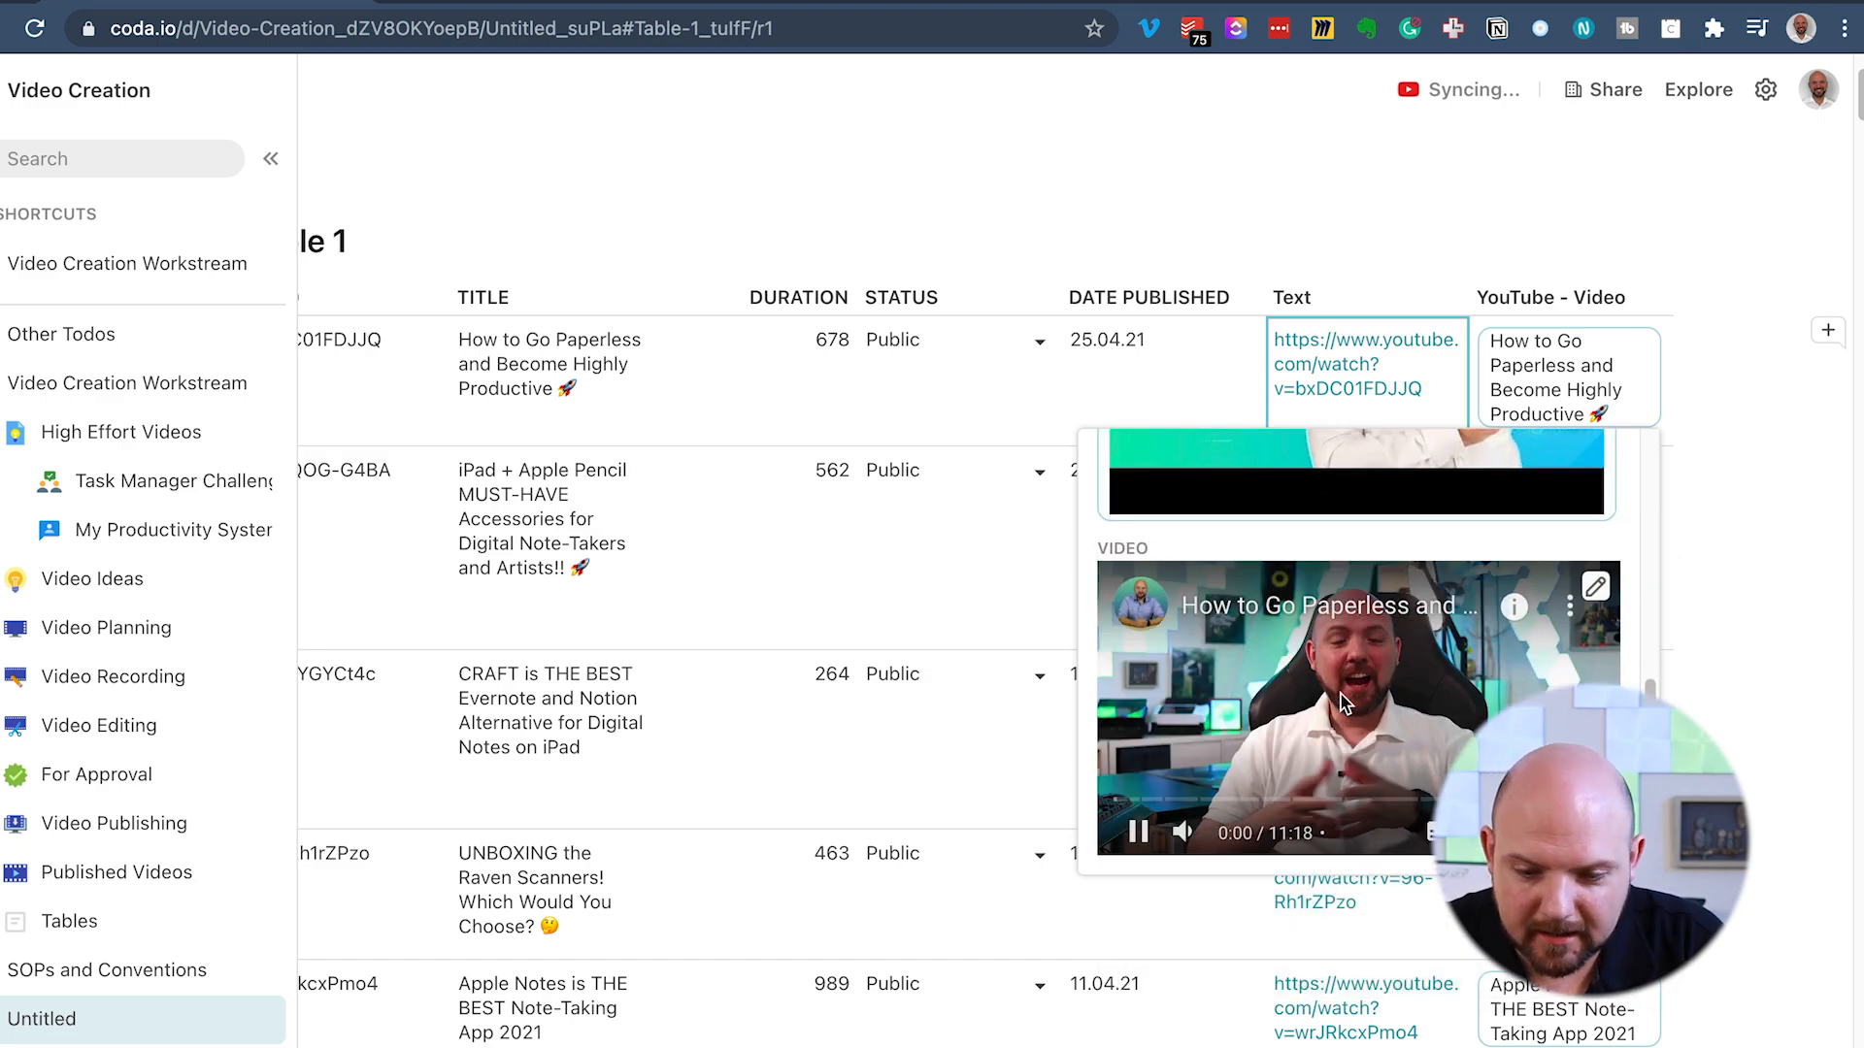
click(1135, 831)
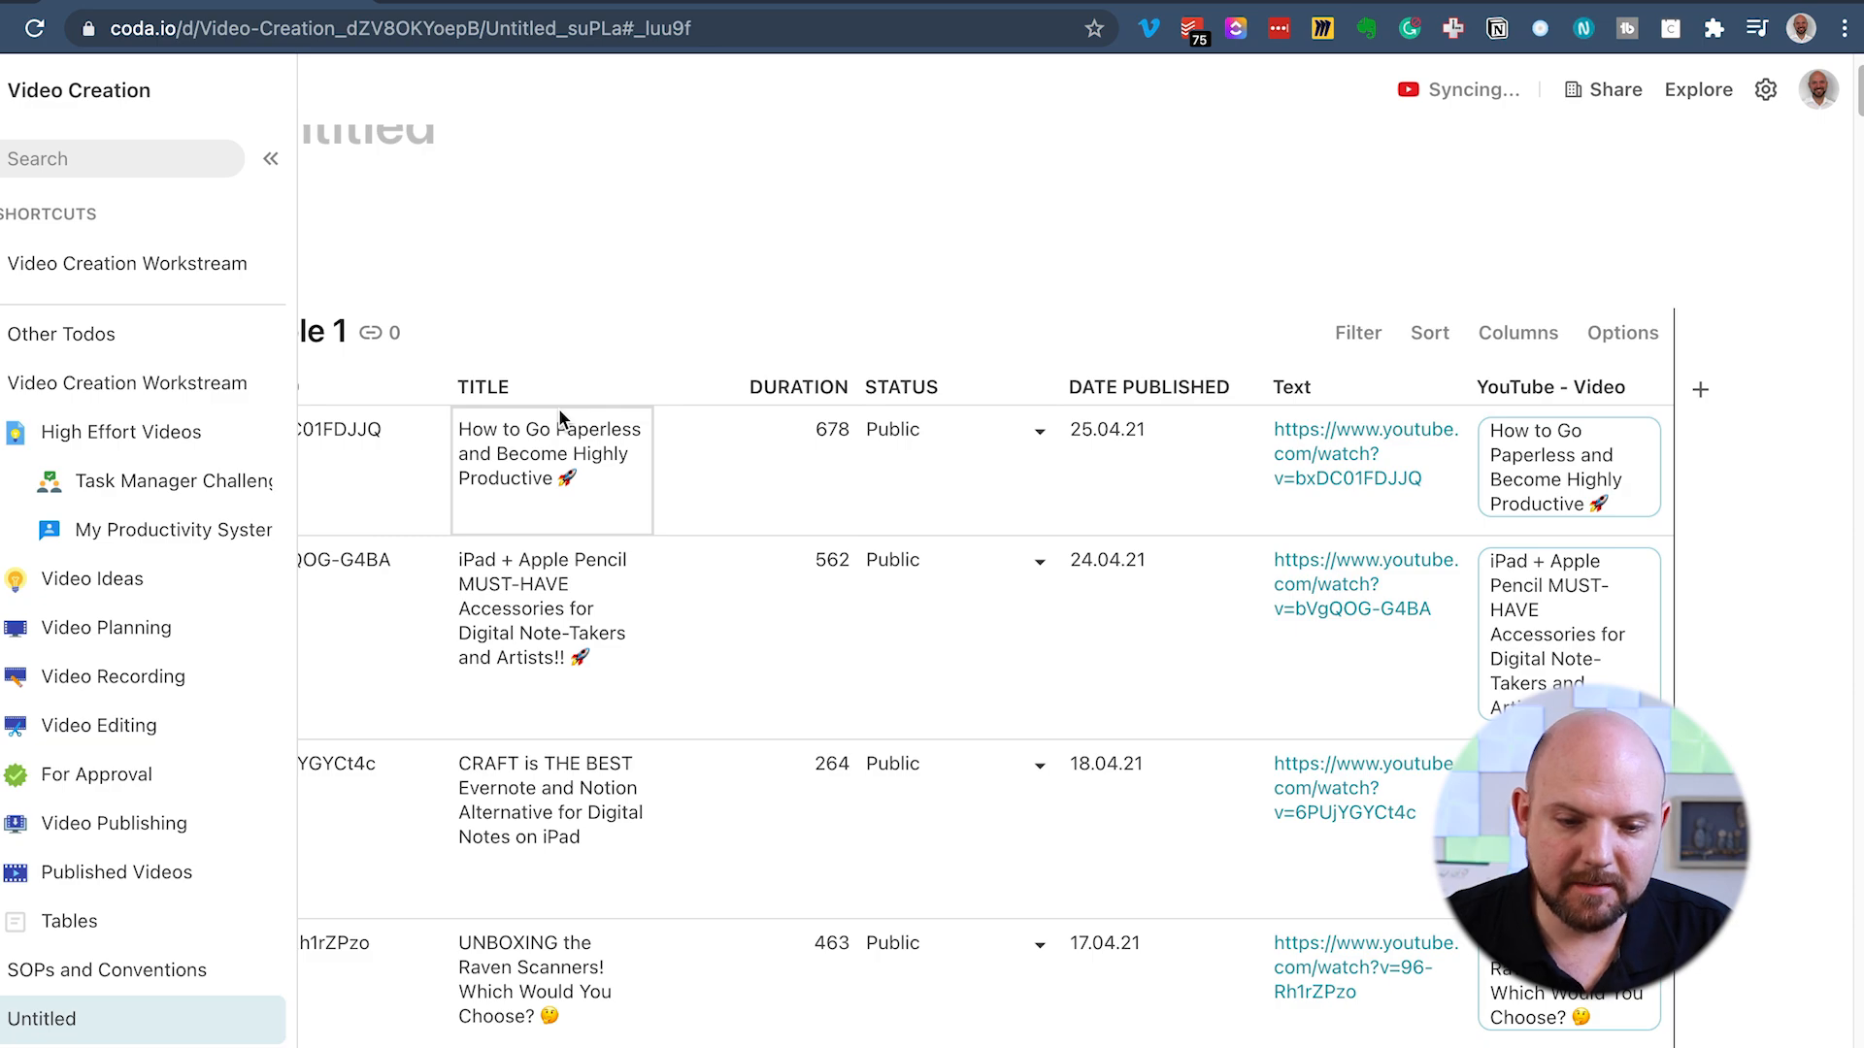
Add a YouTube - Video column displaying each video's thumbnail Image
click(634, 385)
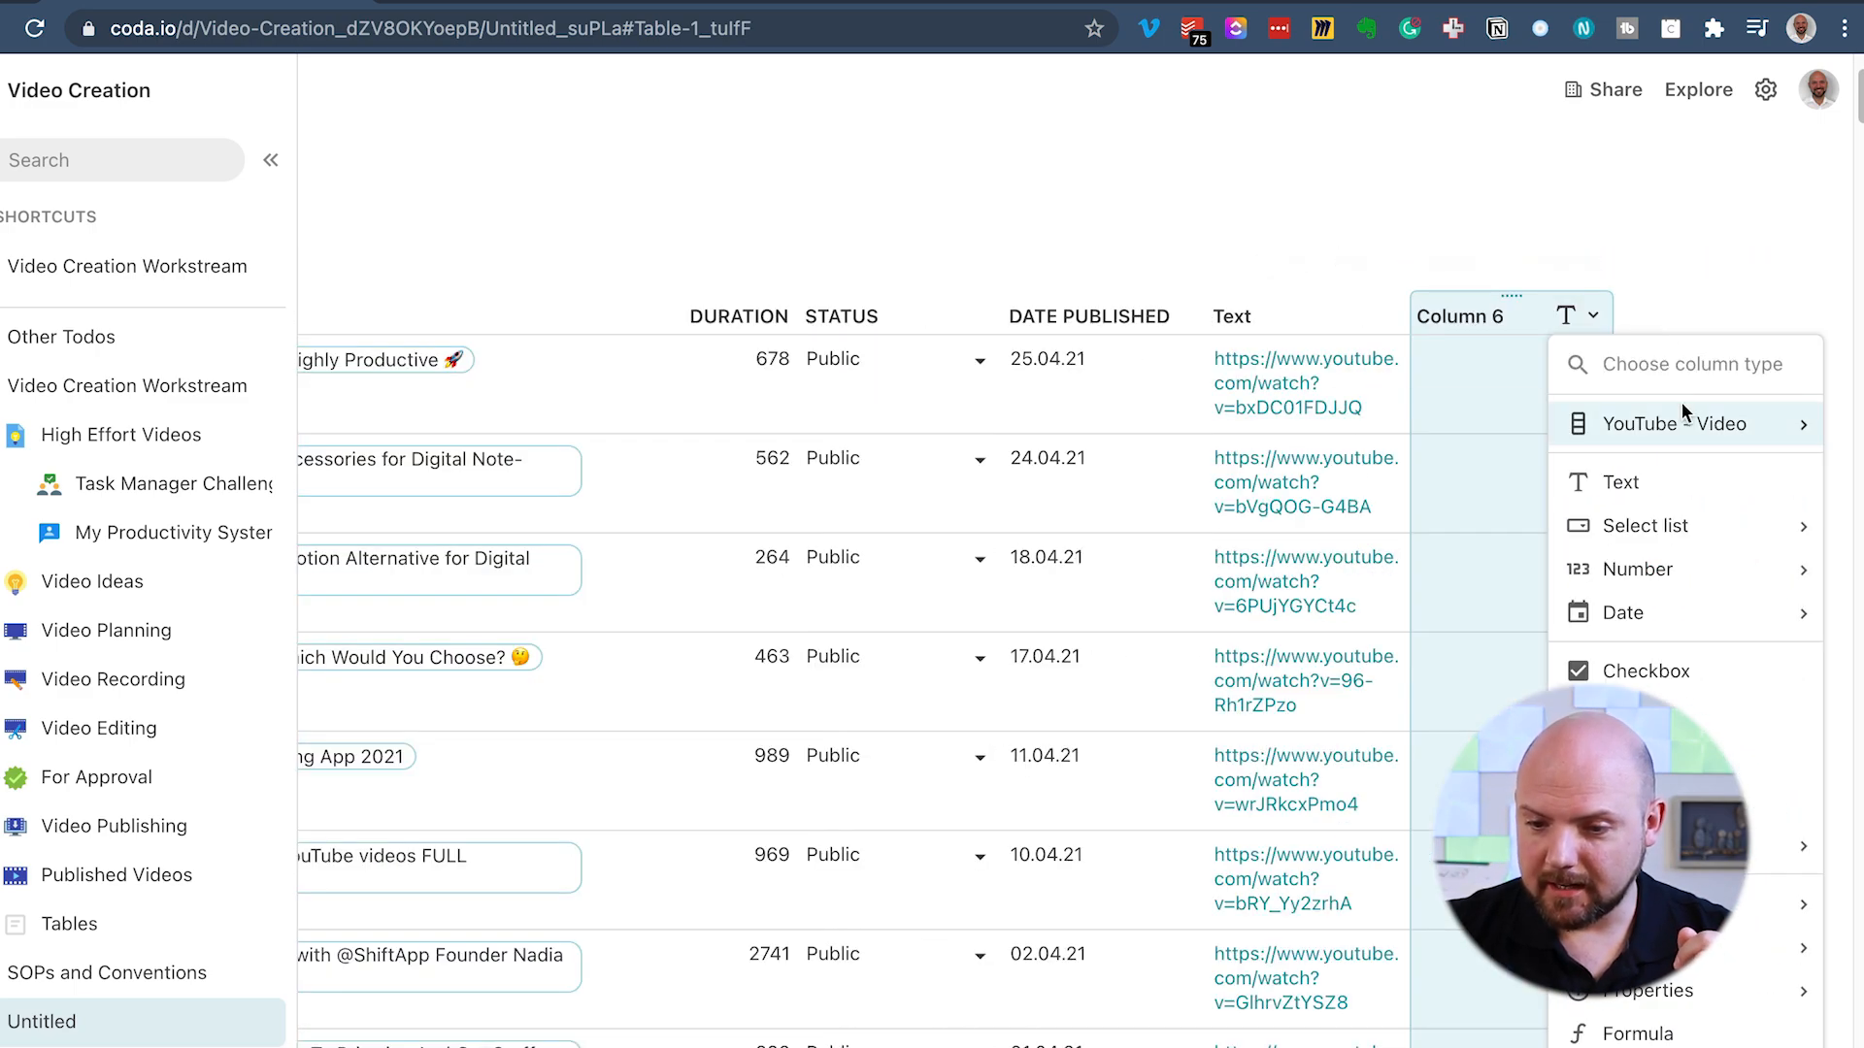
click(1672, 423)
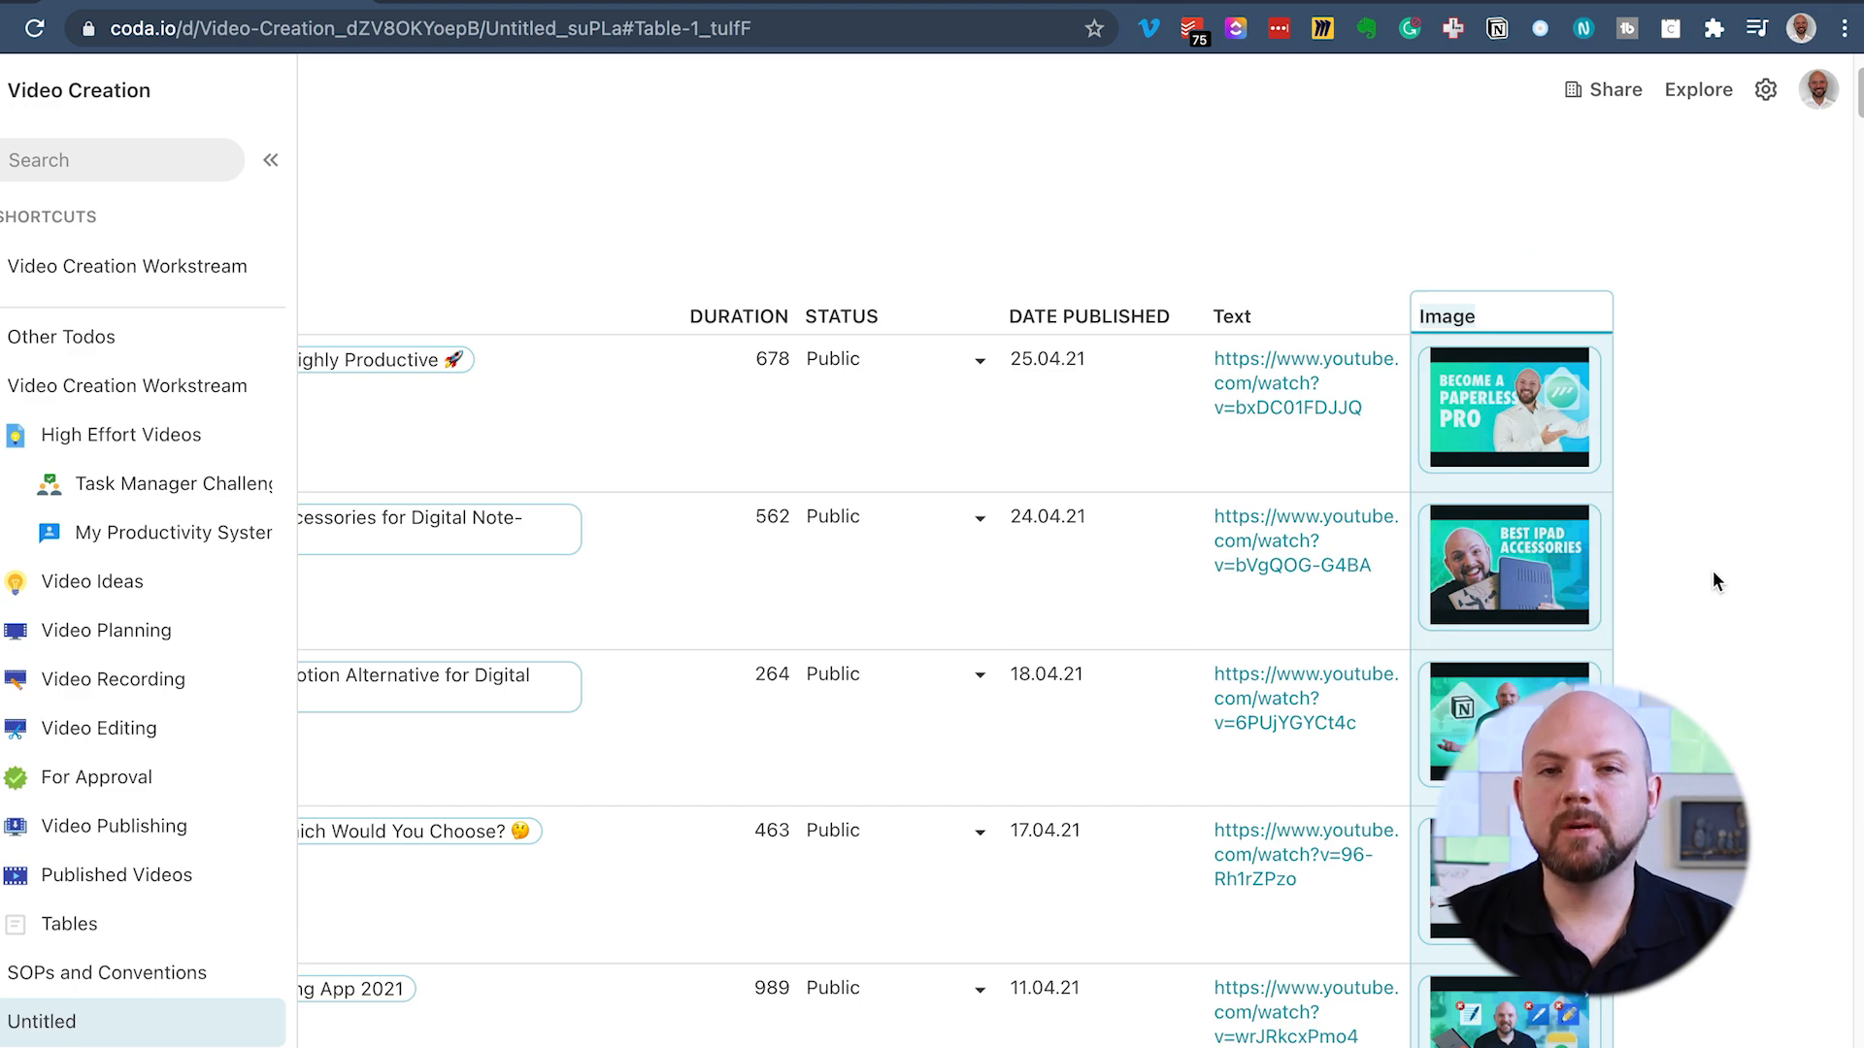
Add the embedded Video player column, move YouTube - Video first, and play the Digital Productivity Live Q&A video
click(1508, 409)
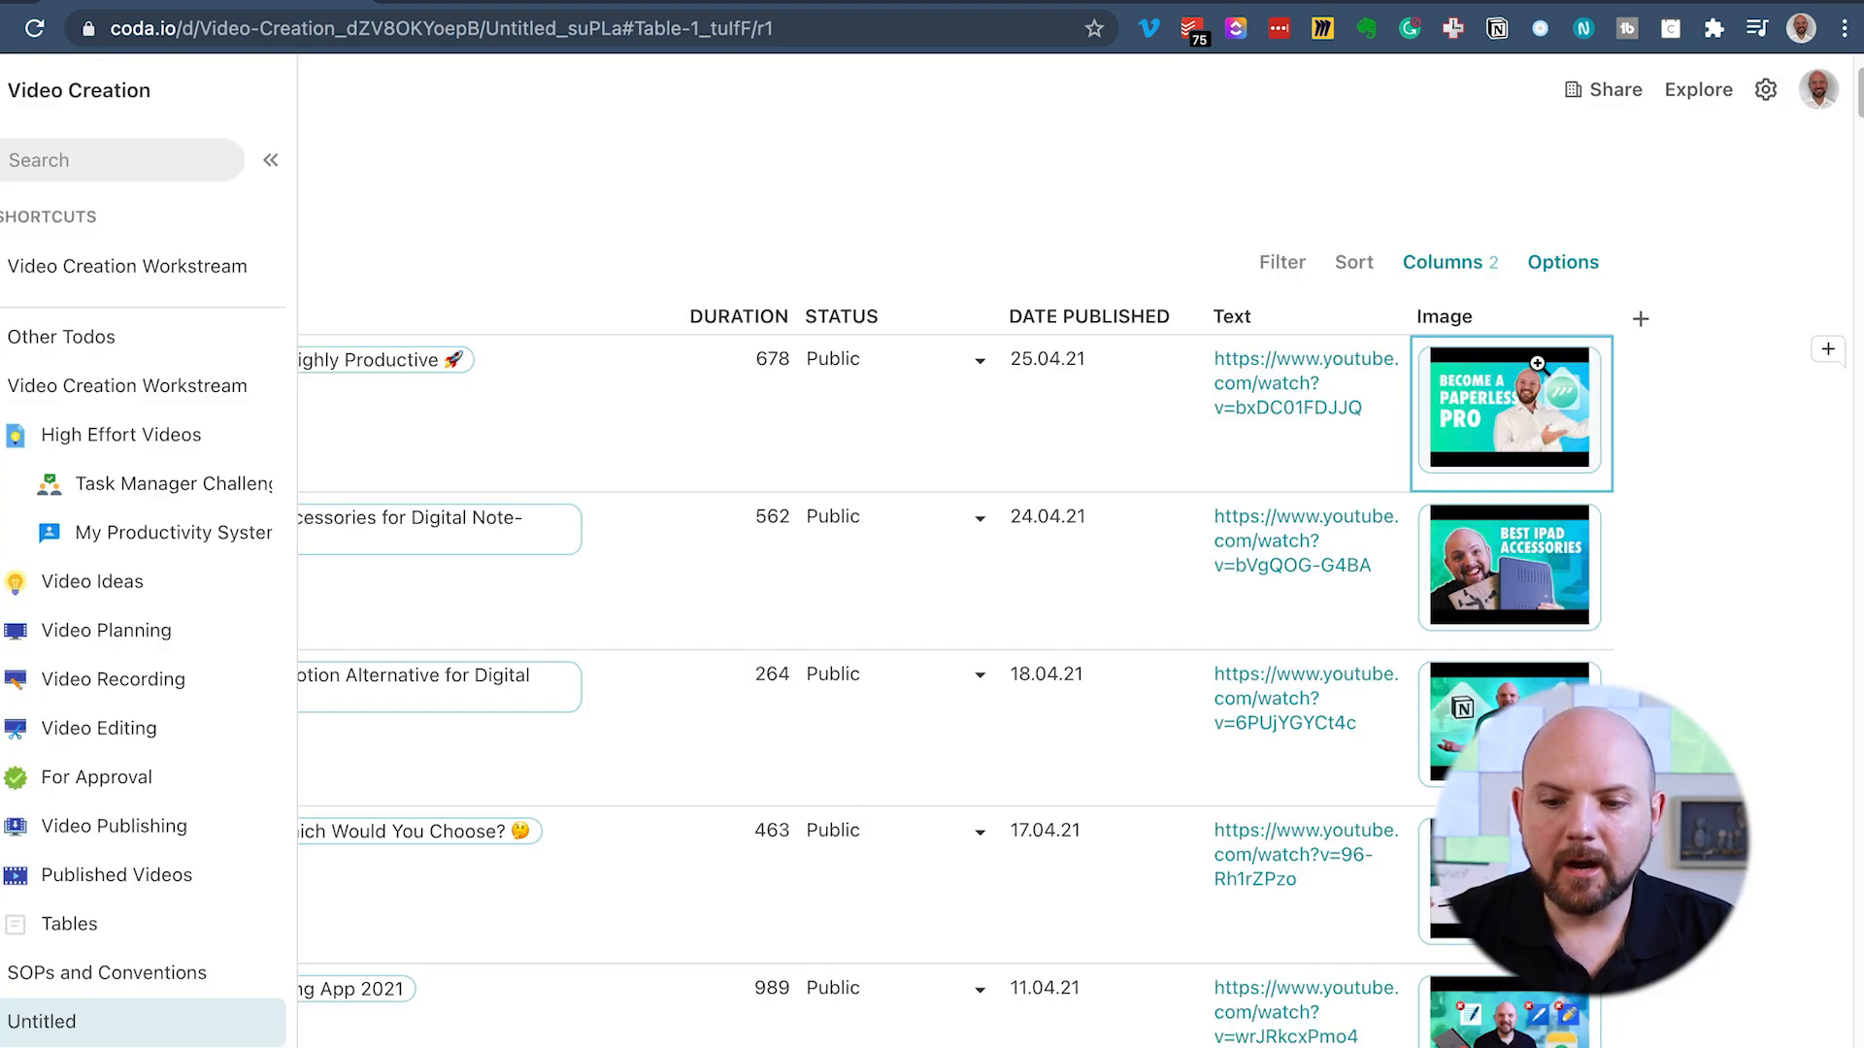
click(1640, 319)
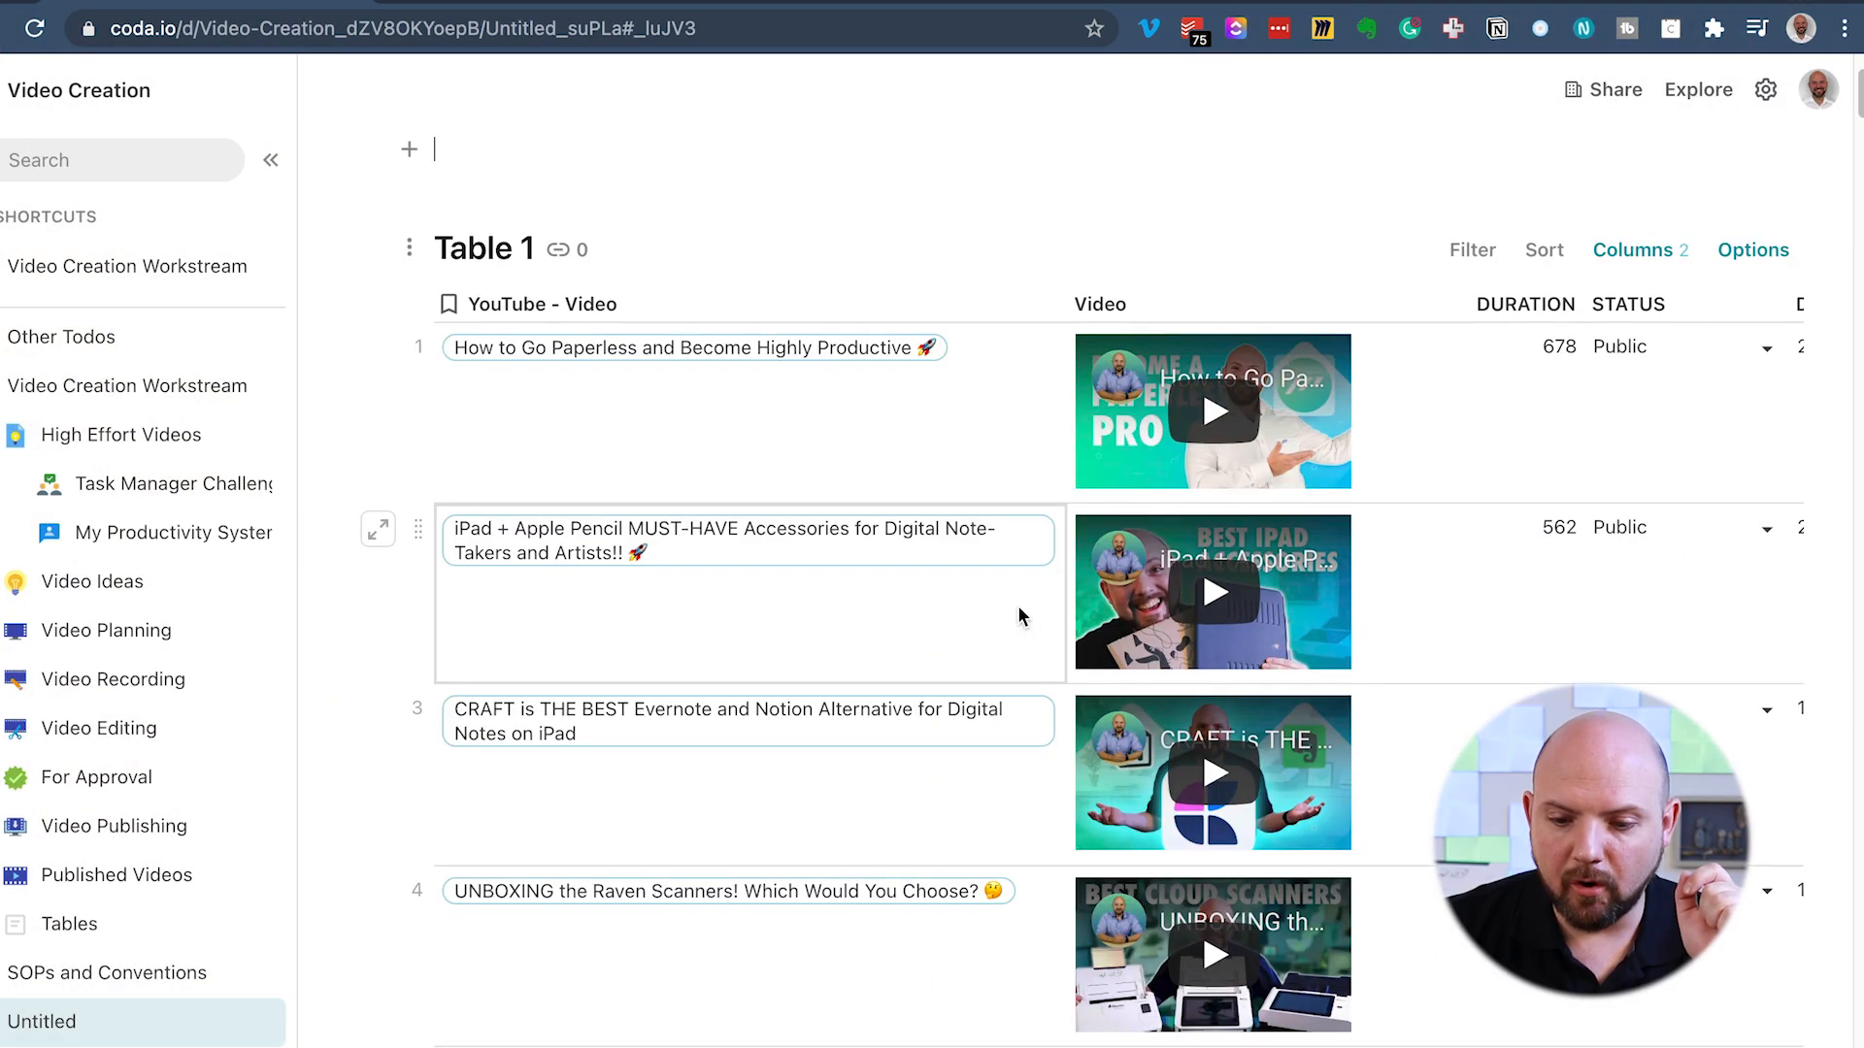
scroll(down, 3)
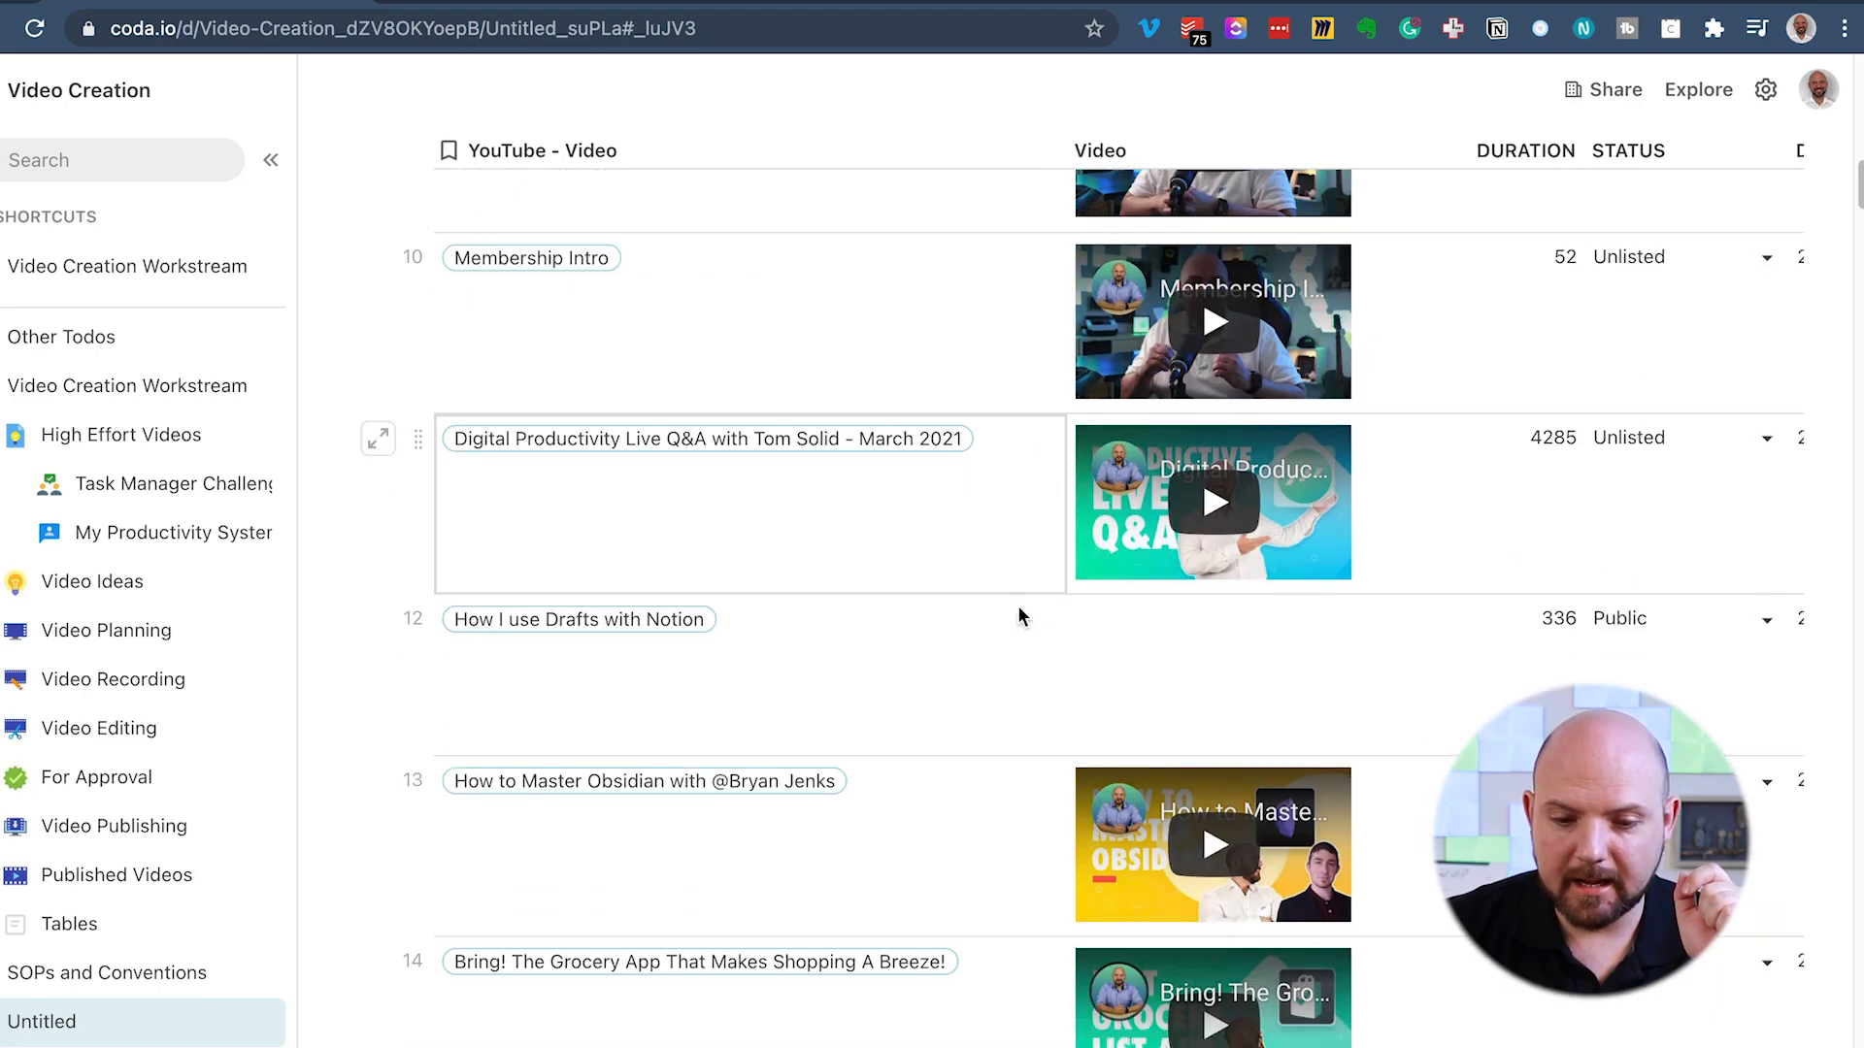
scroll(down, 3)
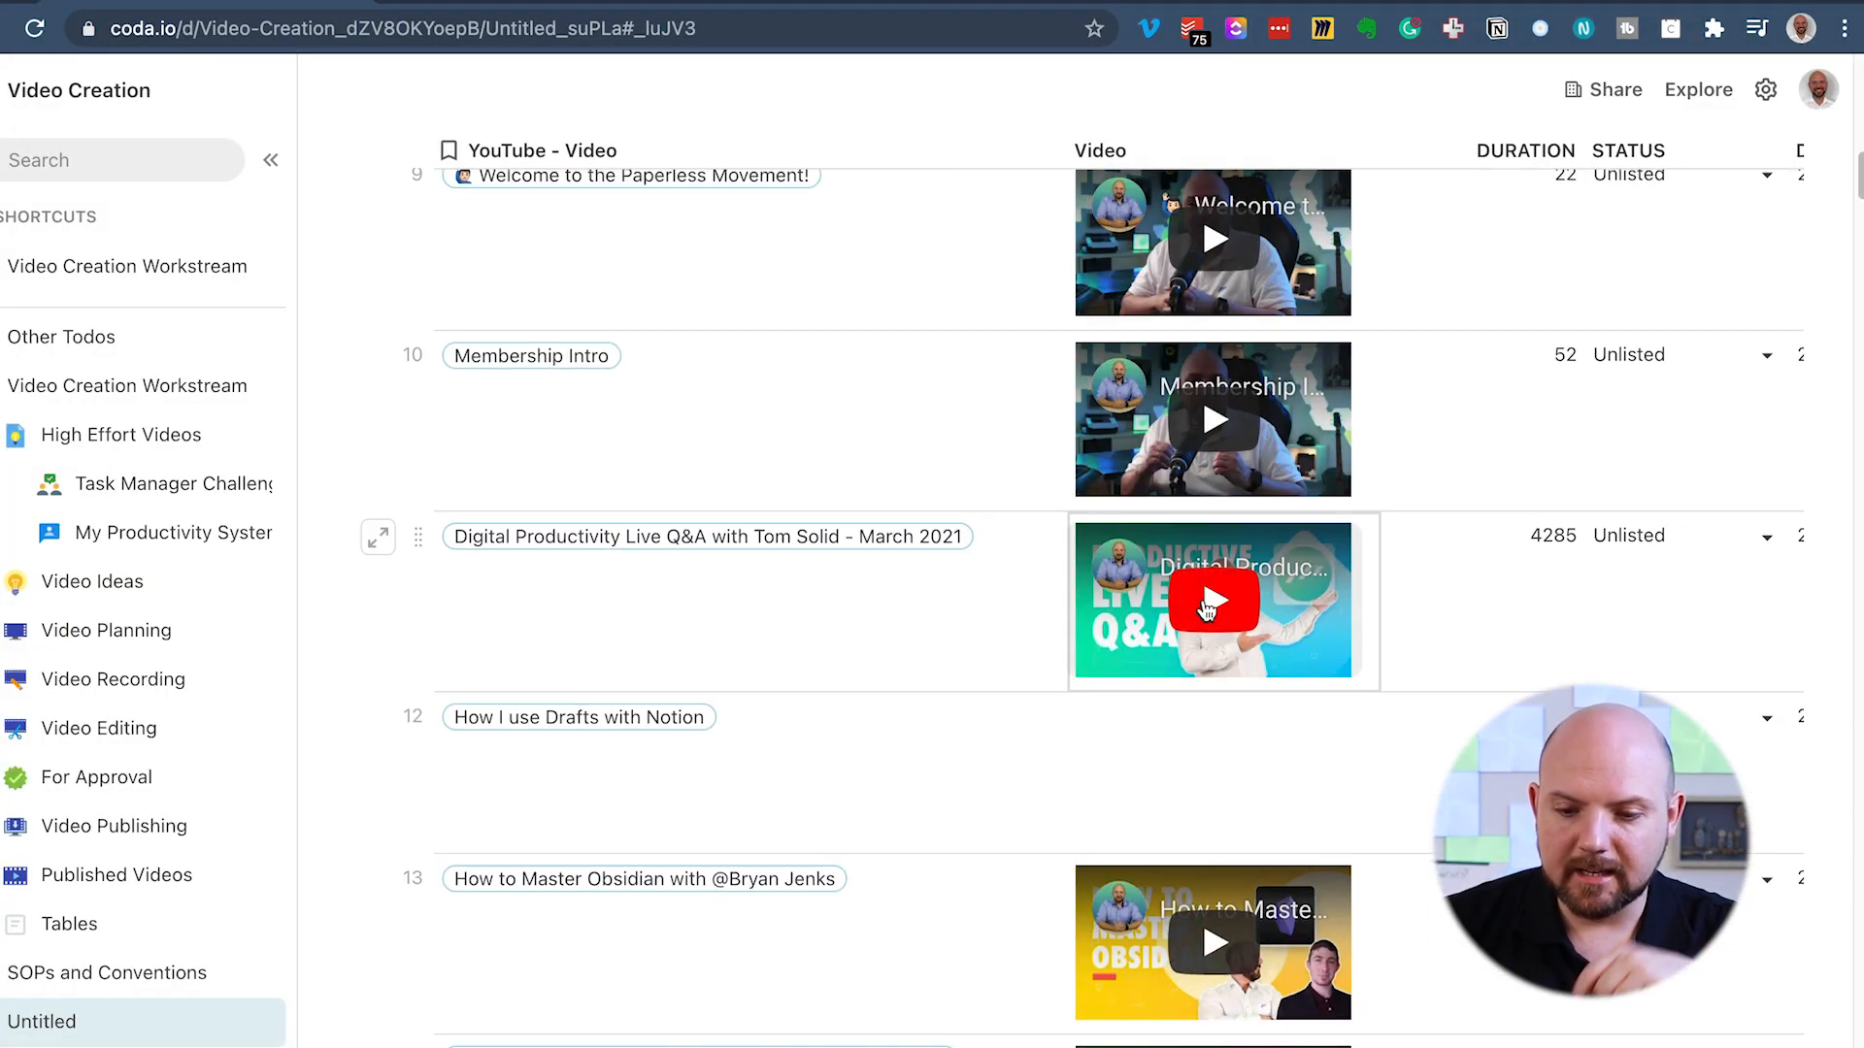
click(1212, 598)
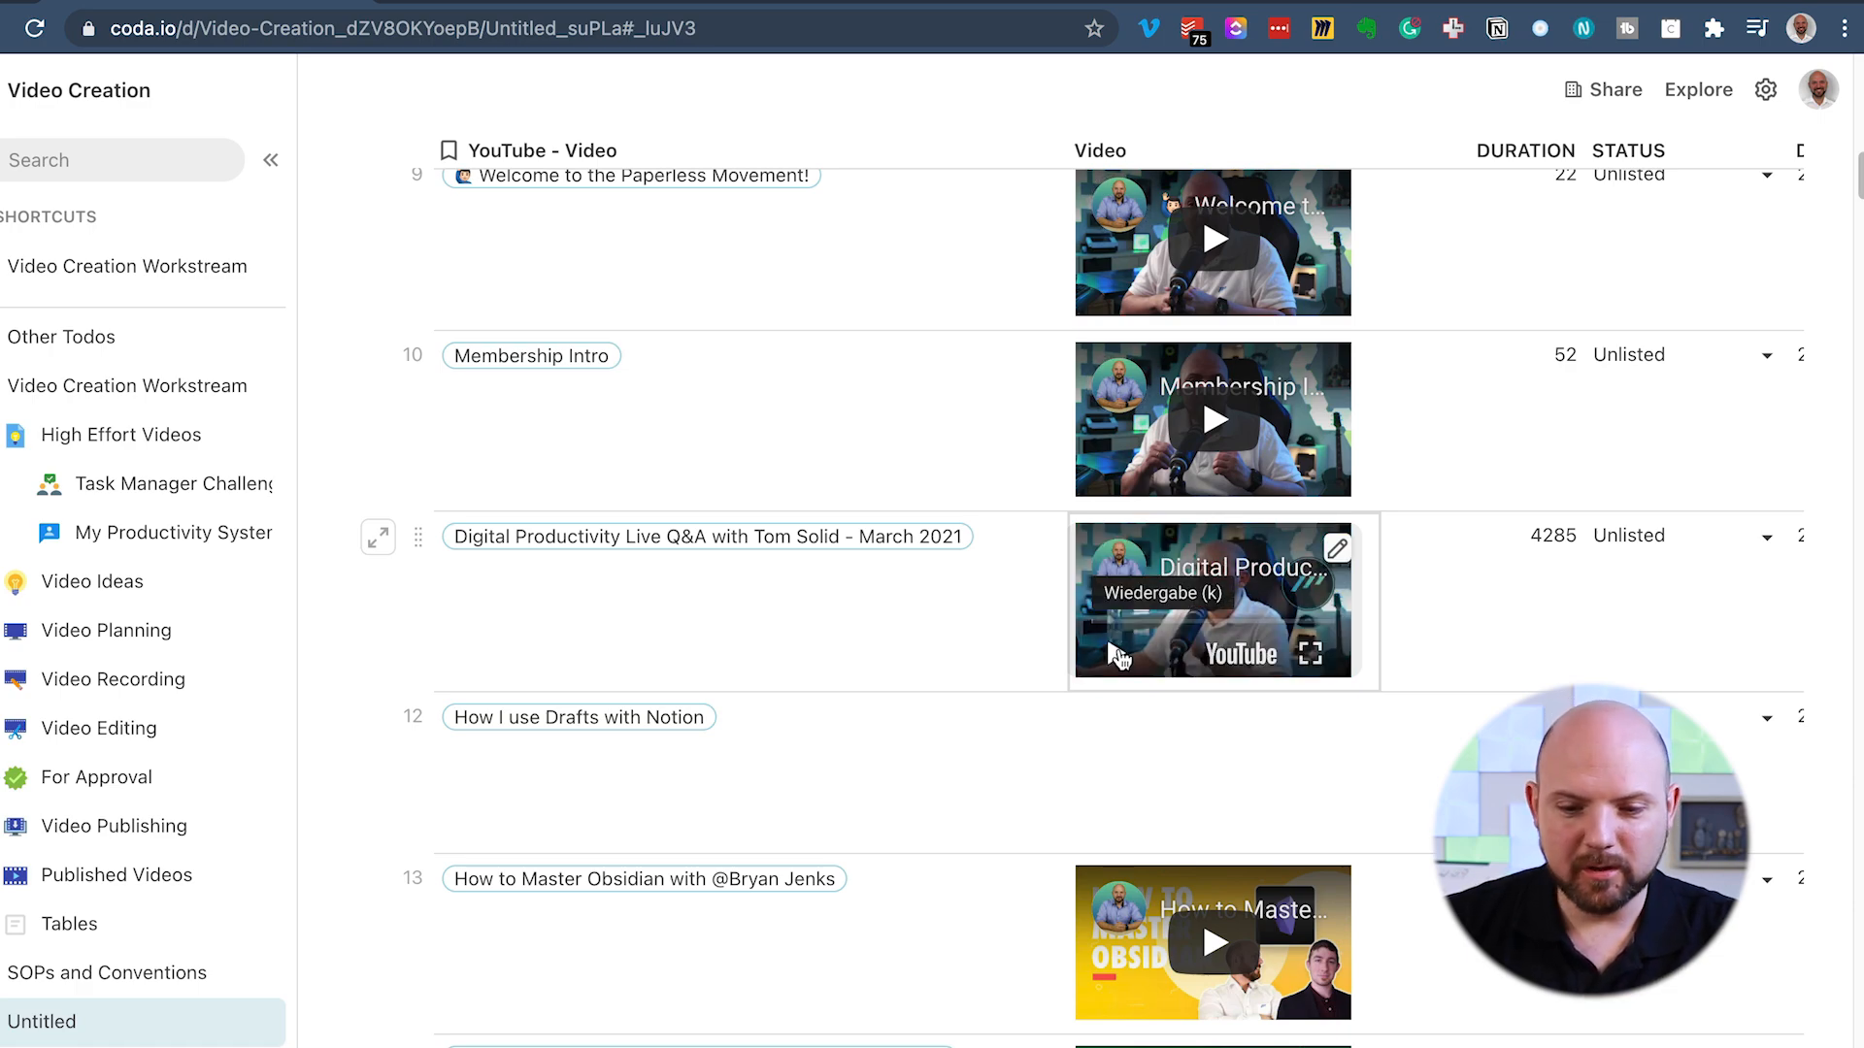
mouse_move(378, 535)
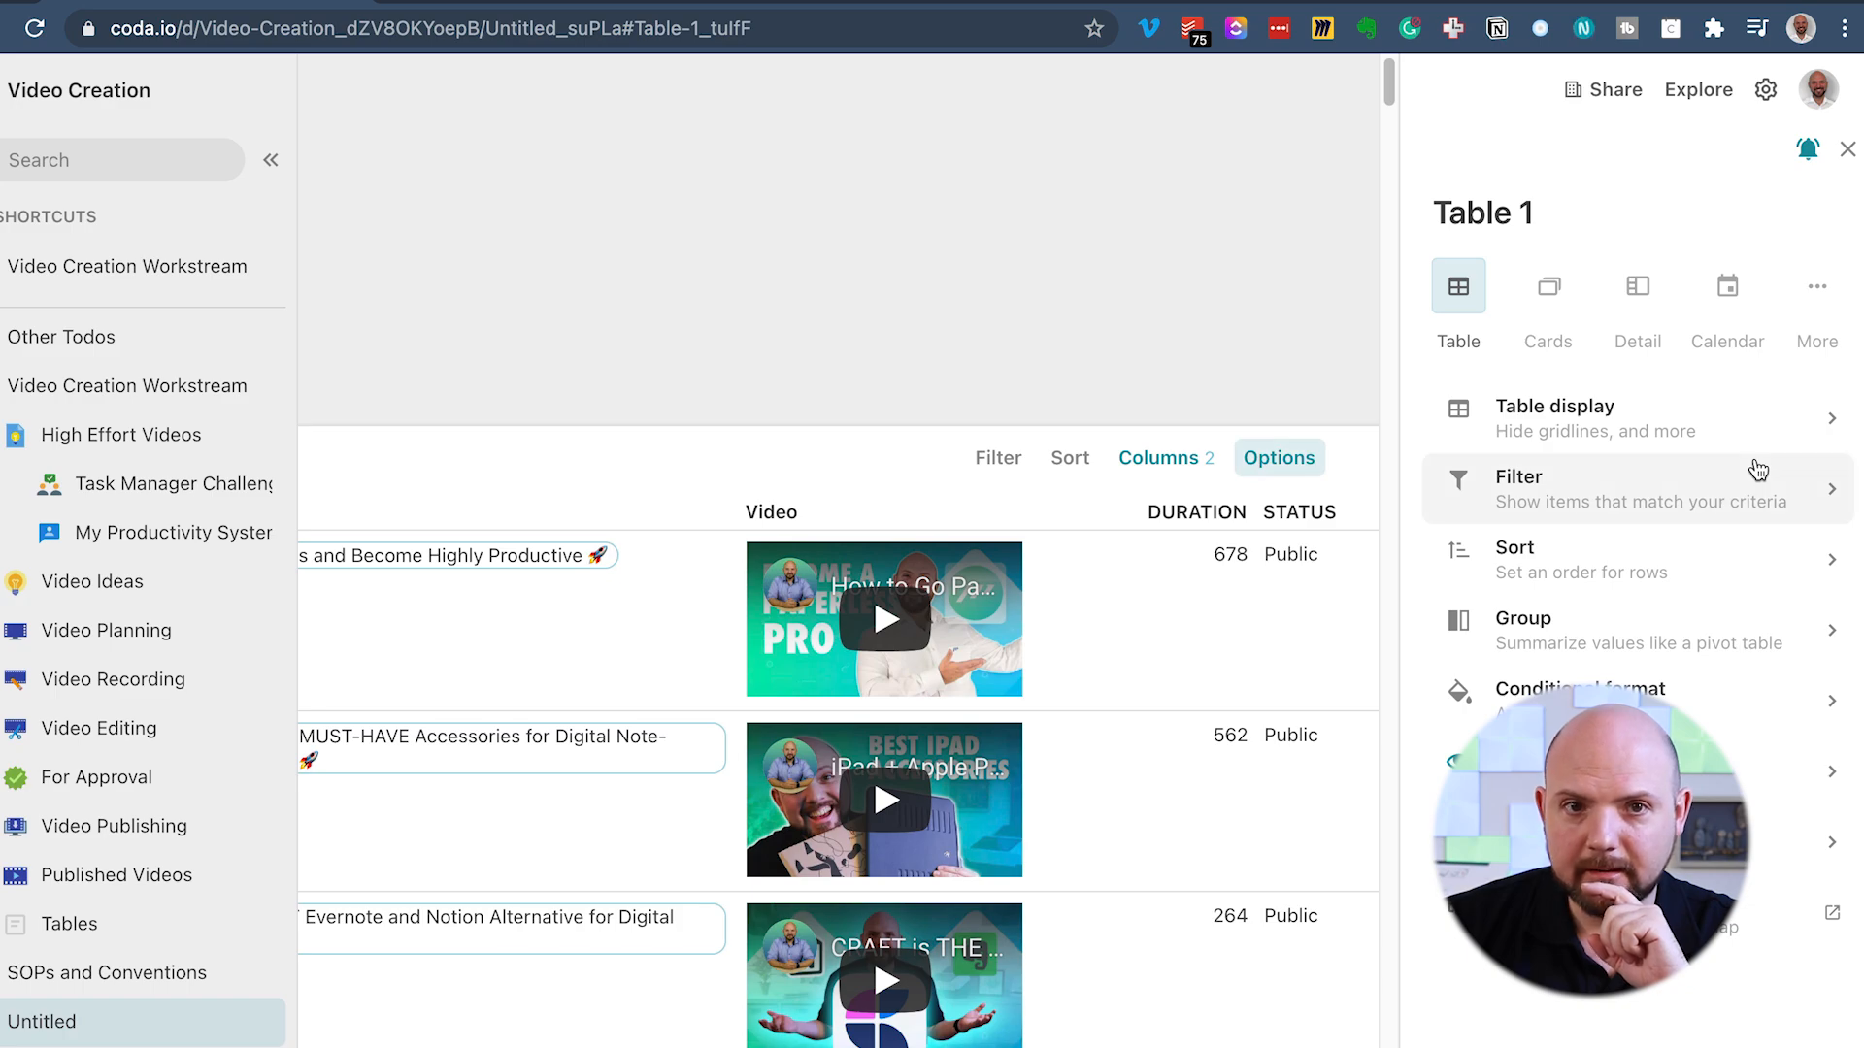
Switch Table 1 to the Detail layout and browse the CRAFT video's record
click(1637, 285)
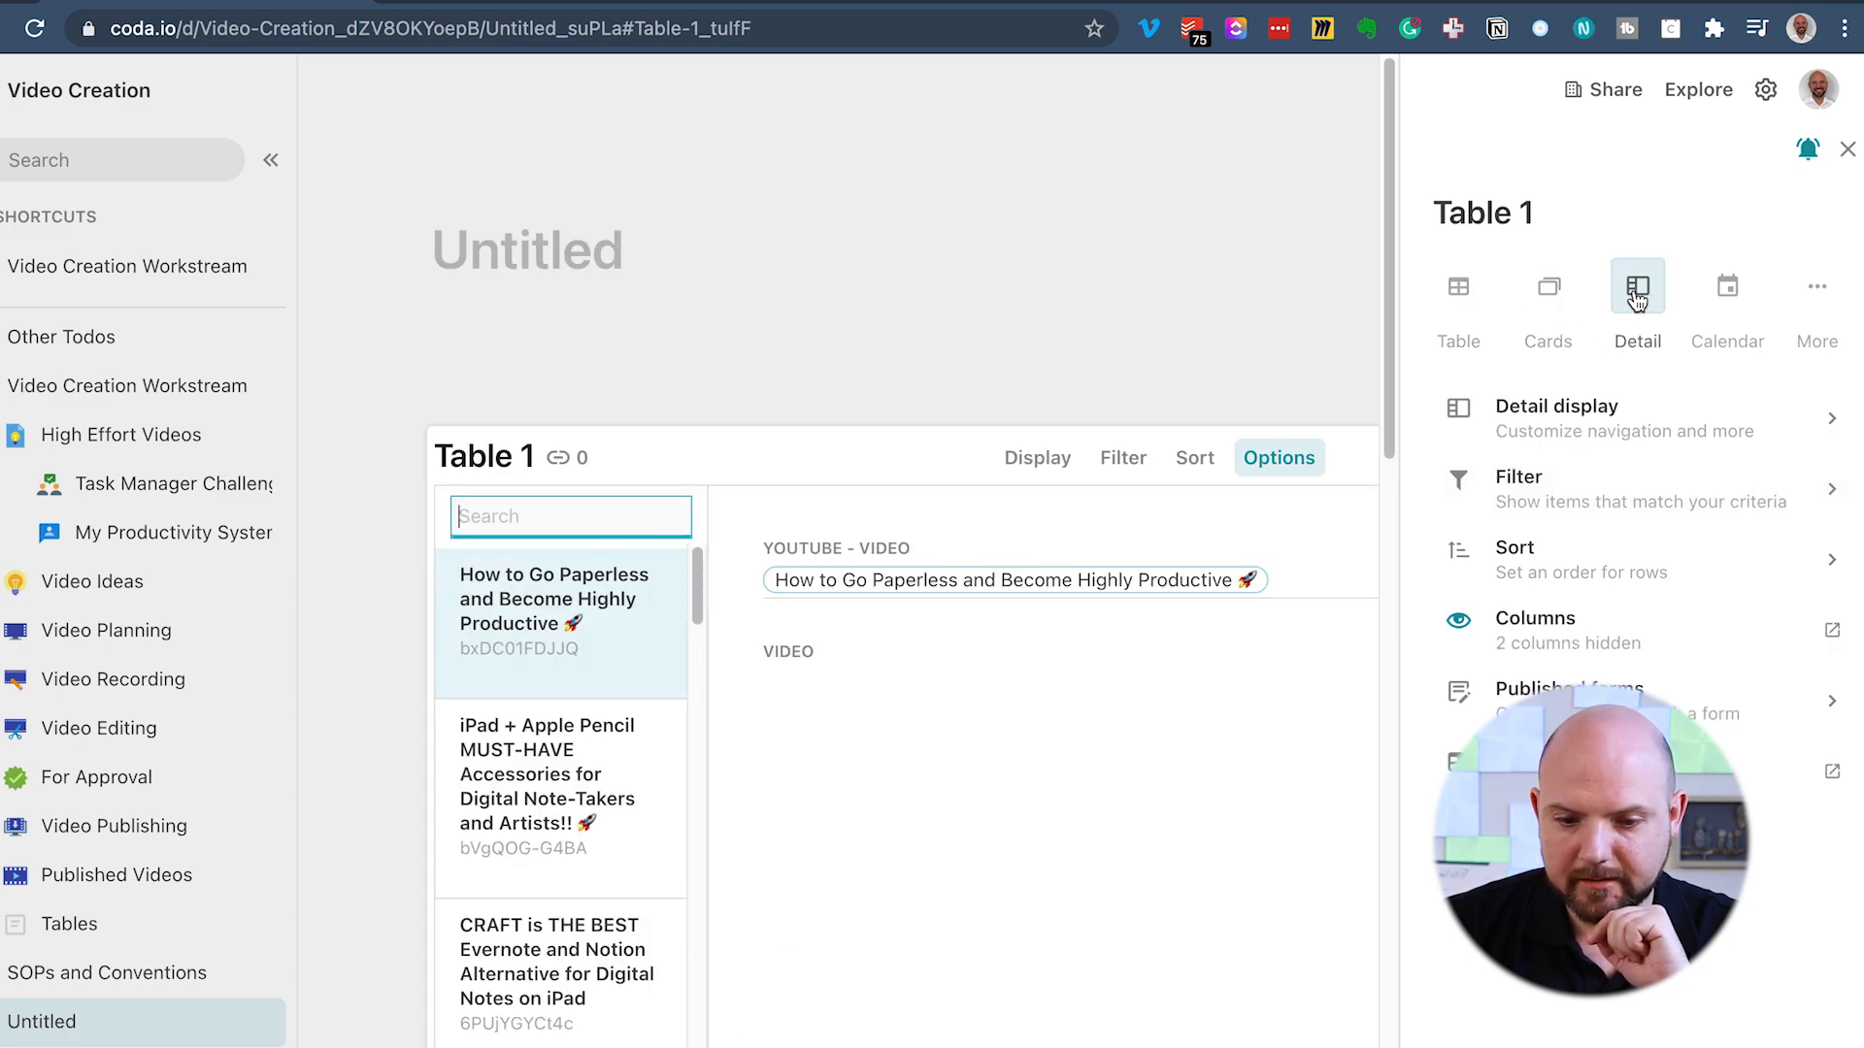
click(1846, 148)
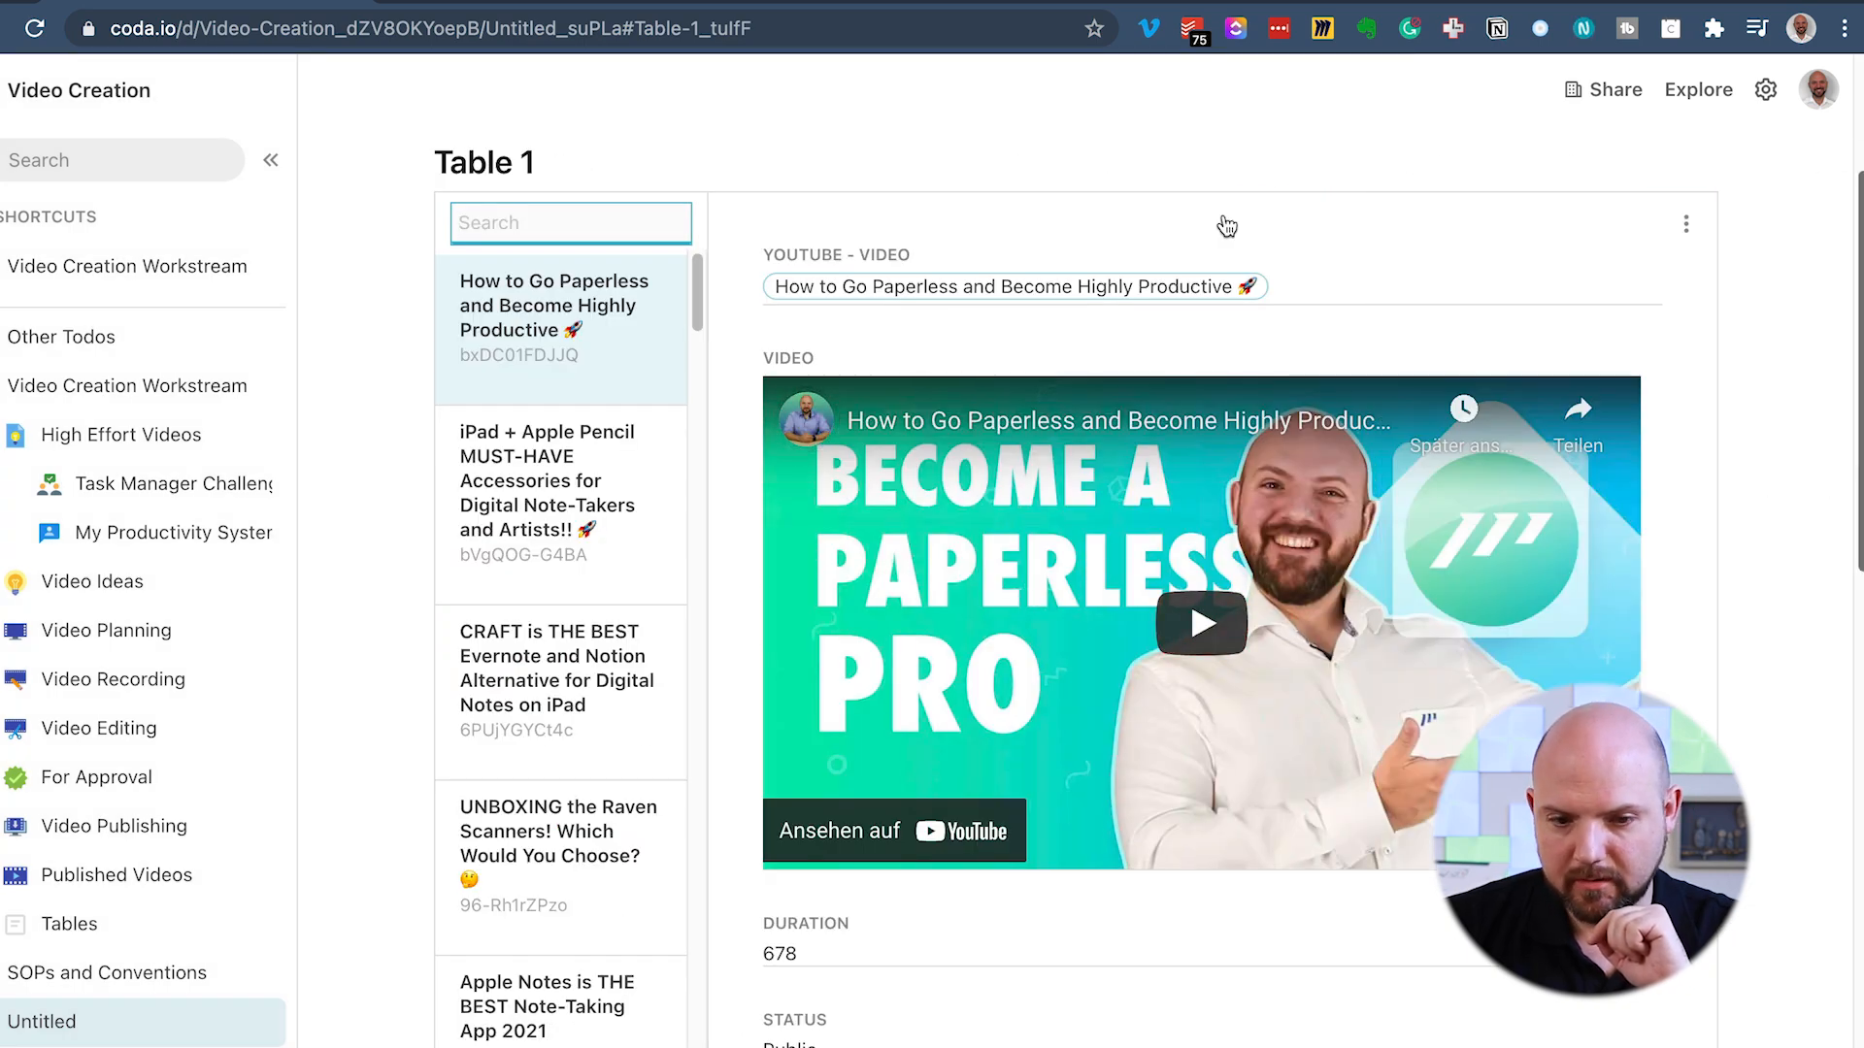
click(555, 679)
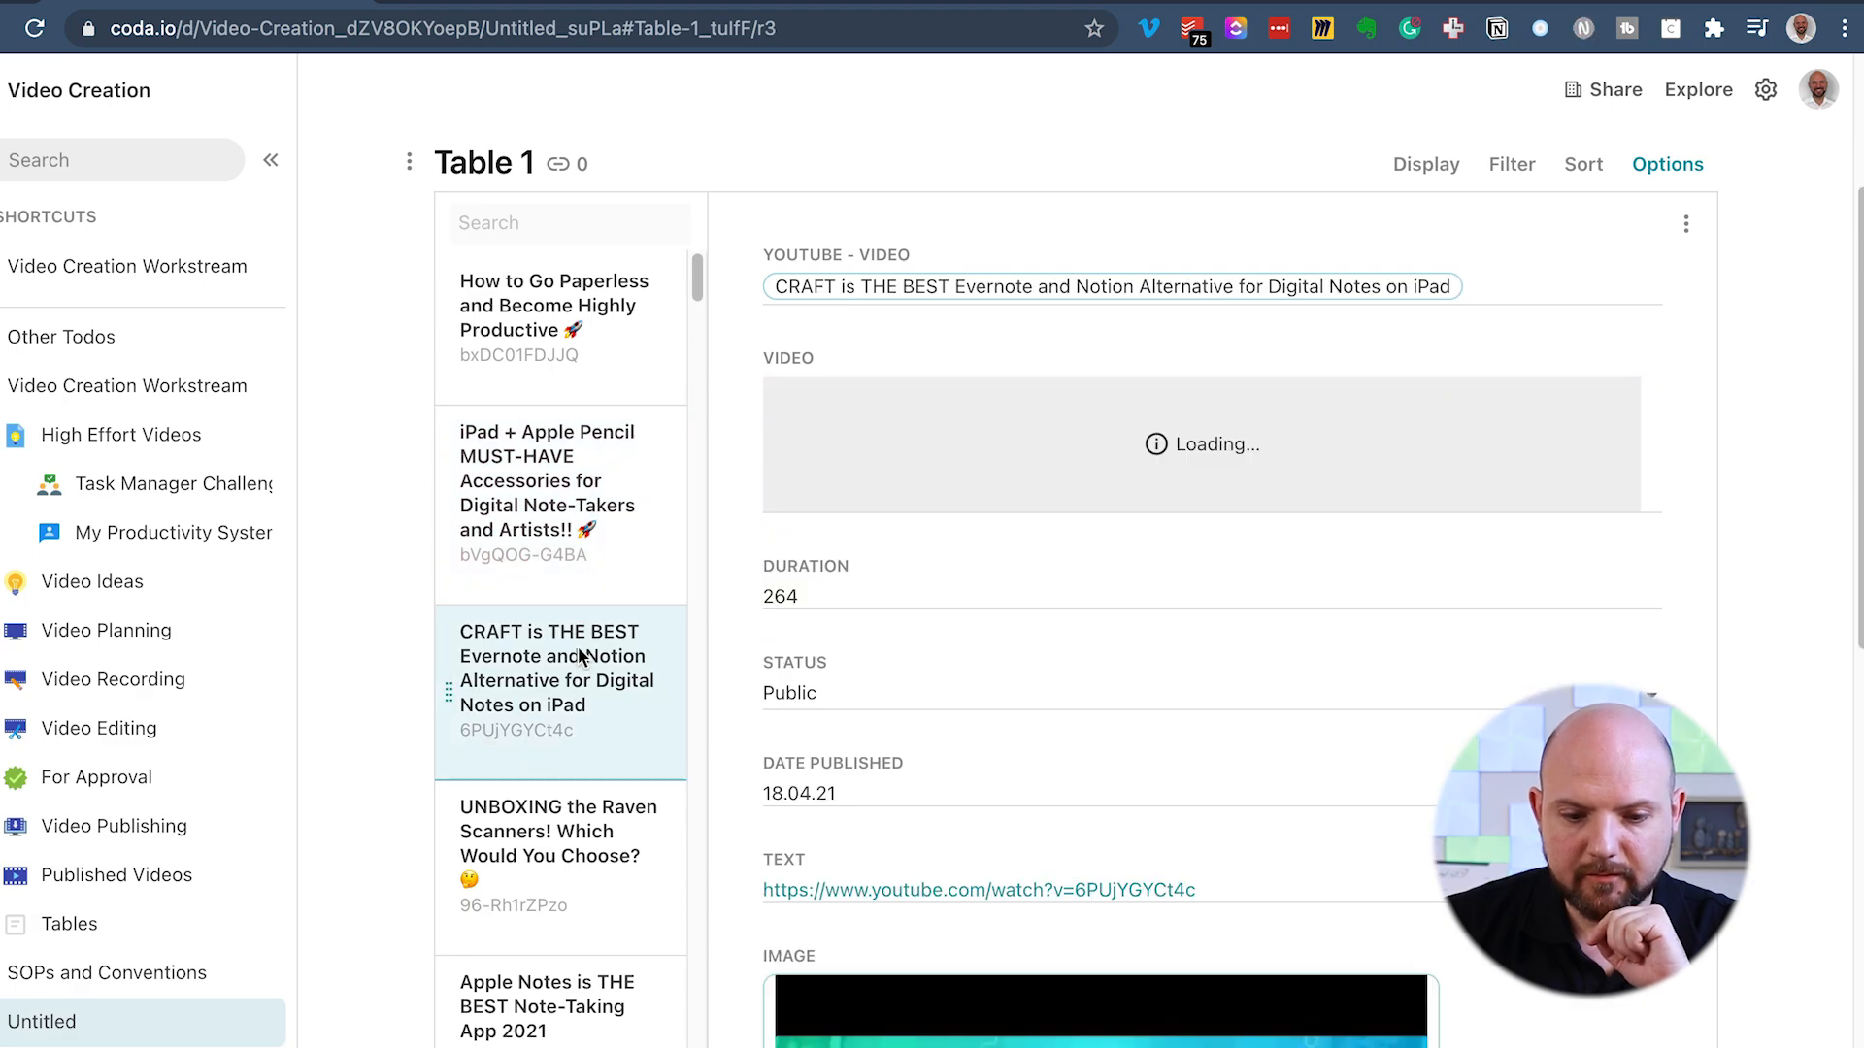
scroll(down, 3)
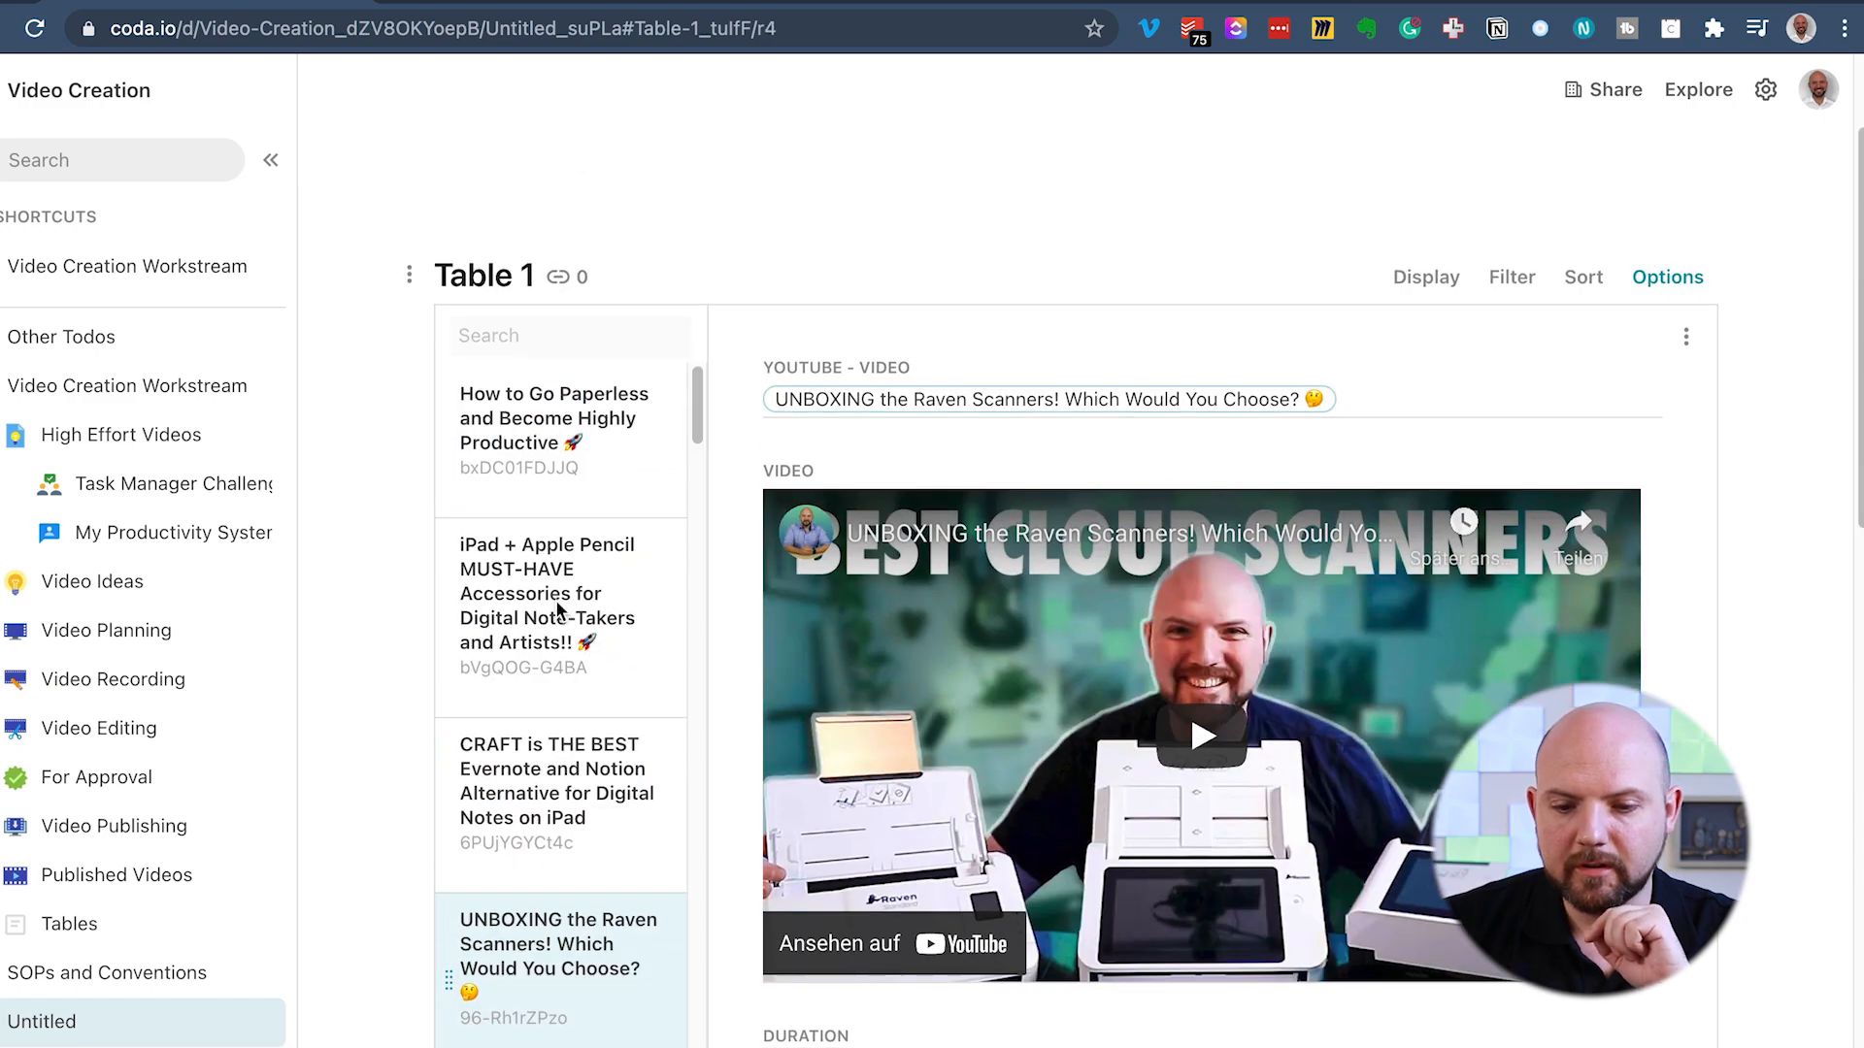
scroll(down, 3)
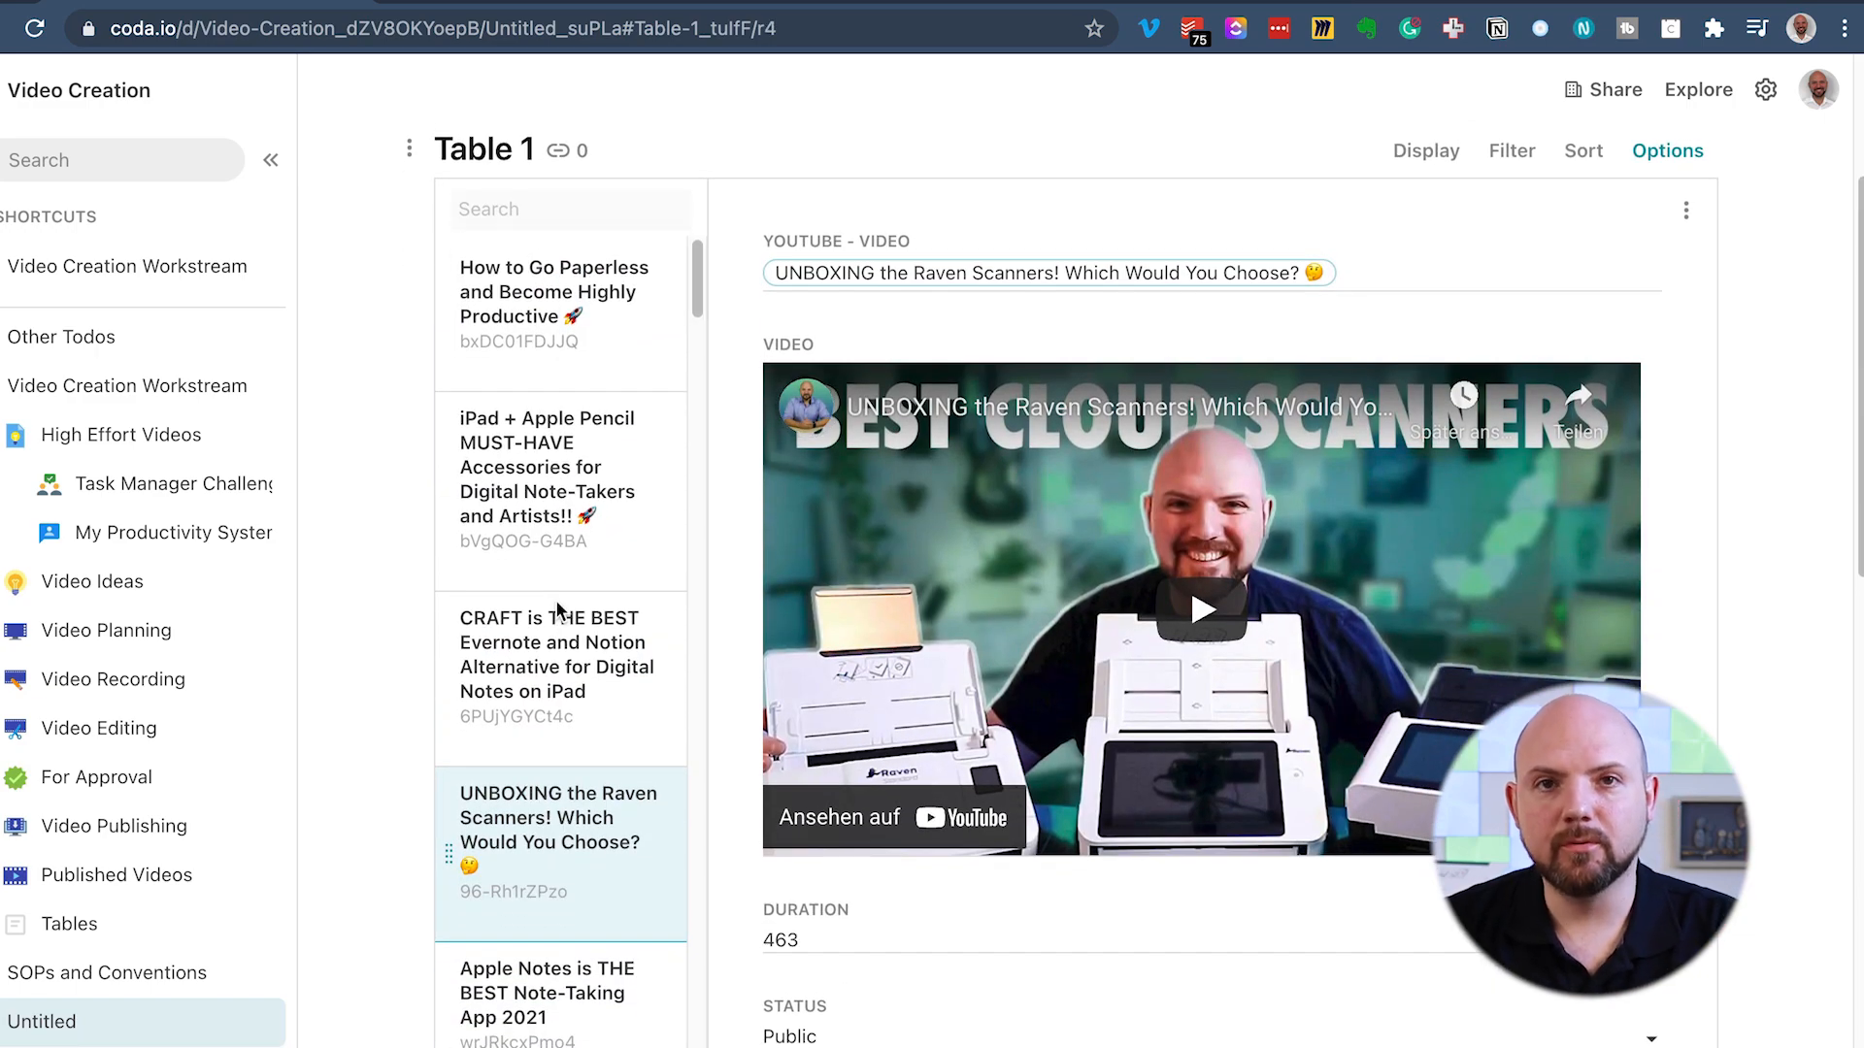